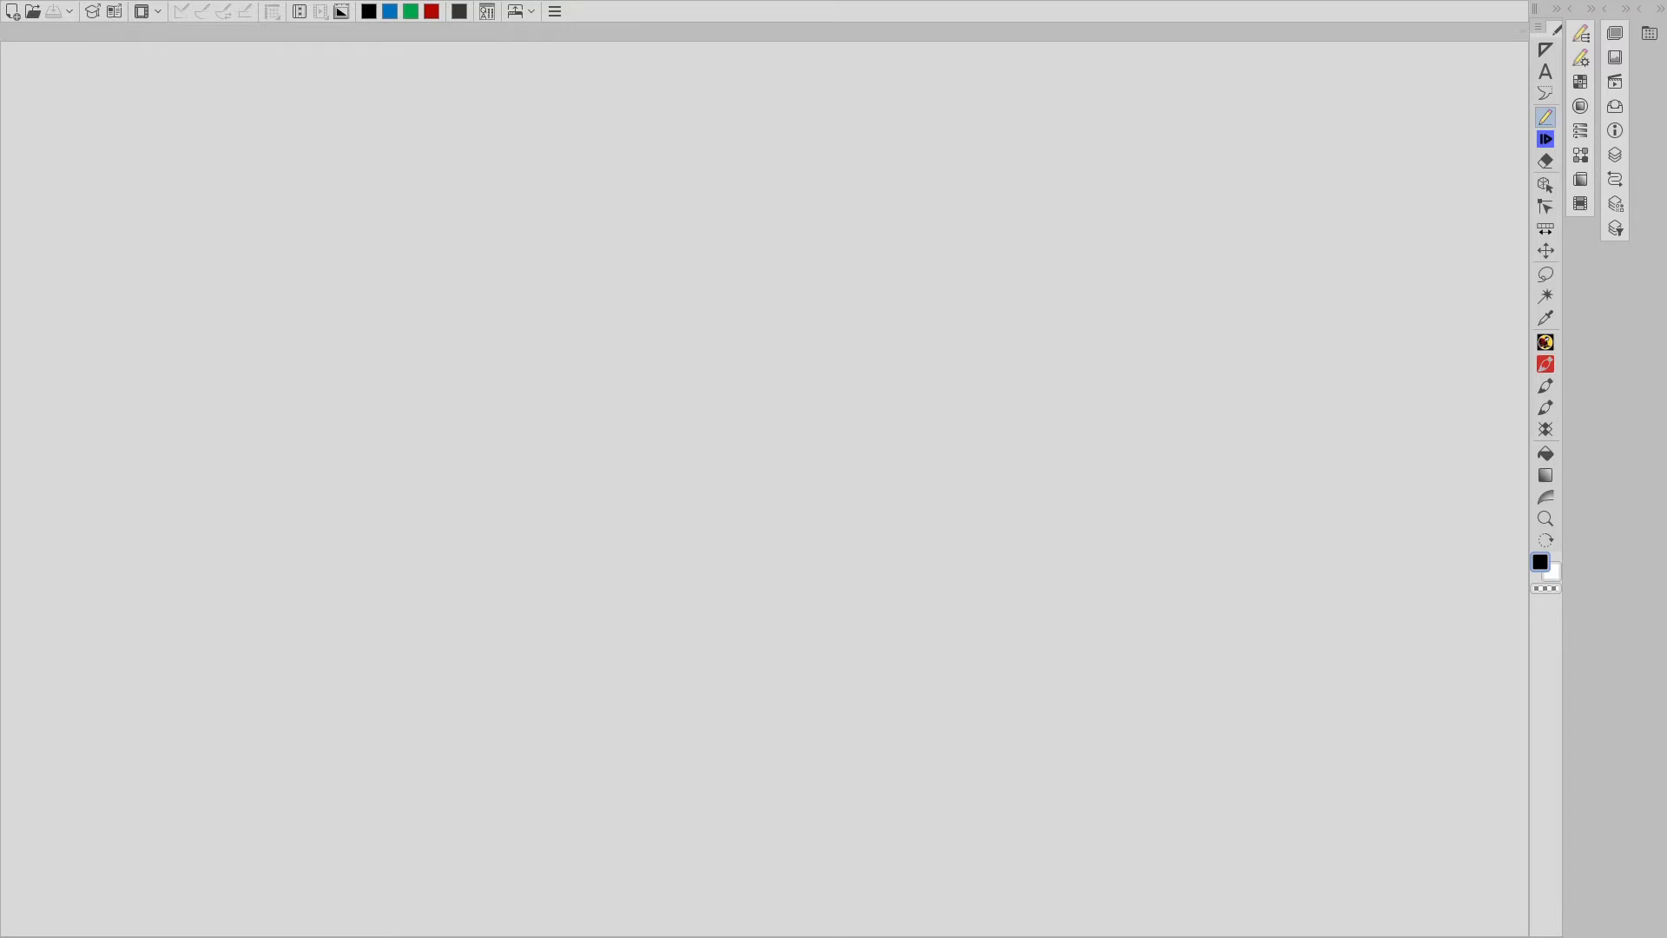
mouse_move(953, 370)
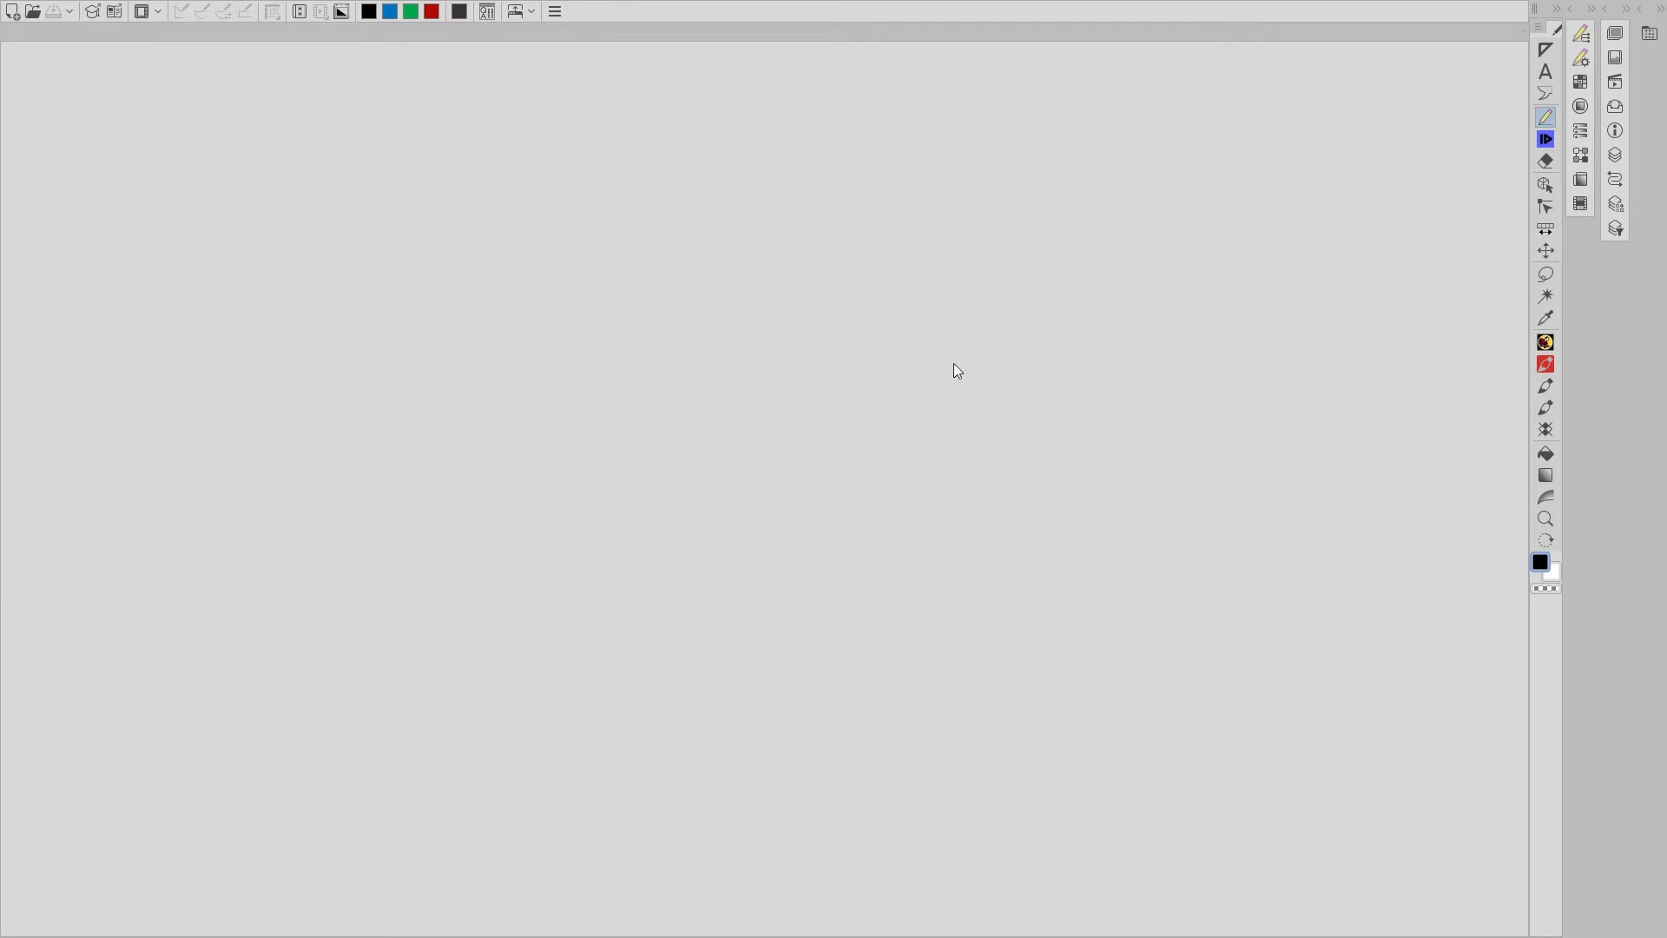
mouse_move(554, 11)
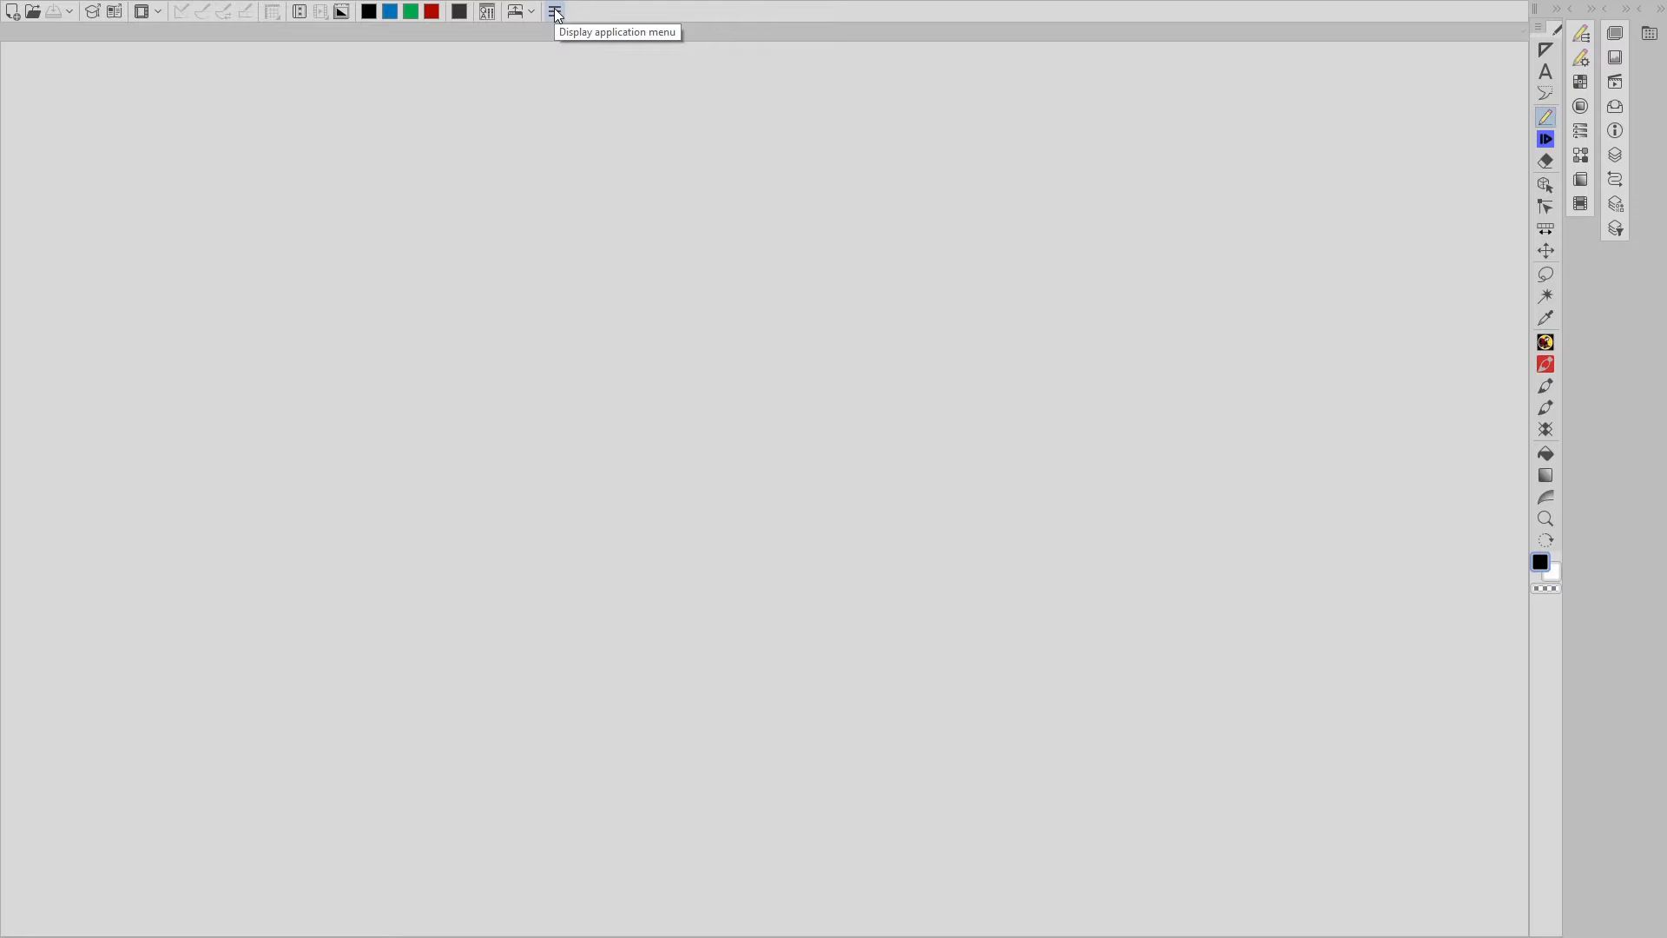
- Create a 1000 × 1000 px illustration canvas named '1' with Layer 1 above Paper
left_click(554, 11)
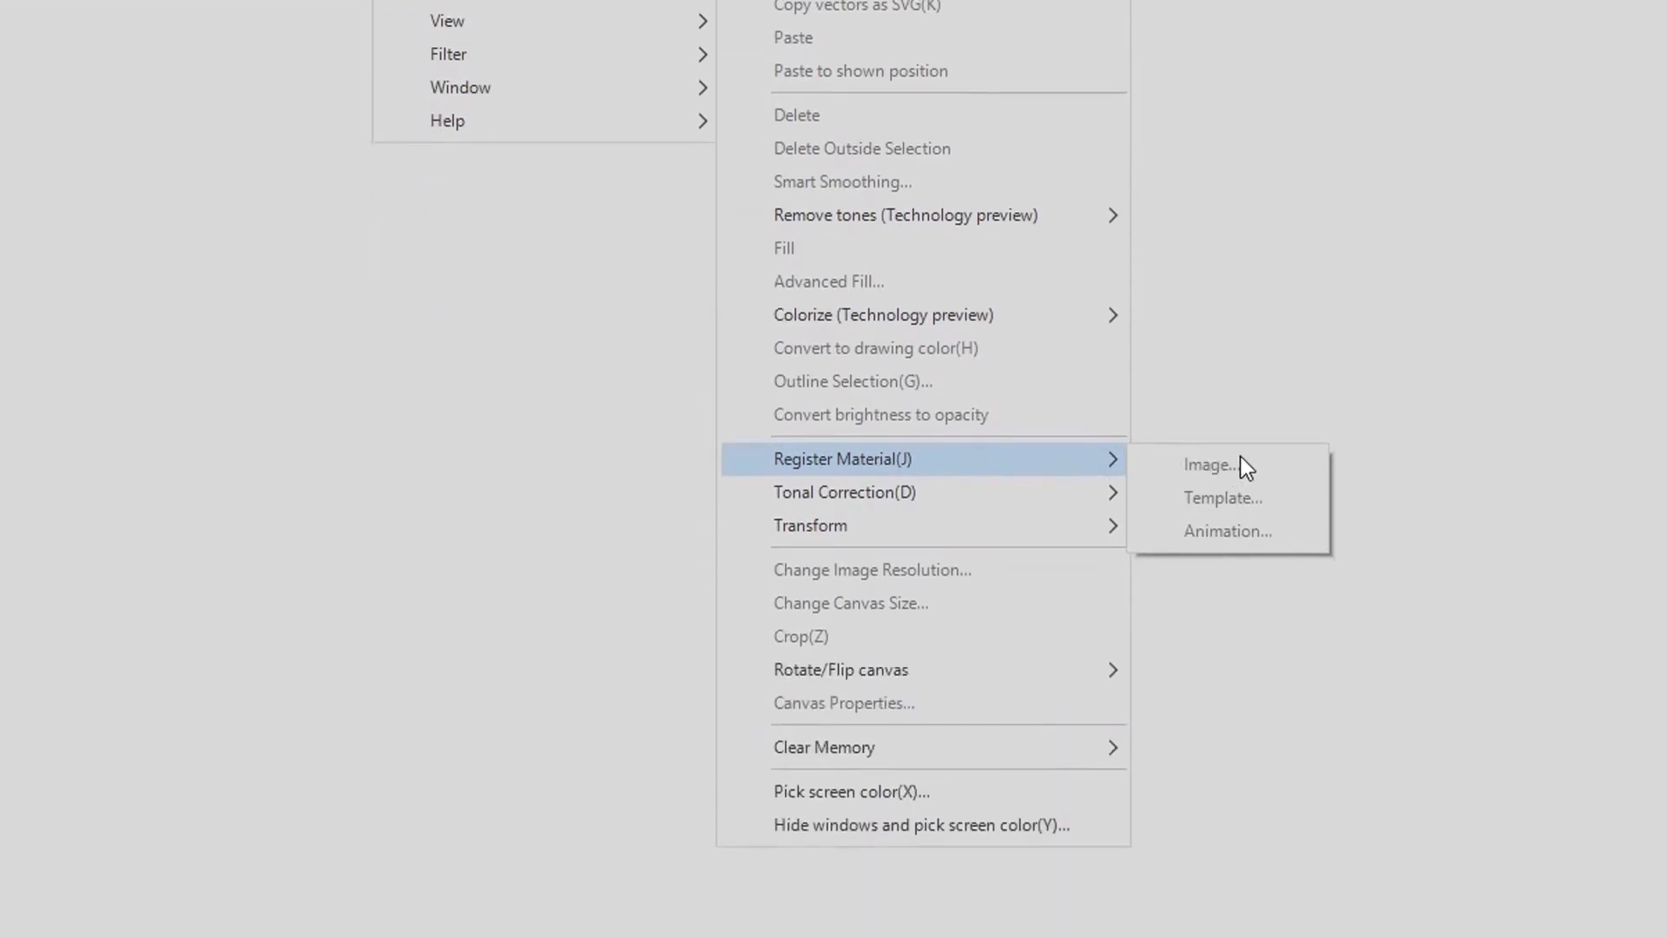
mouse_move(1232, 446)
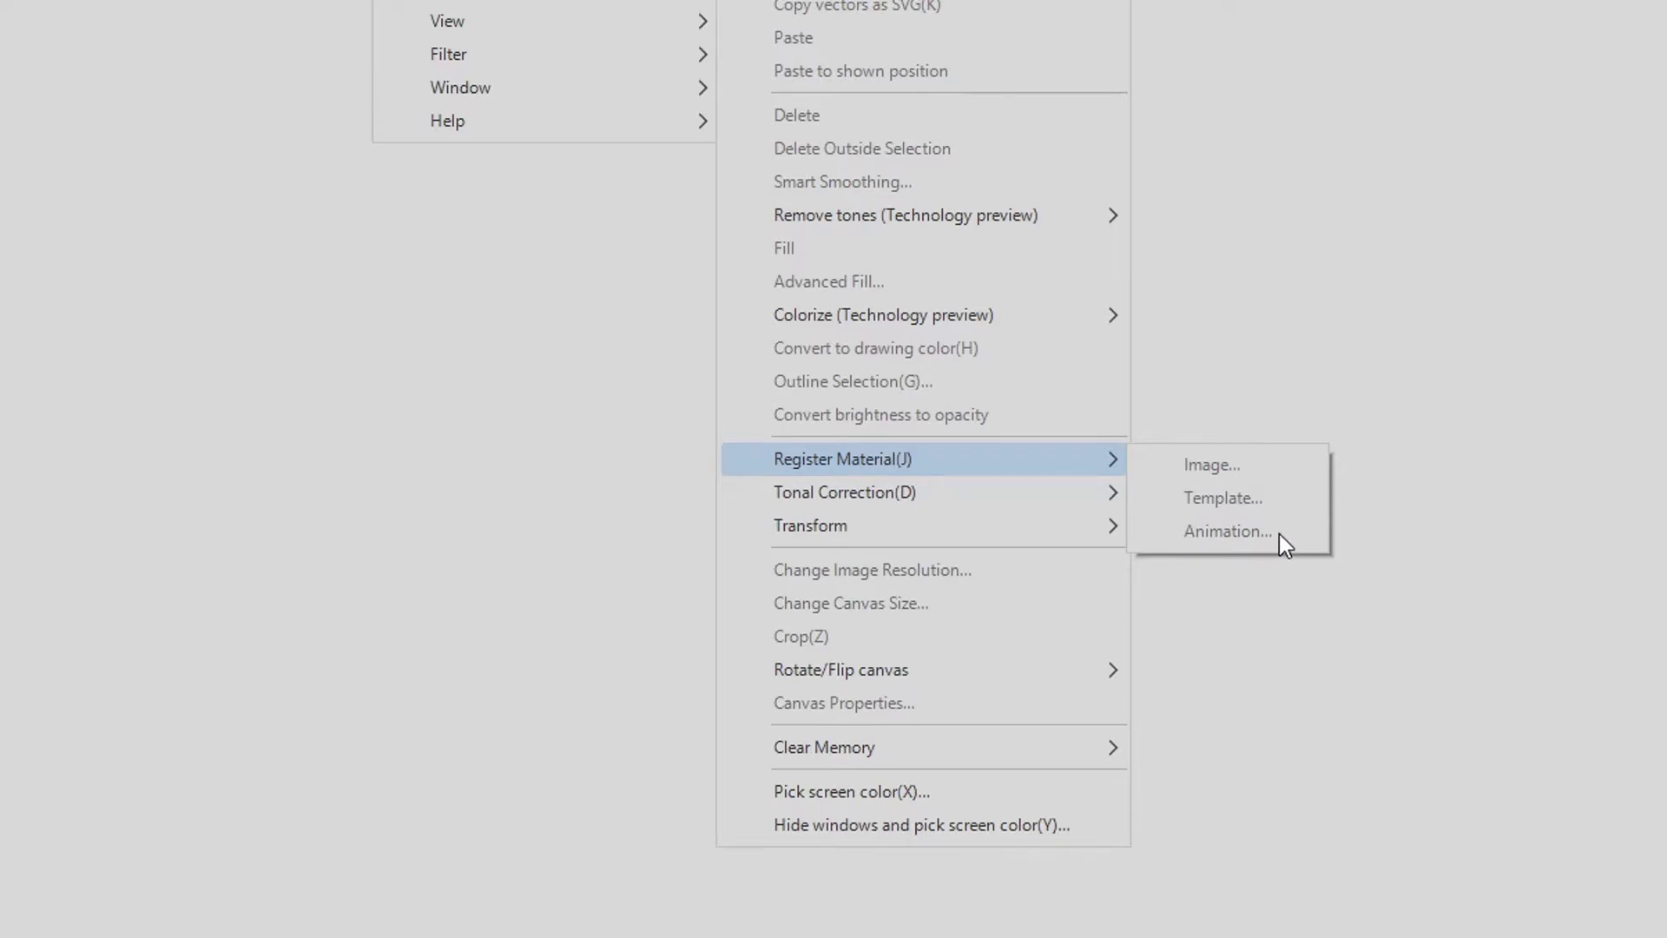
mouse_move(1276, 550)
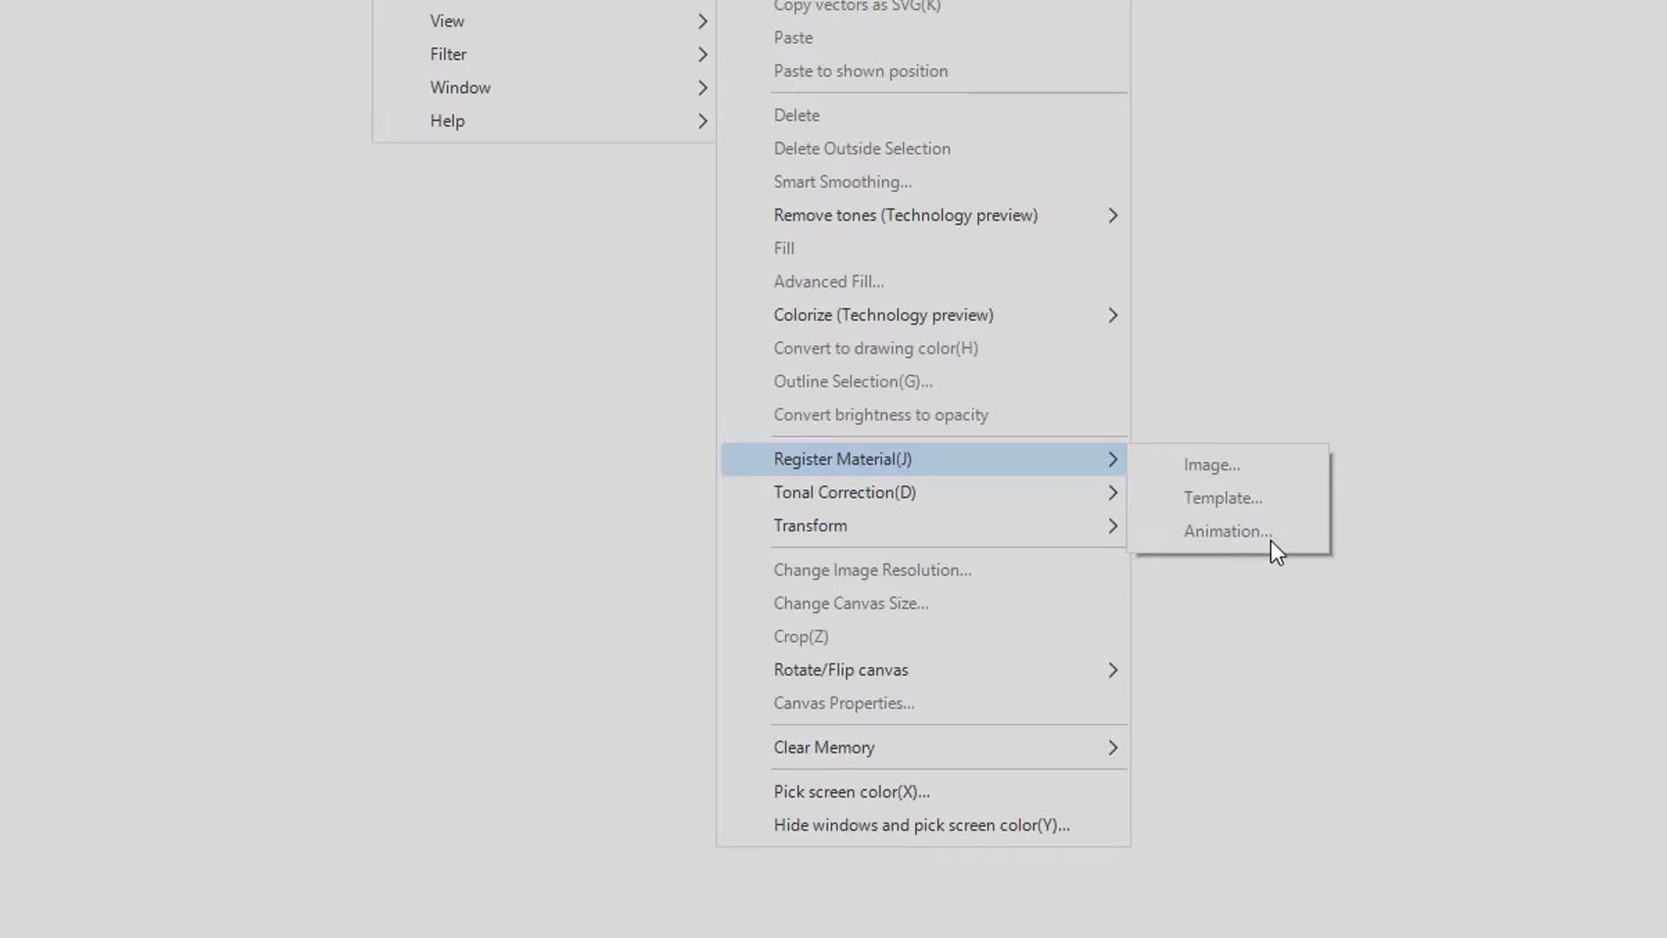
mouse_move(1299, 478)
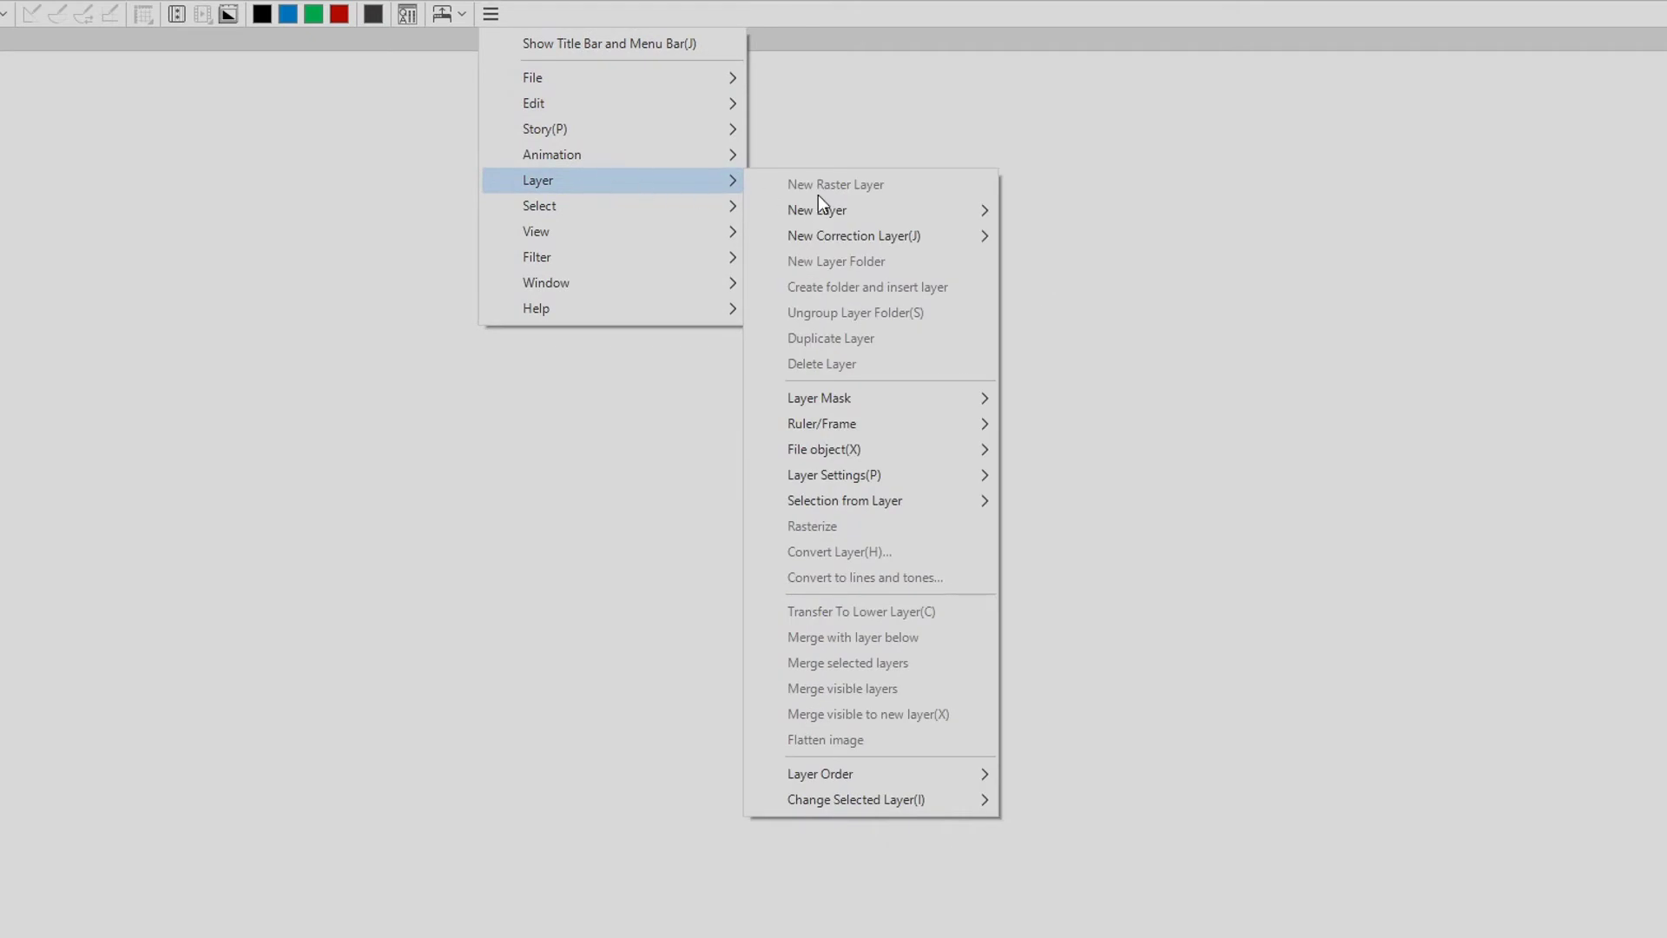
mouse_move(816, 210)
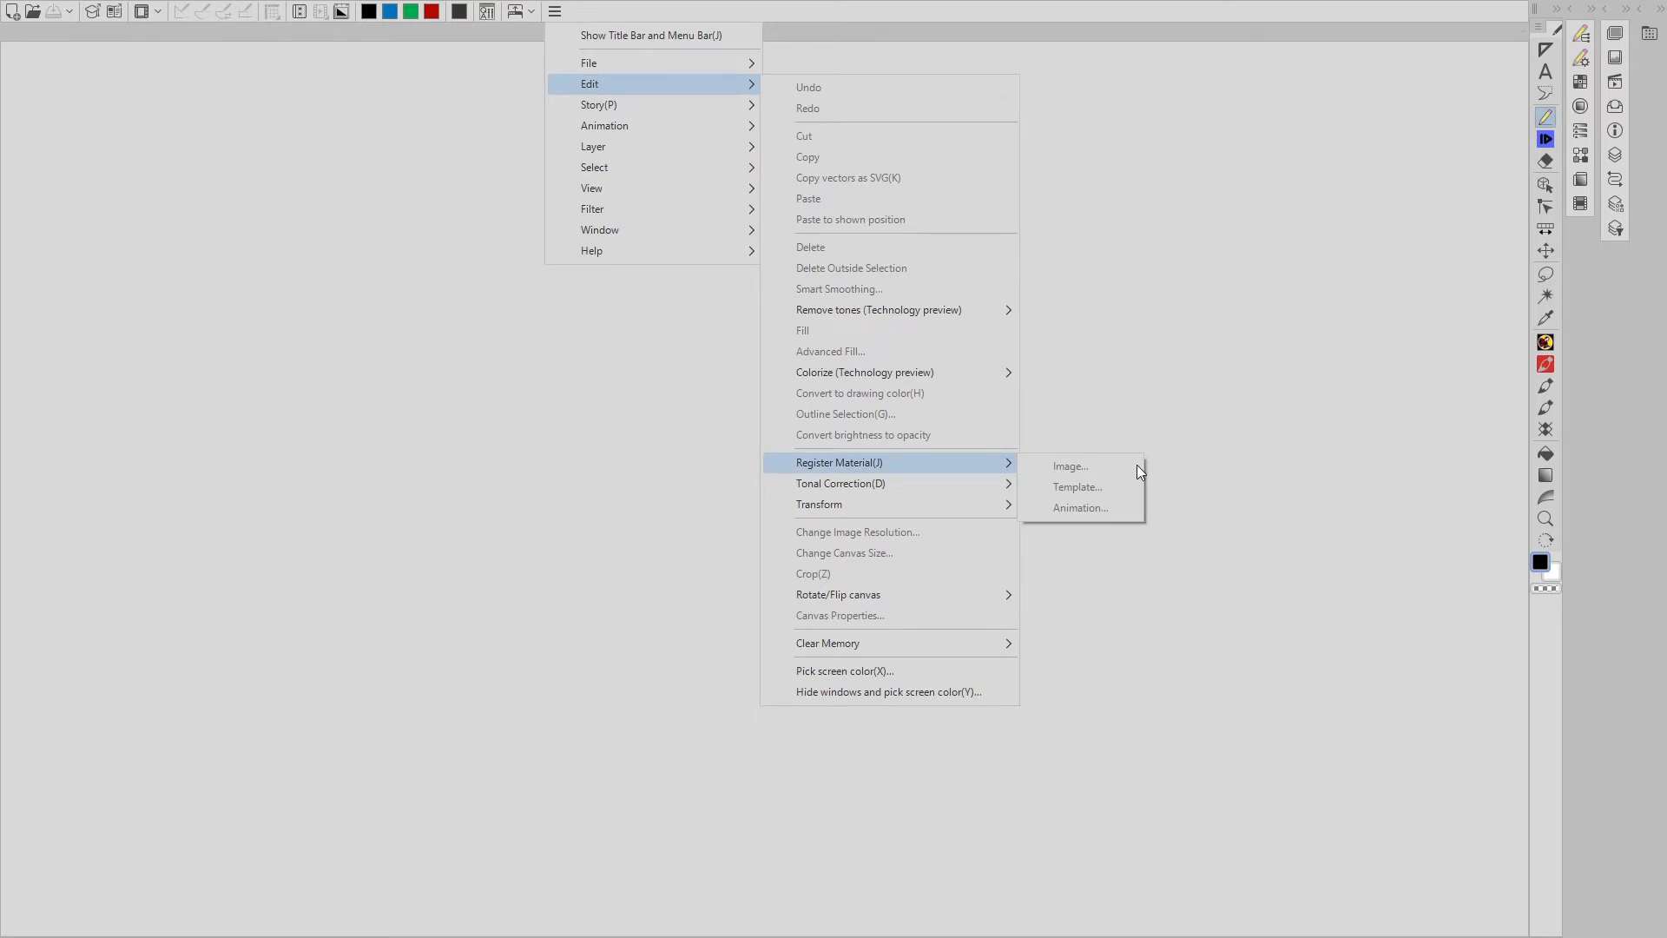
mouse_move(1132, 476)
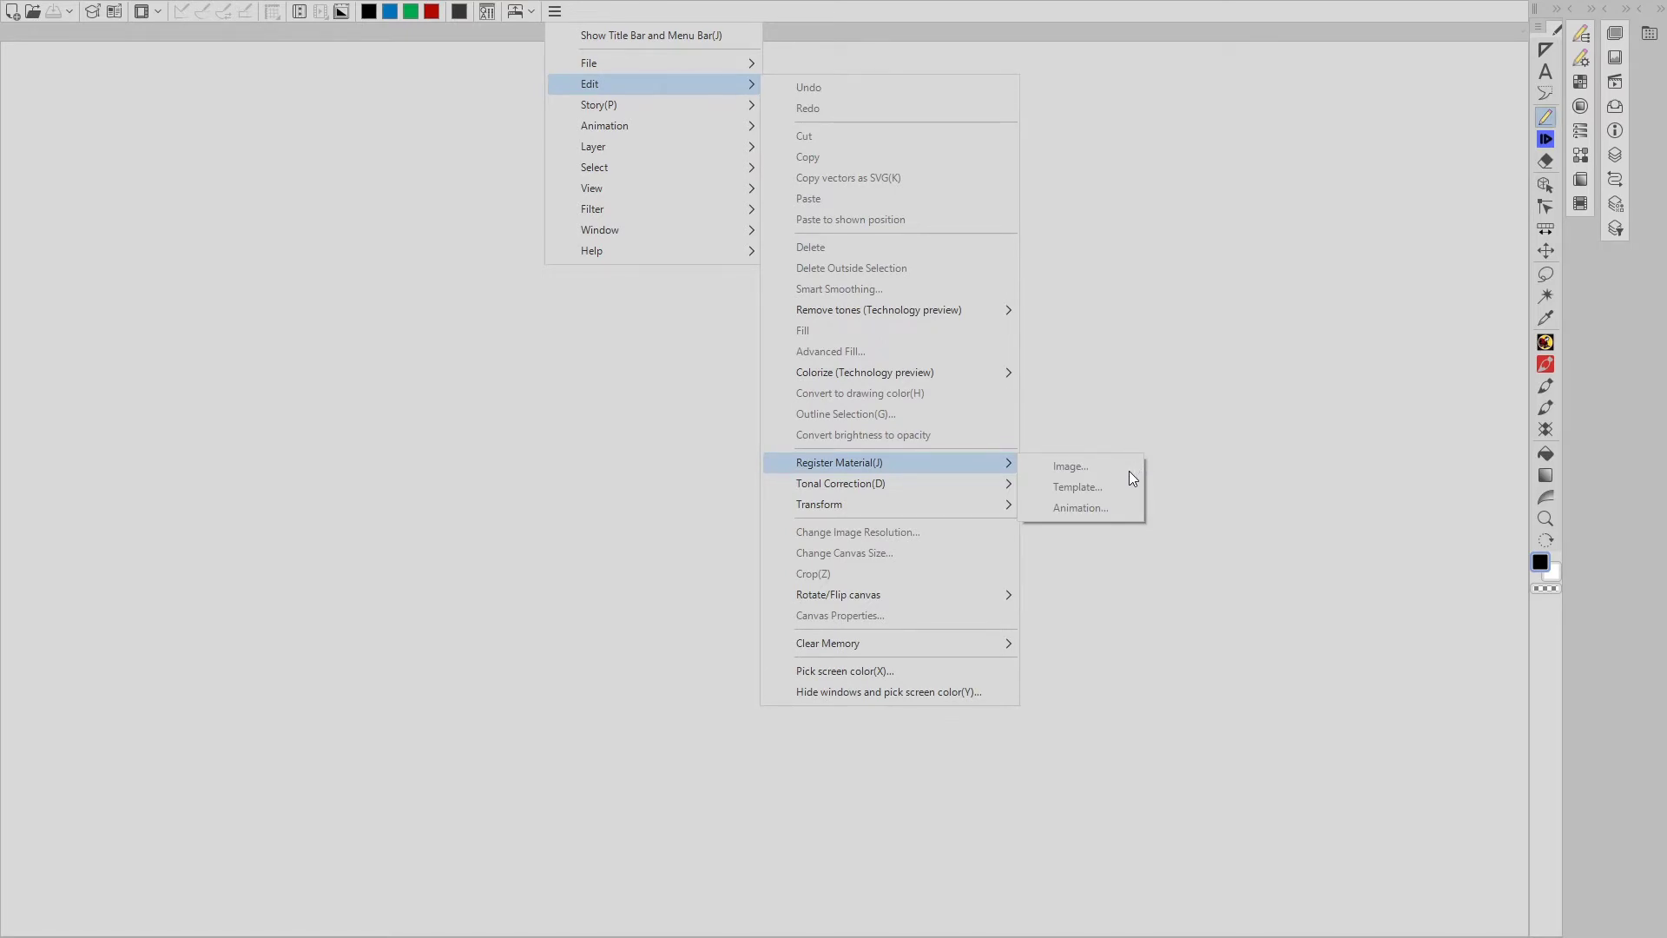
mouse_move(564, 13)
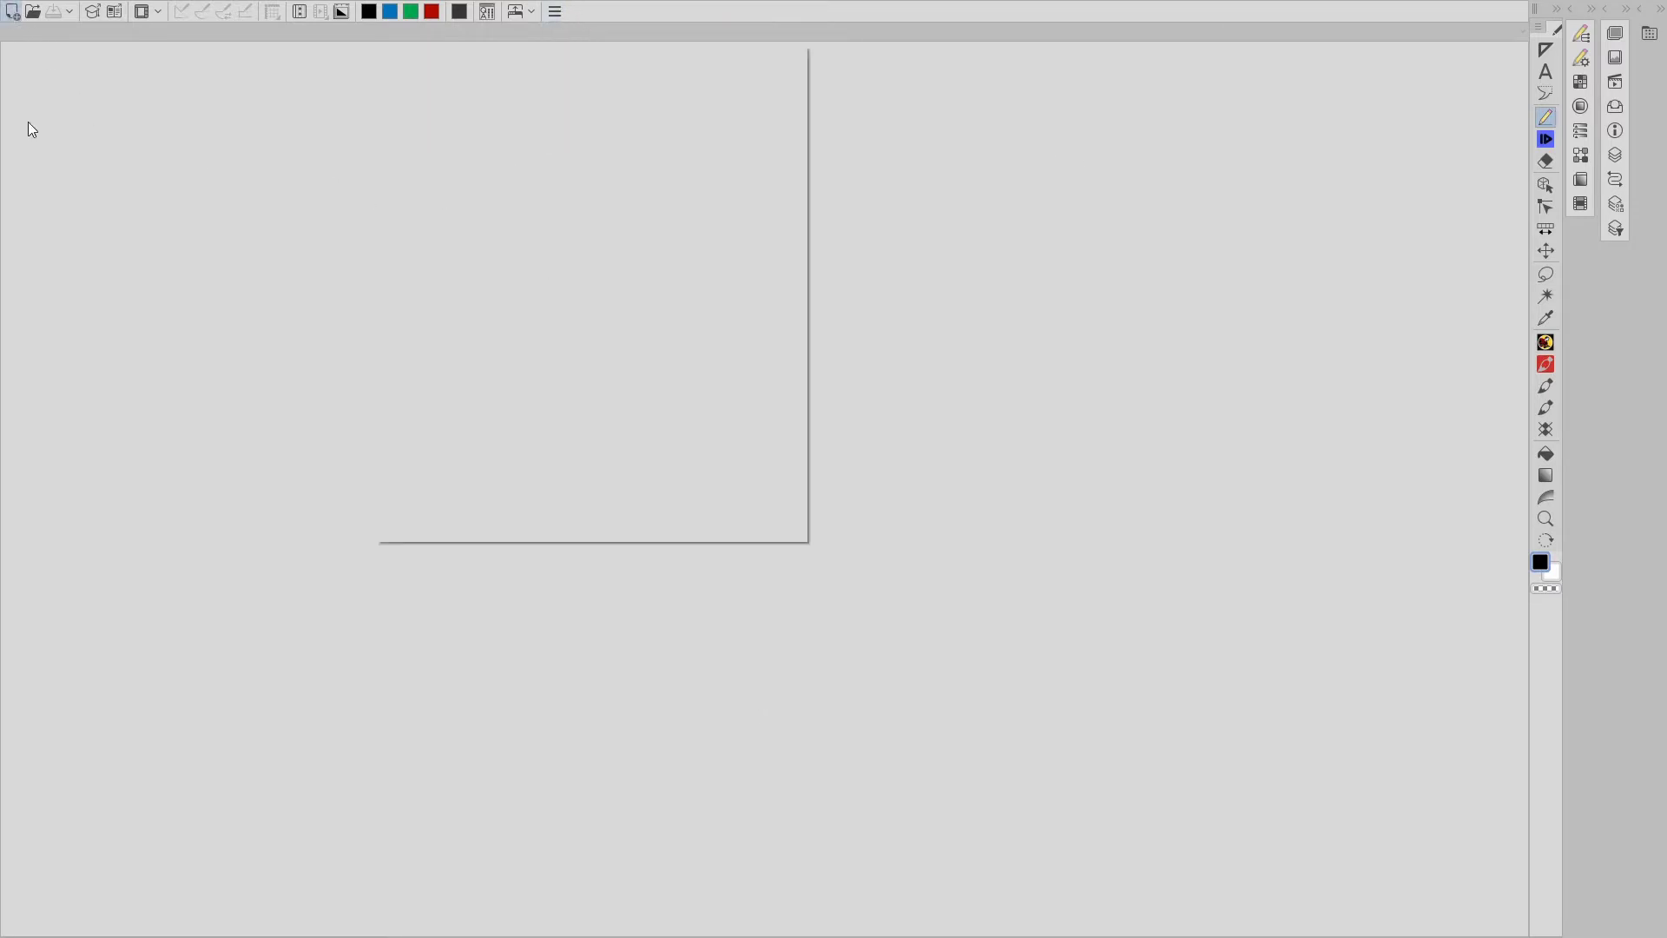
left_click(19, 18)
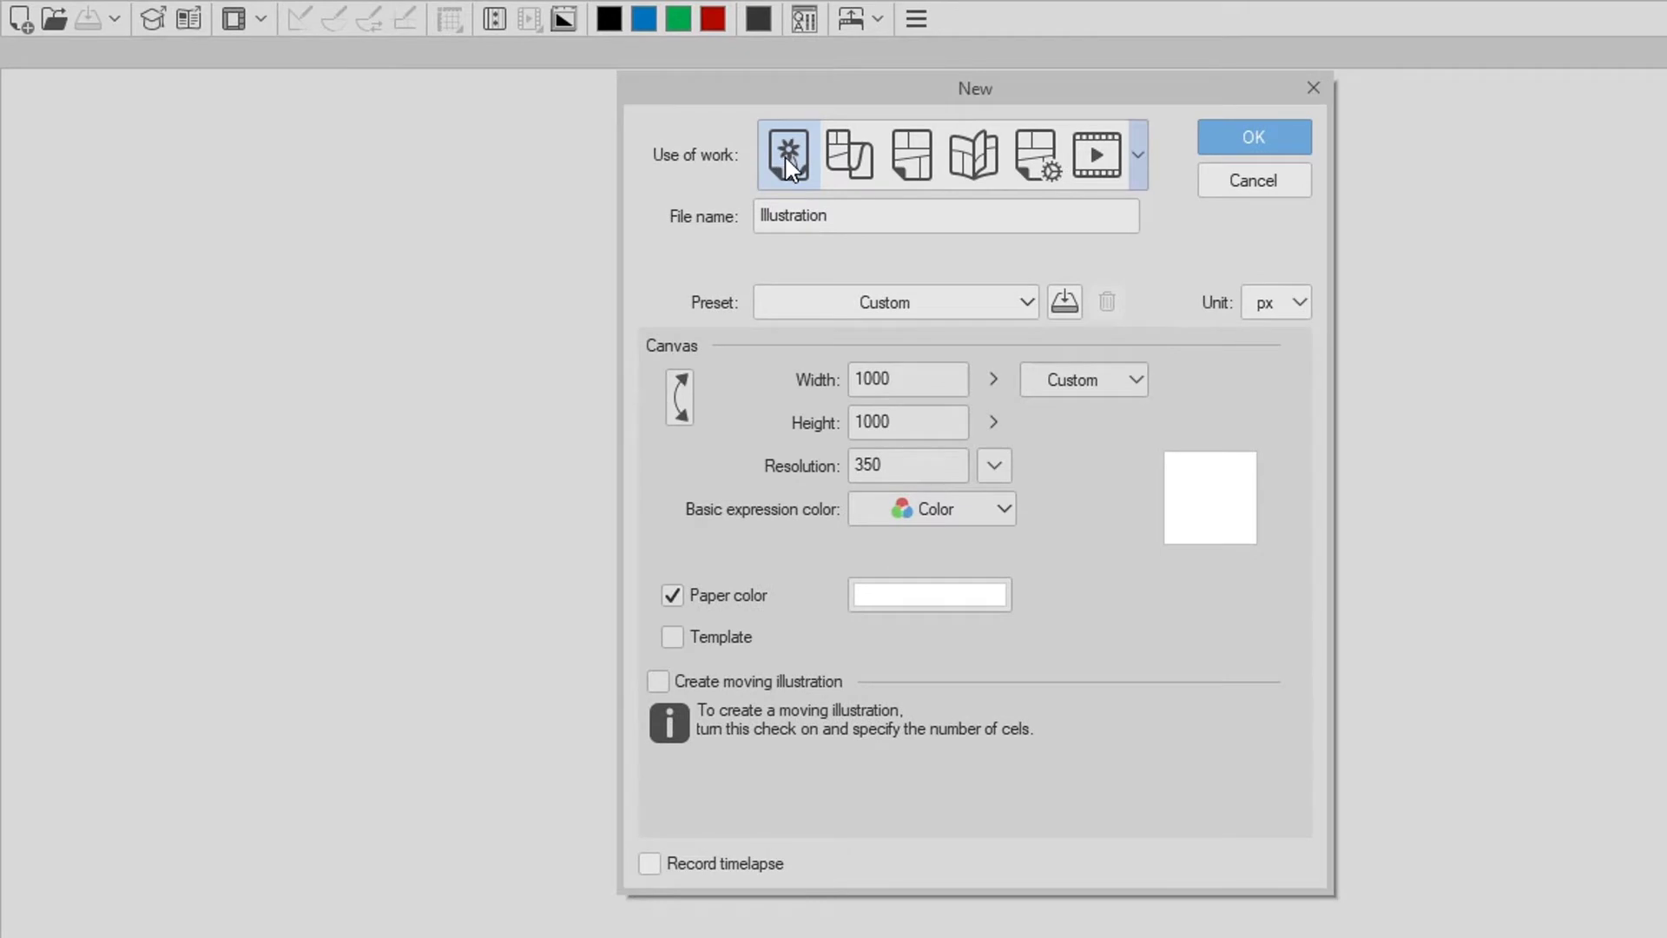
mouse_move(787, 156)
type("1")
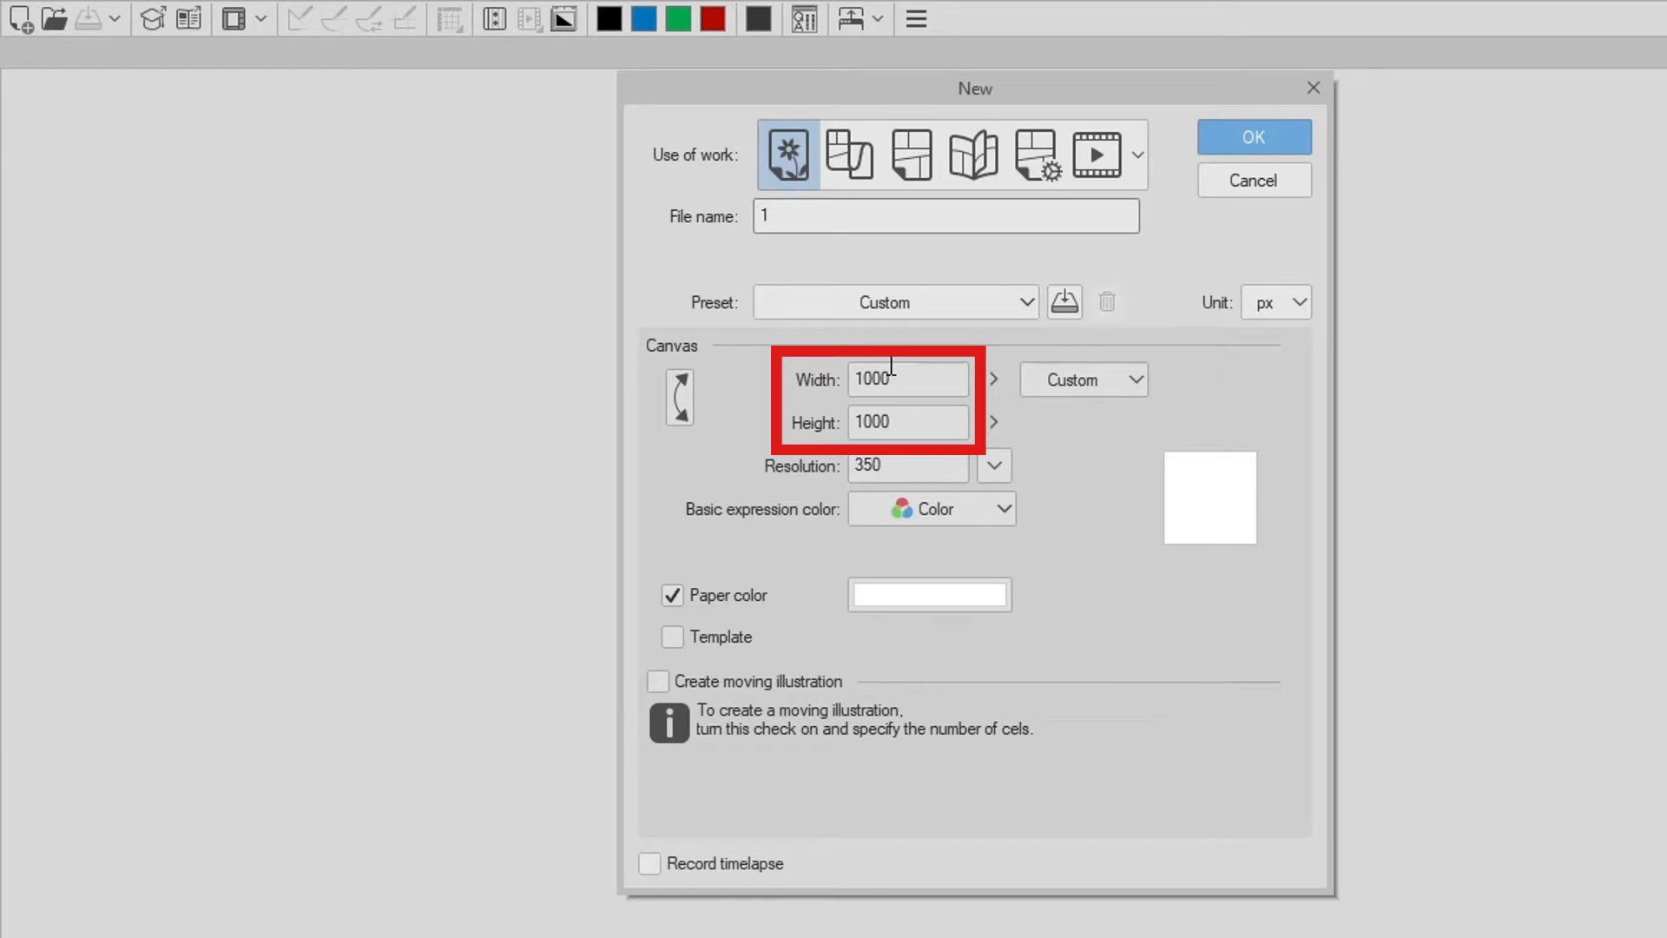
left_click(907, 466)
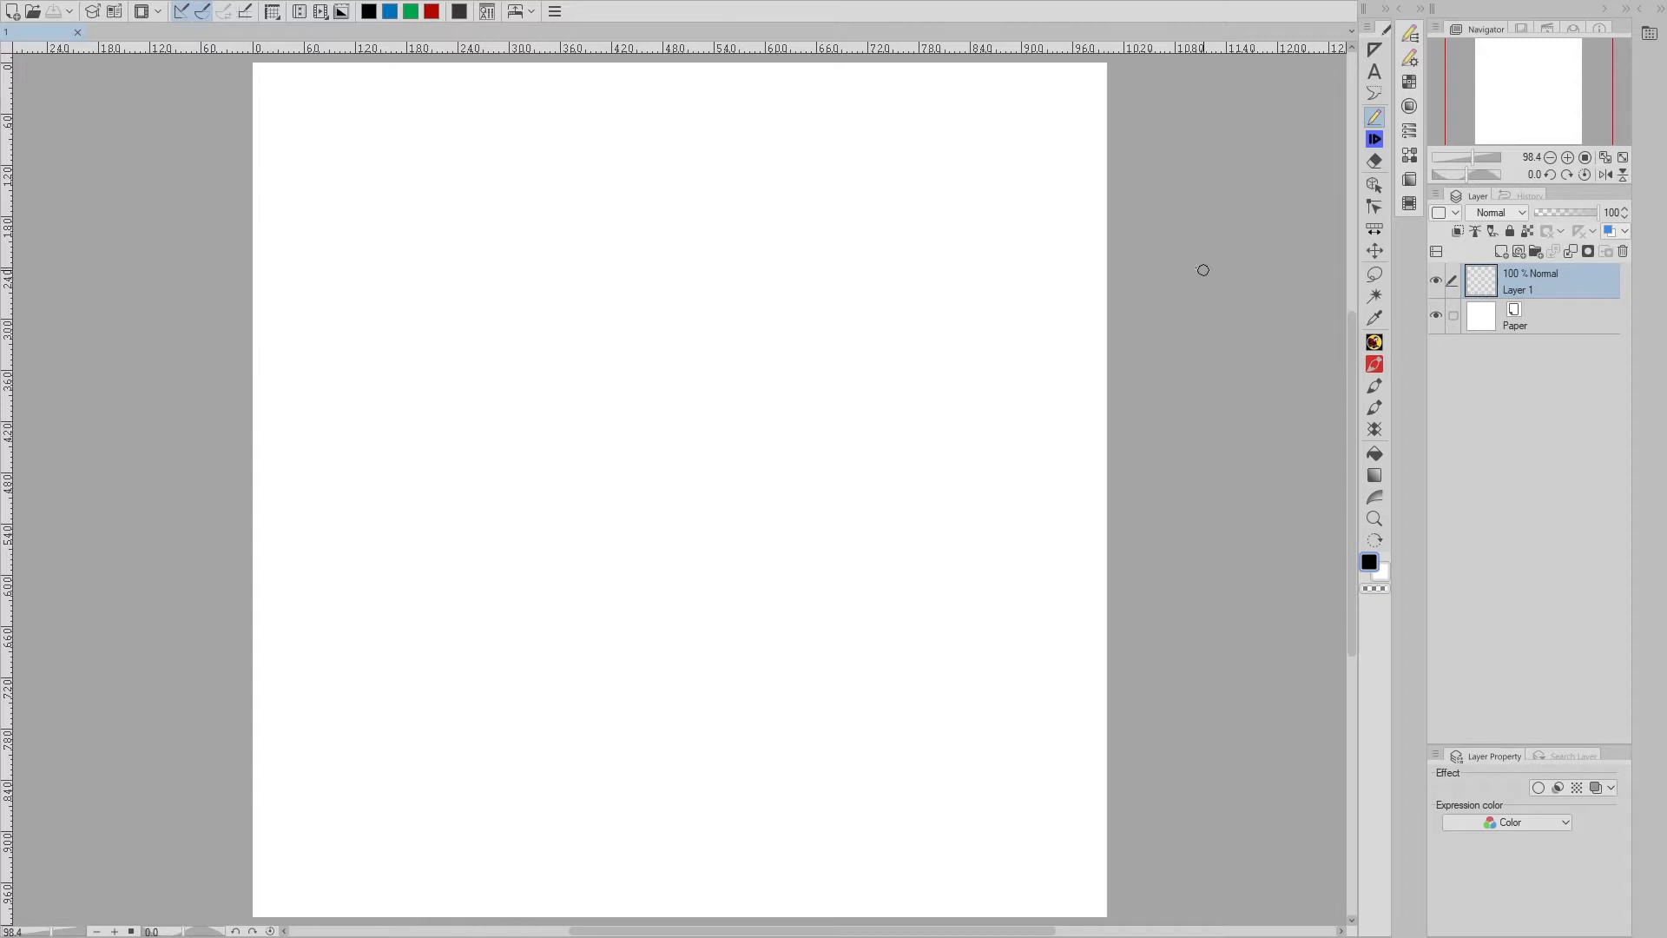
- Sketch a round winking face with a grin and two fangs on Layer 1
left_click_drag(833, 338, 723, 500)
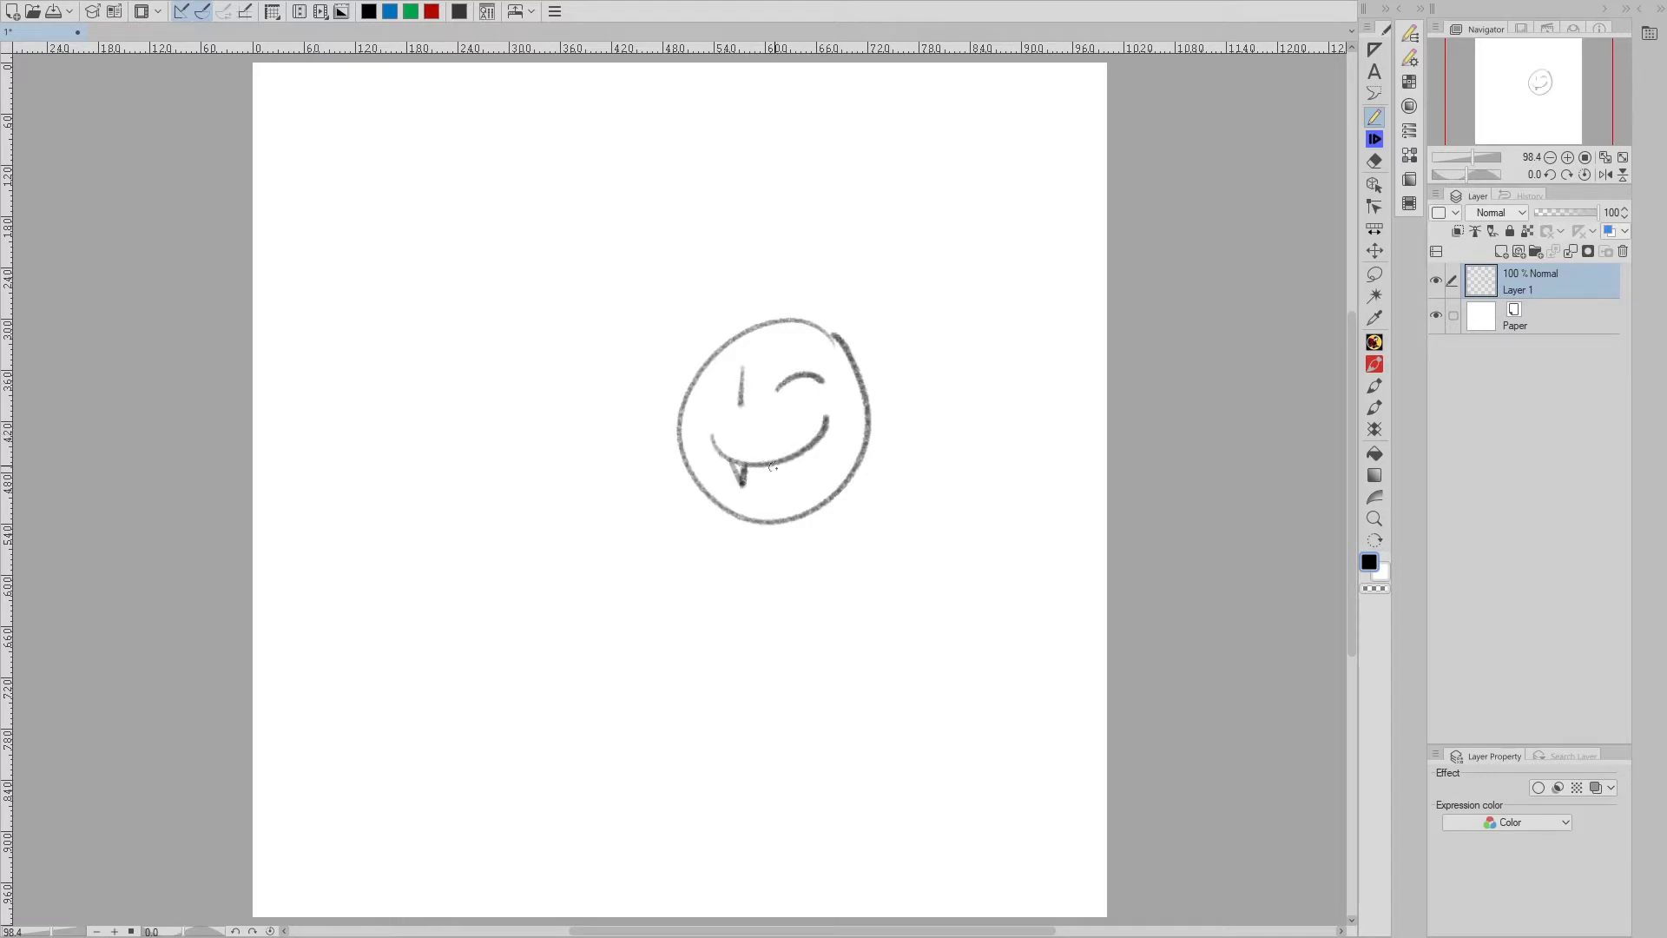
left_click_drag(766, 452, 792, 489)
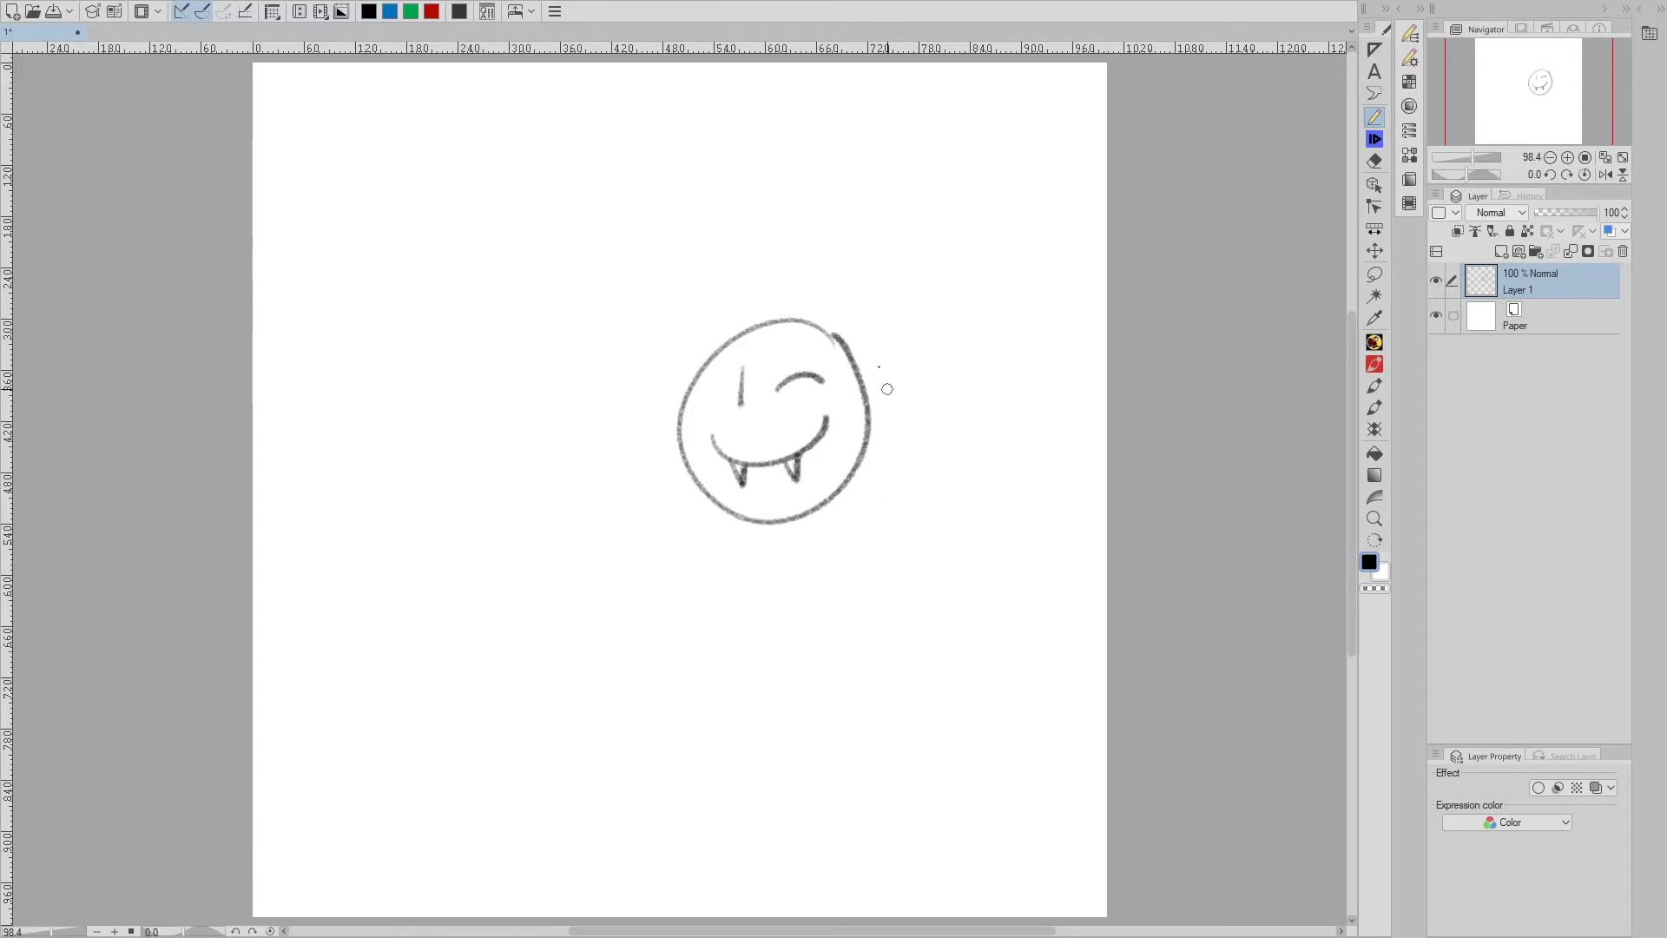
mouse_move(895, 413)
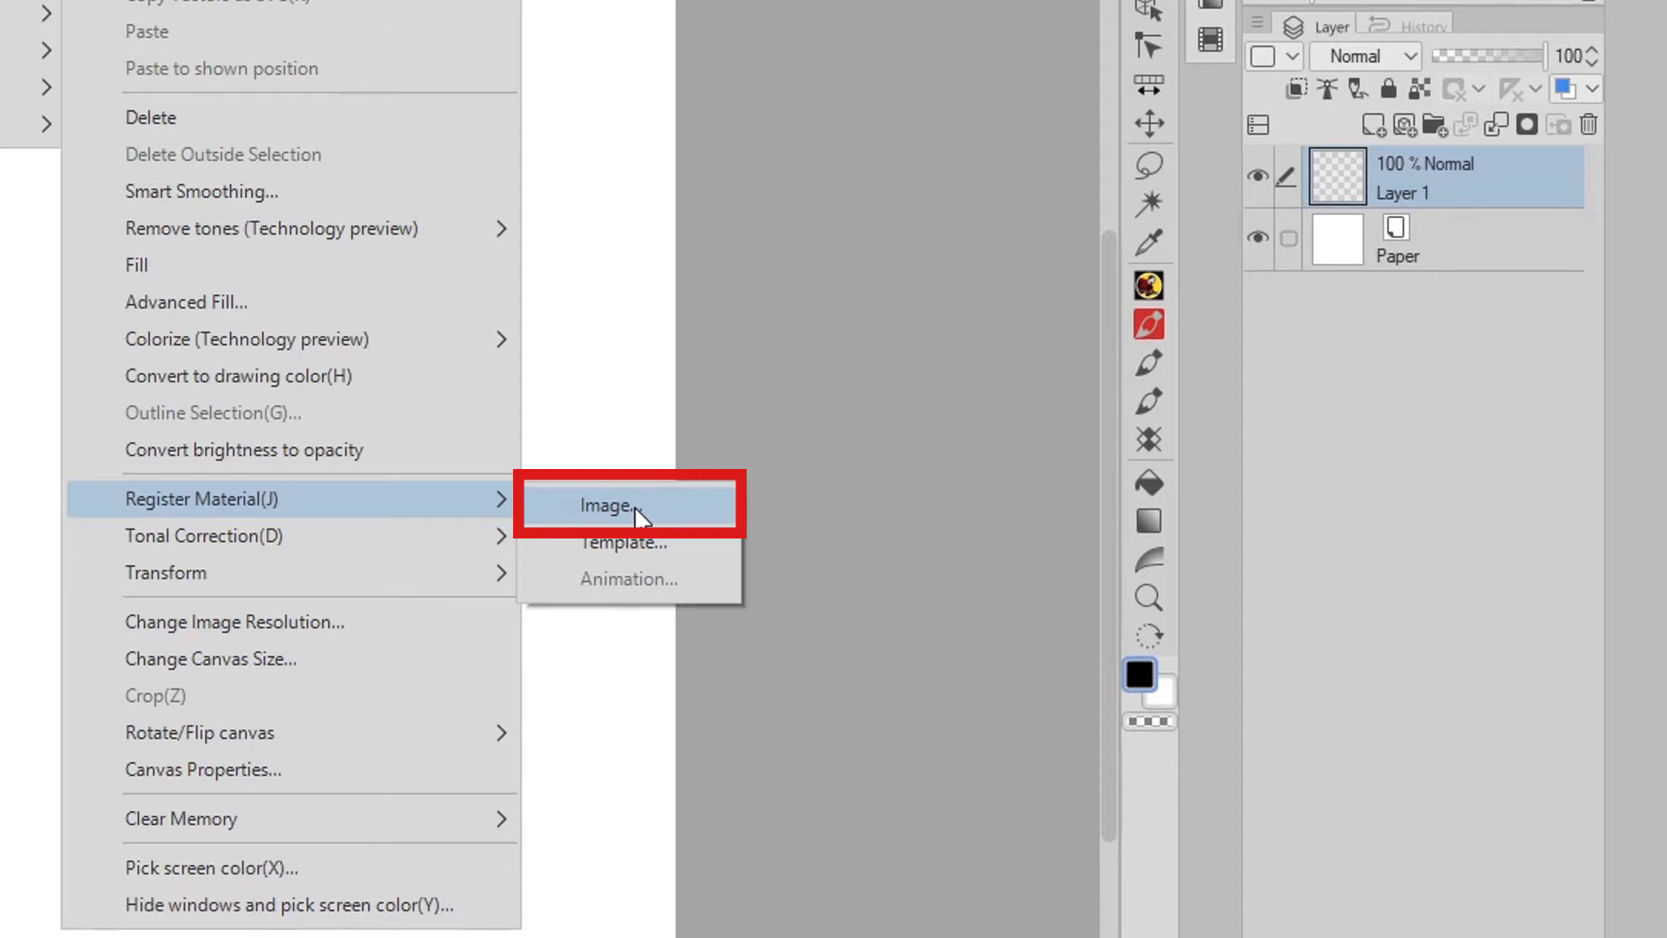
- Register the fanged face sketch as an image material
left_click(607, 504)
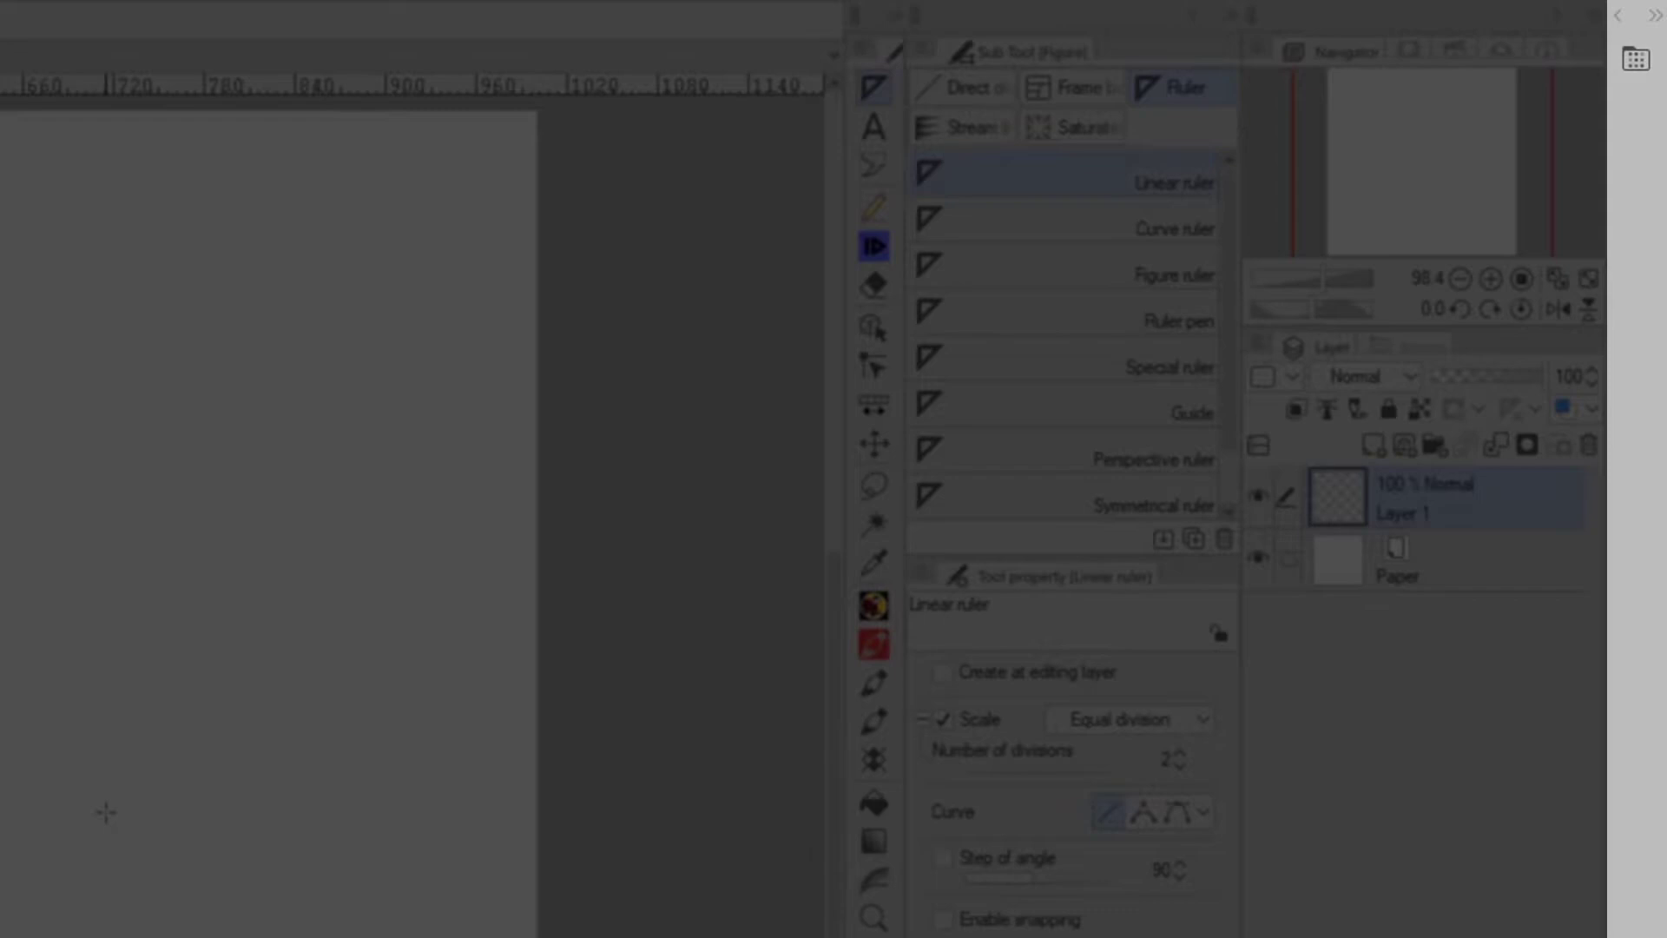
mouse_move(1626, 30)
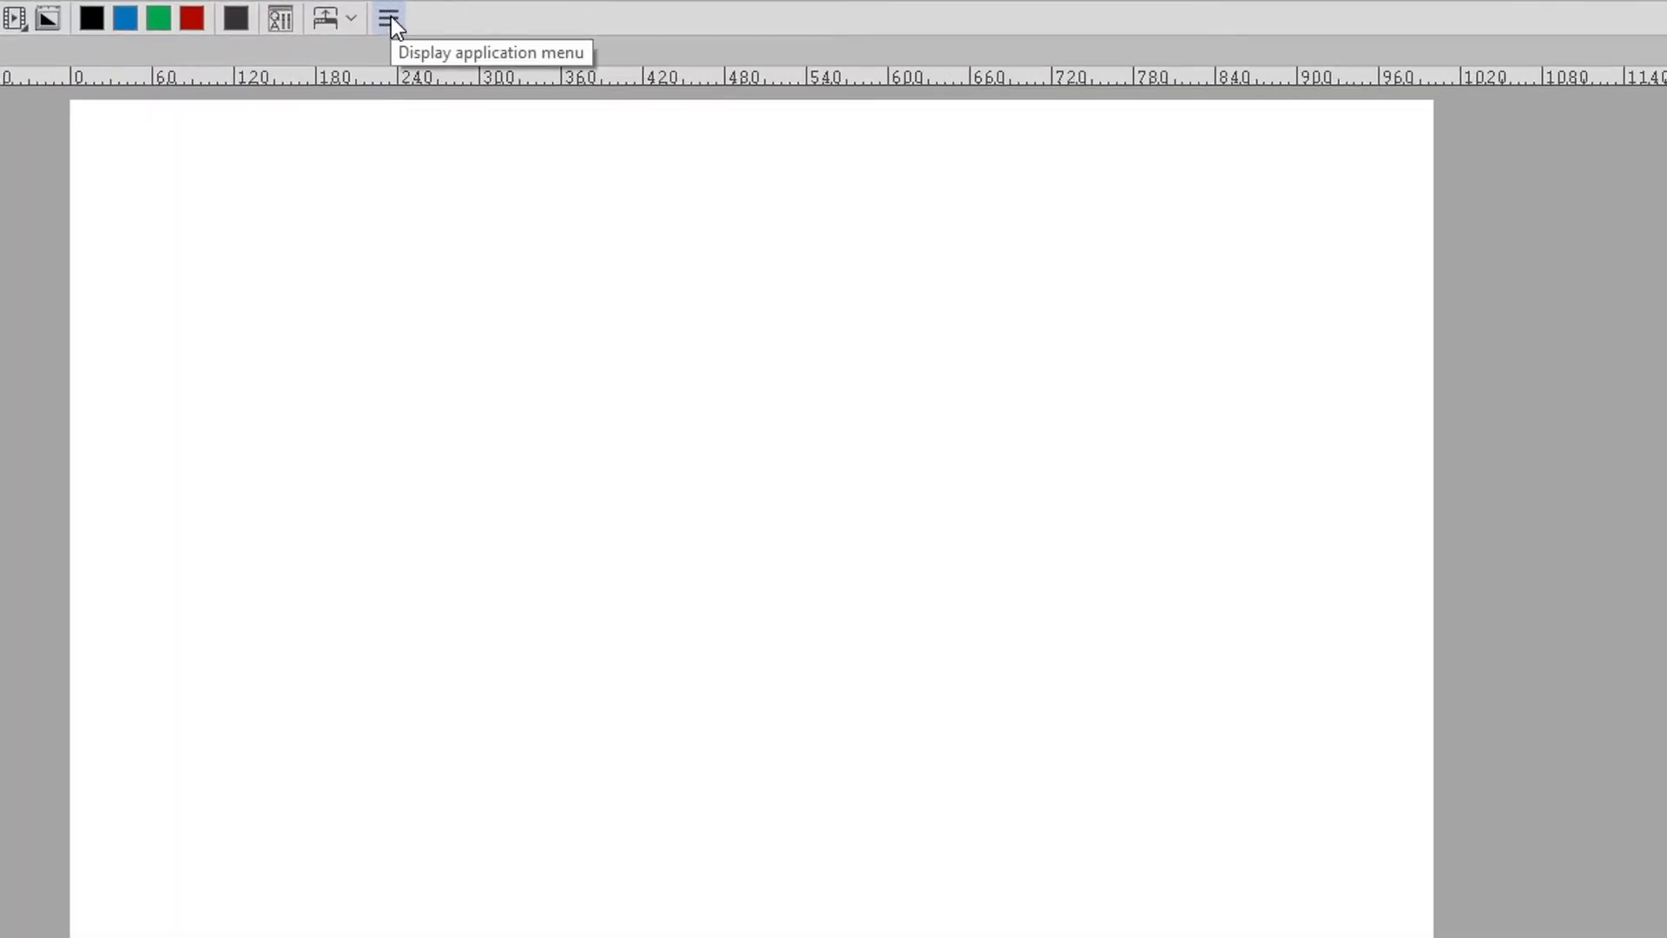
left_click(389, 19)
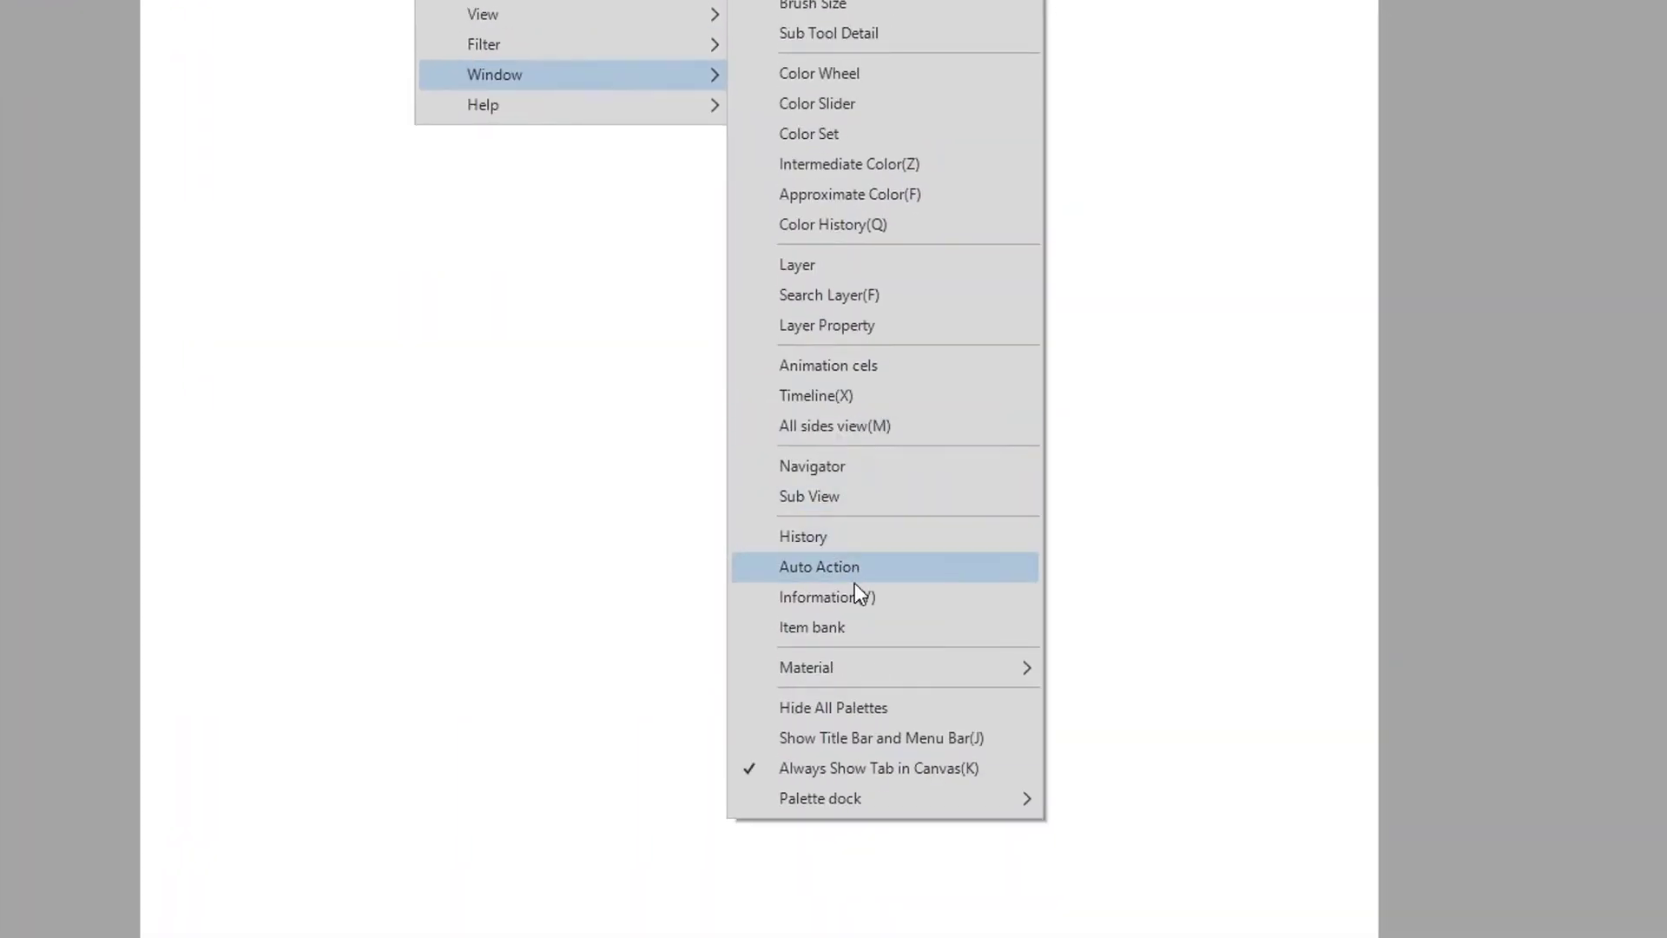
mouse_move(806, 667)
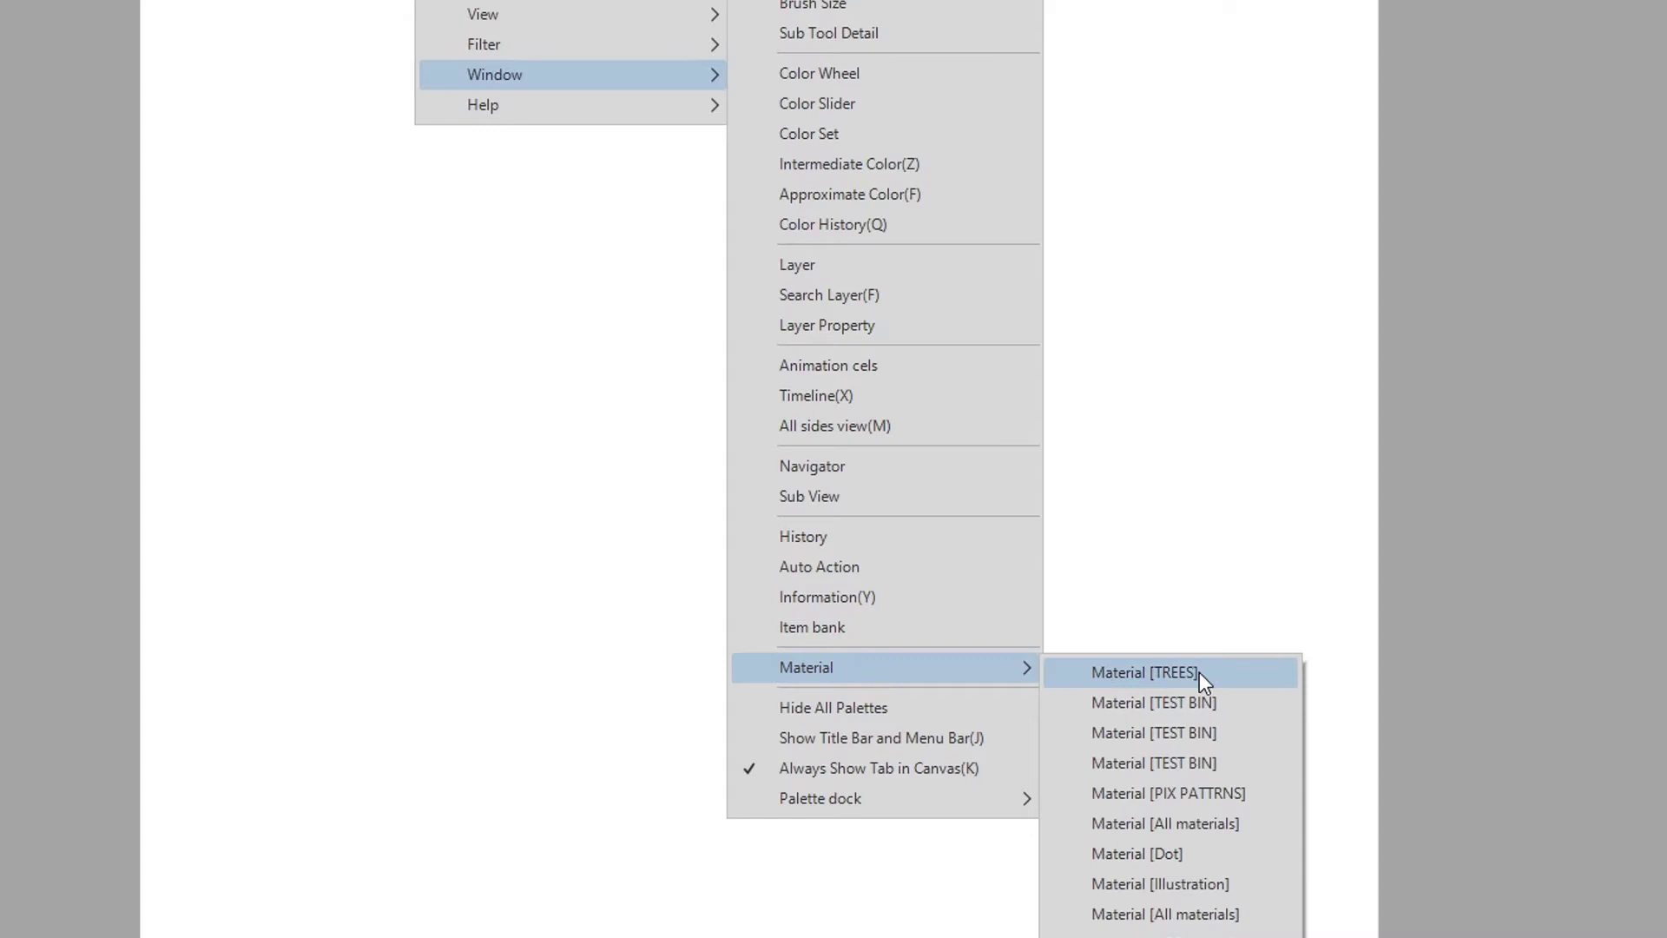
mouse_move(1202, 830)
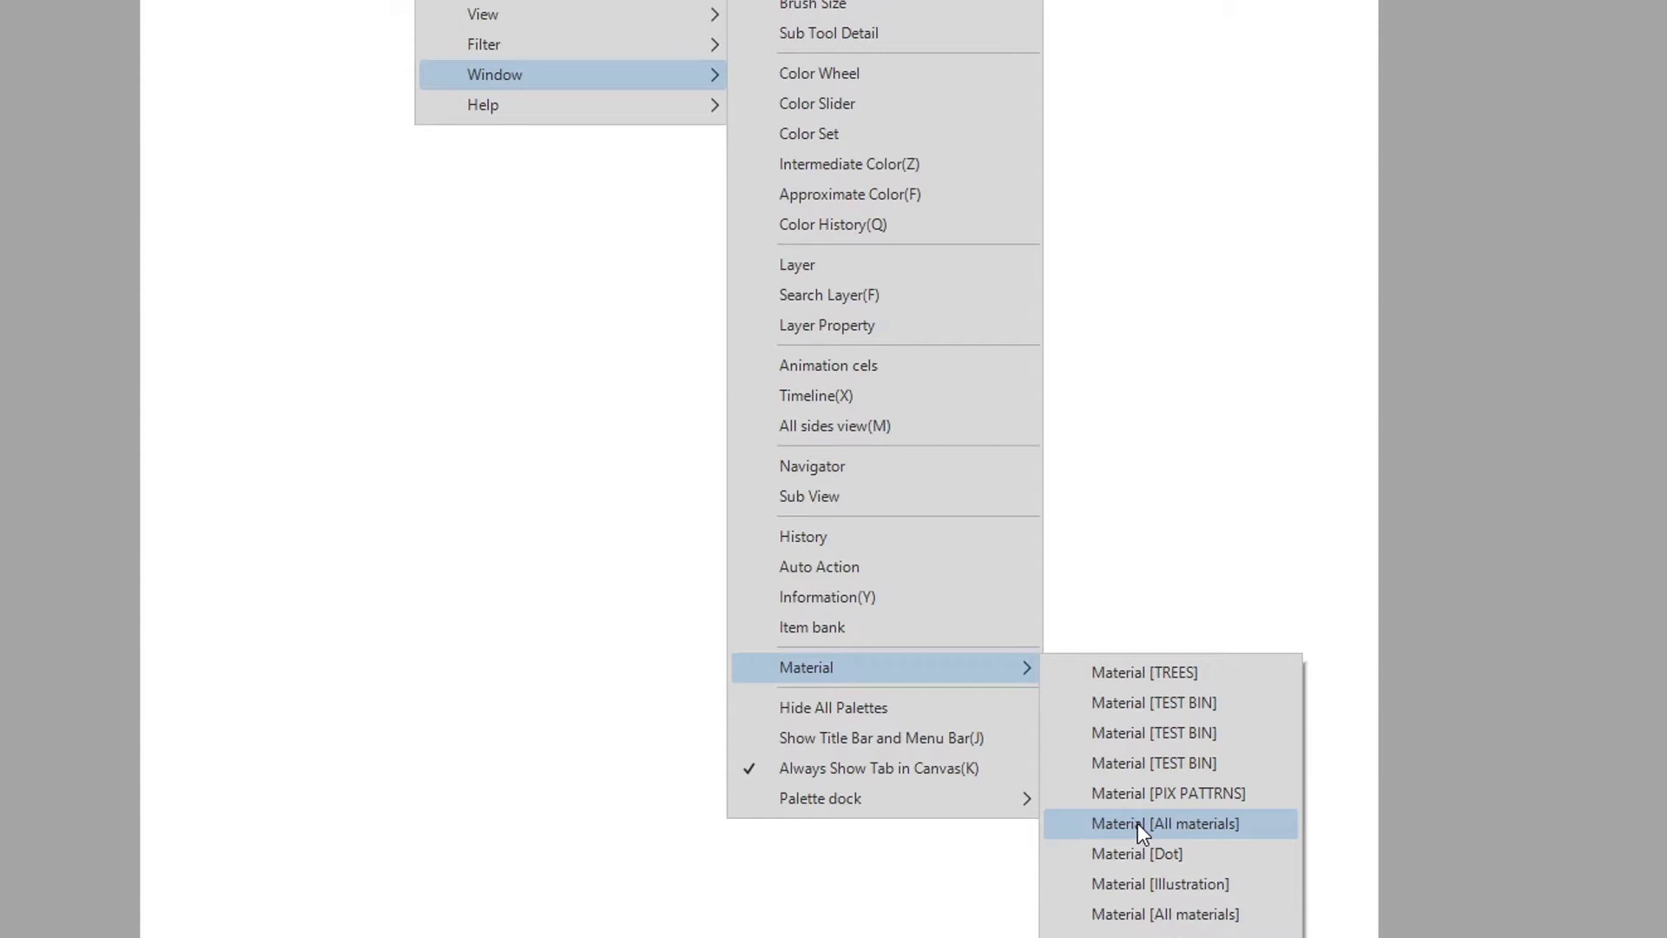
left_click(1165, 823)
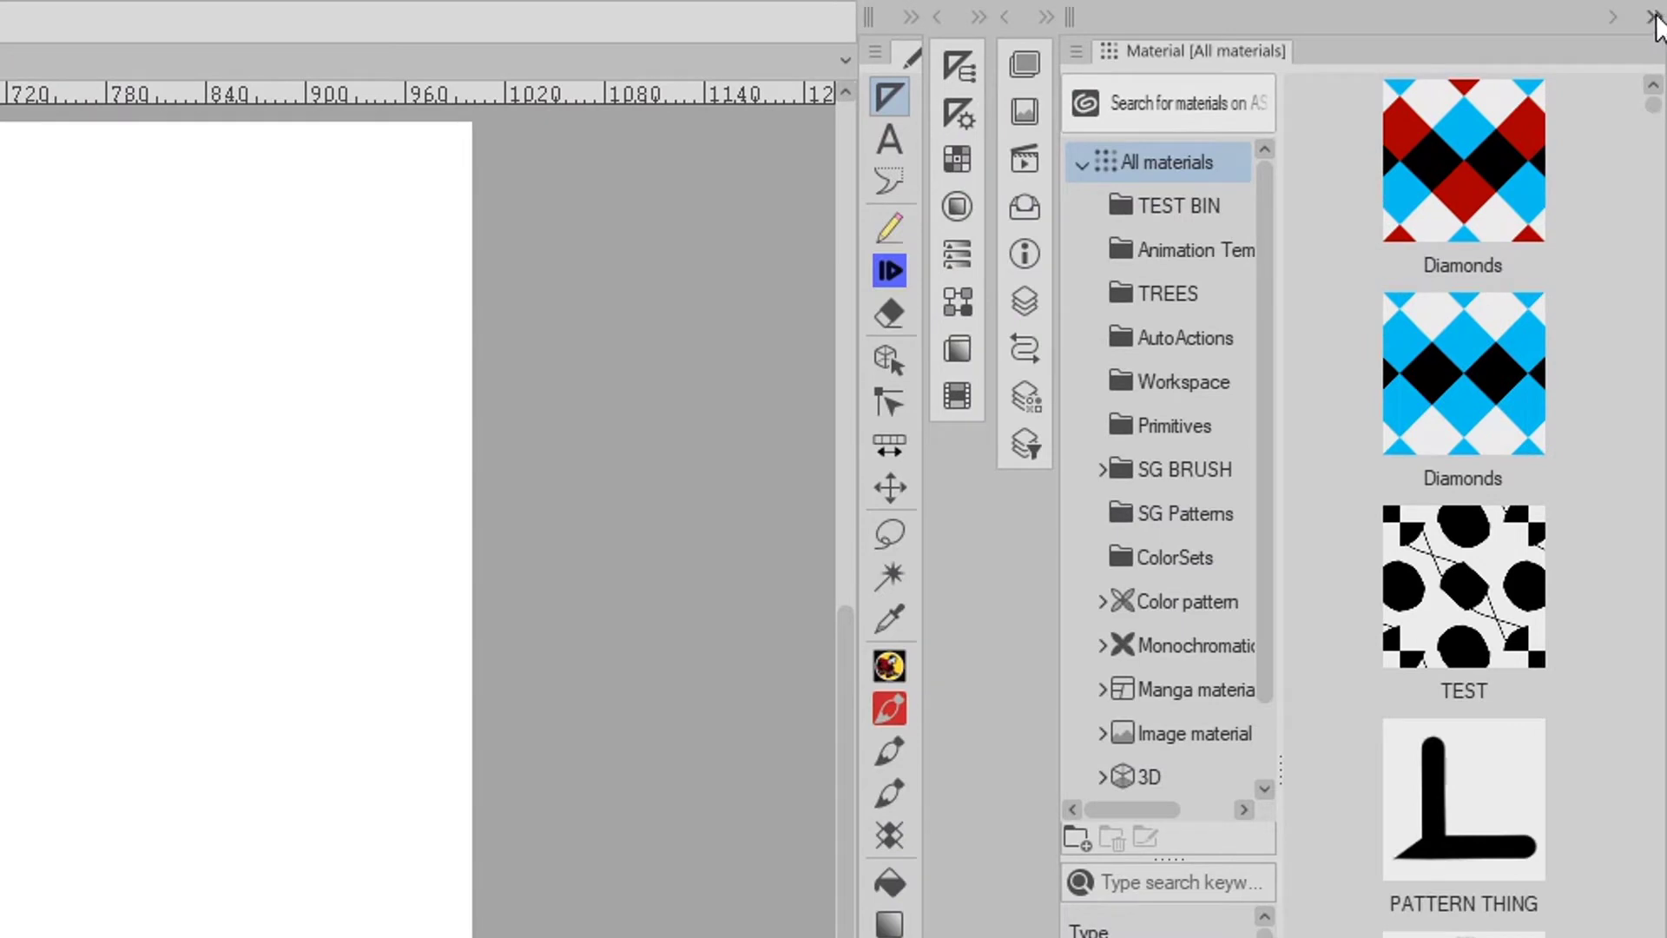
left_click(1656, 19)
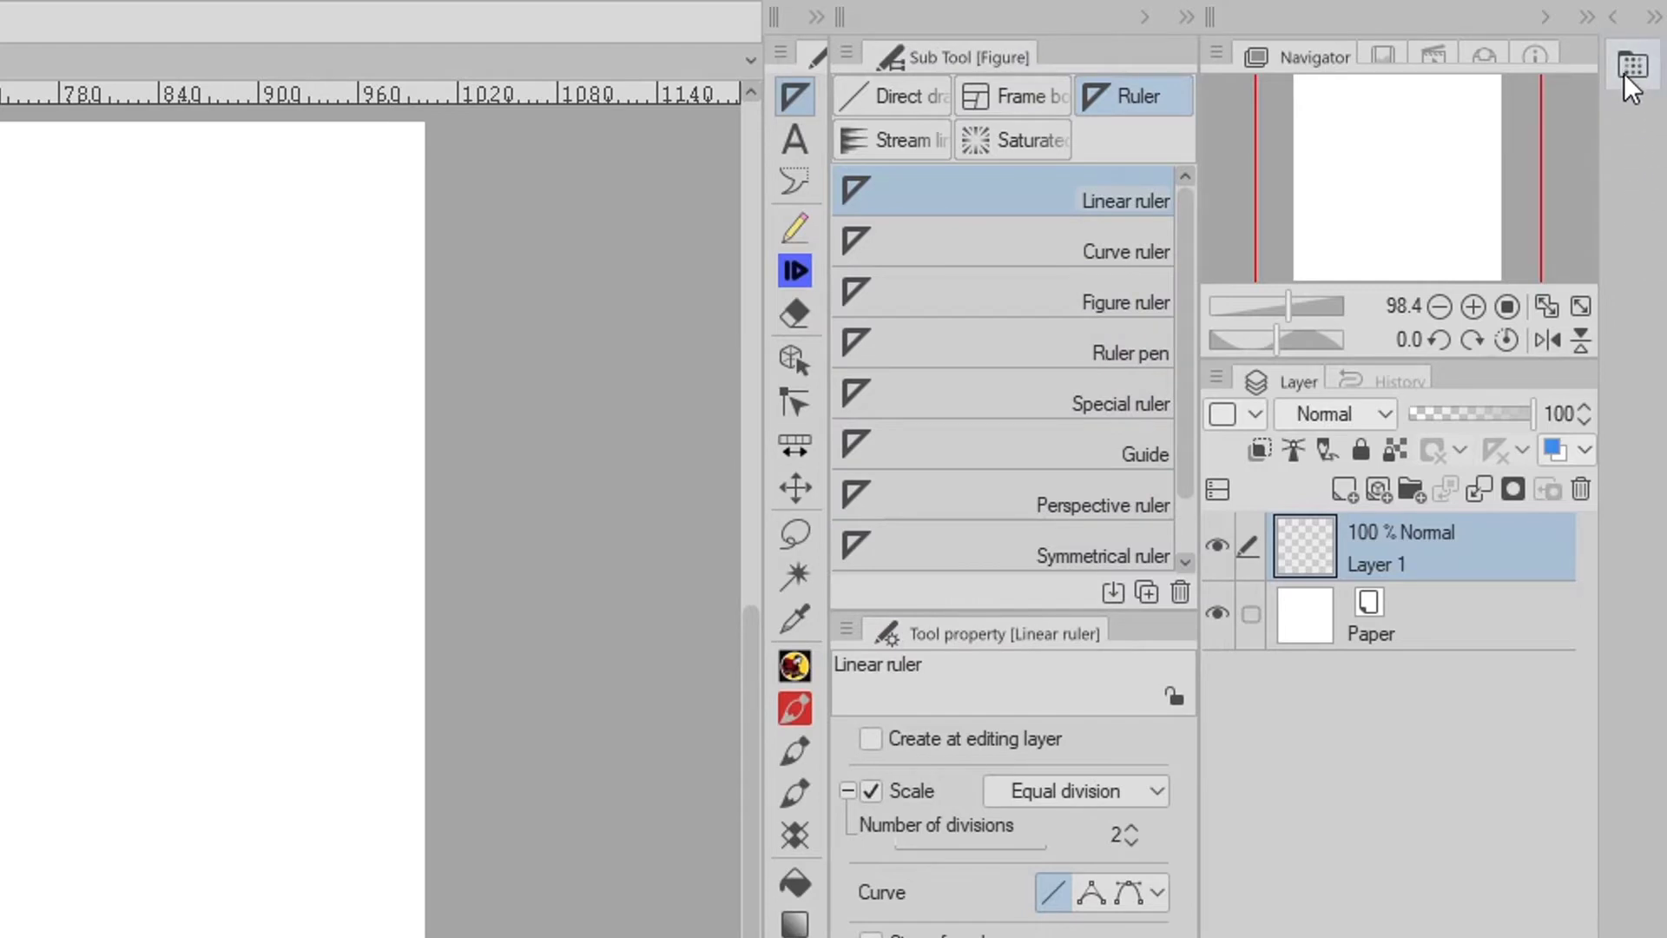
- Show the Dot and Gradient materials palettes from the palette list
left_click(554, 11)
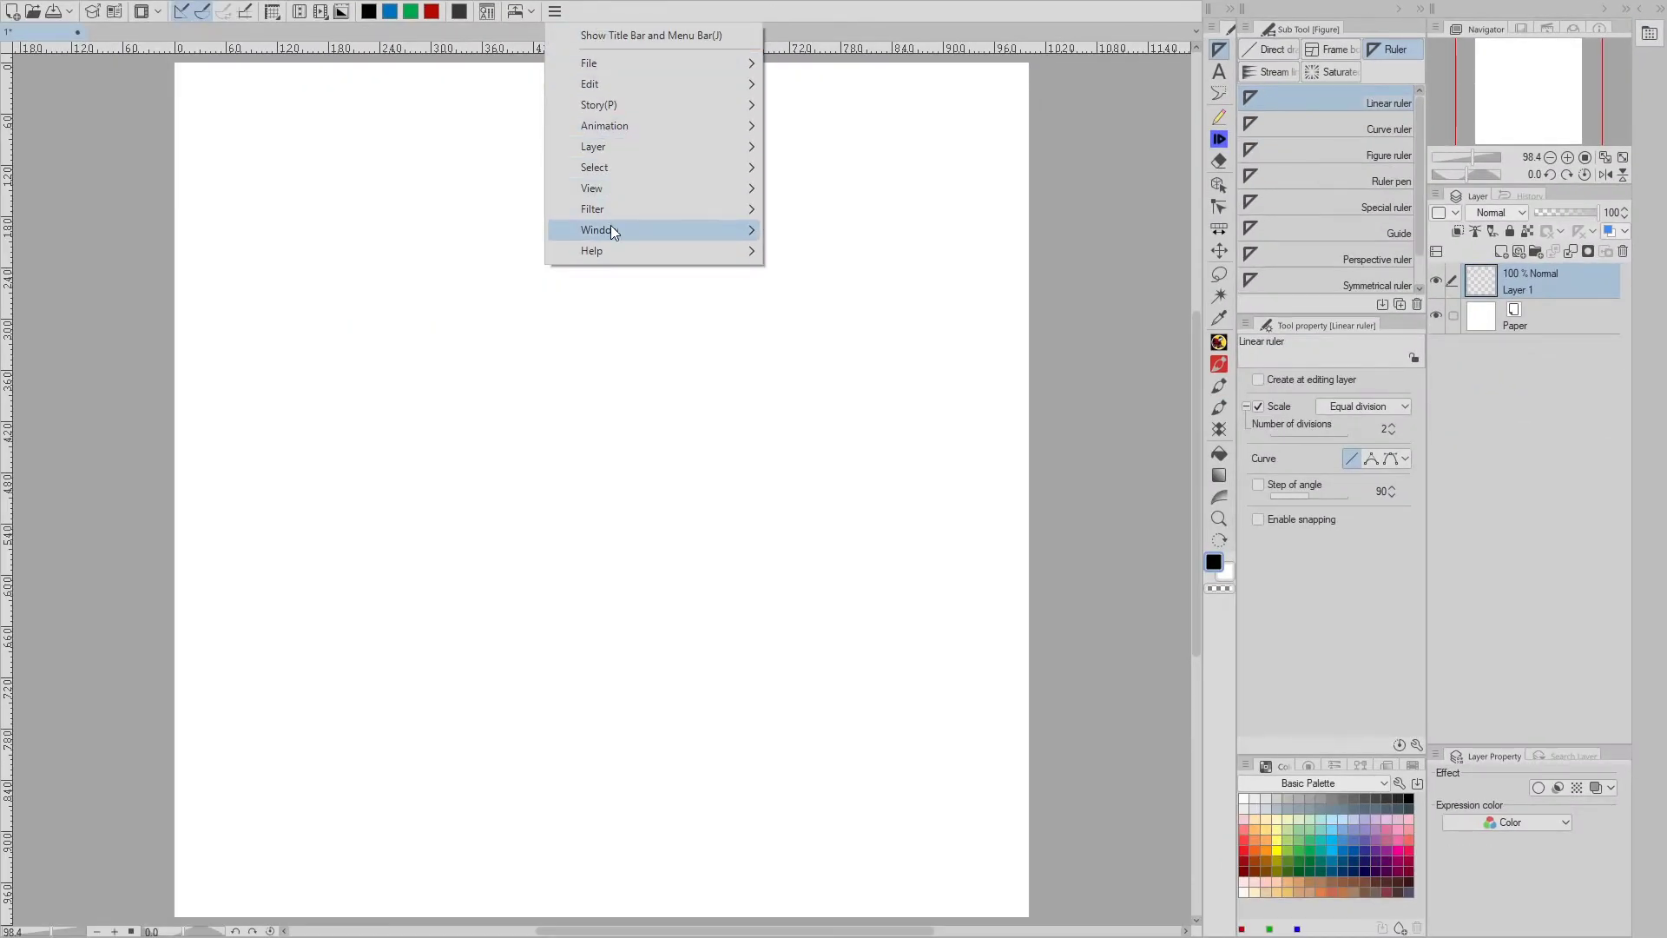
left_click(600, 229)
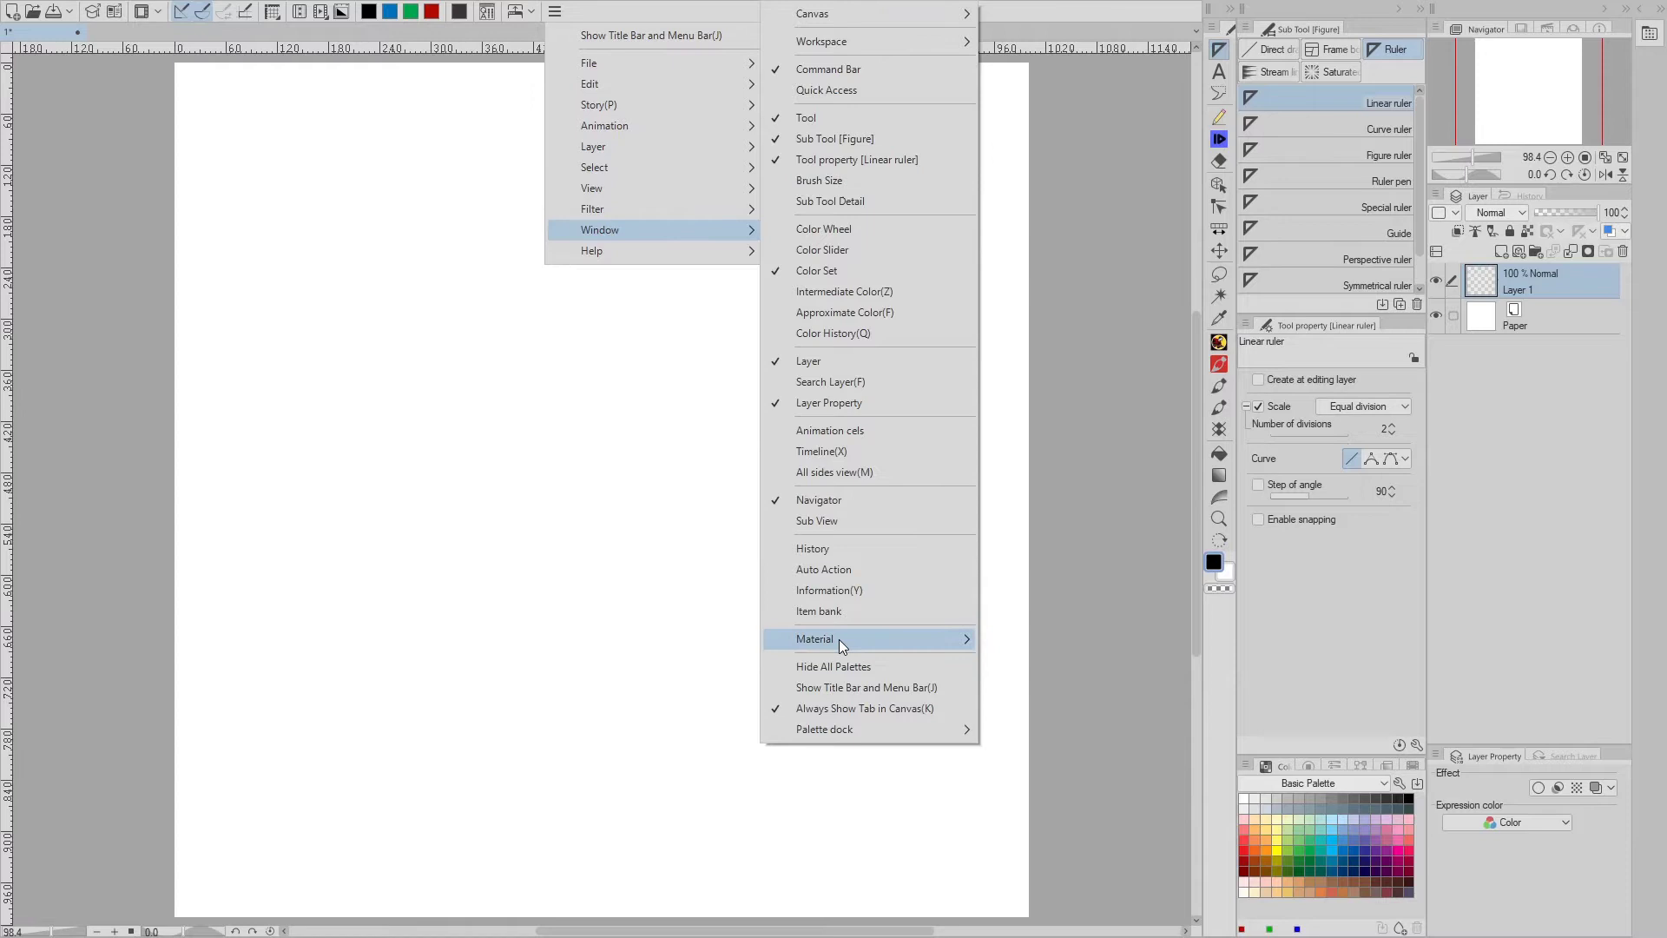
mouse_move(816, 638)
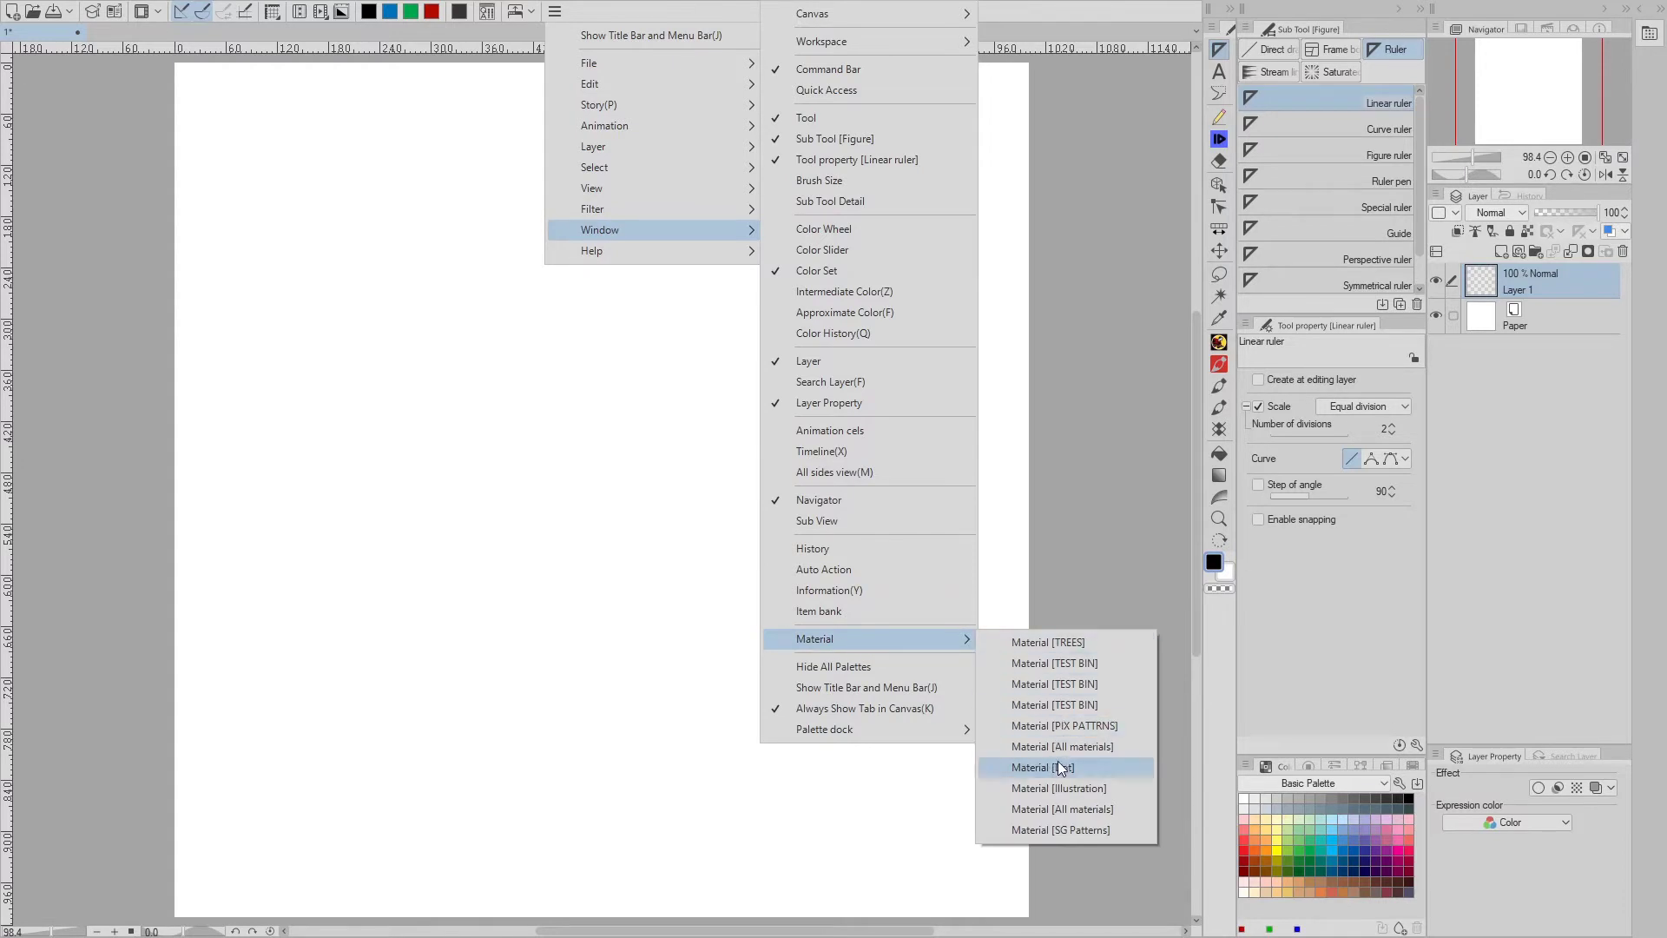
left_click(1041, 767)
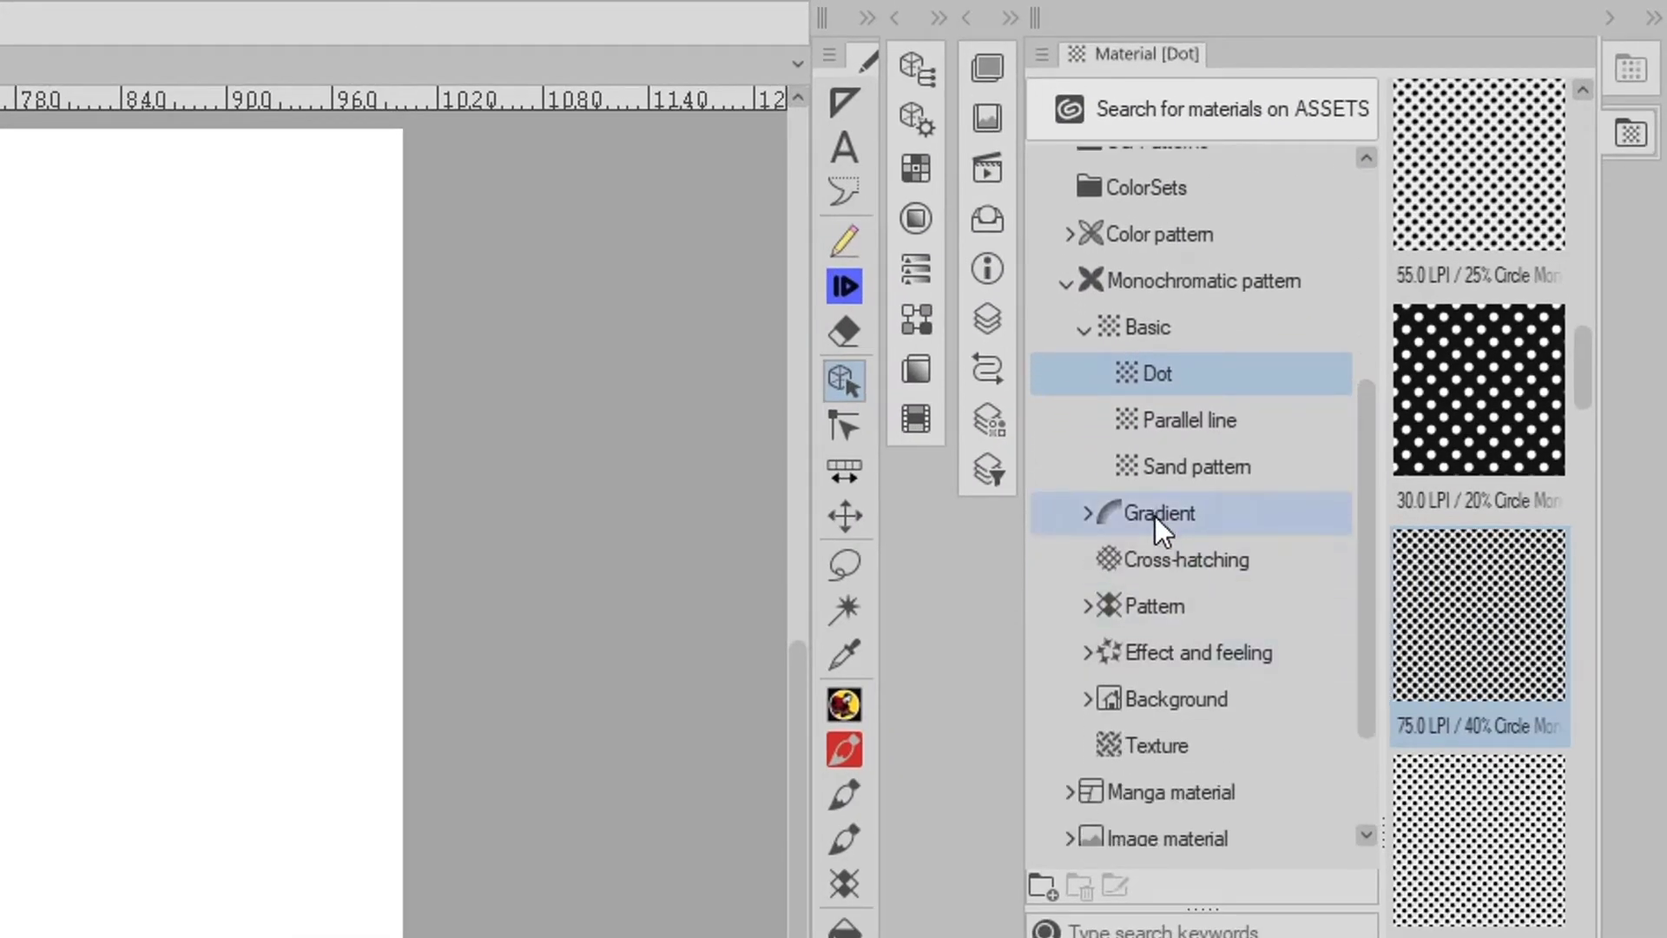
left_click(1159, 512)
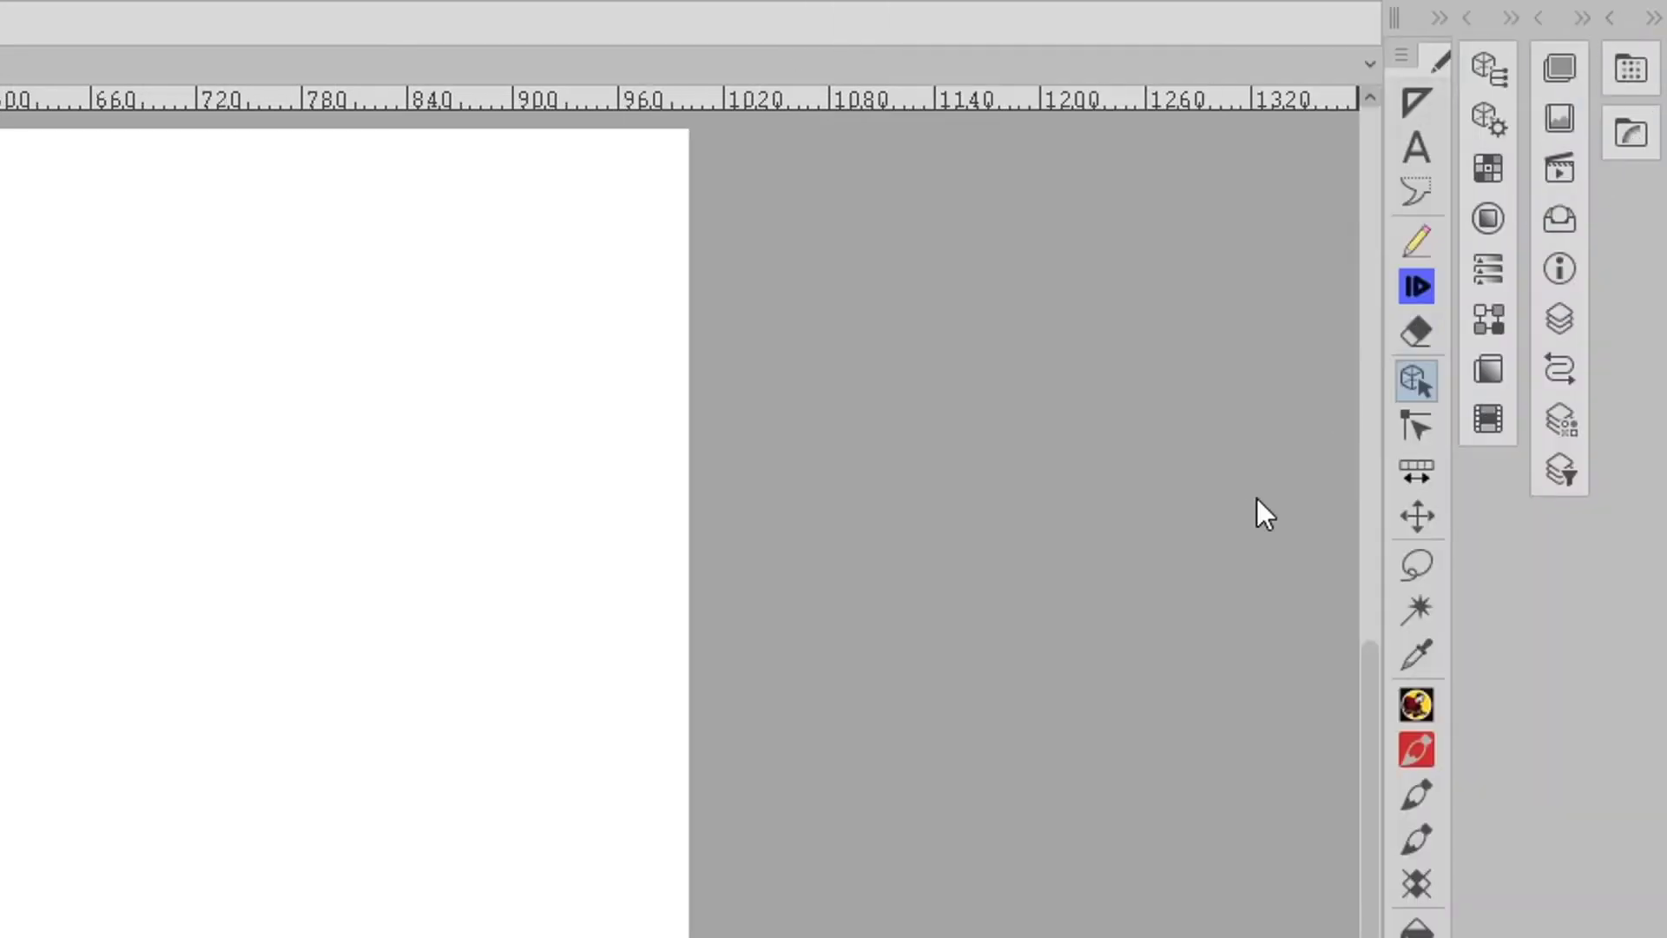
mouse_move(1630, 131)
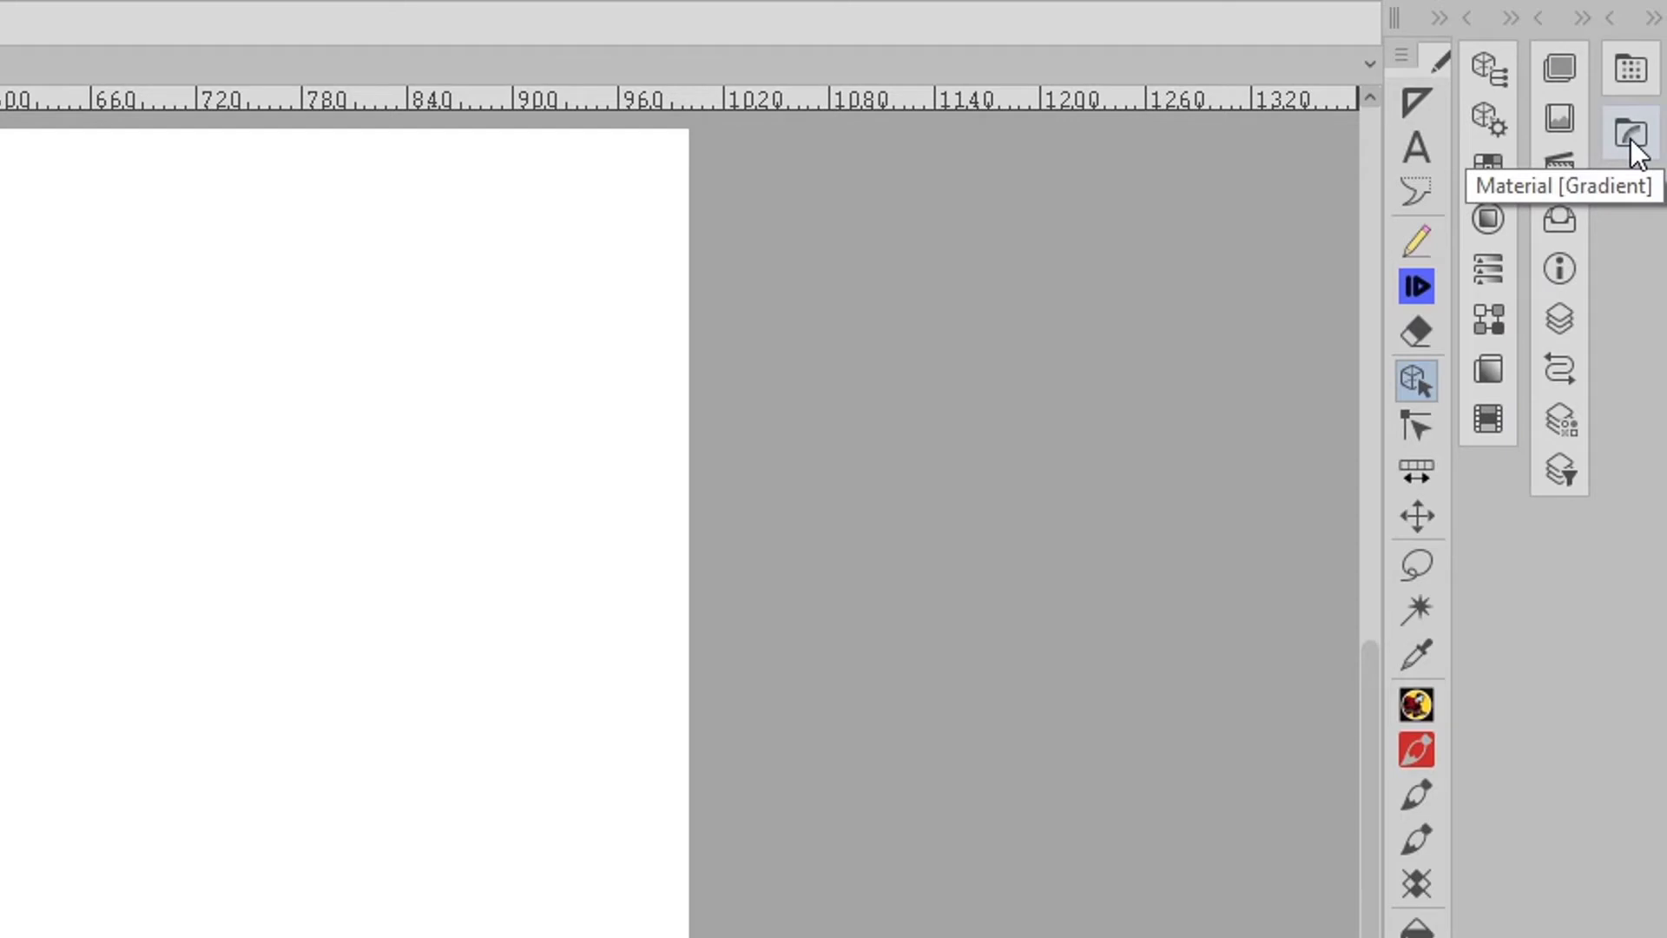
- Reopen the Material palette, browse SG Patterns, and show Monochromatic pattern Dot tones
left_click(1629, 132)
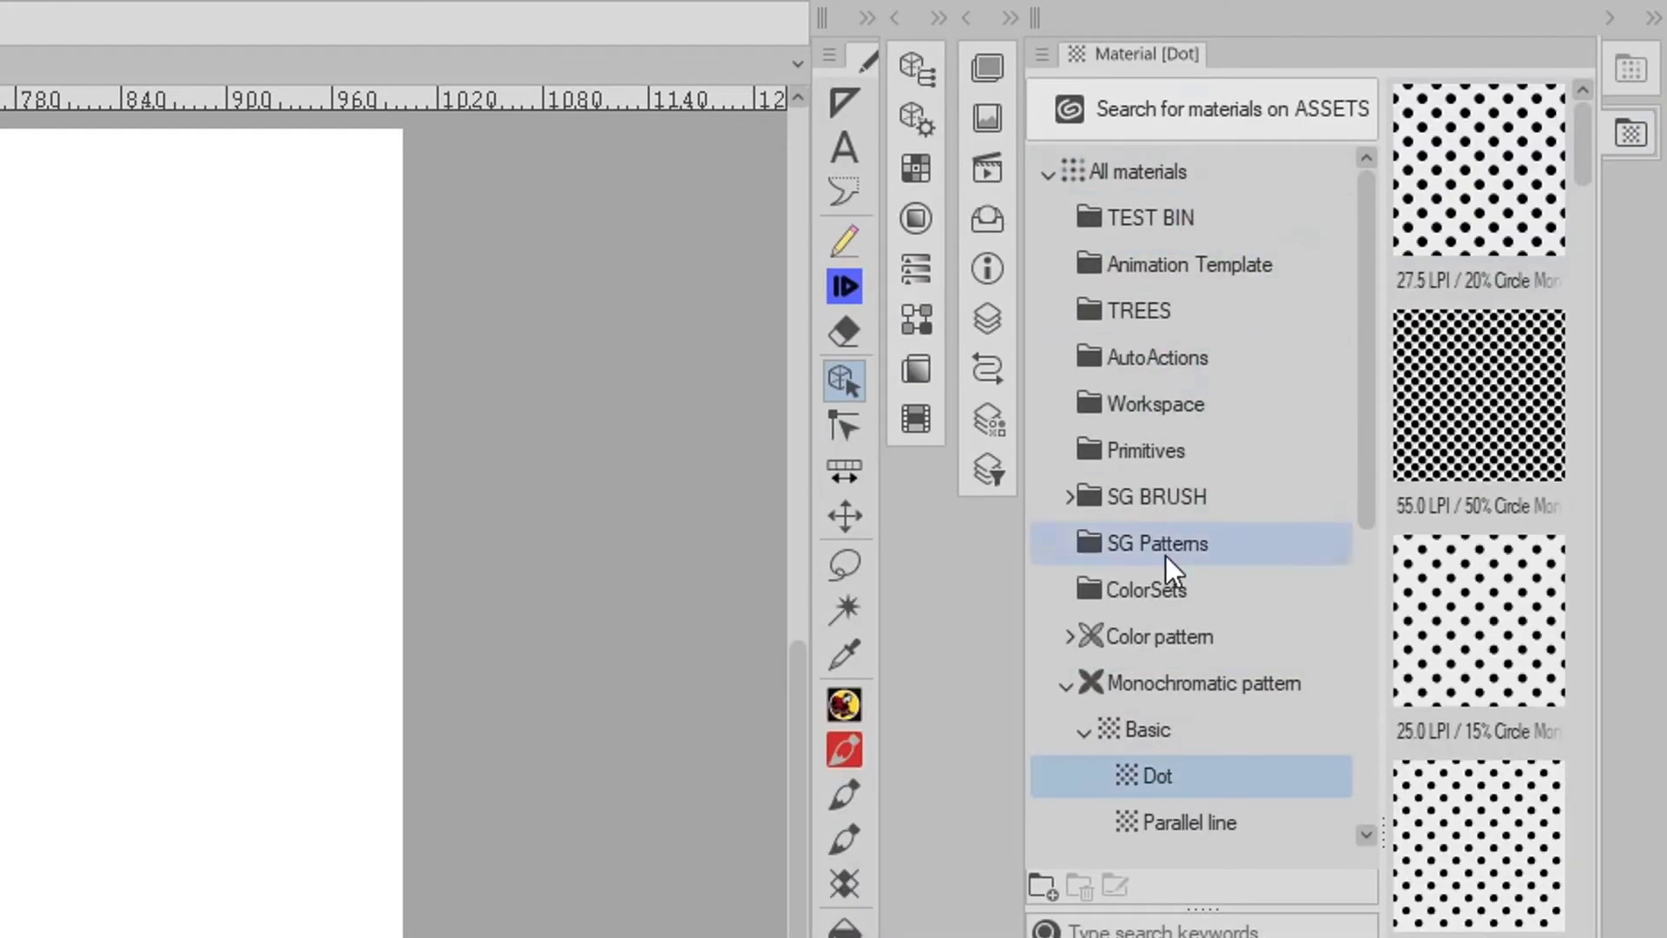
left_click(1631, 66)
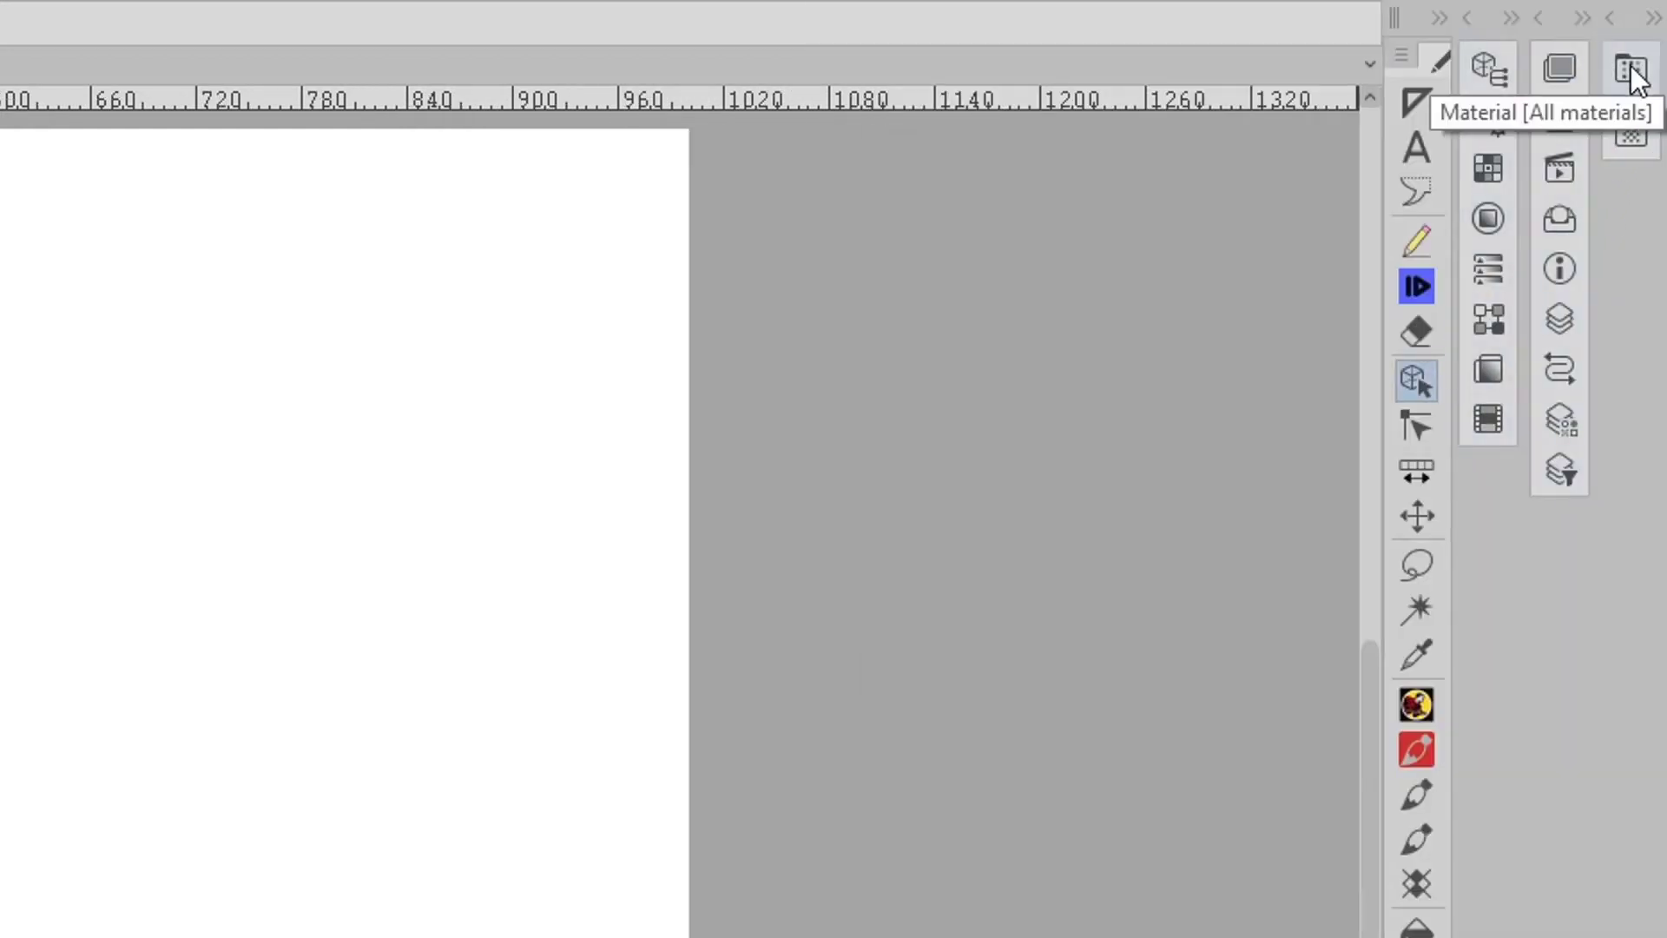
left_click(1628, 66)
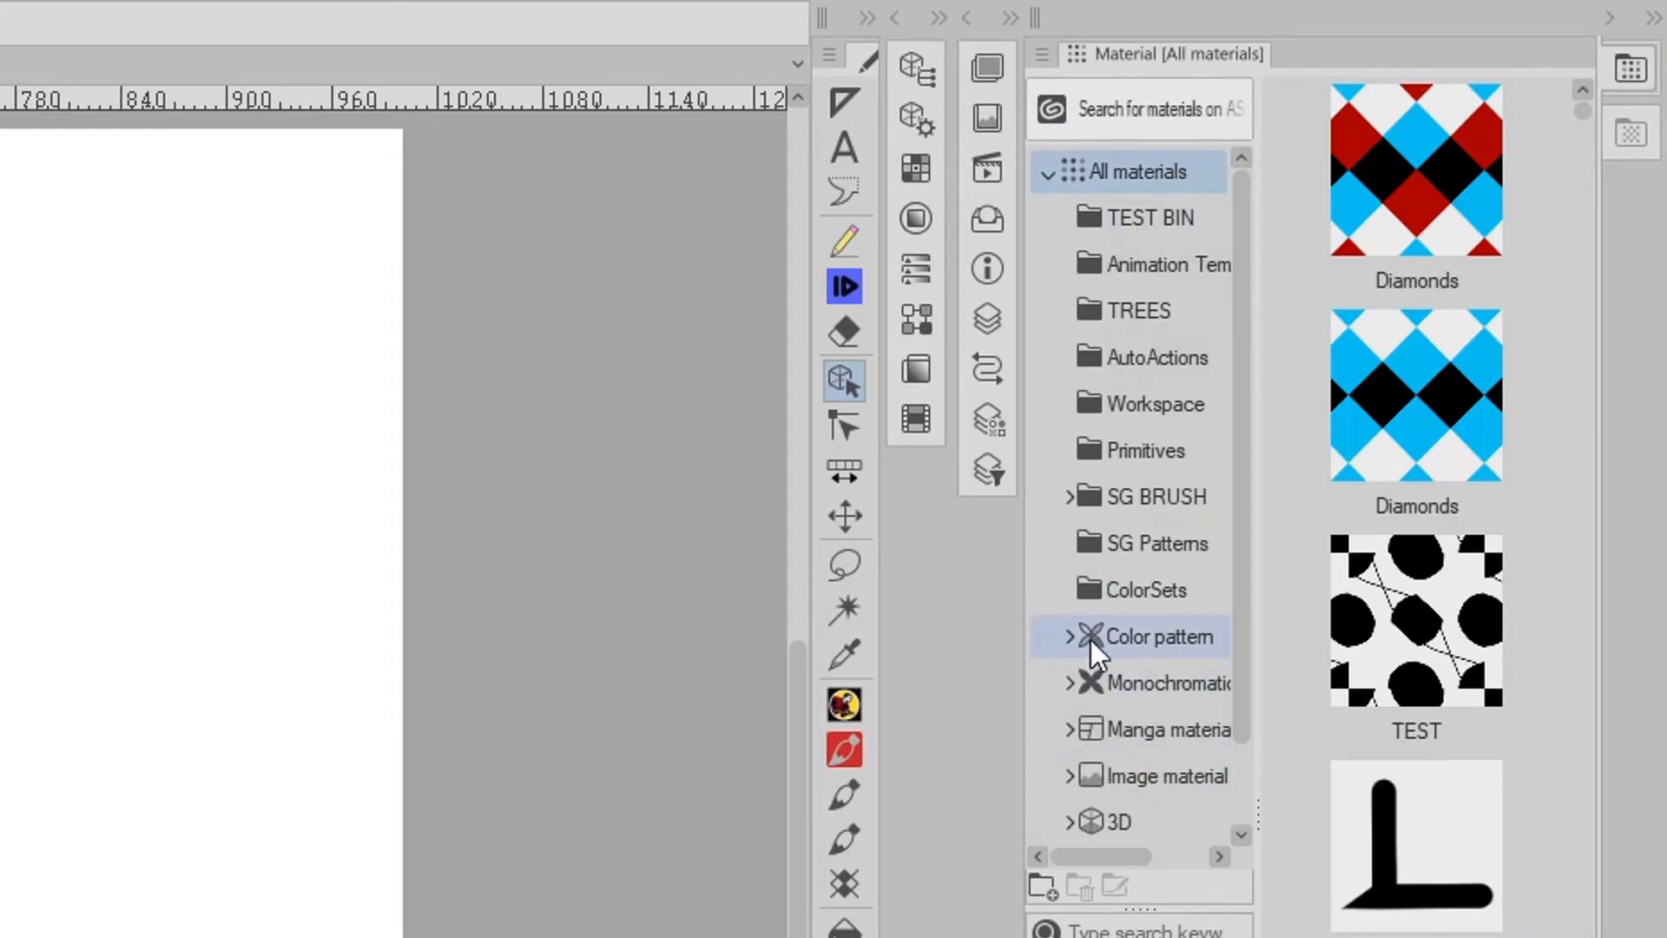
left_click(1154, 636)
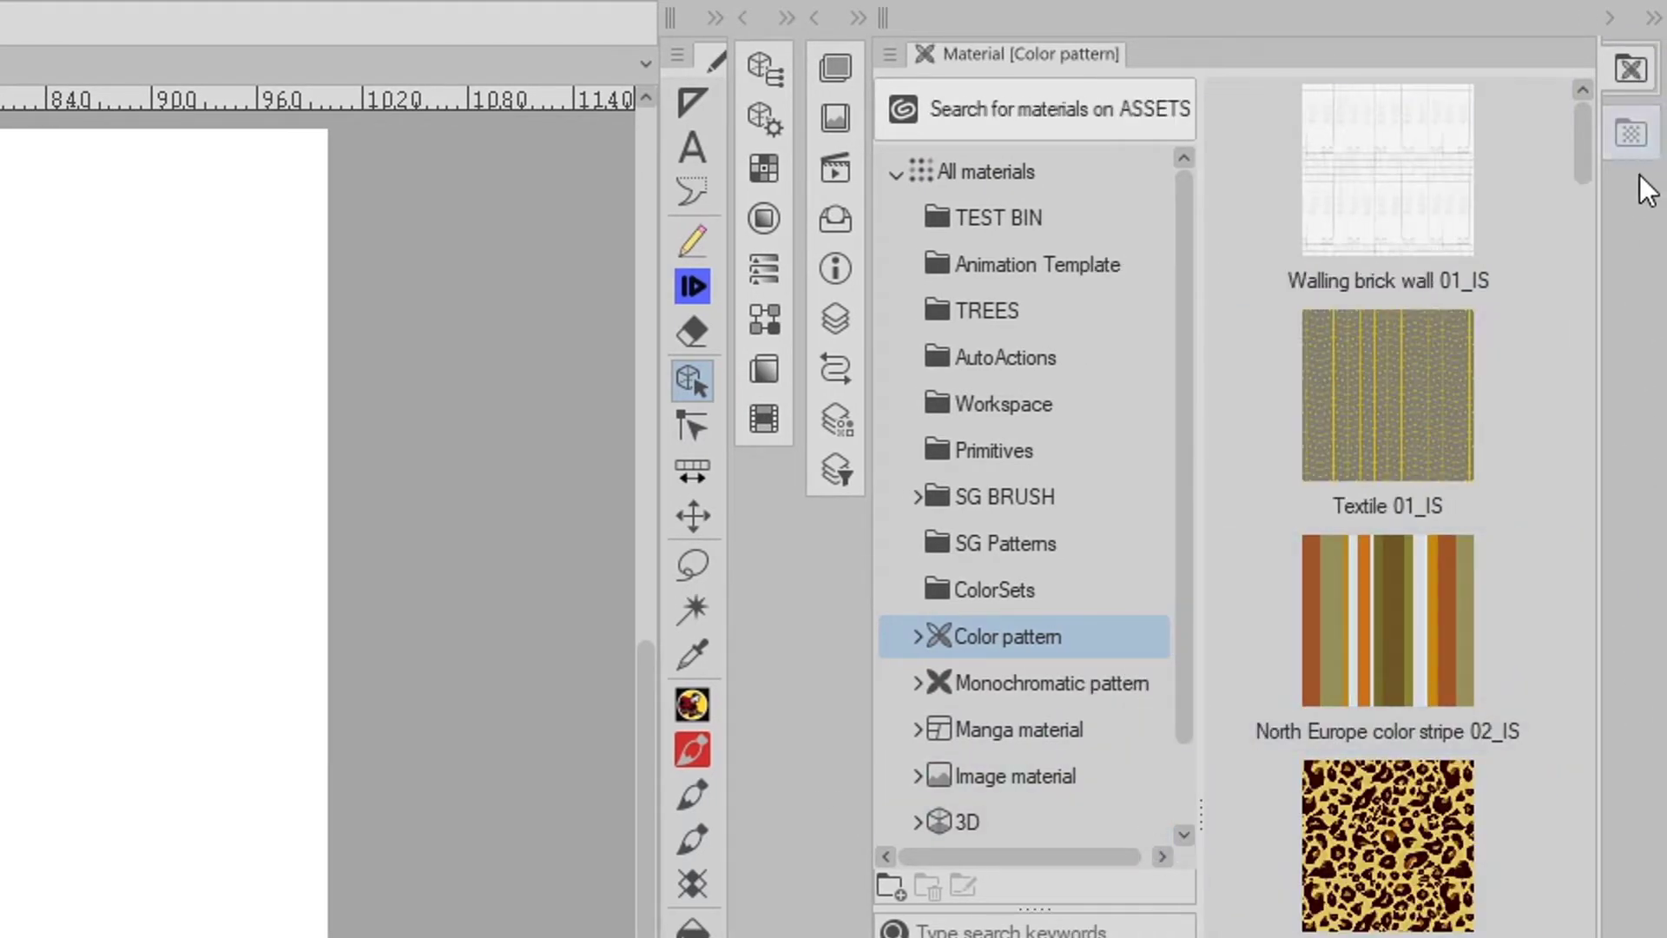
left_click(1047, 682)
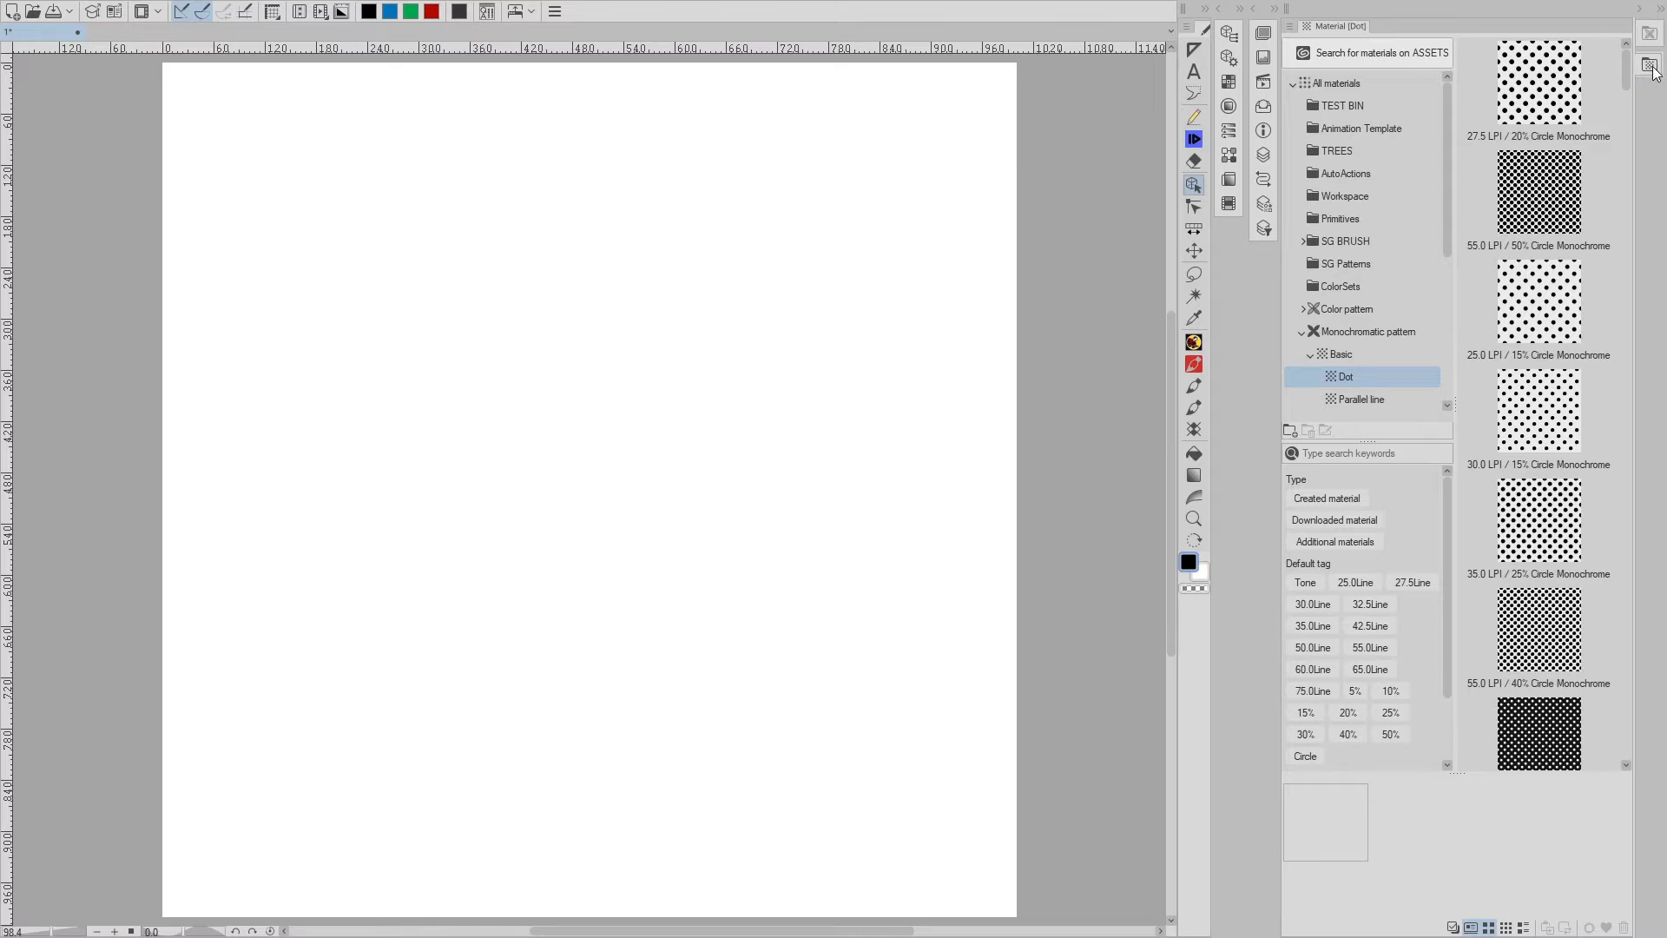
- Collapse and reopen the Material palette so it lists All materials
left_click(1346, 308)
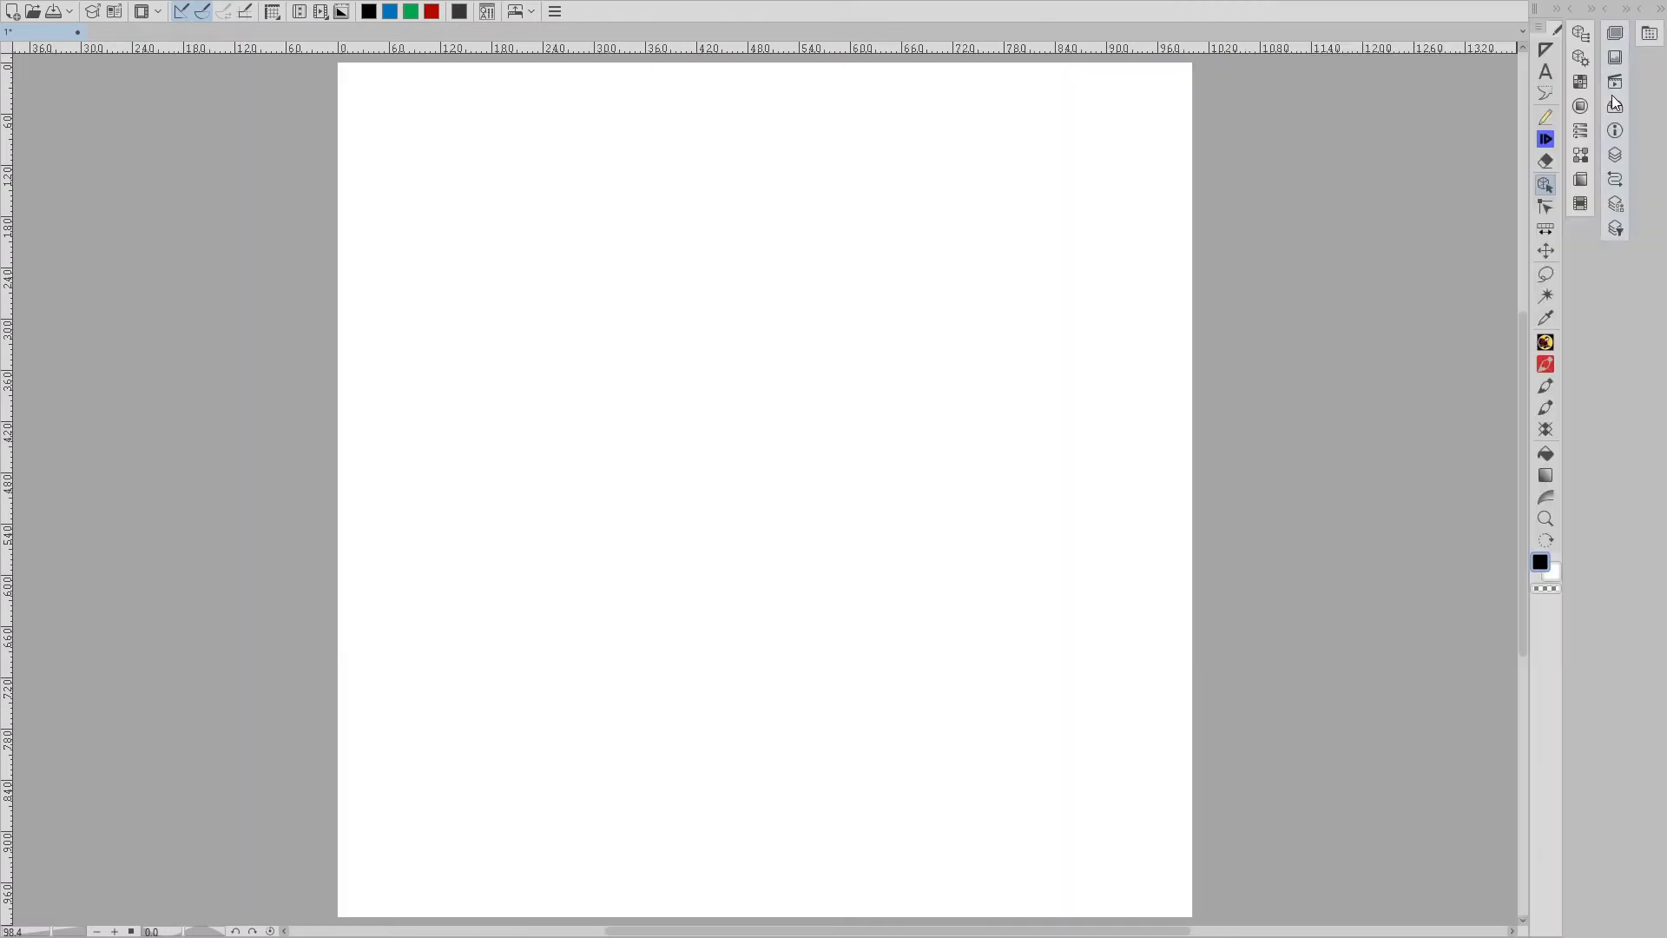
mouse_move(1651, 33)
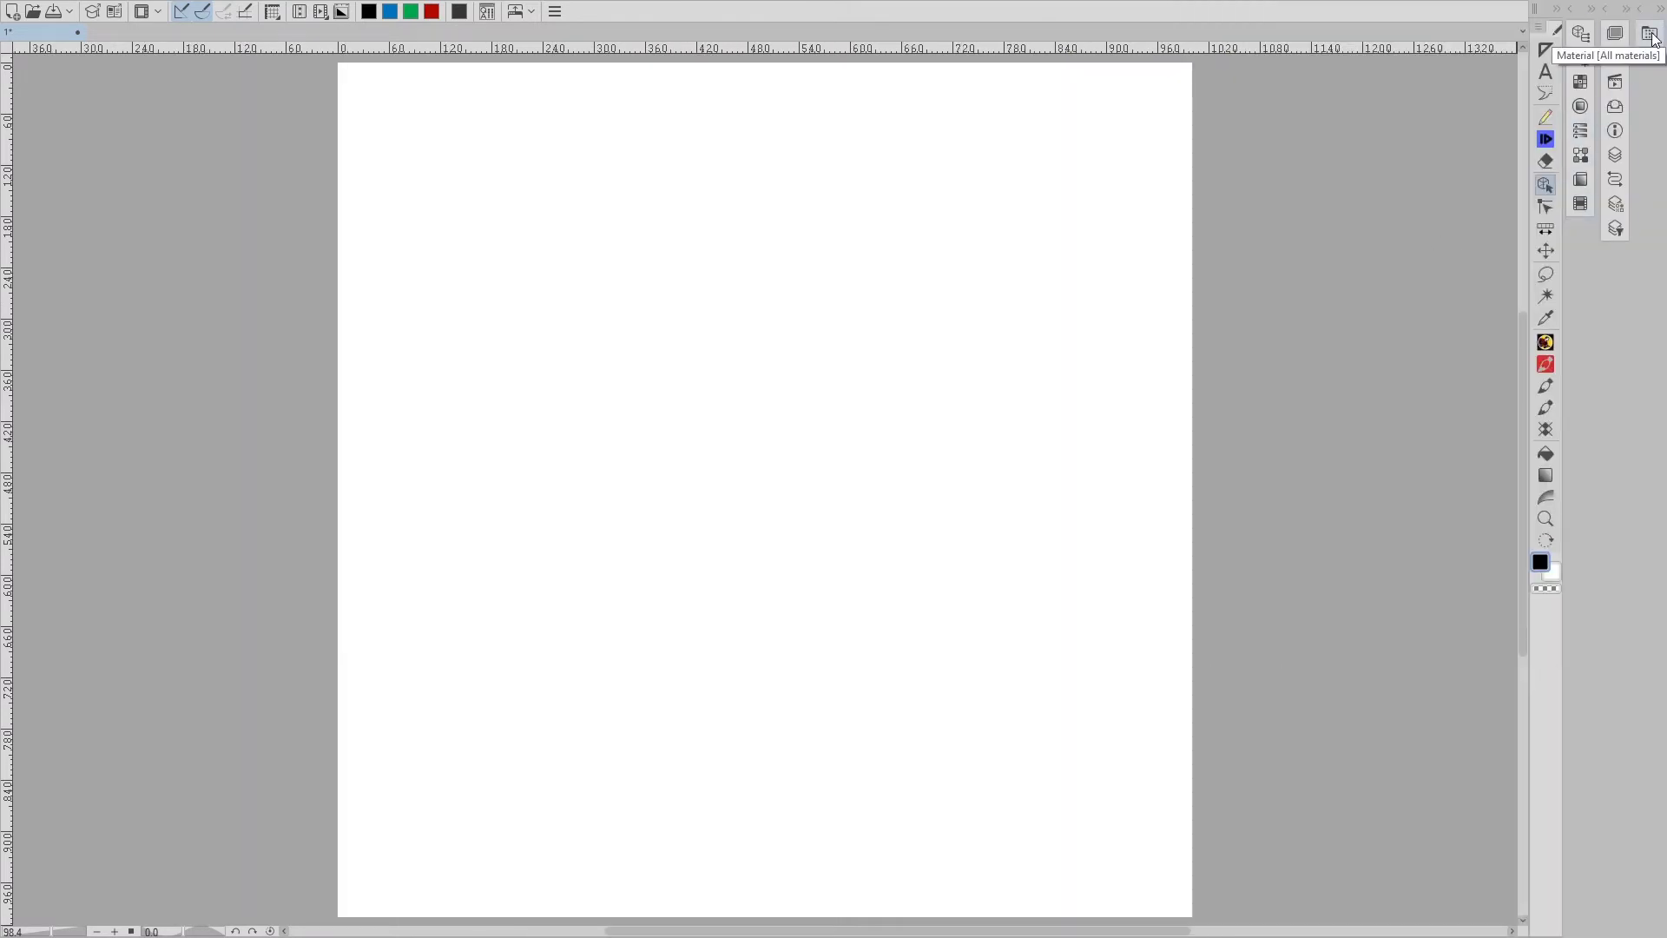
left_click(1651, 33)
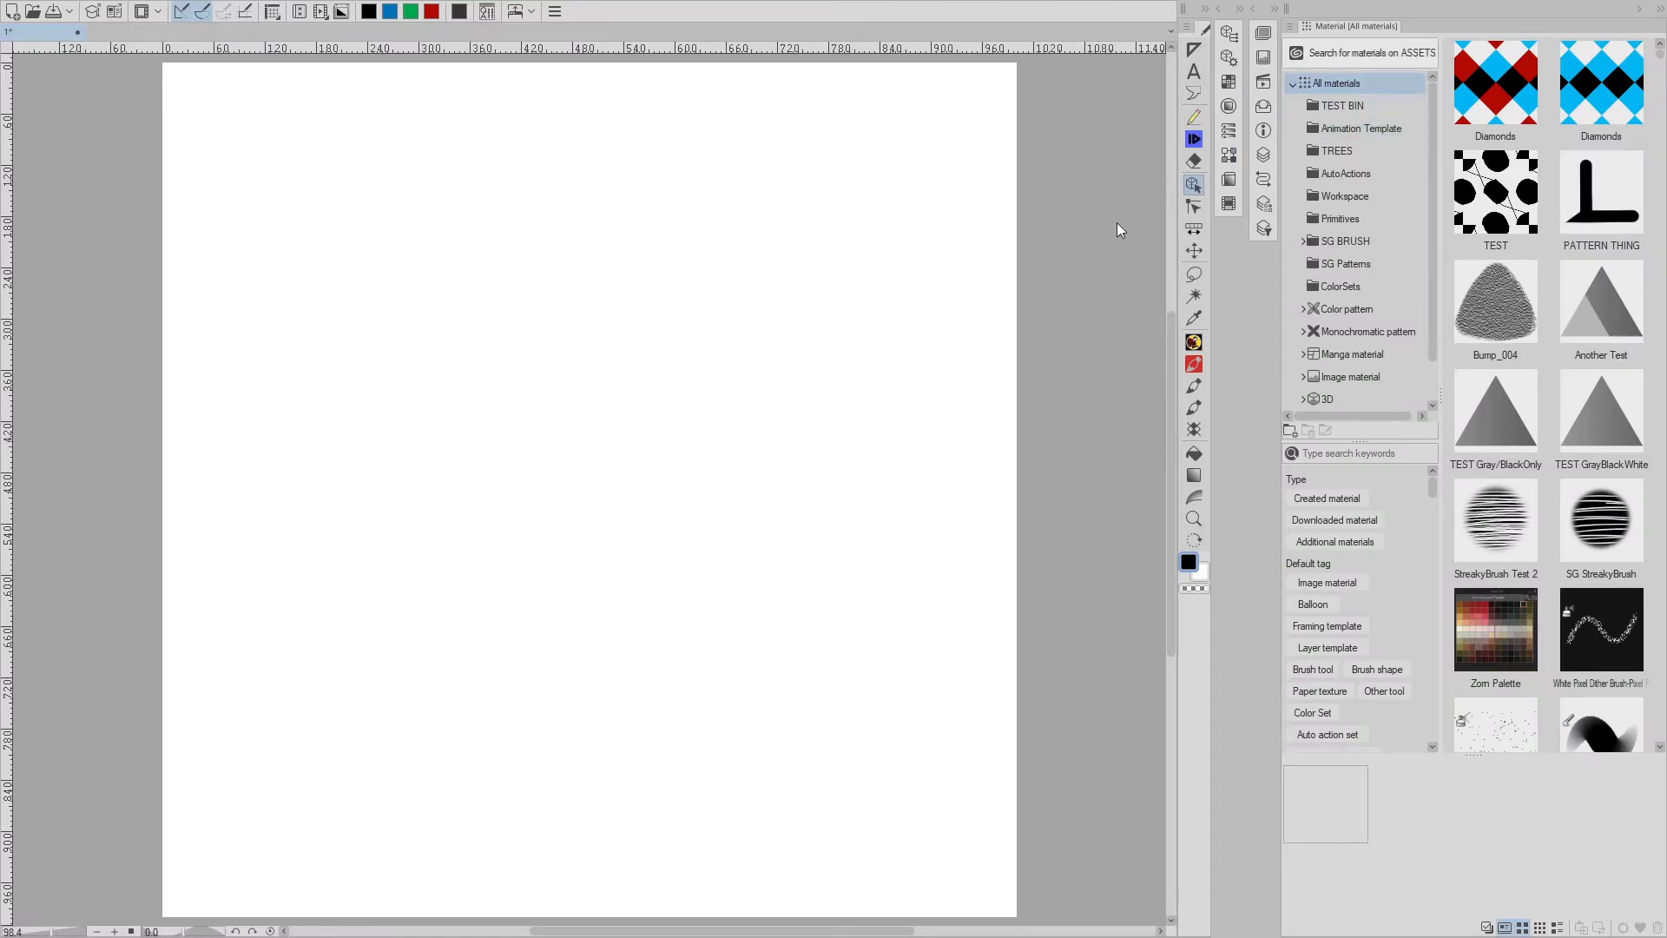
mouse_move(1039, 416)
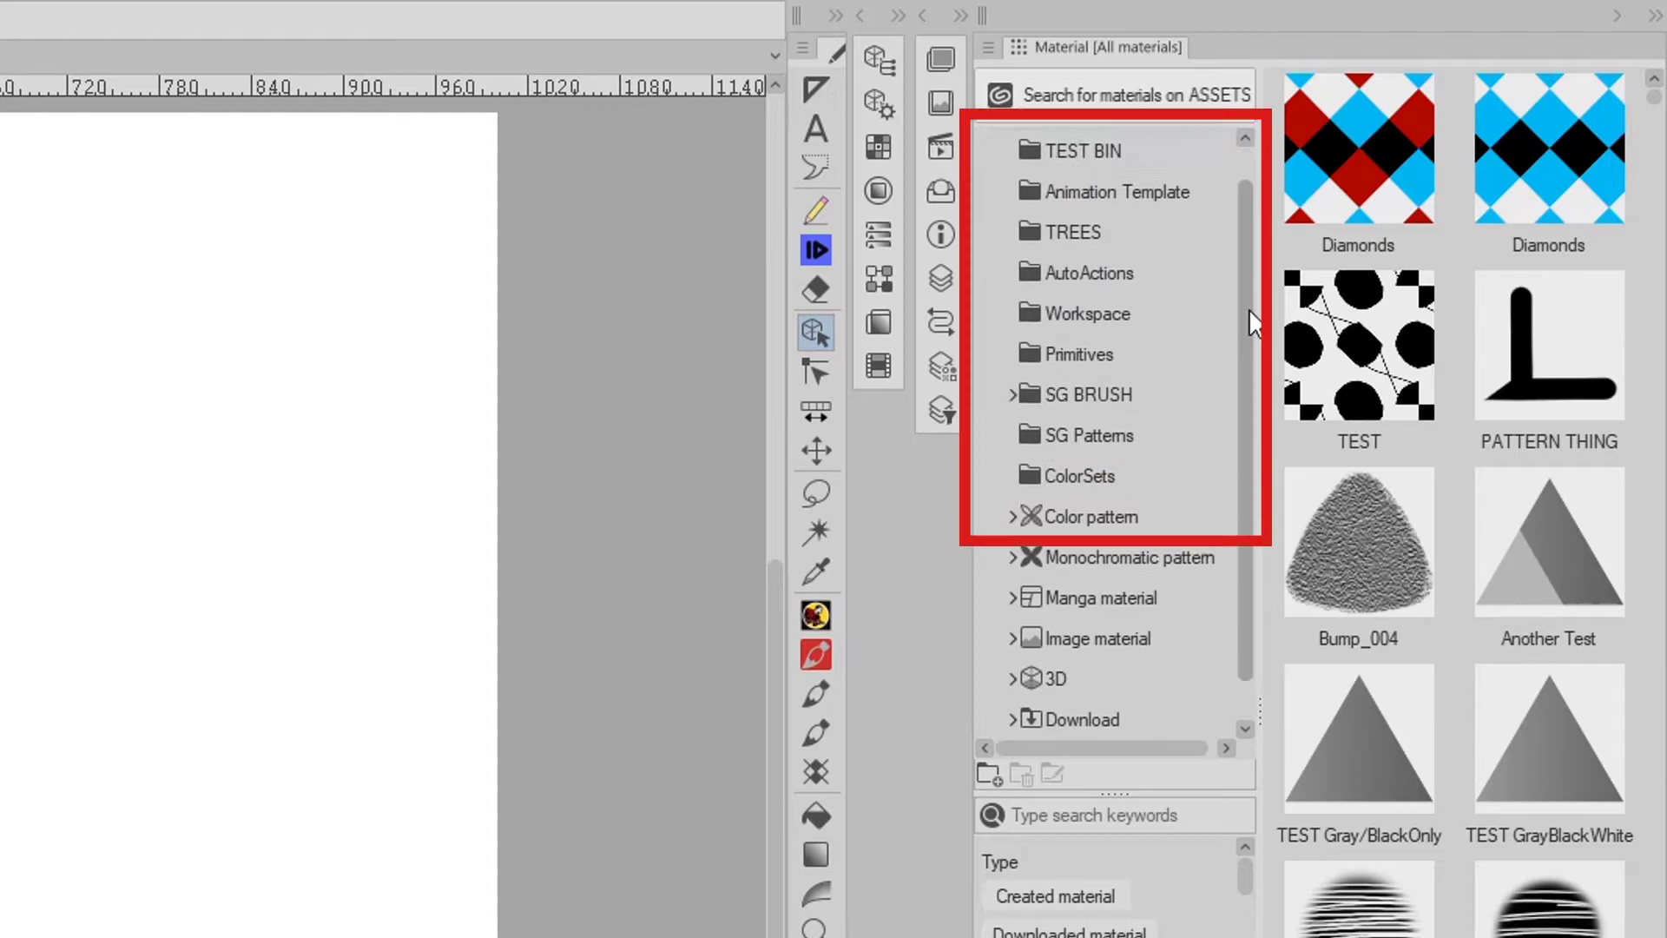
- Create a 'THIS IS A FOLDER' material folder and browse the Color pattern materials
scroll("down", 3)
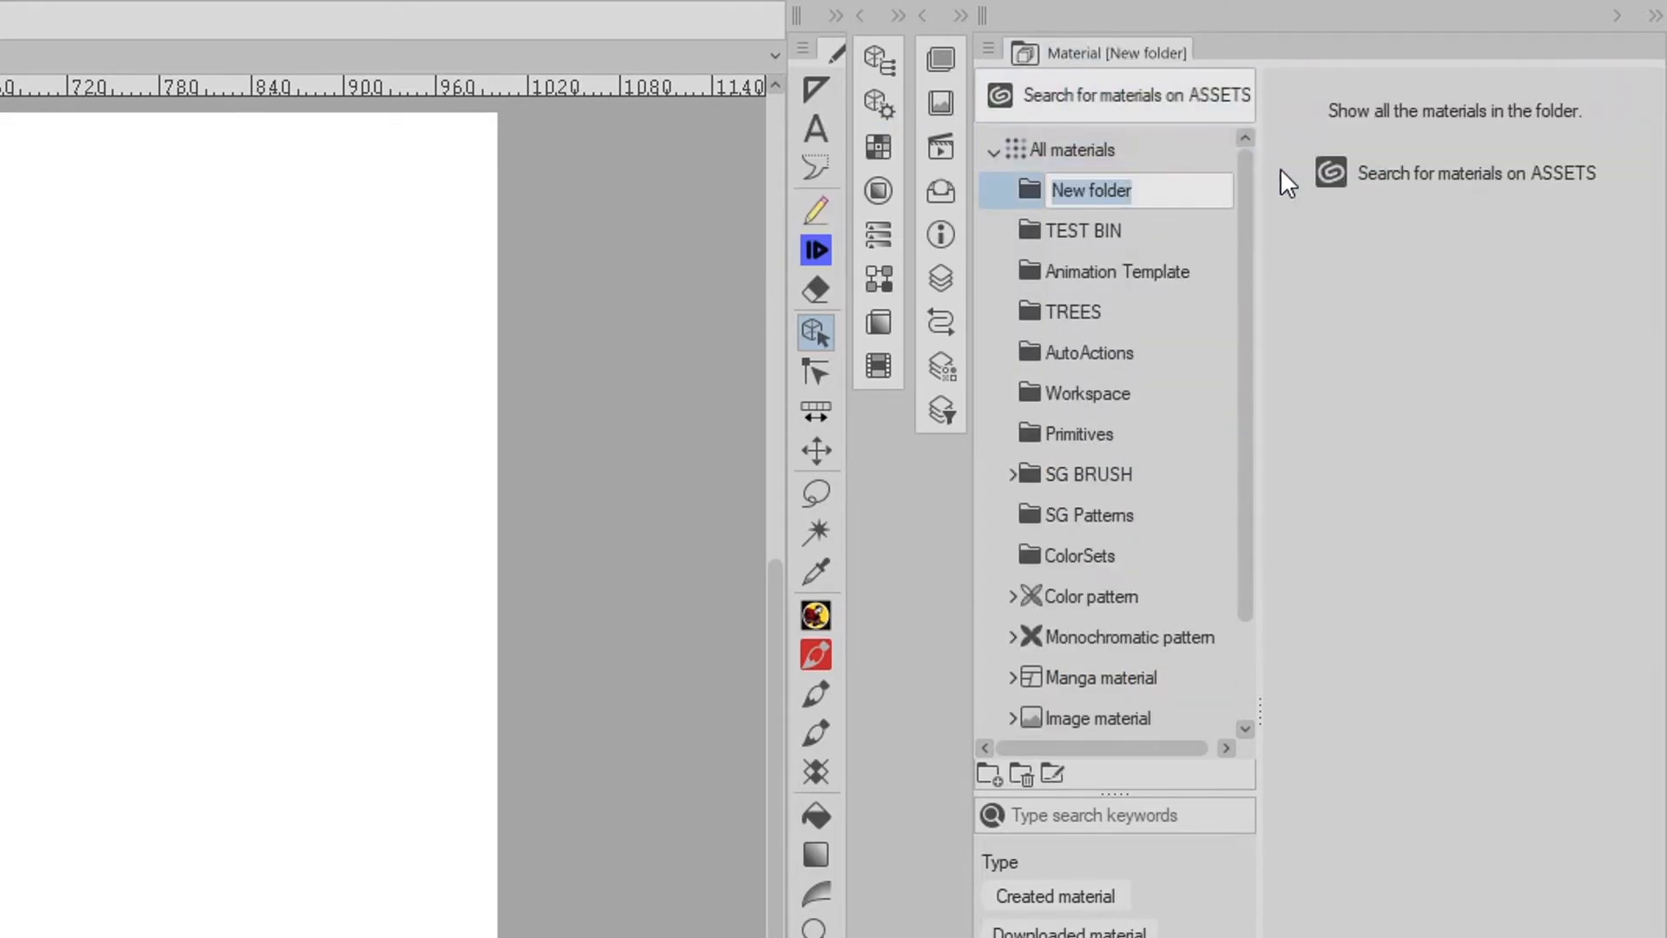
type("THIS IS A FOLDER")
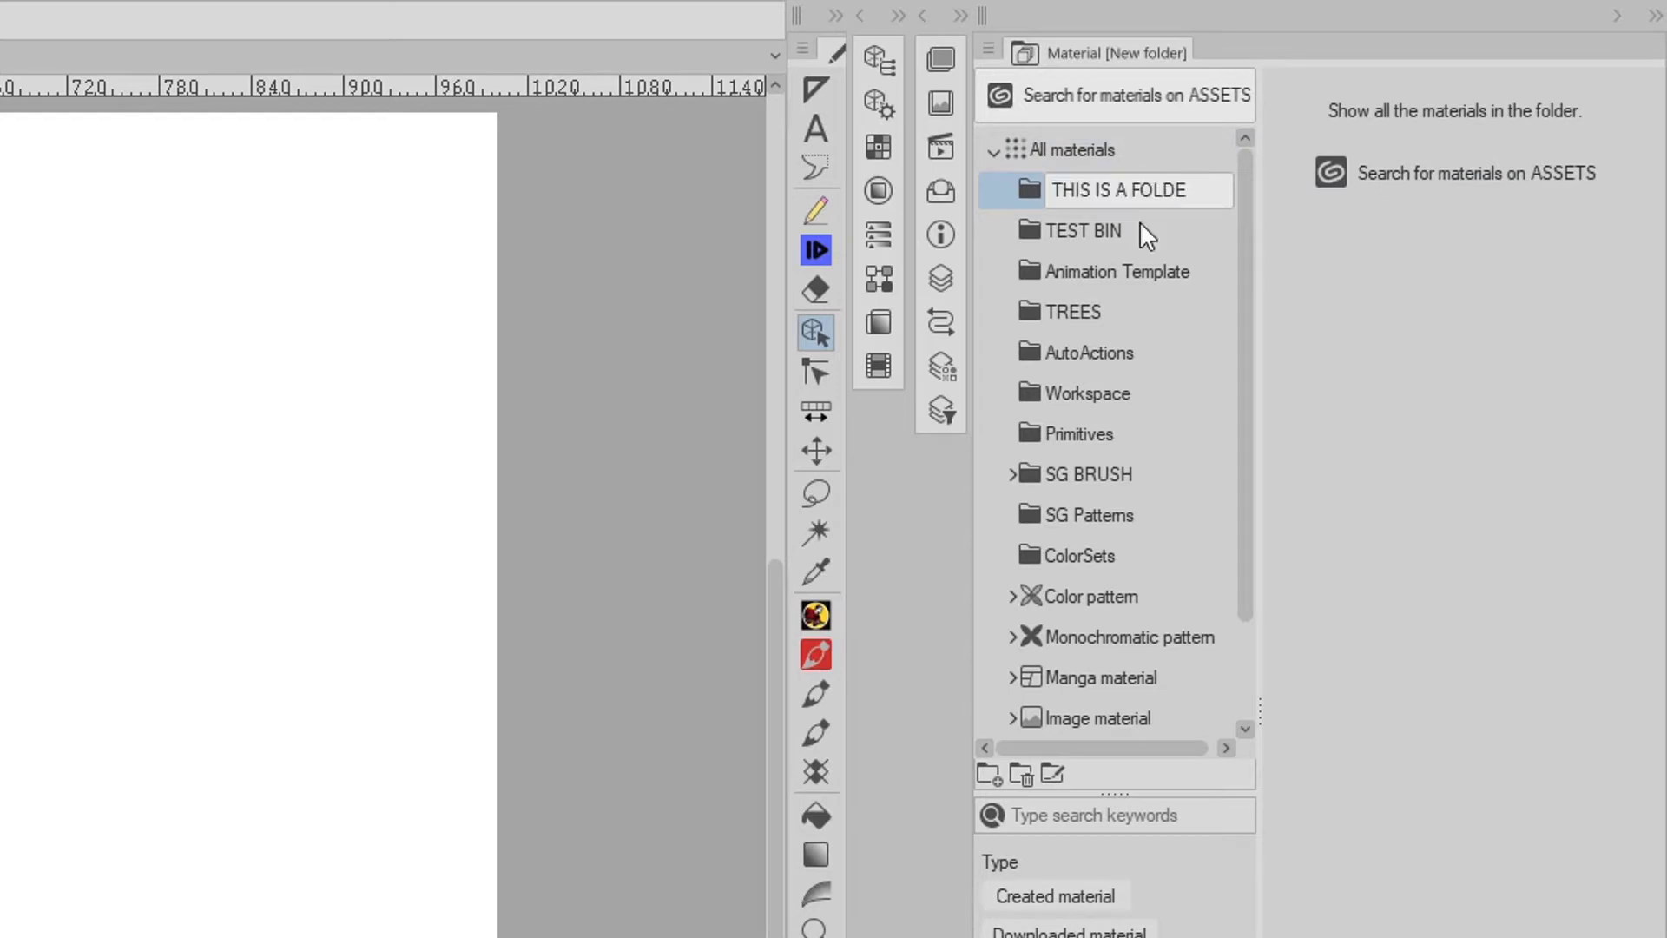
left_click(1118, 190)
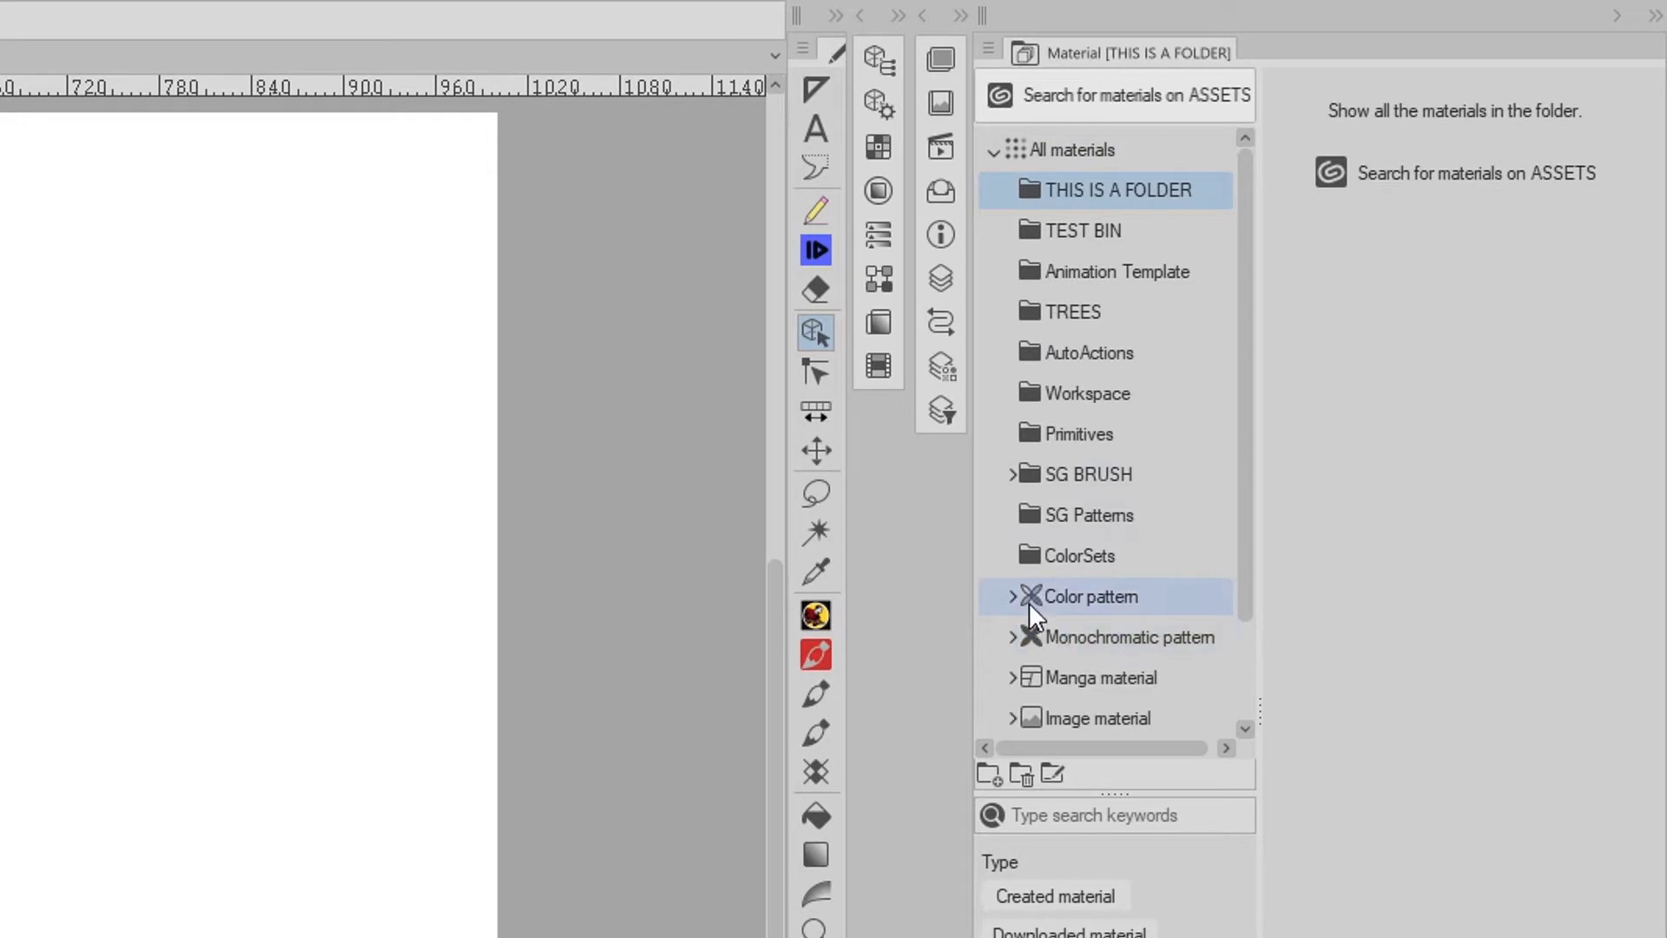
left_click(1088, 596)
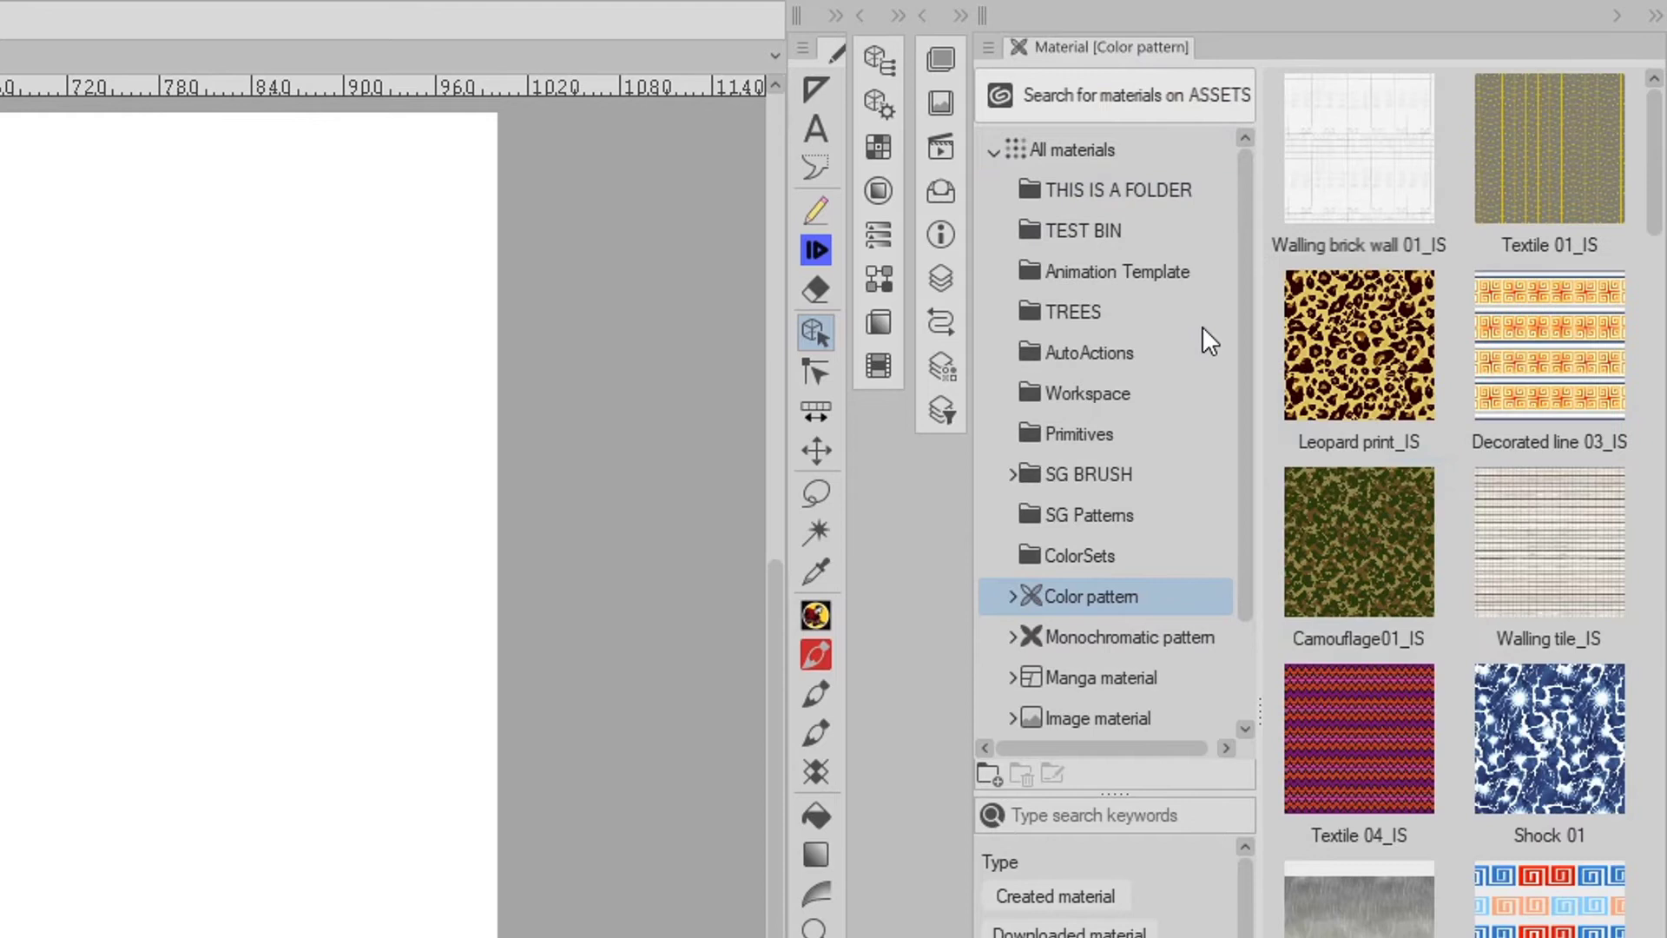
left_click(1118, 190)
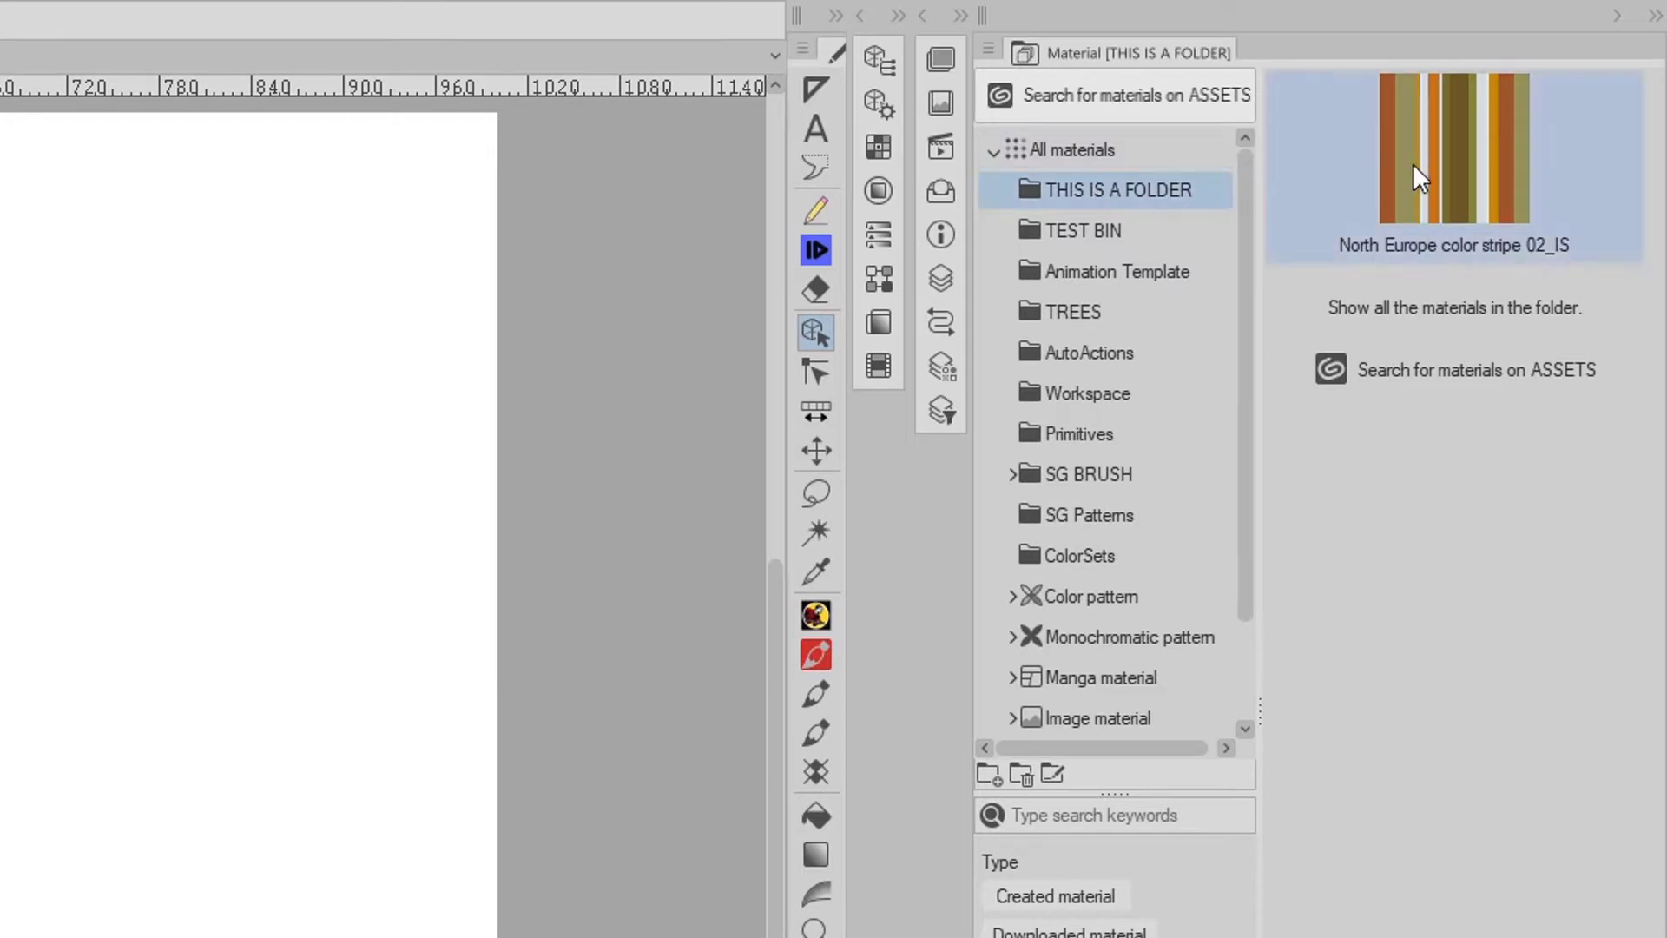
mouse_move(1445, 181)
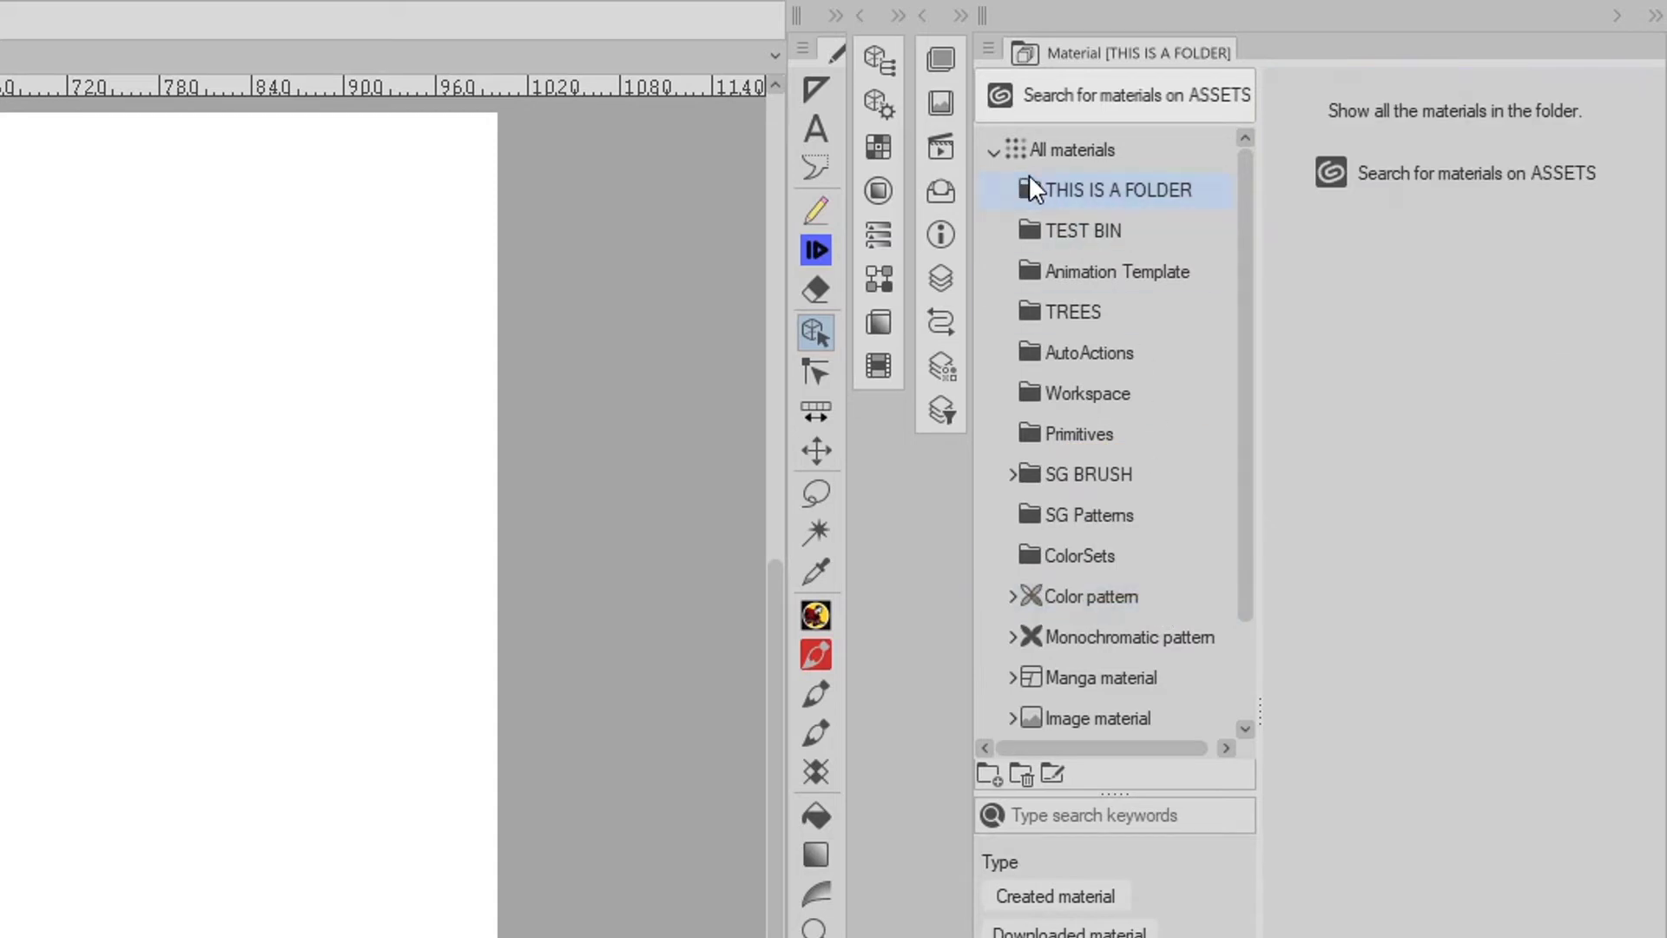
- Delete the 'THIS IS A FOLDER' material folder, confirming the deletion
right_click(1114, 190)
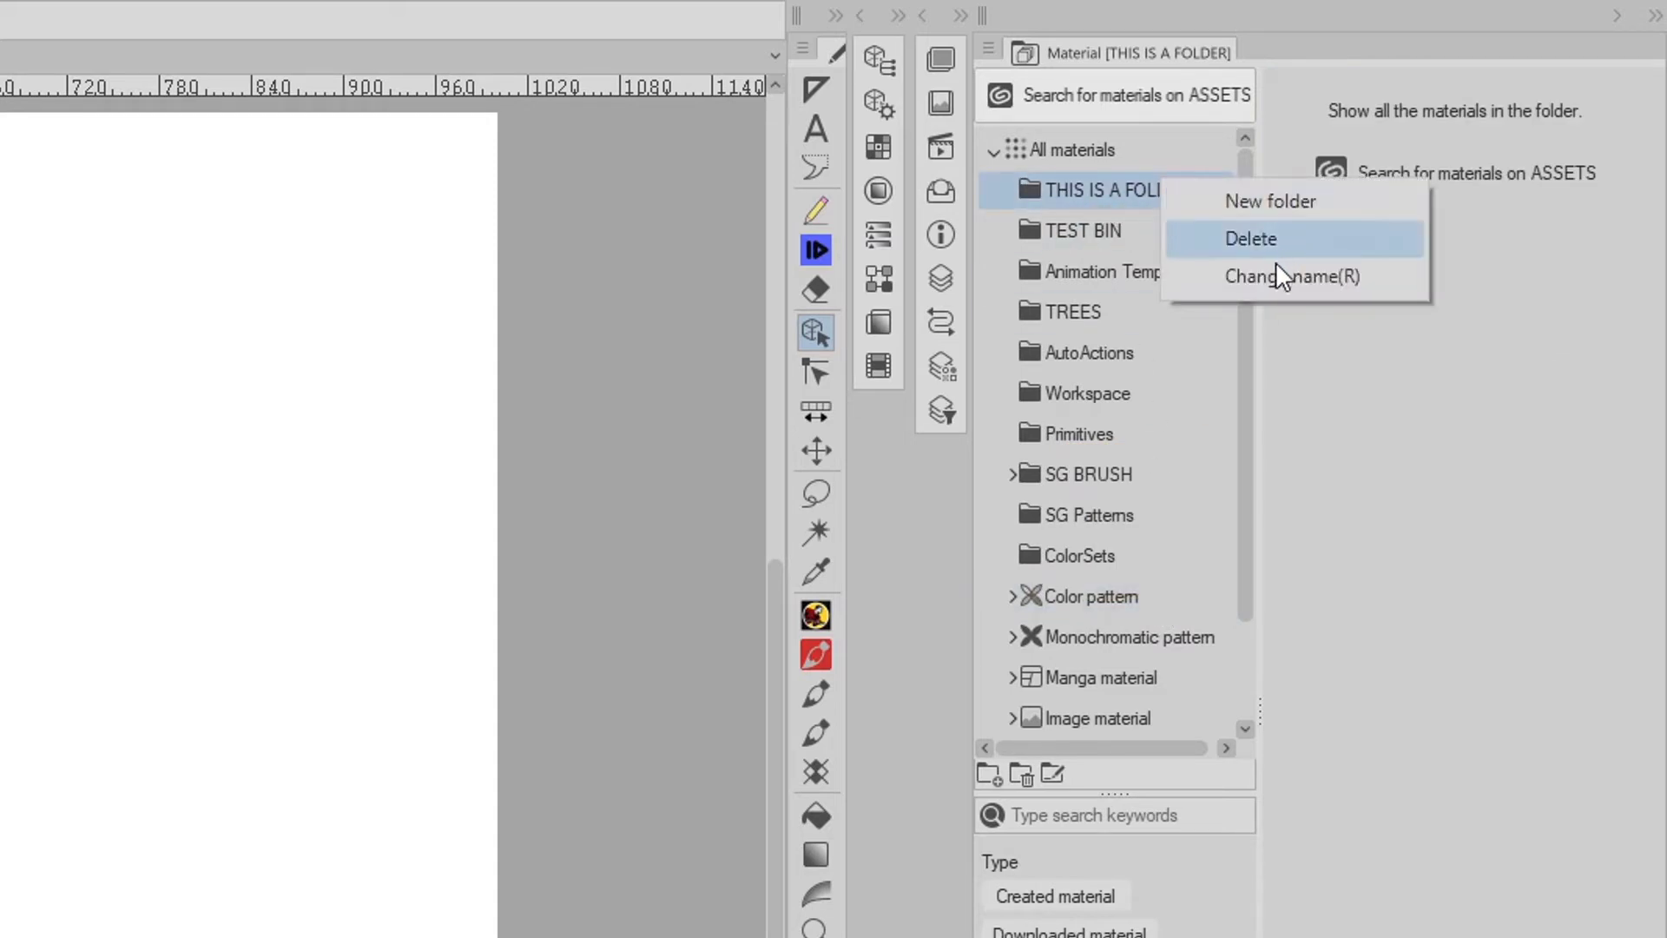
left_click(1251, 238)
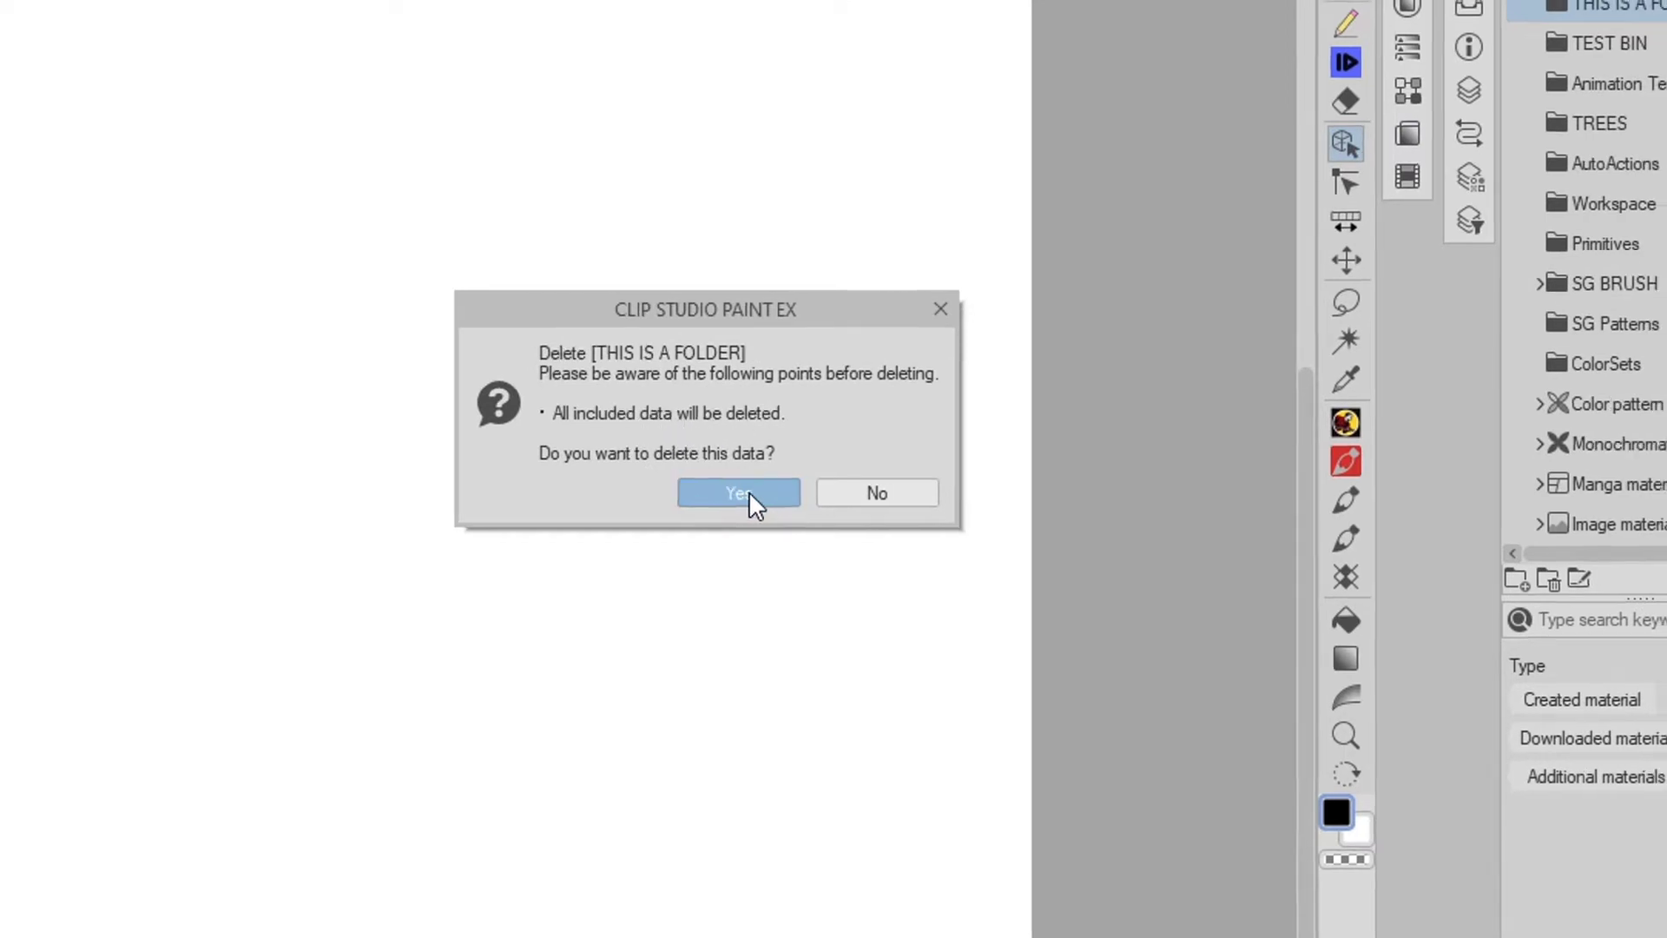
left_click(738, 493)
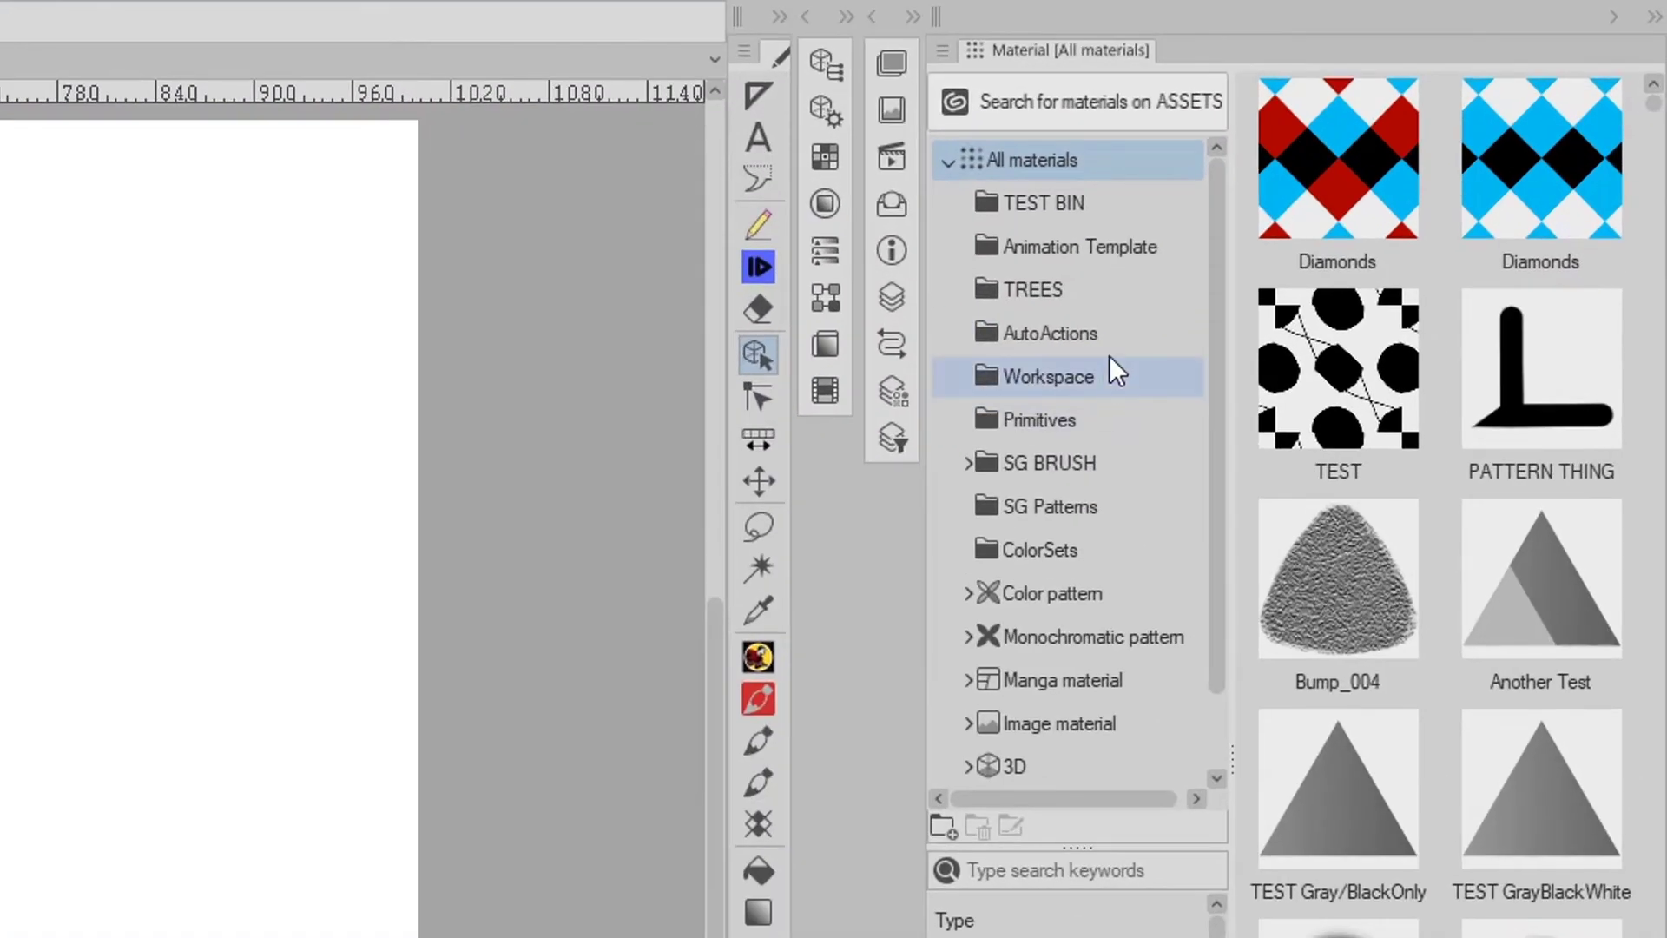
- Browse the SG BRUSHES and SG TESTS subfolders, scrolling through their thumbnails
left_click(1042, 203)
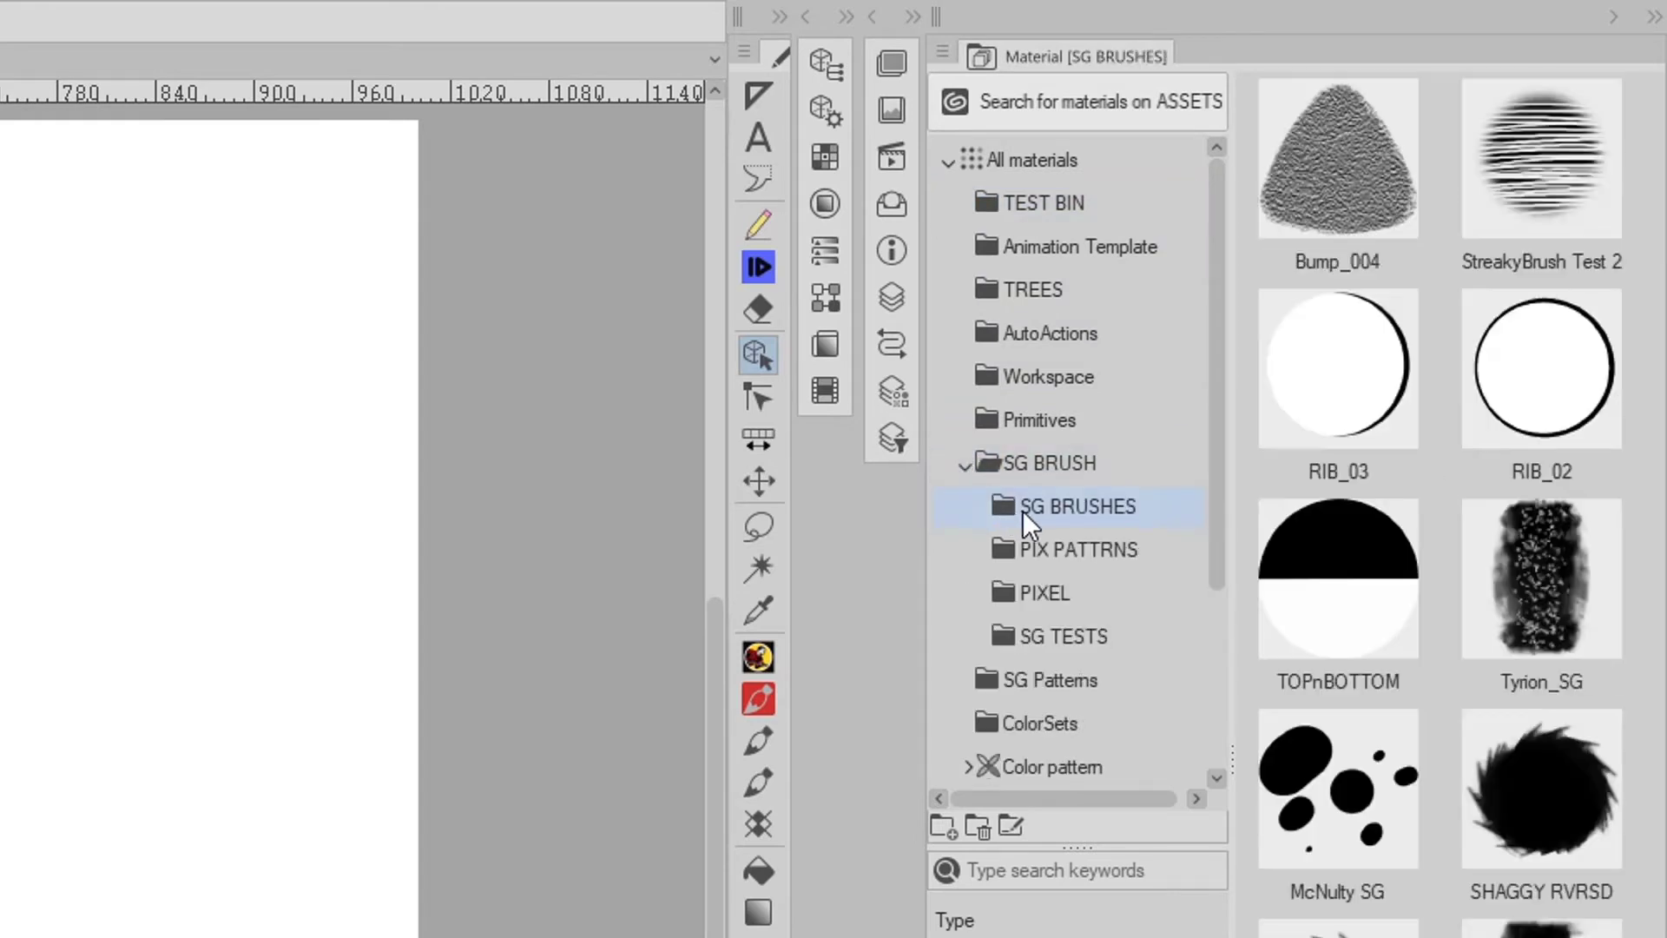
mouse_move(1060, 529)
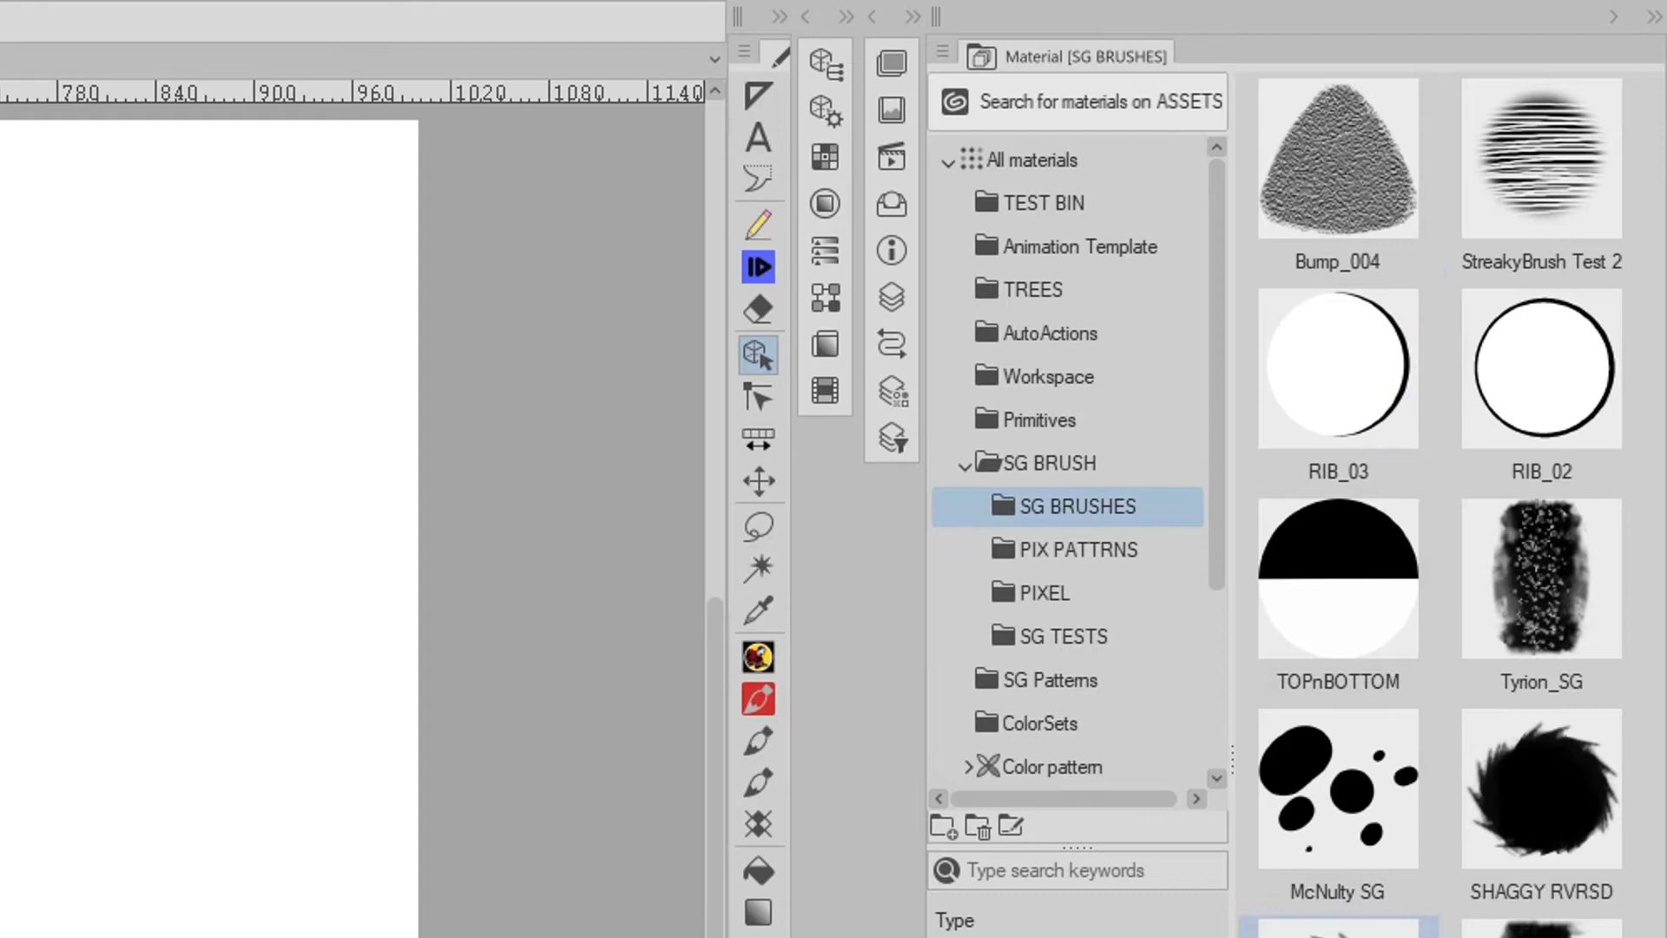
left_click(1062, 635)
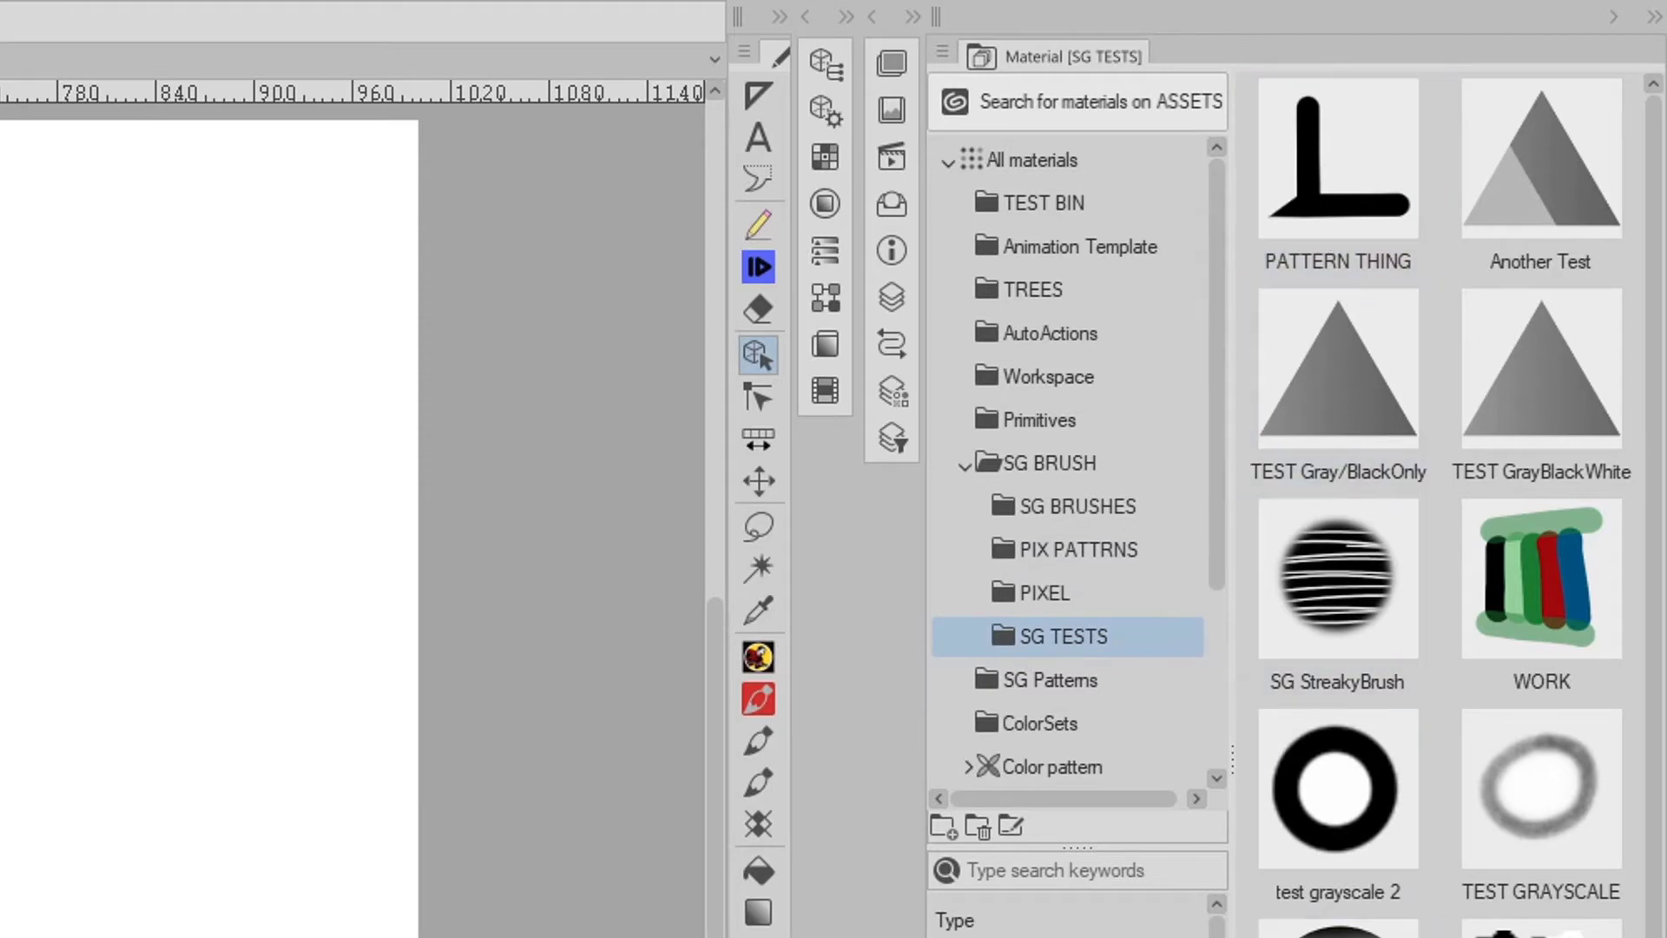
scroll("down", 3)
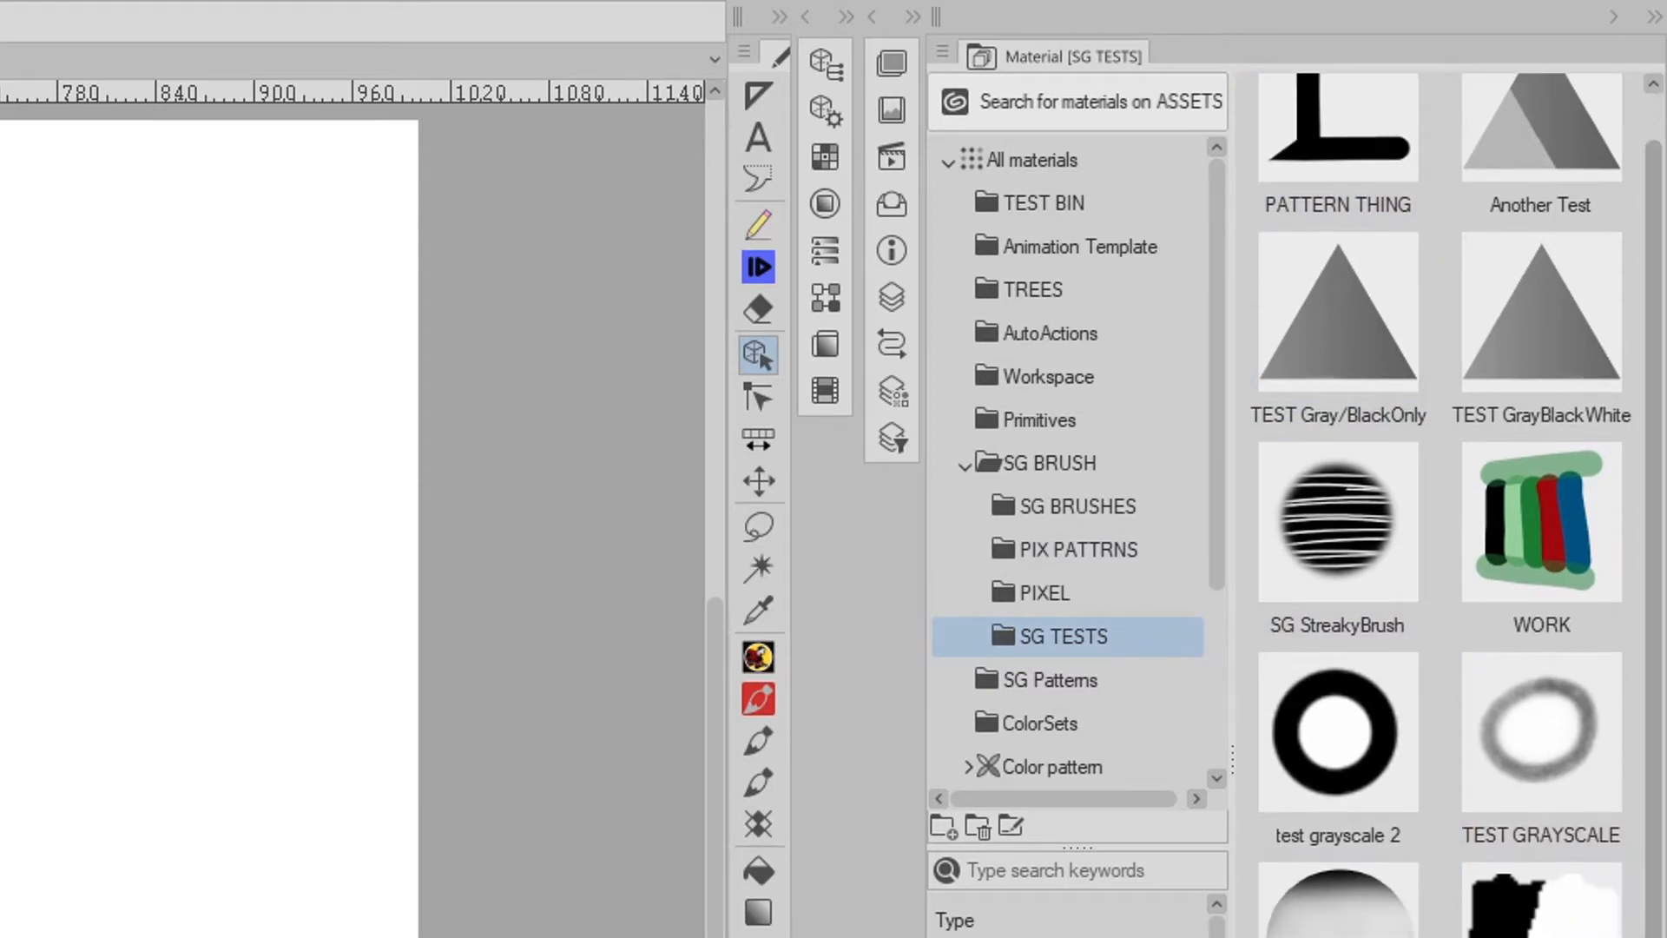
scroll("down", 3)
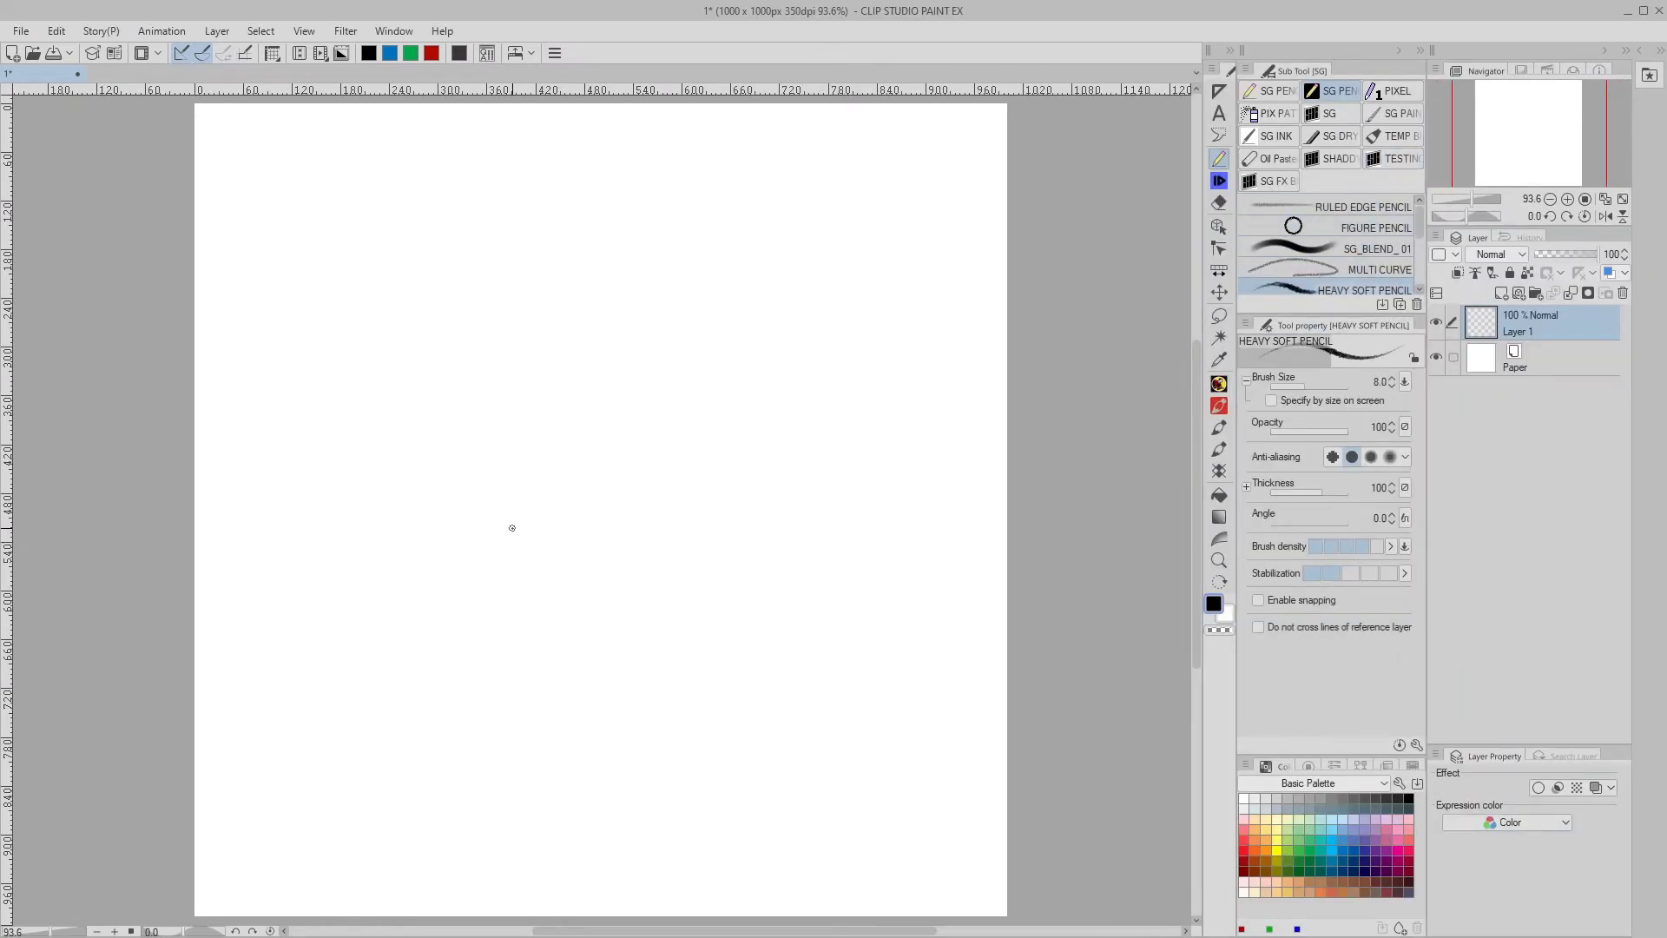
- Sketch the one-eyed octopus's dome head and tentacles with the Heavy Soft Pencil
left_click_drag(468, 521, 702, 521)
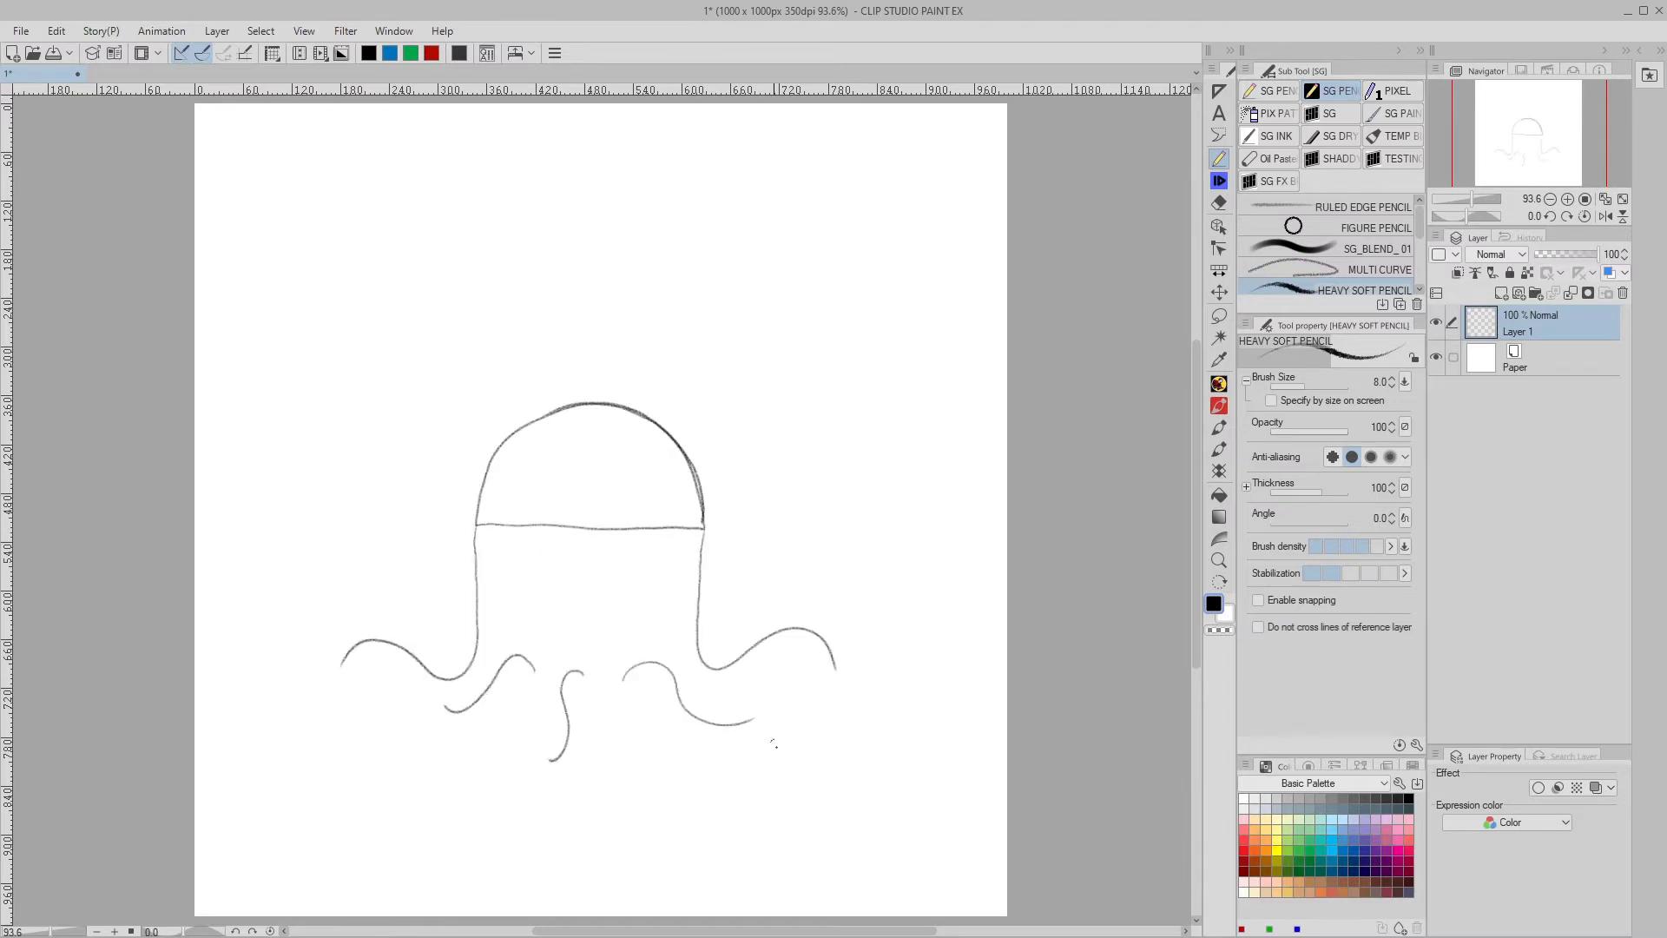
left_click_drag(510, 653, 596, 718)
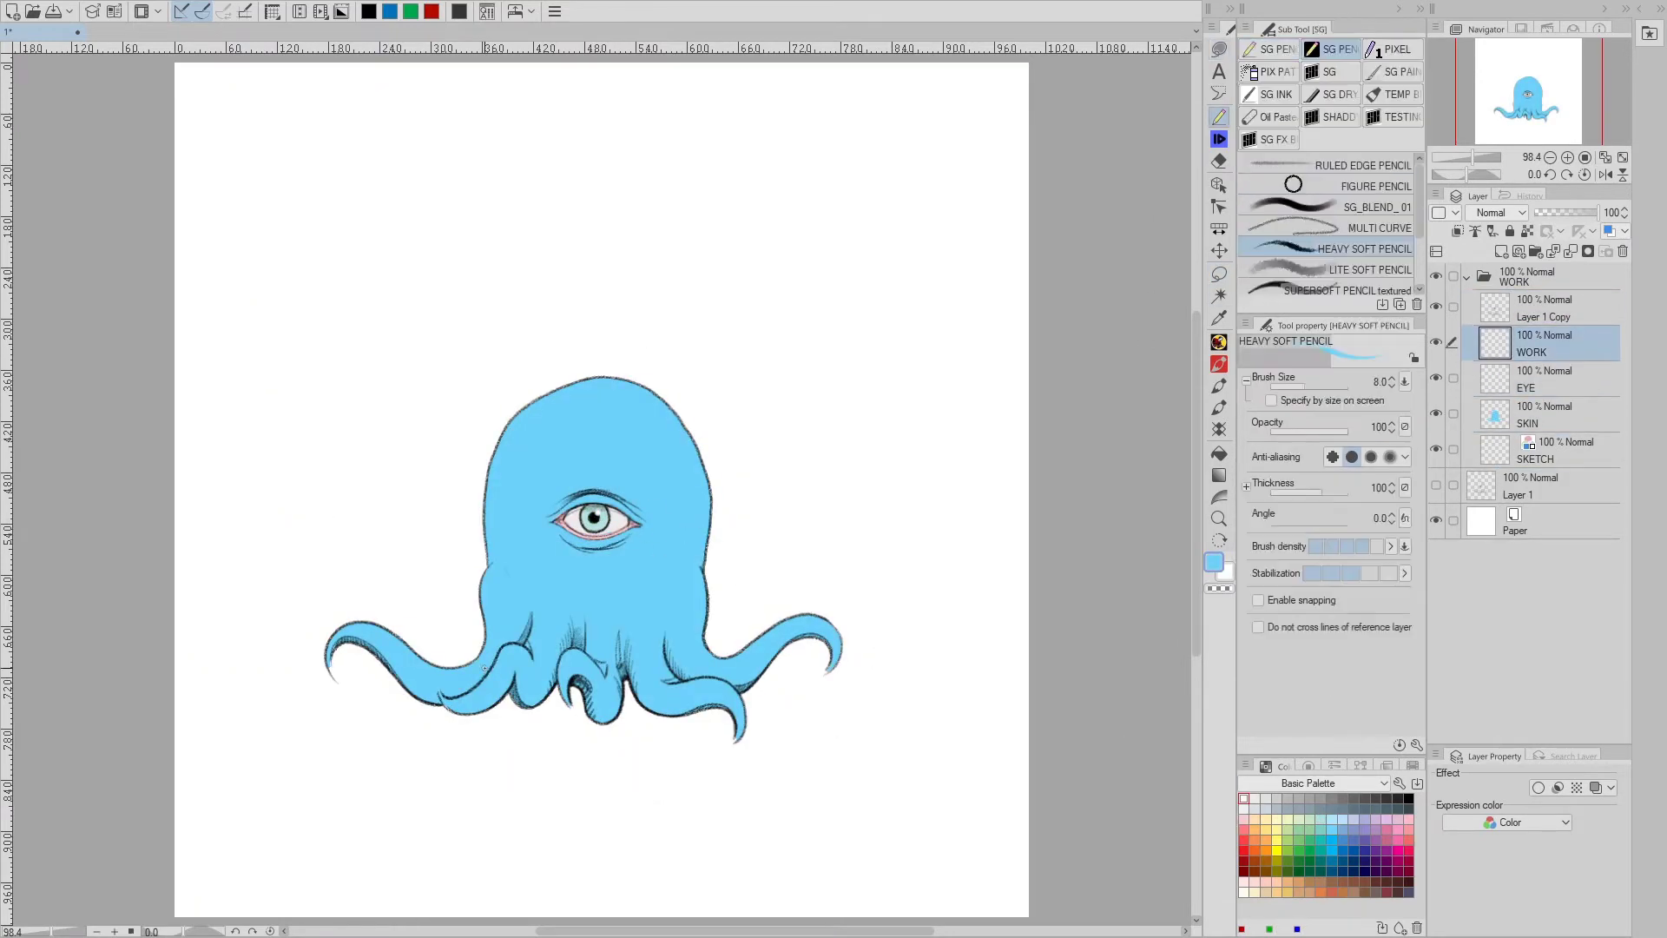
- Merge a WORK folder copy into WORK Copy, hide the original, and shade the octopus
left_click(1338, 49)
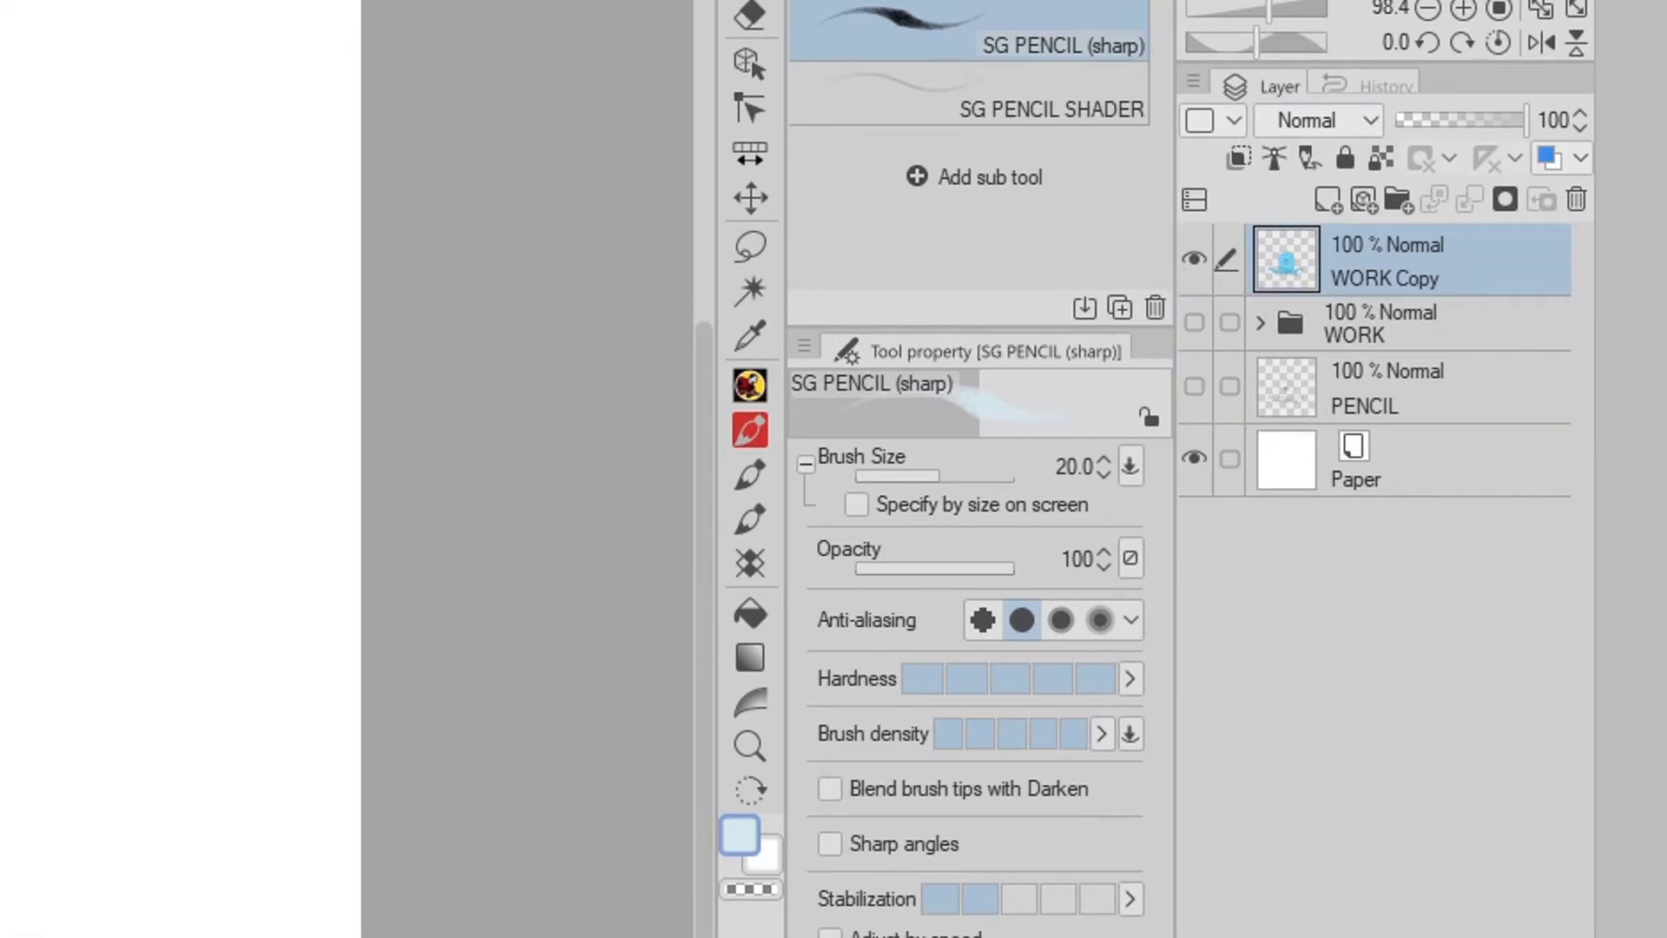
left_click(1383, 260)
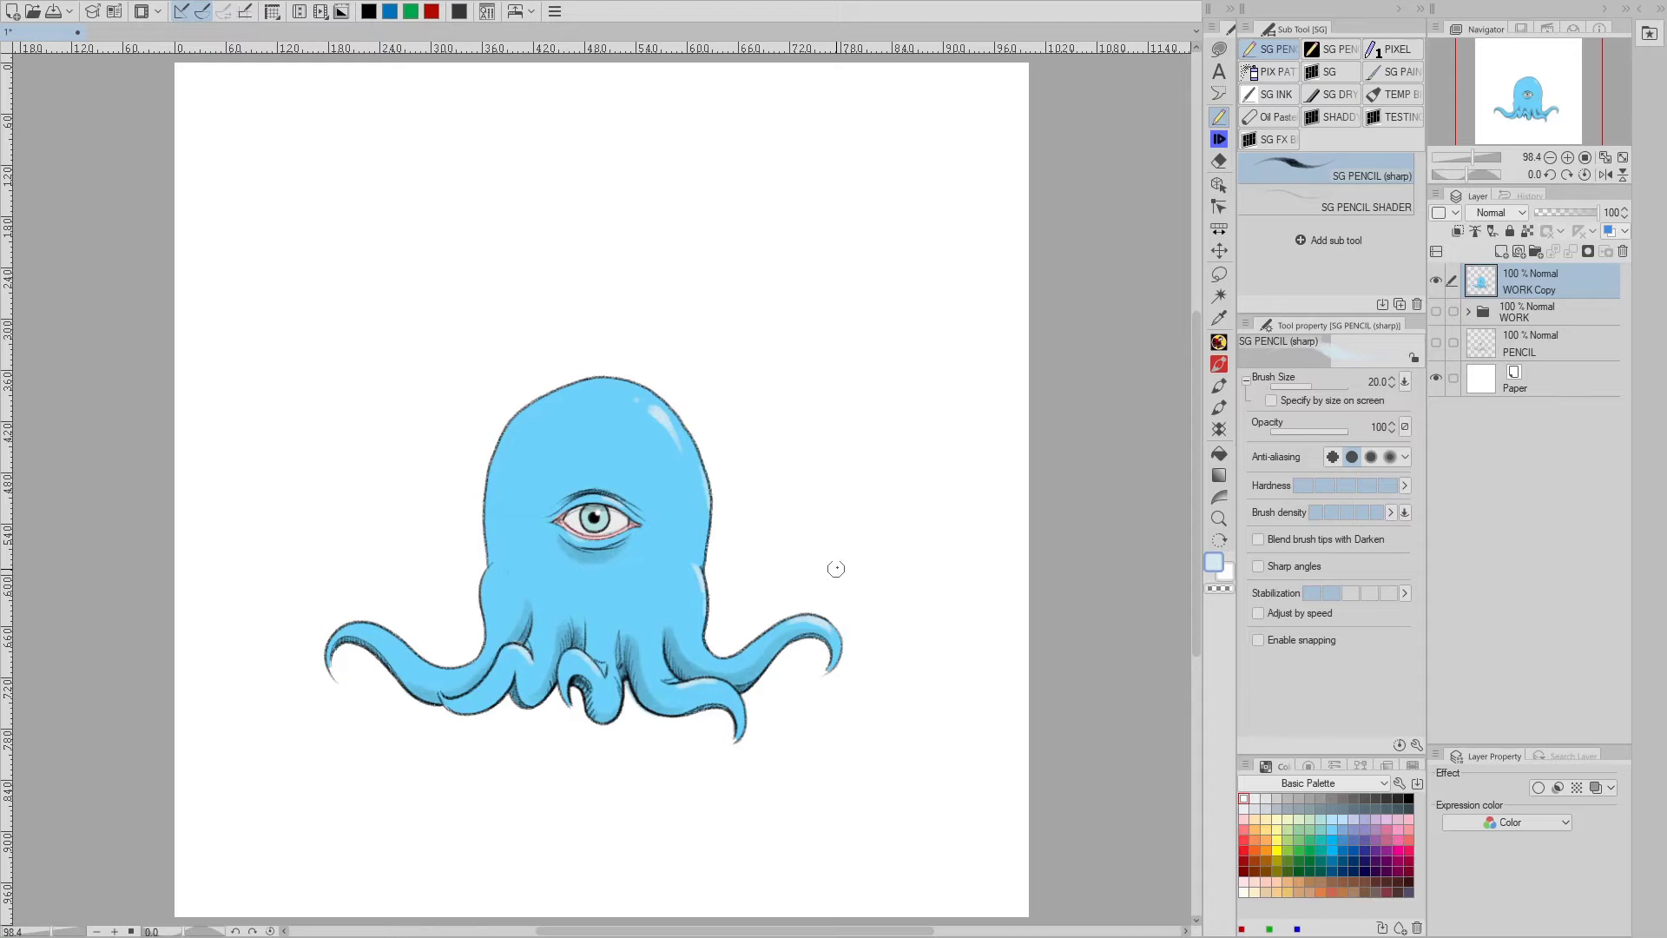
mouse_move(882, 441)
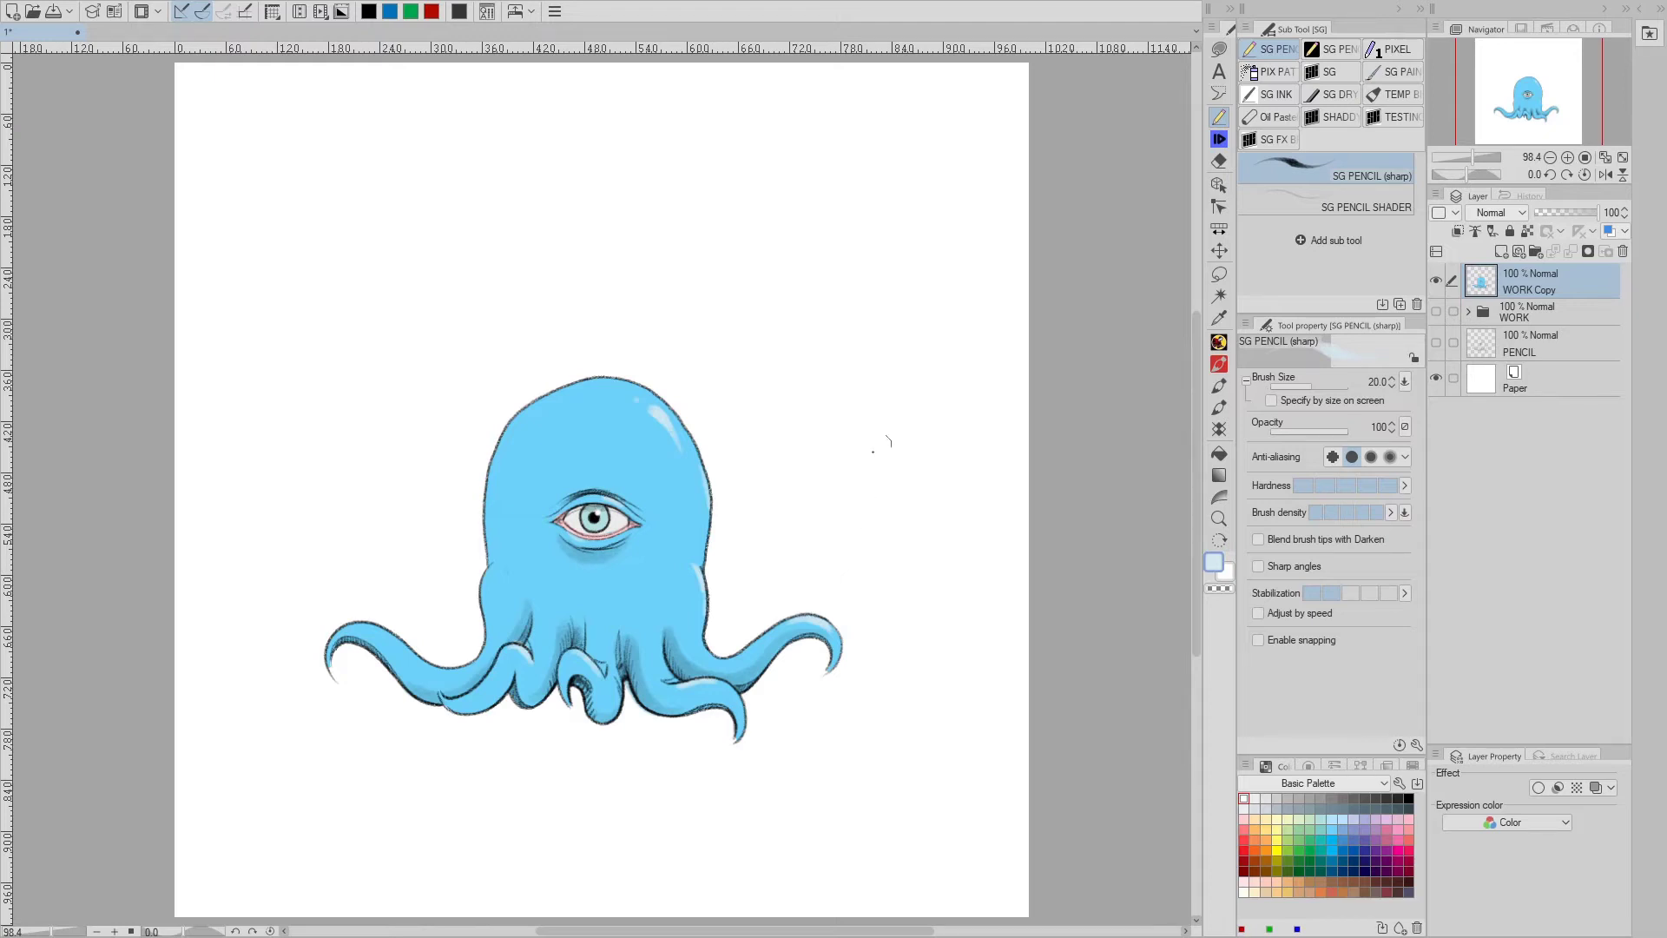
mouse_move(848, 330)
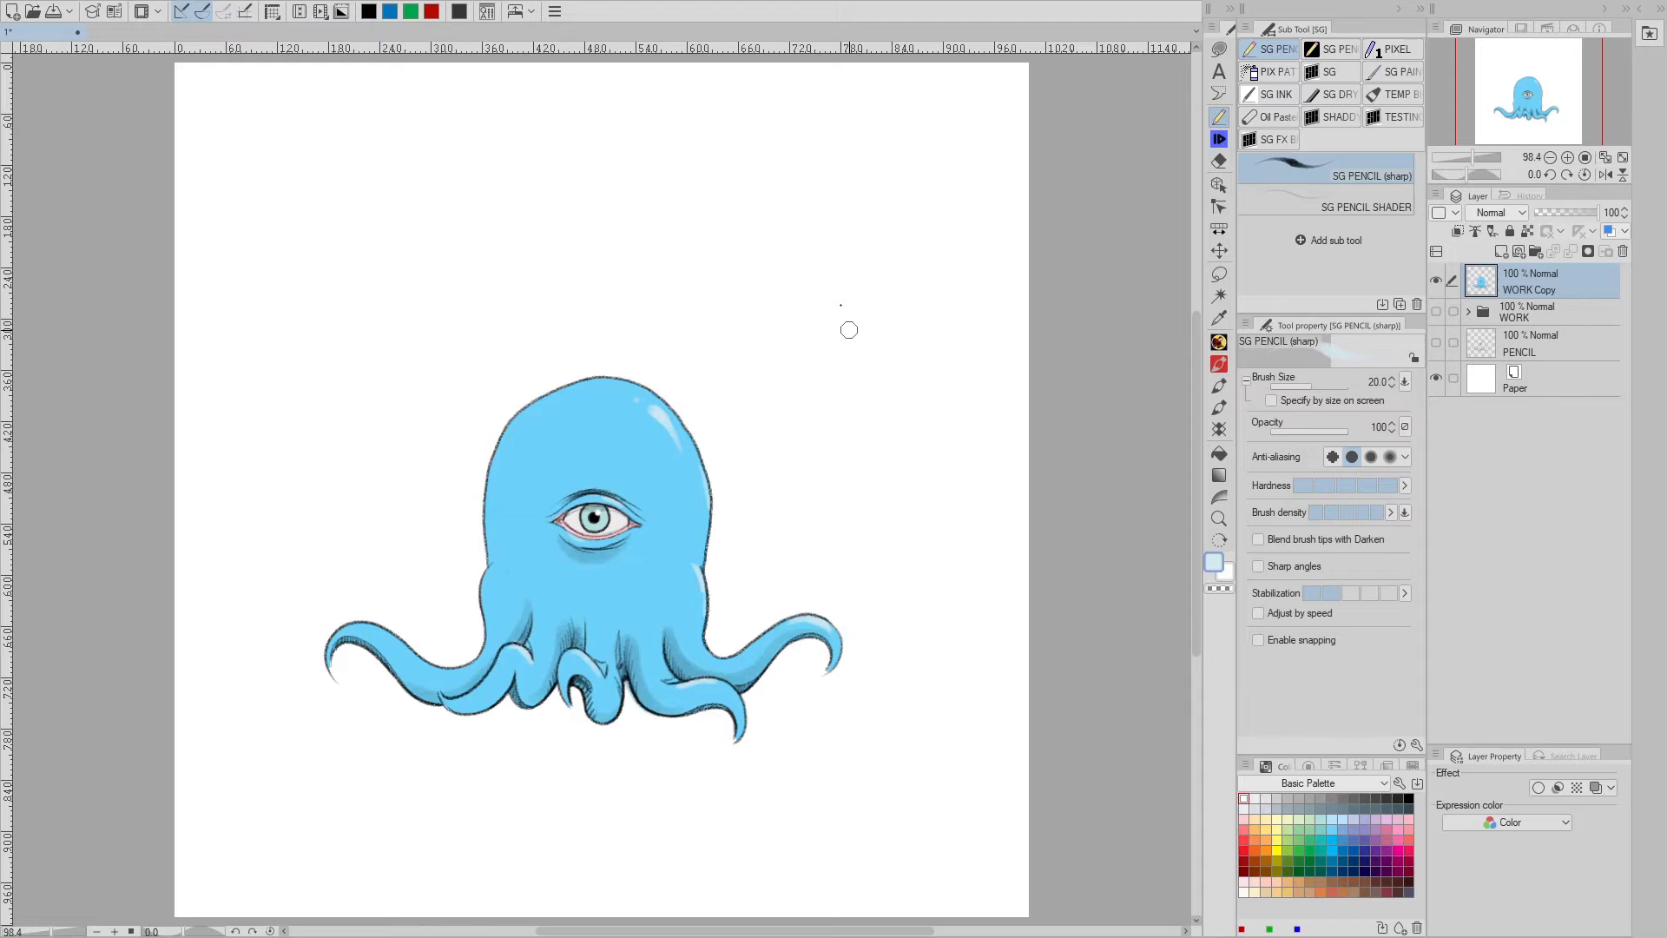
mouse_move(664, 78)
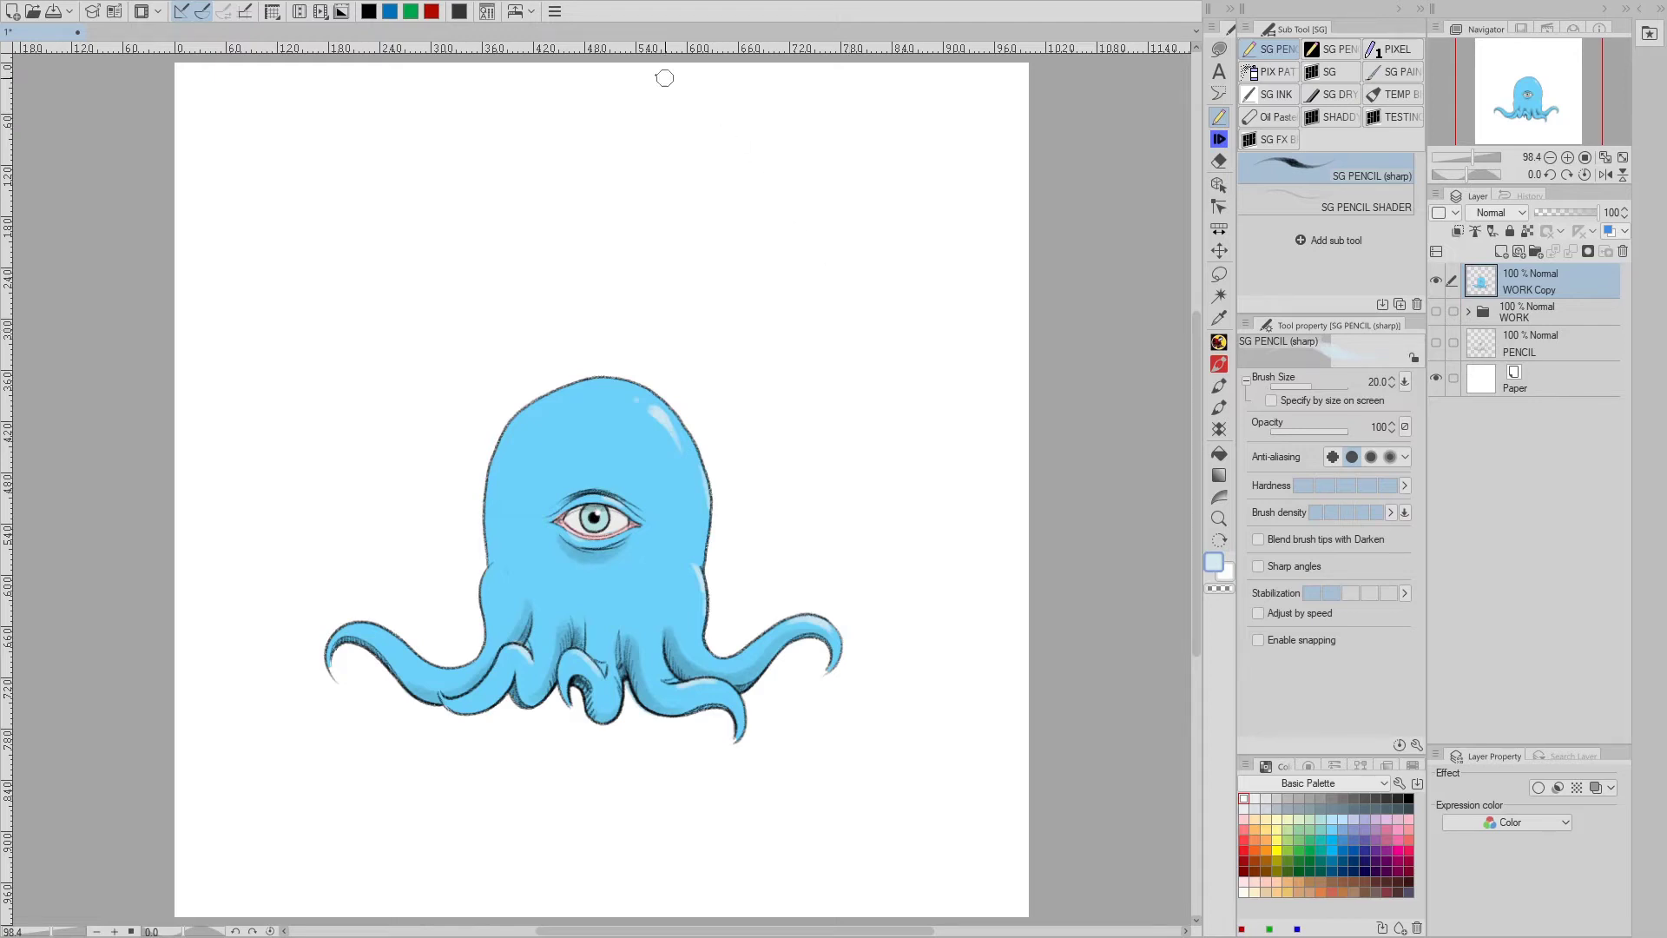
left_click(554, 11)
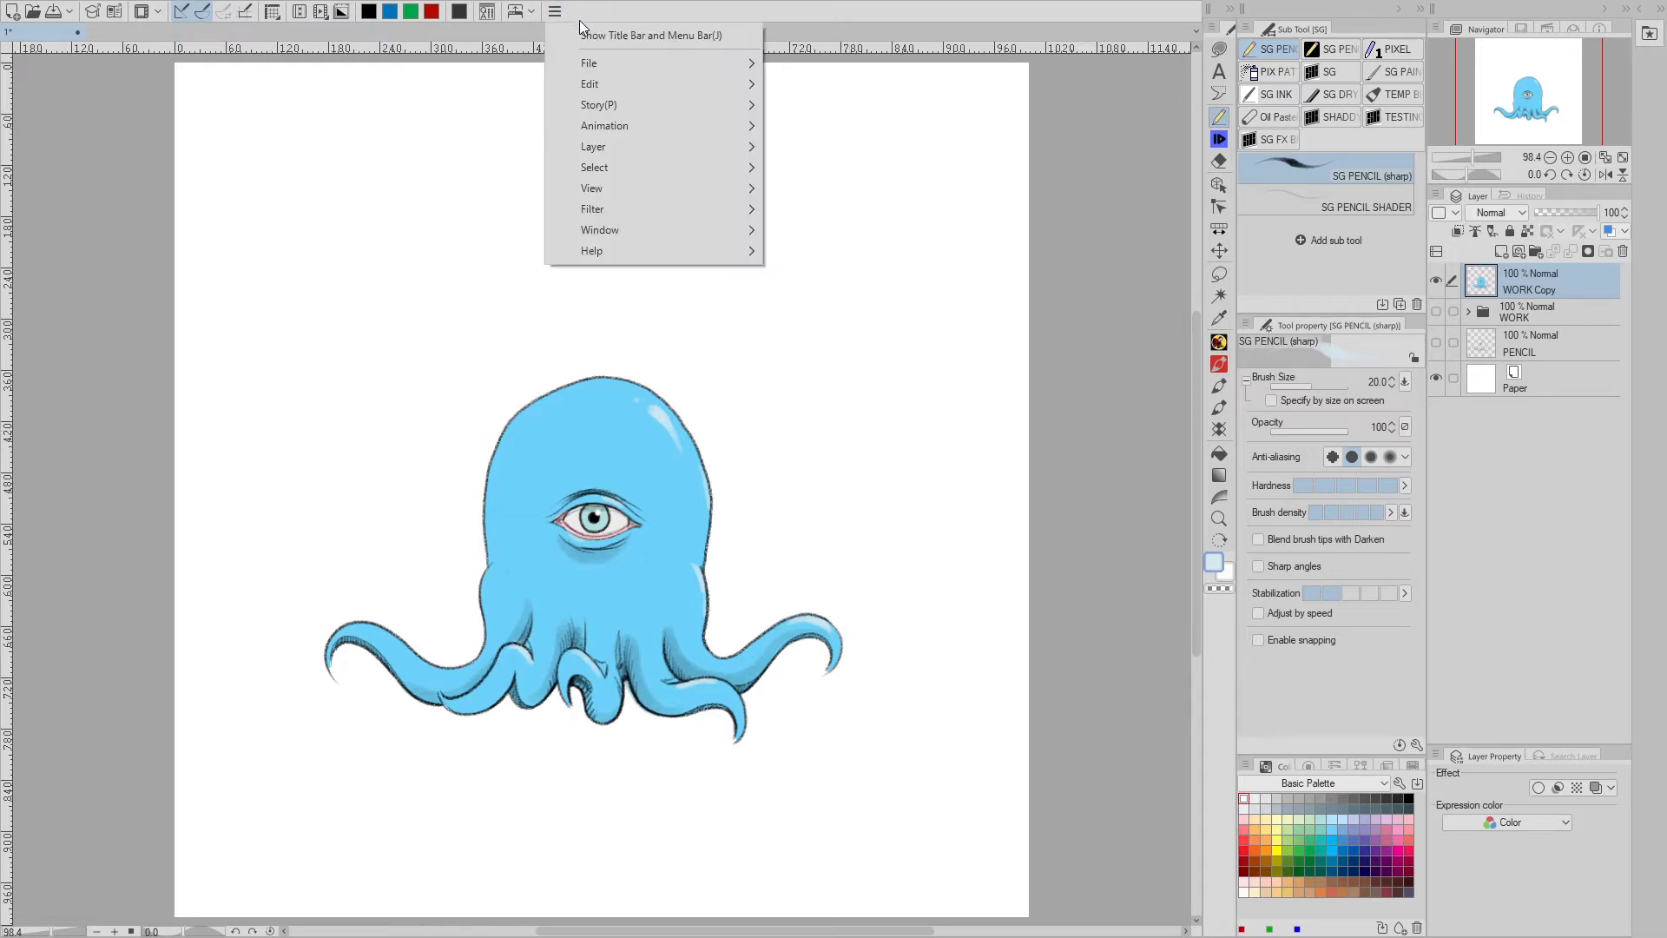
- Register the octopus layer as an image material named OCTO-THING 1
left_click(590, 84)
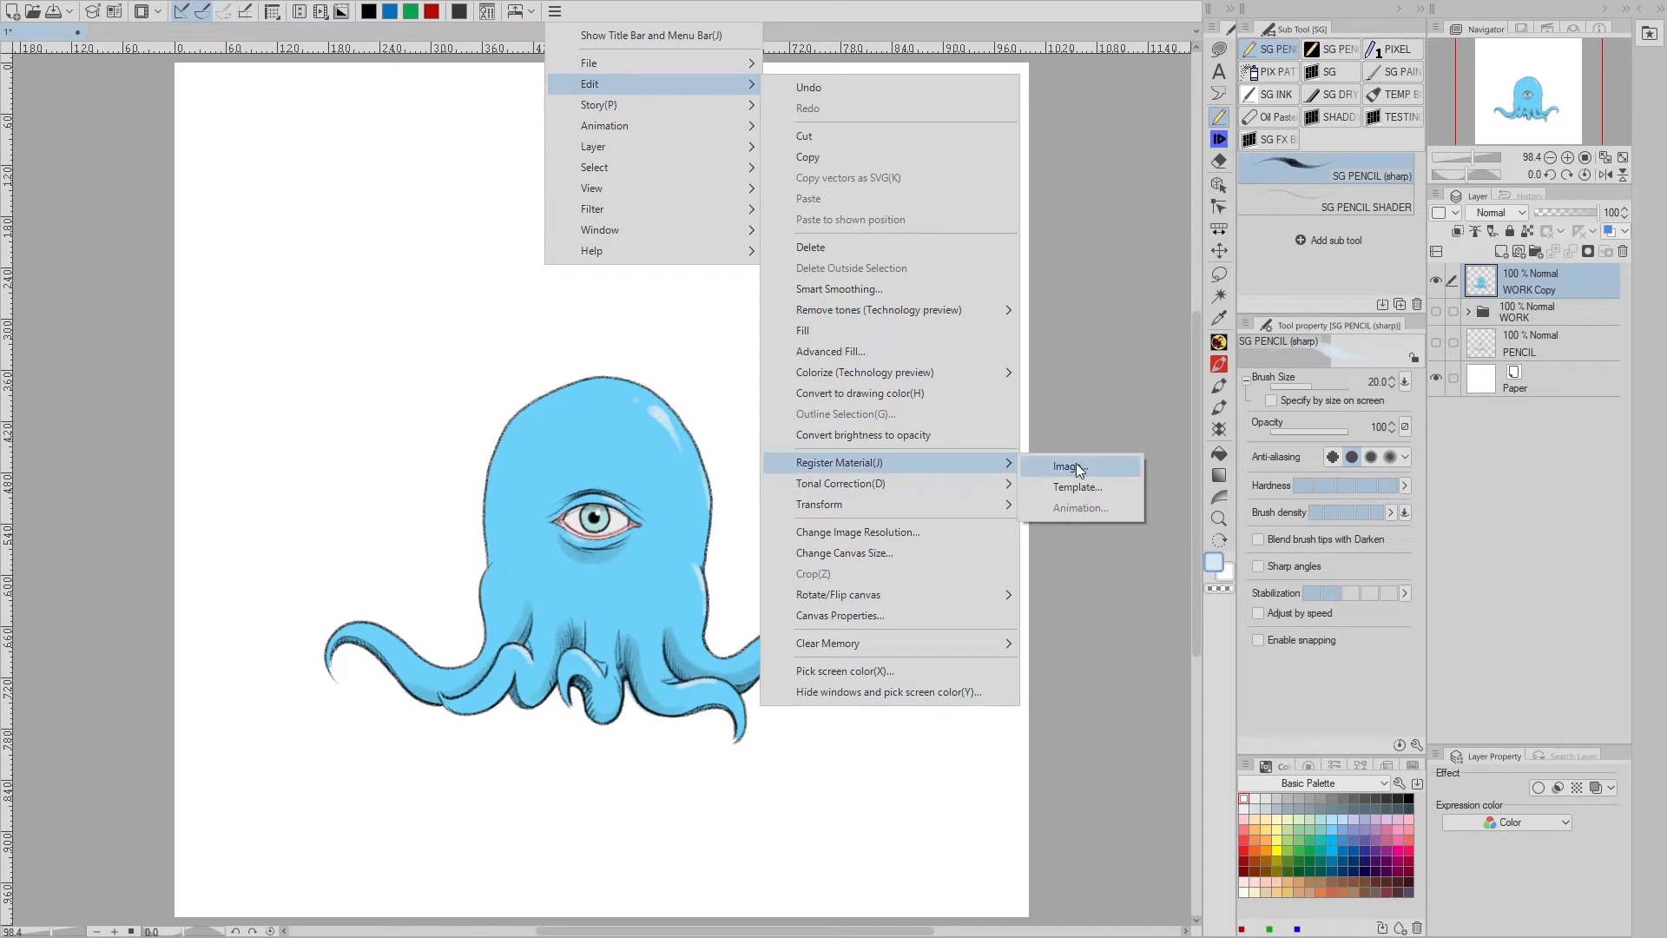
left_click(1067, 467)
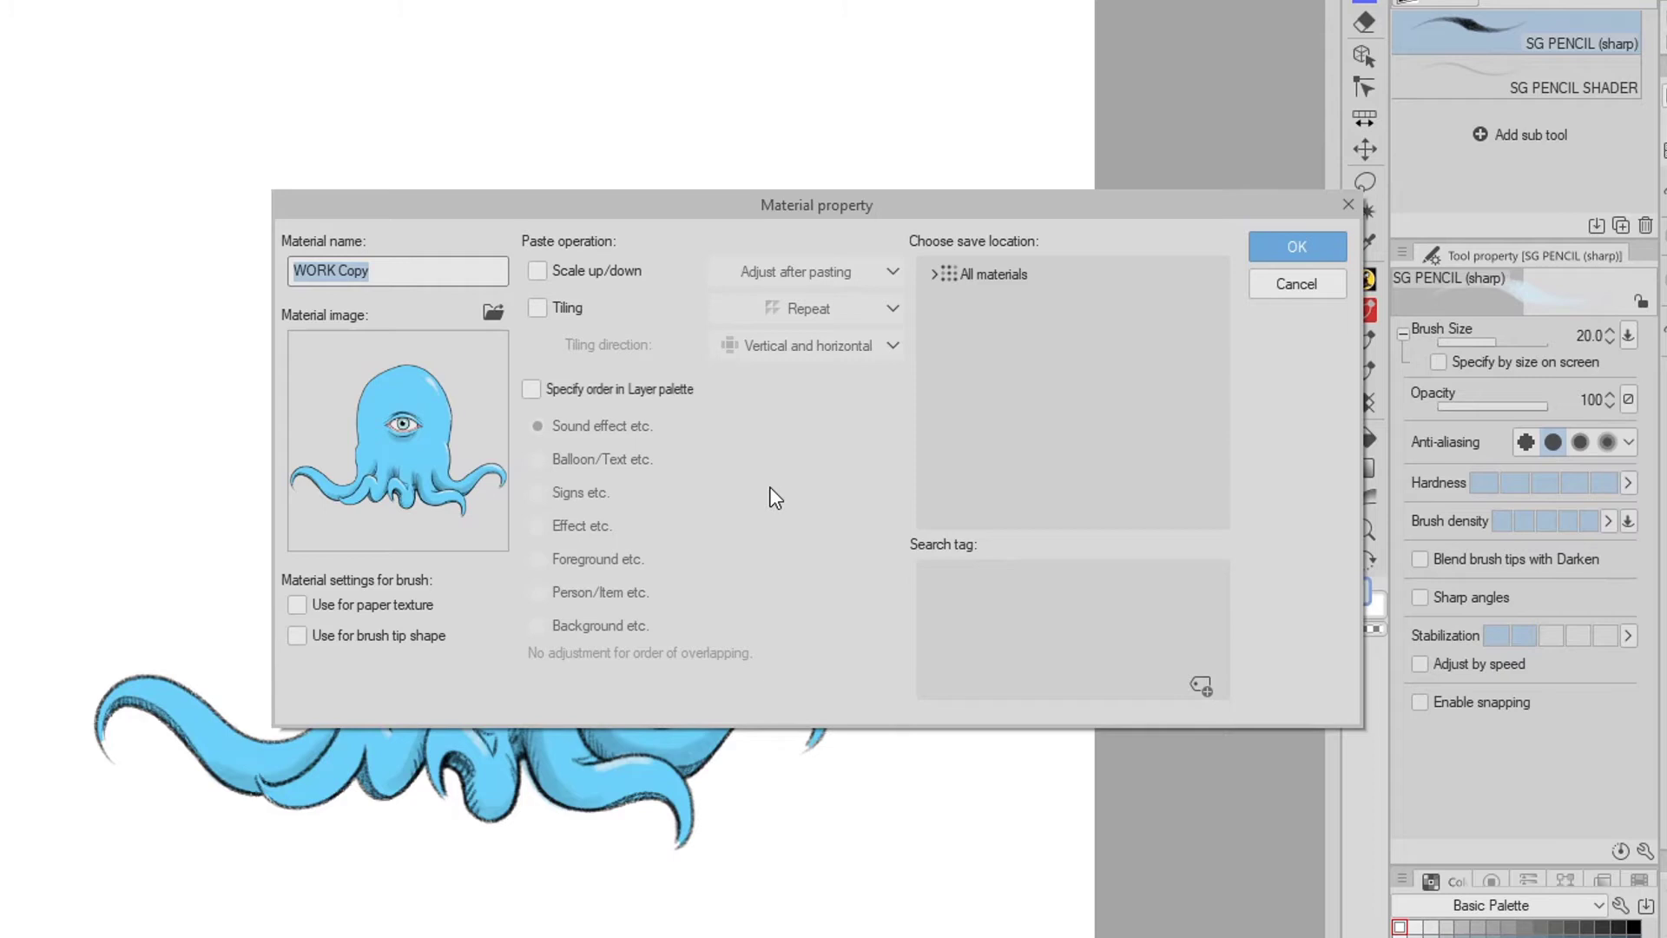
mouse_move(304, 505)
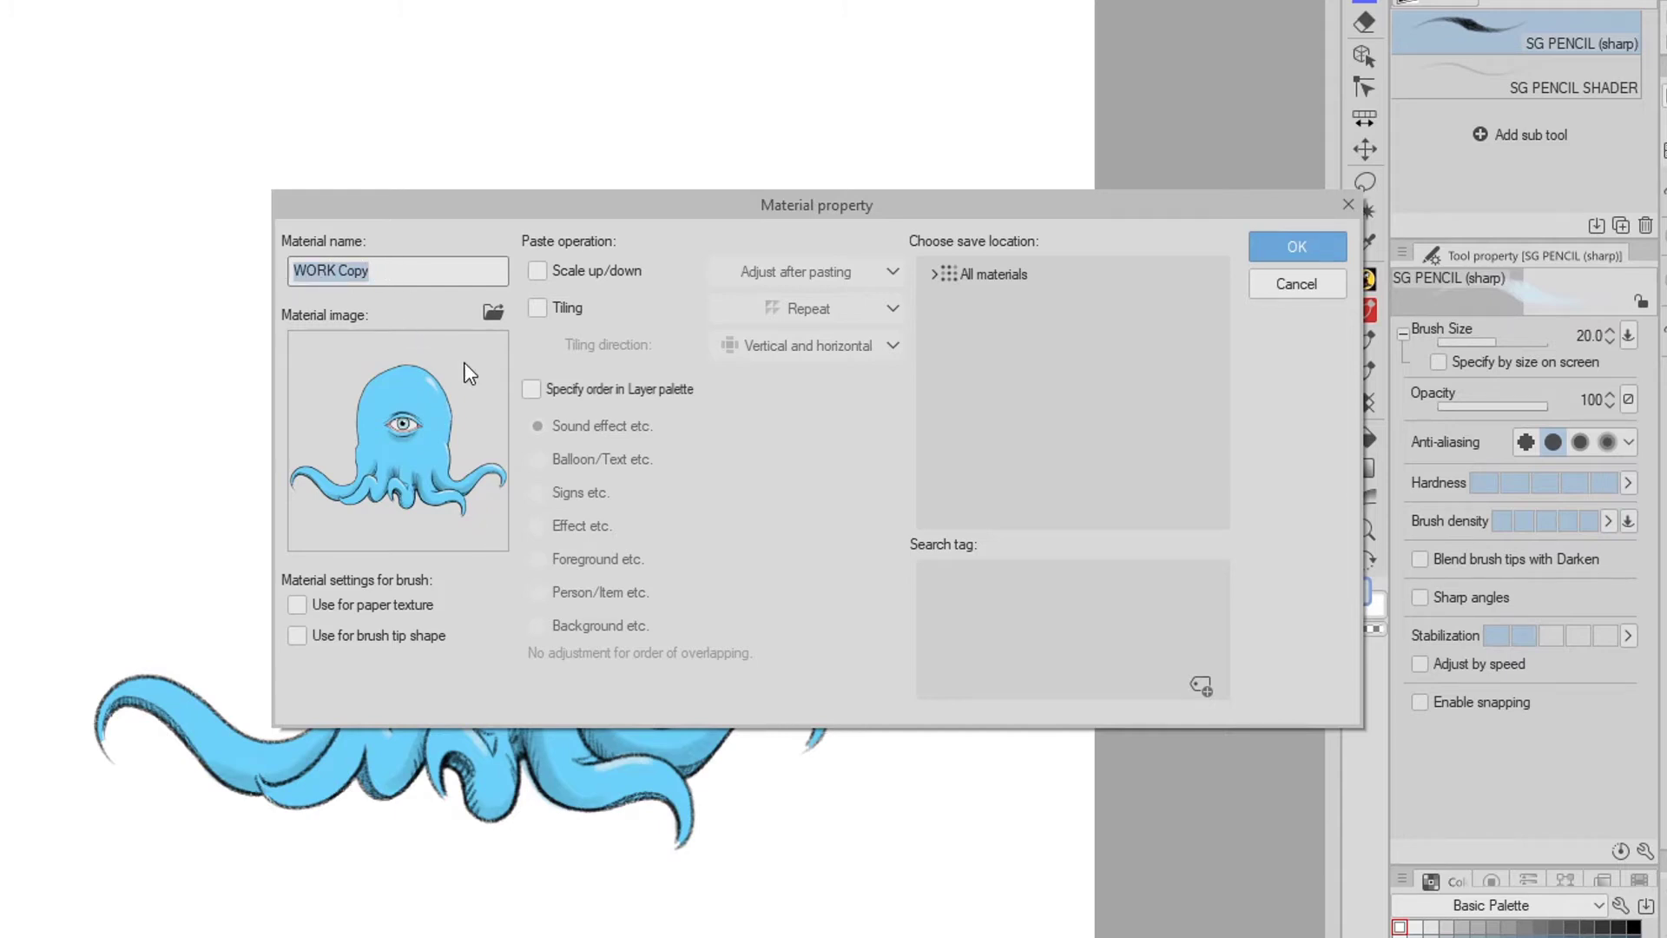
type("OCTO-THING 1")
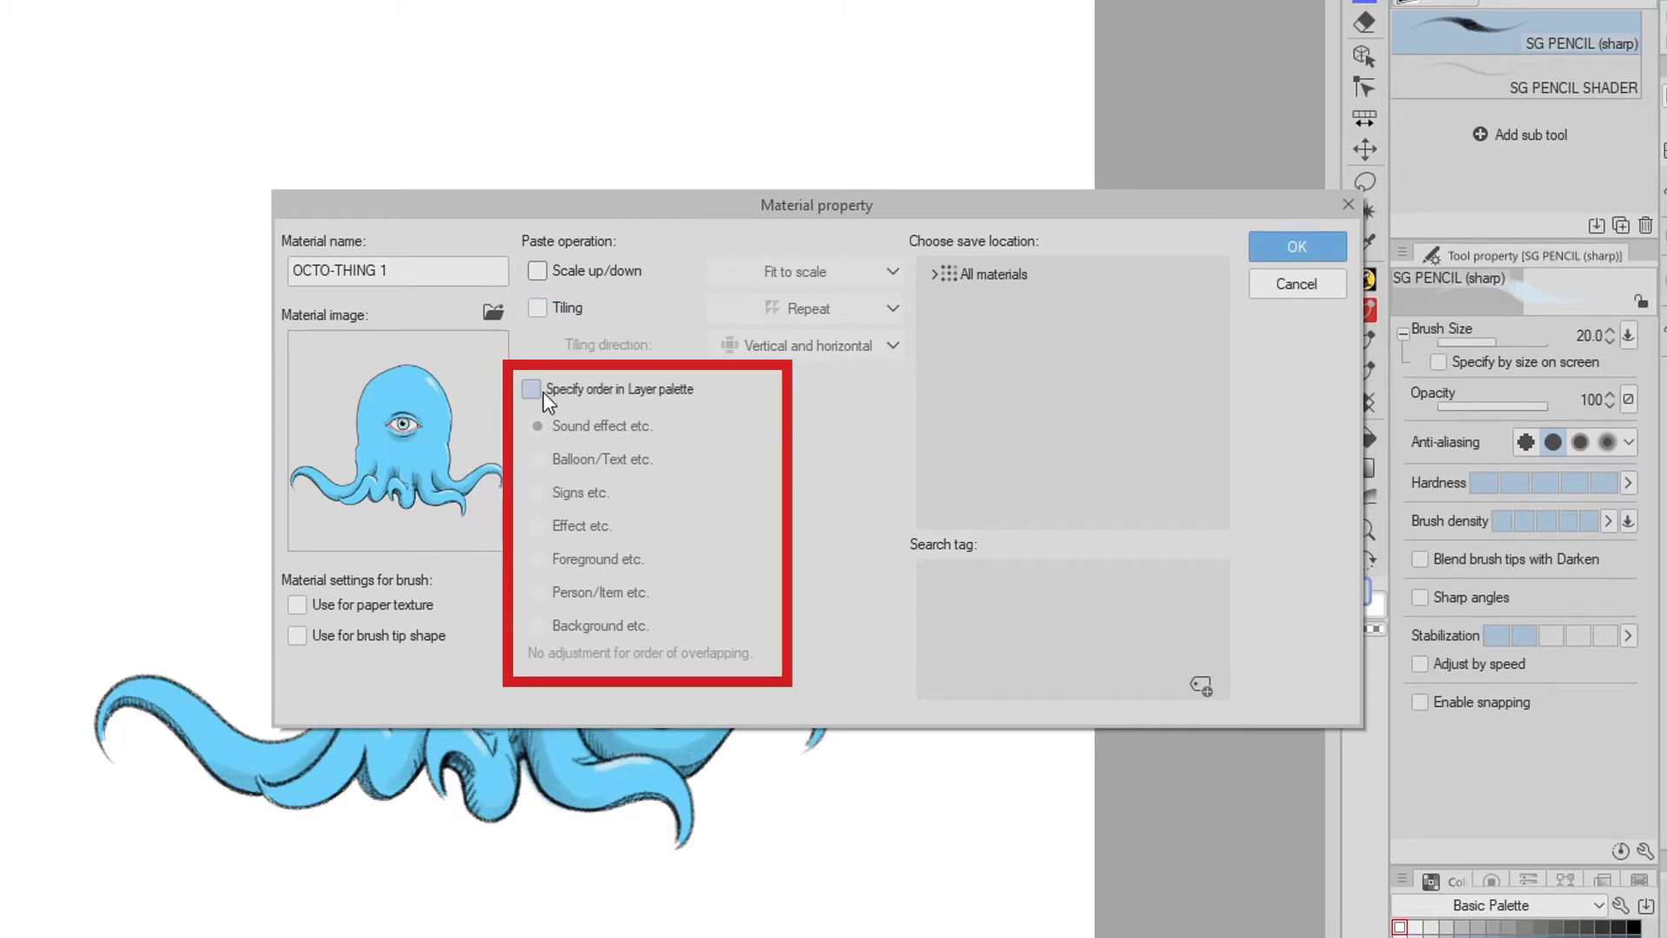
mouse_move(669, 409)
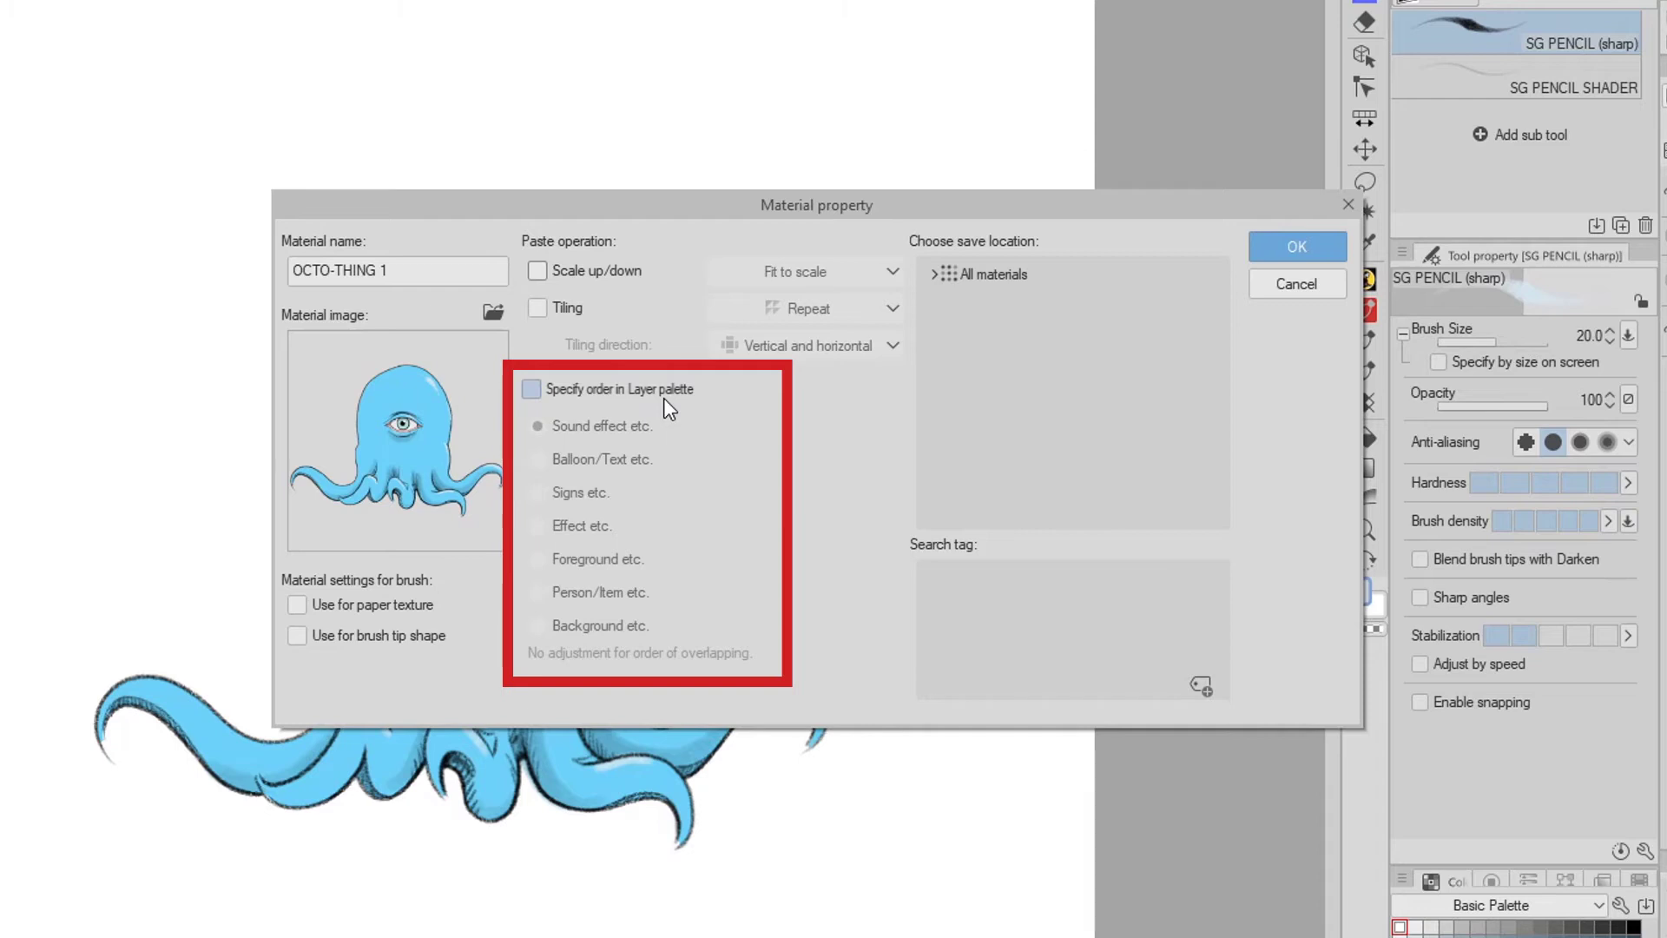
left_click(532, 388)
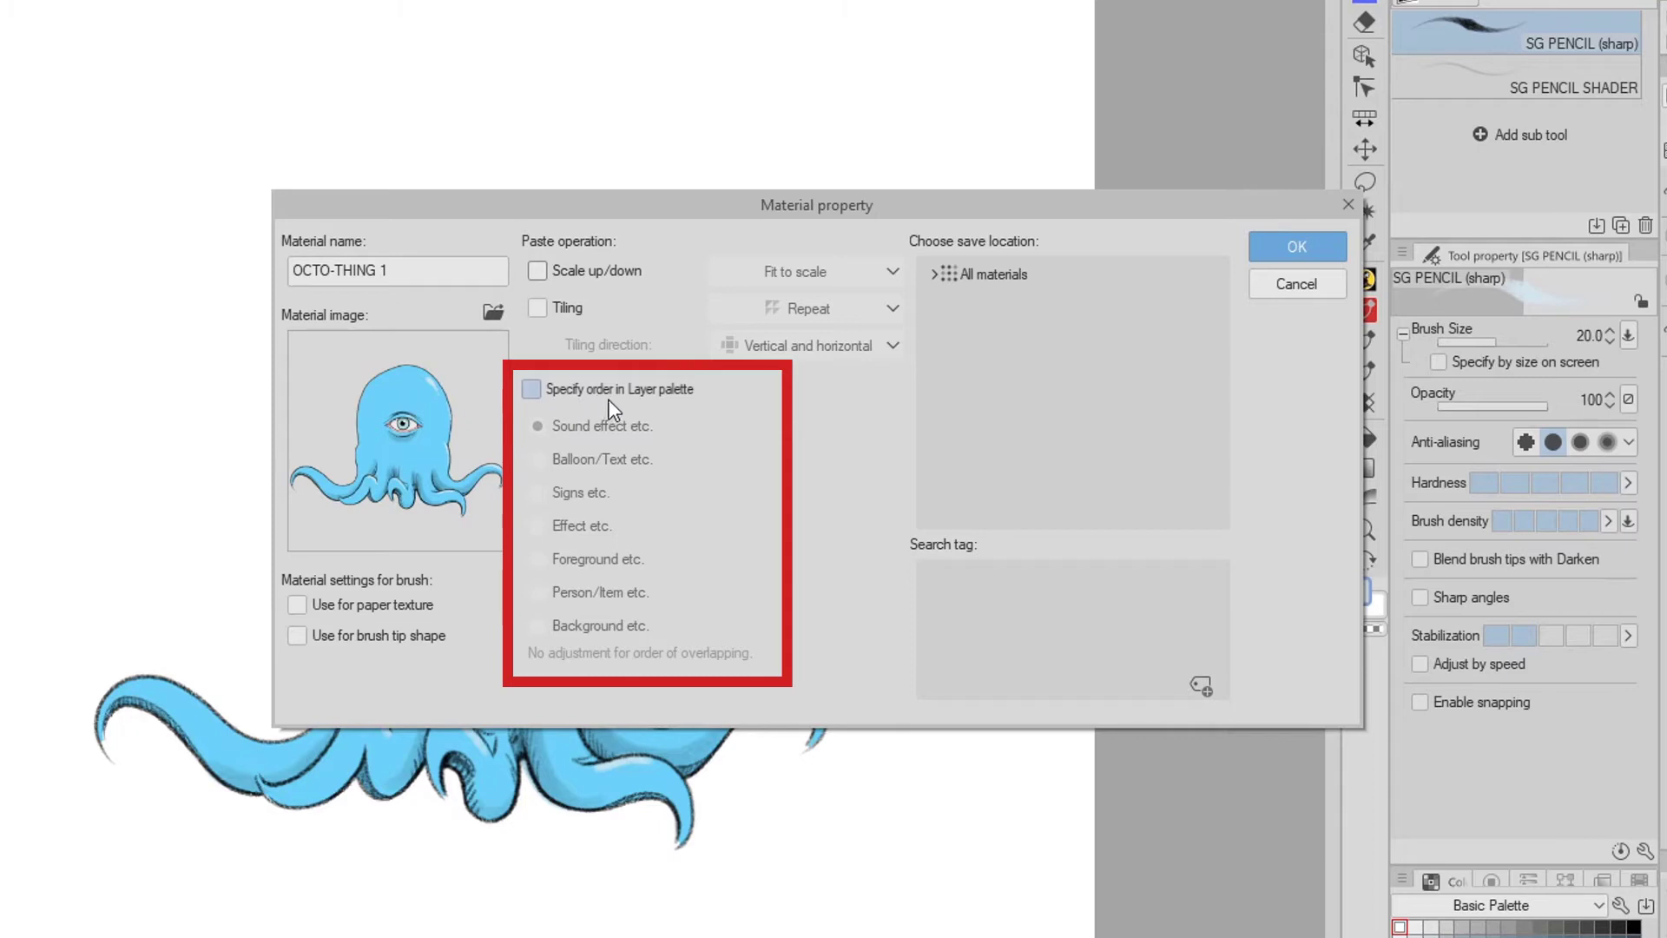
left_click(532, 388)
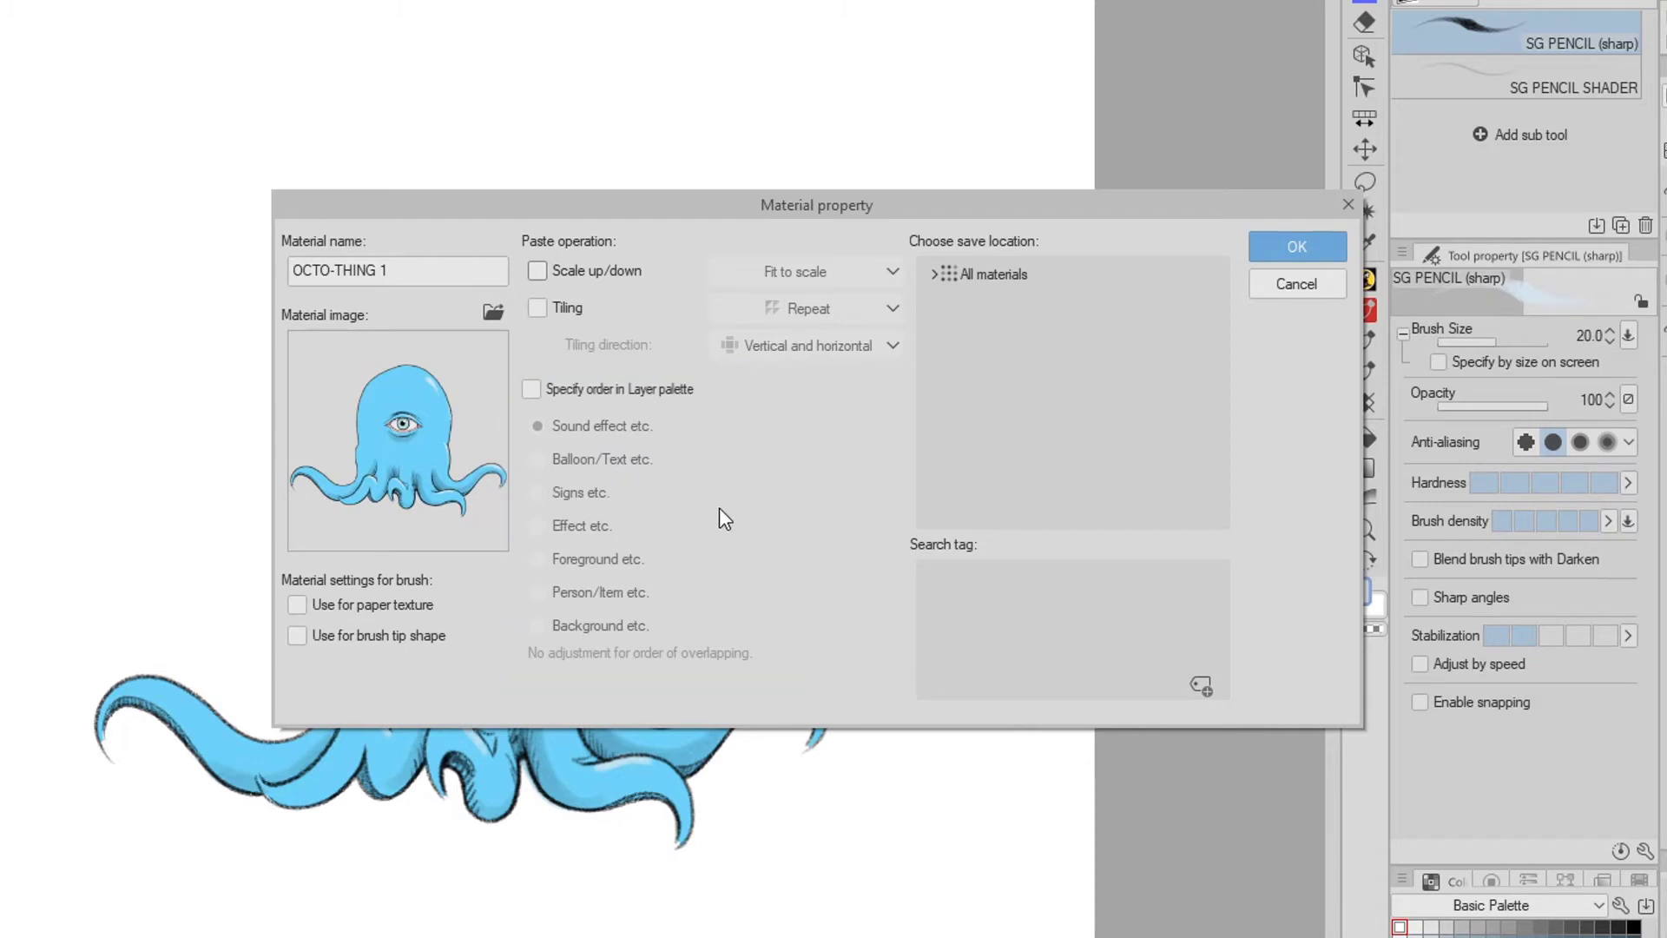
left_click(991, 274)
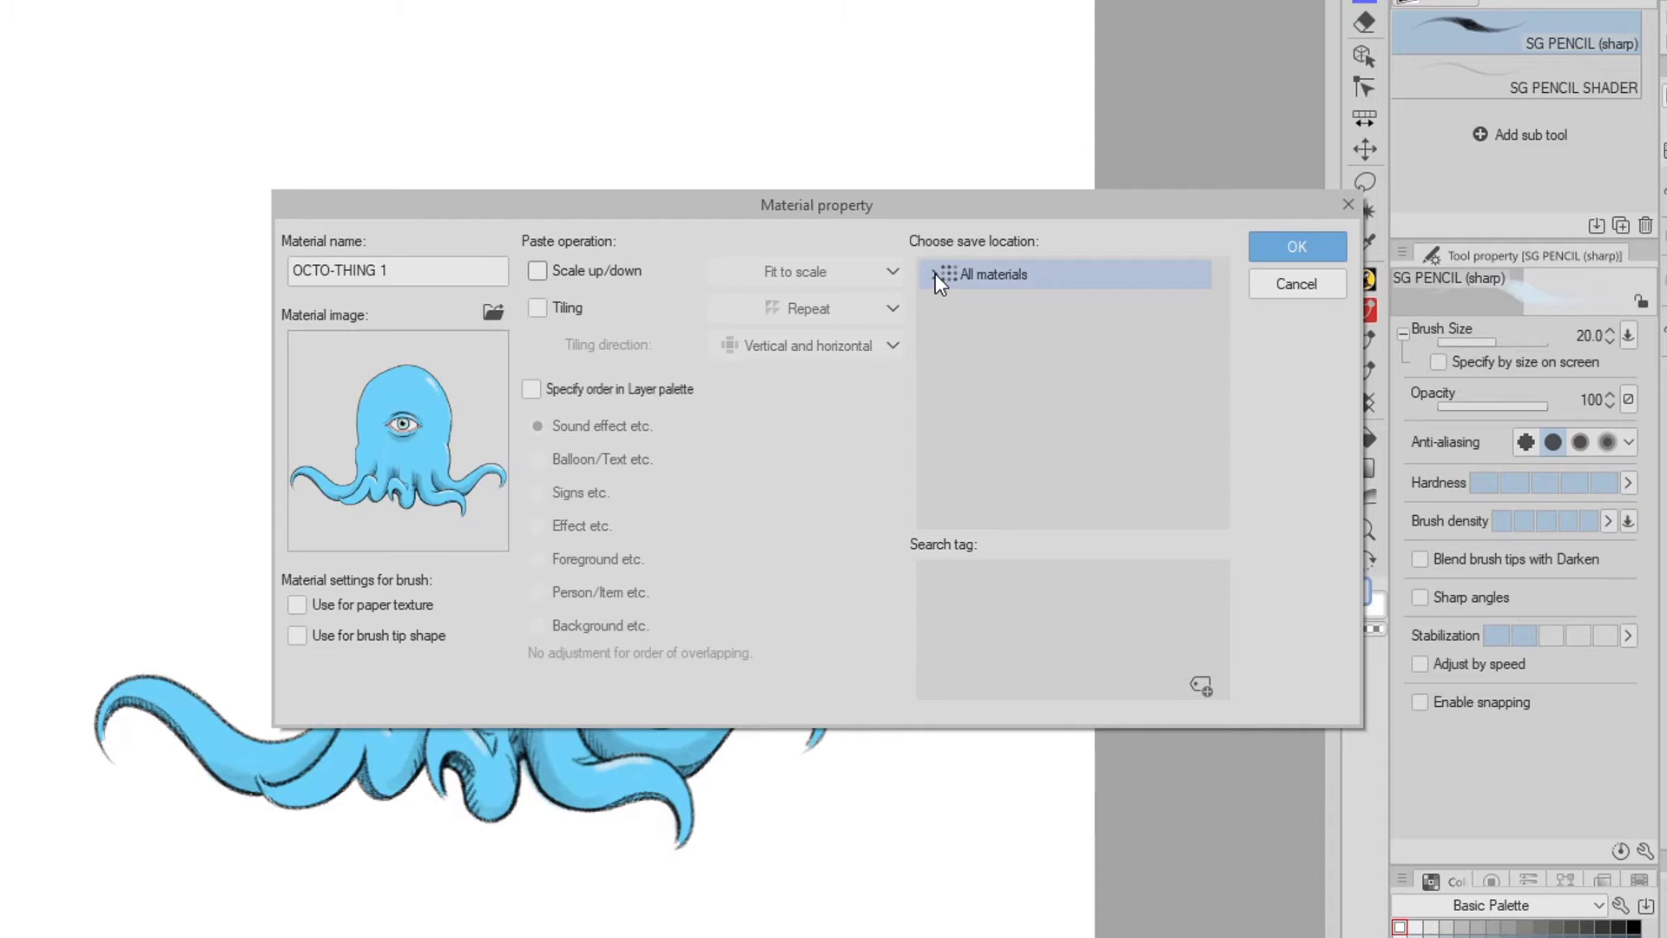
- Target the TEST BIN folder under All materials and add the search tag OCTO
left_click(934, 274)
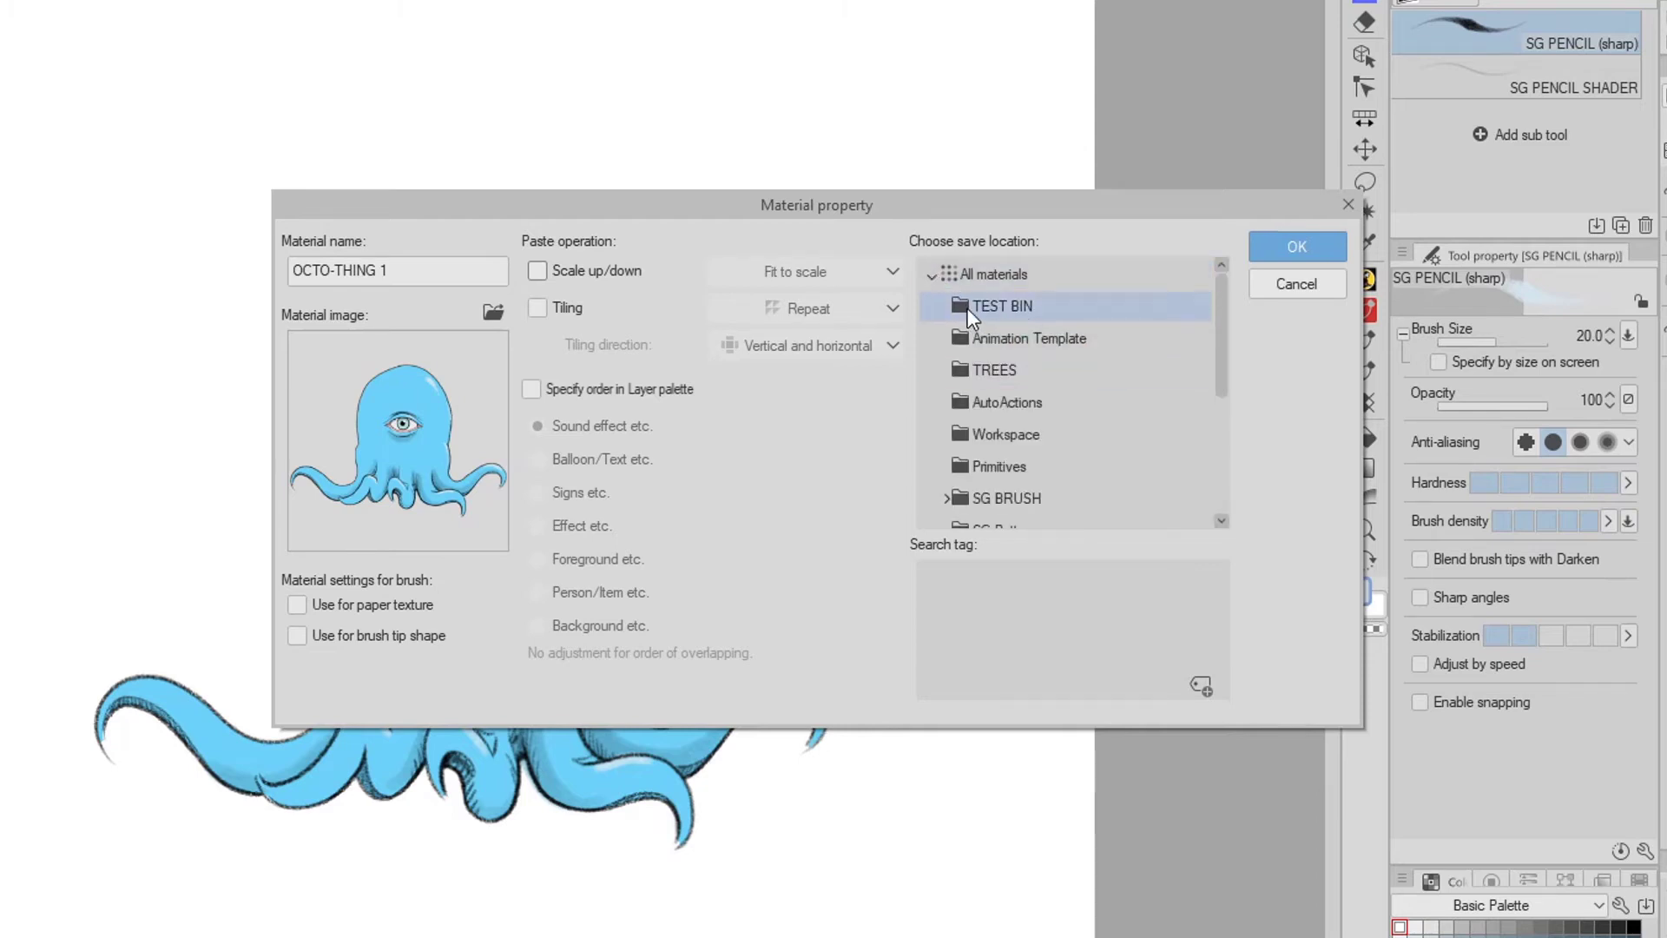
mouse_move(1062, 318)
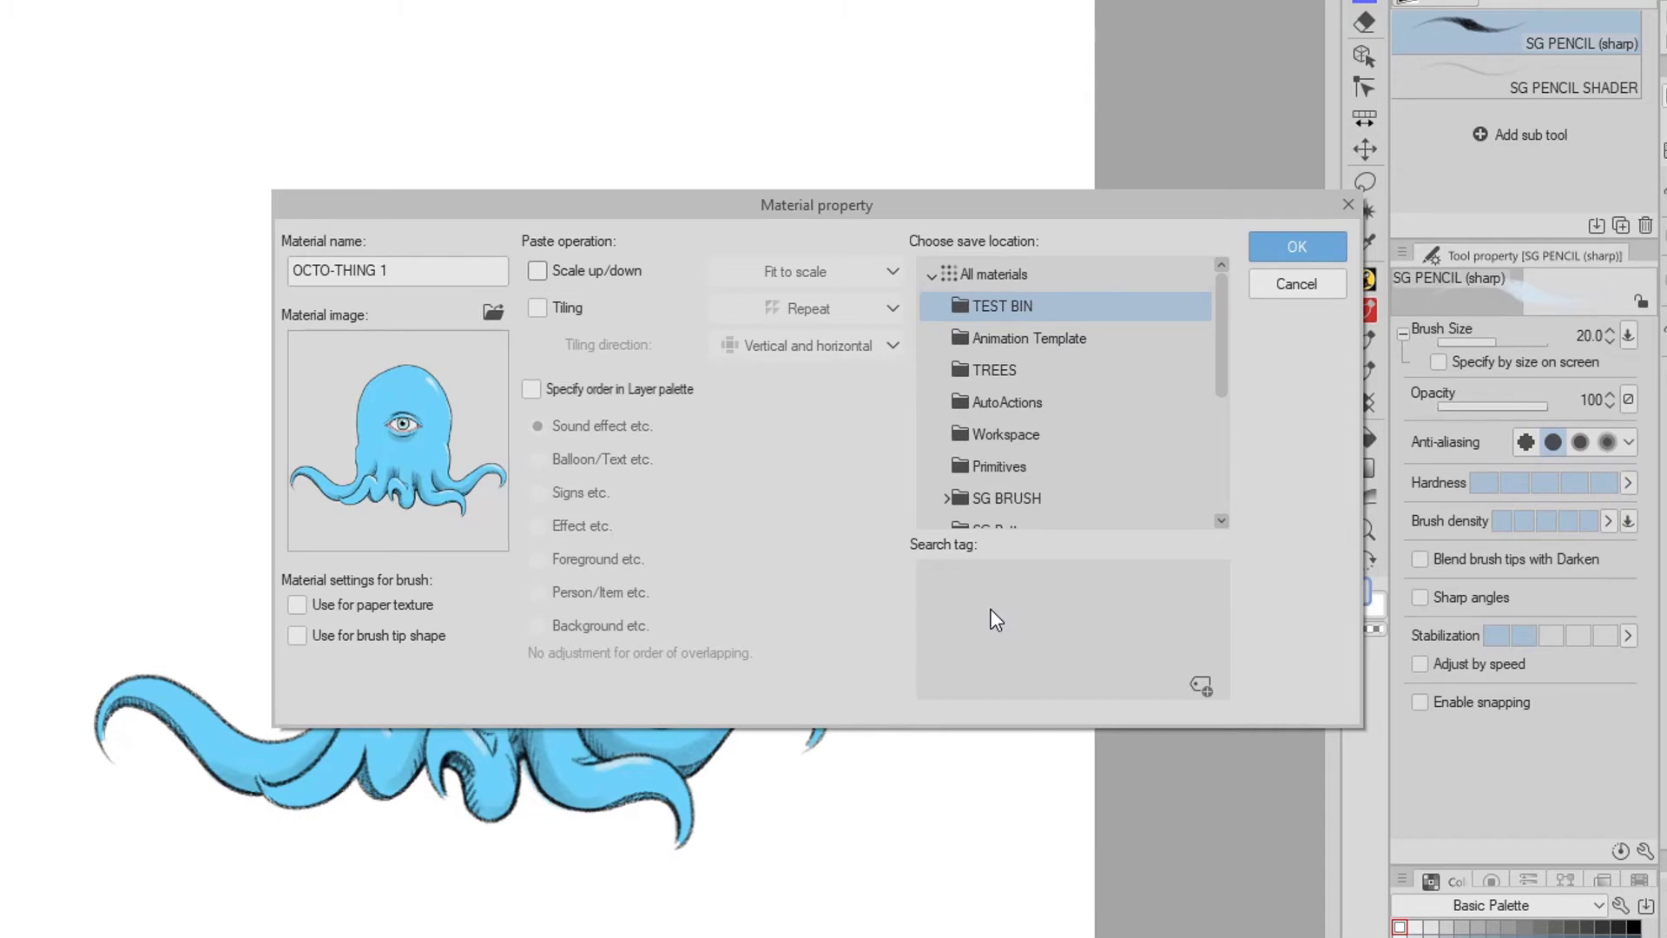
left_click(1037, 582)
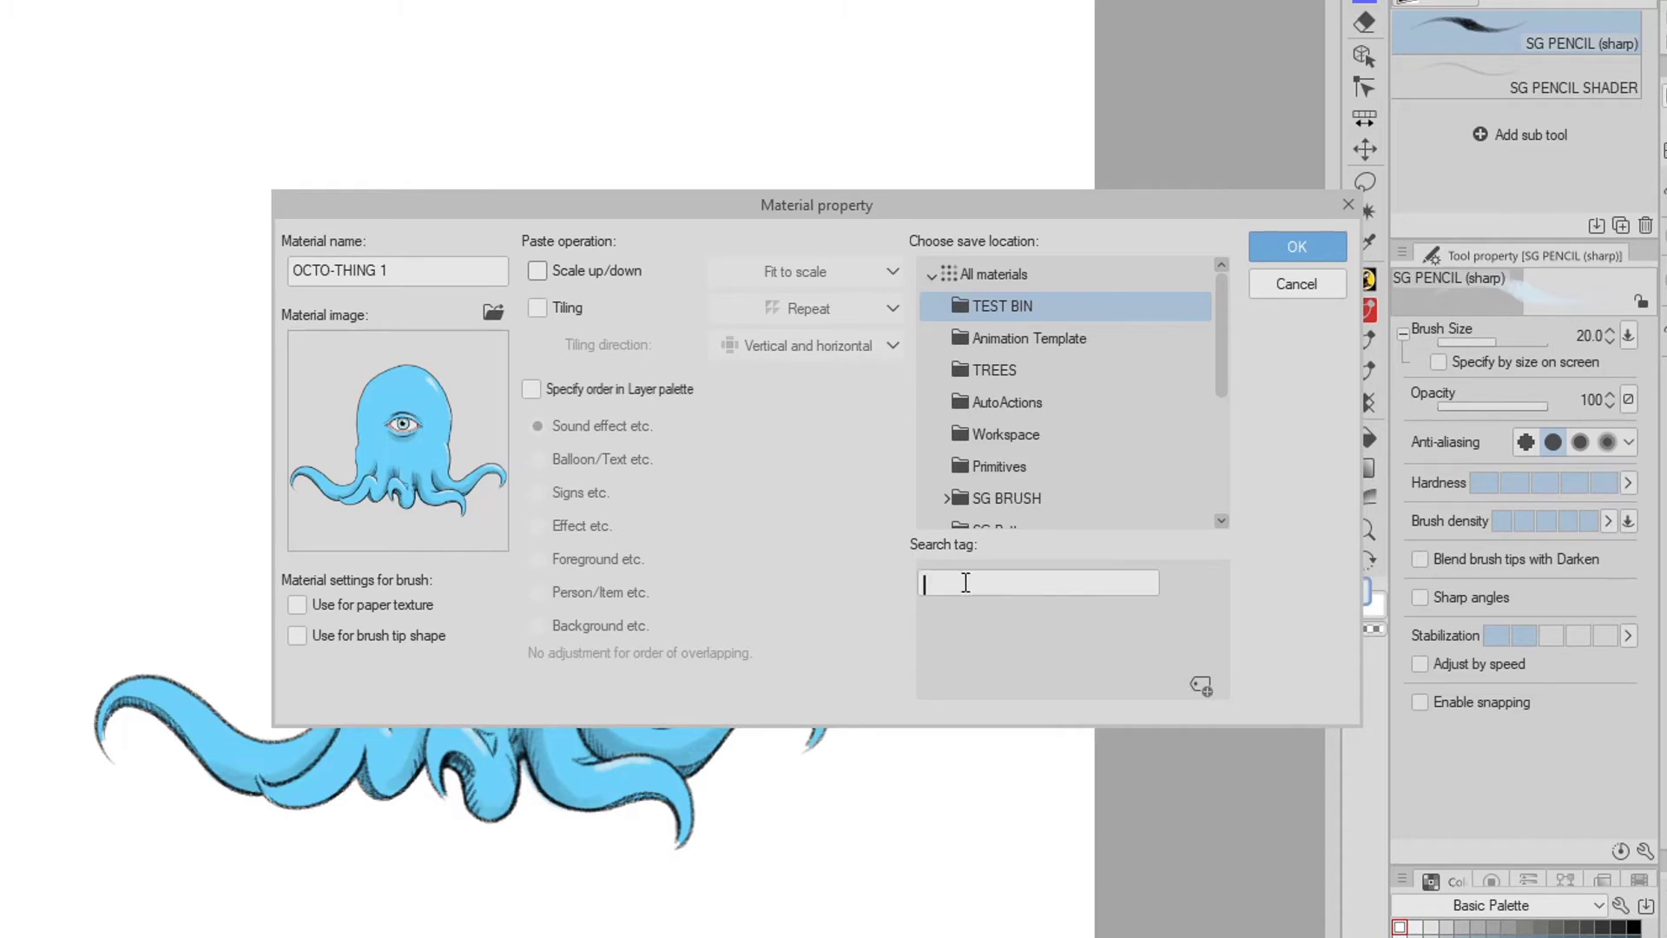
type("OCTO")
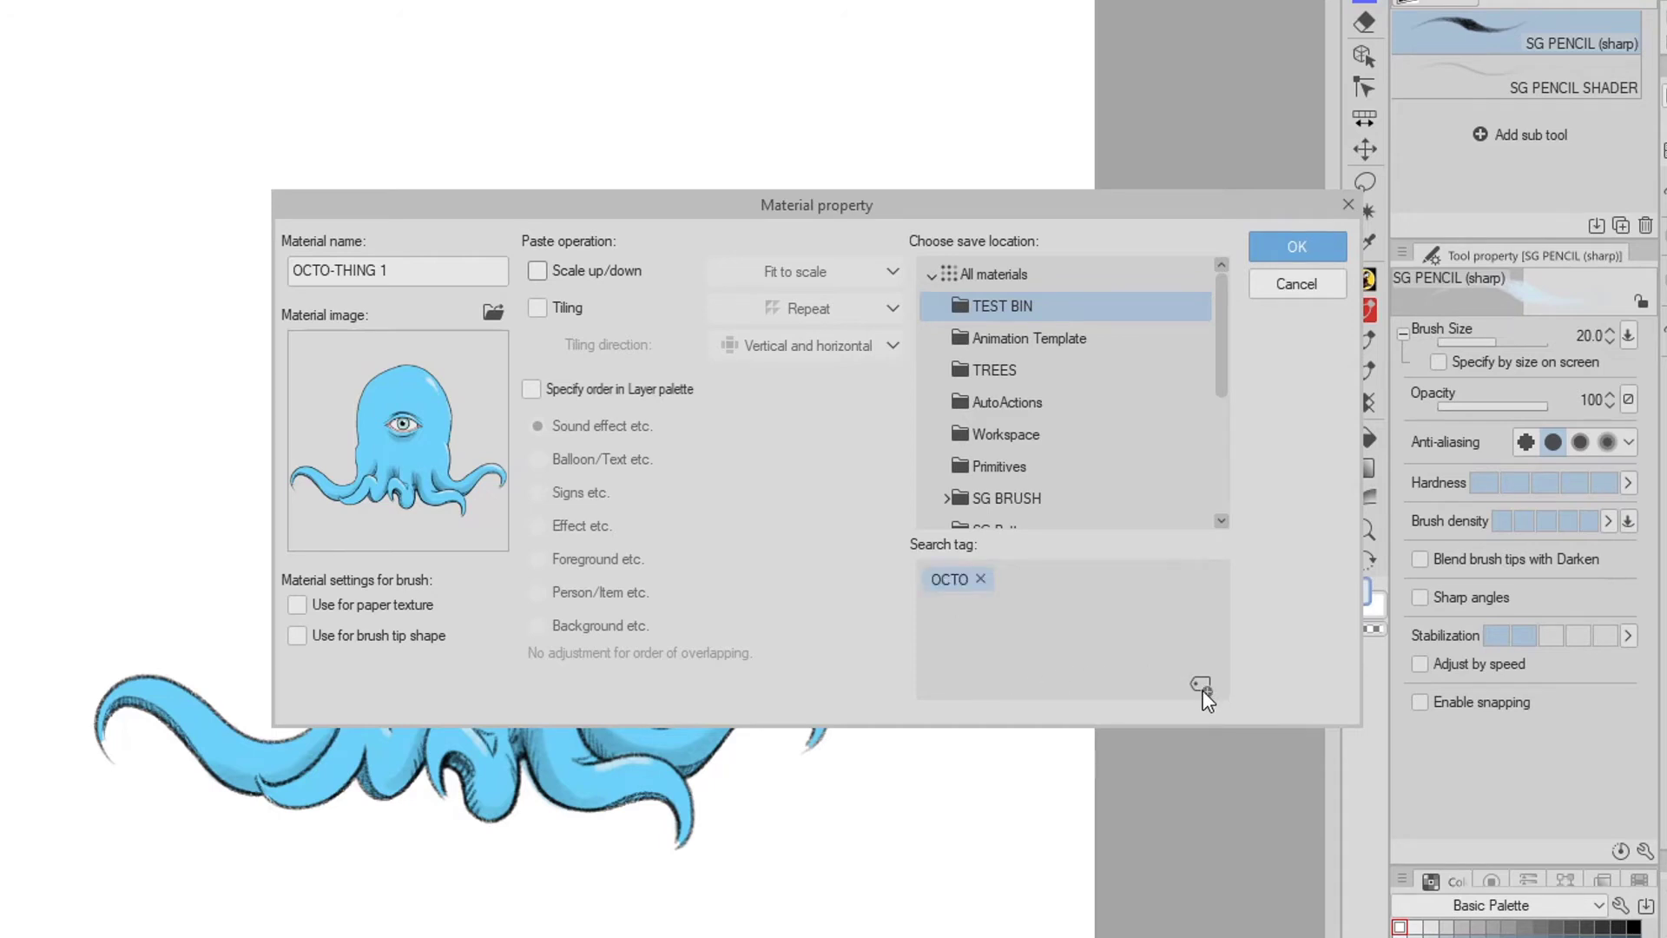
mouse_move(1245, 312)
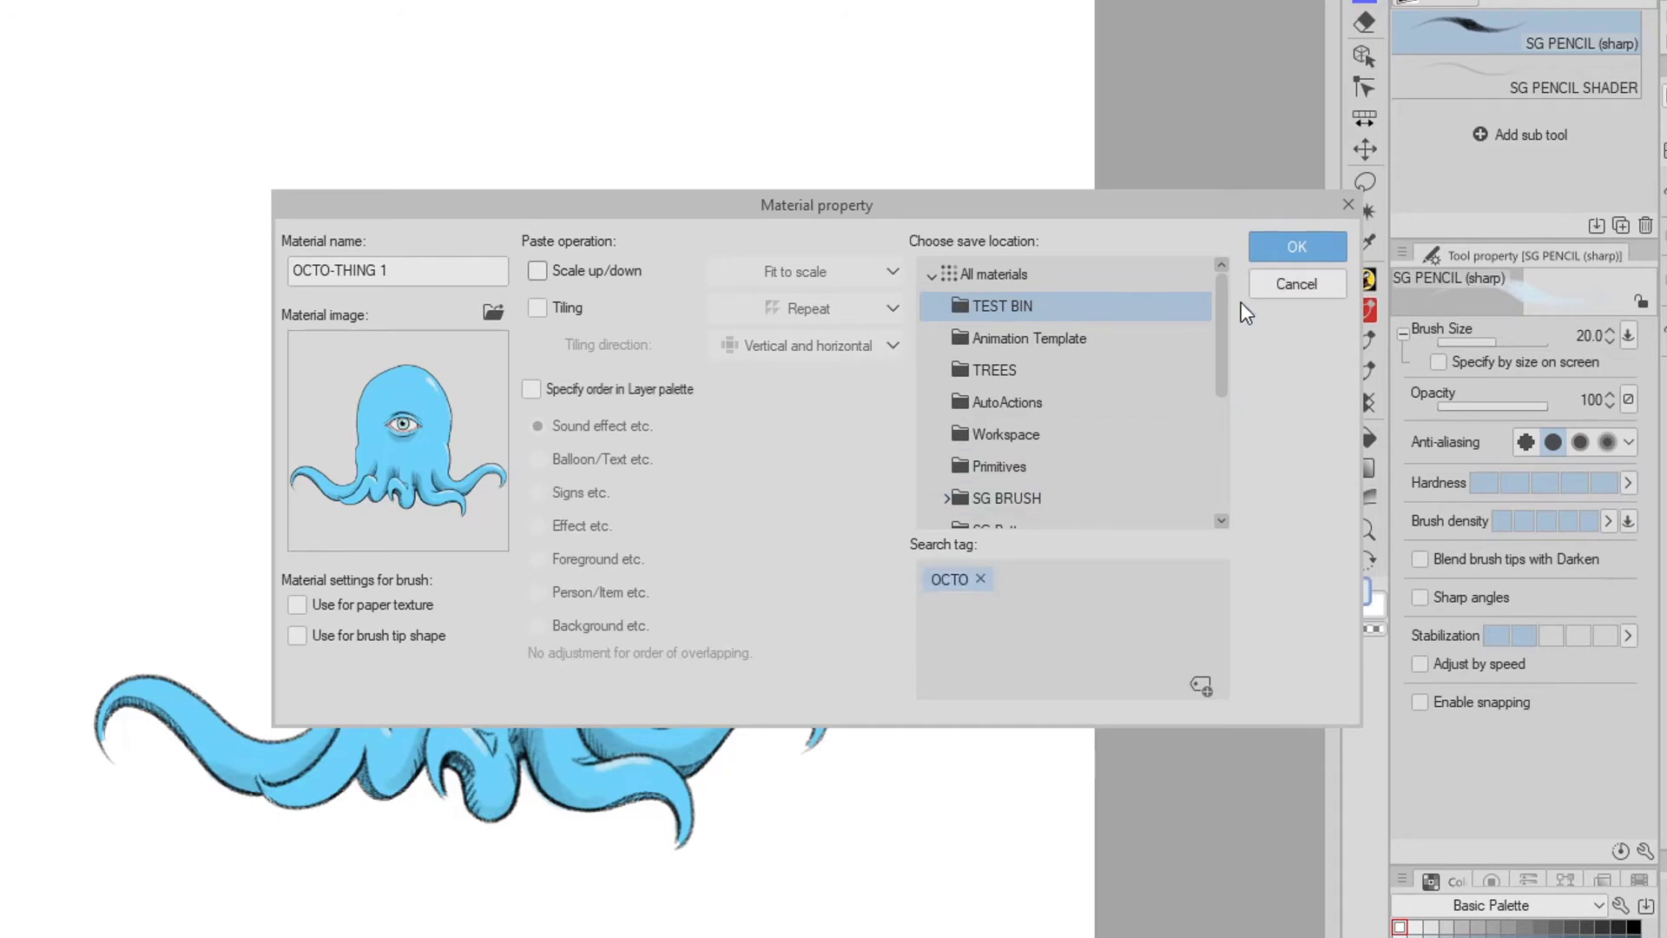
mouse_move(1255, 461)
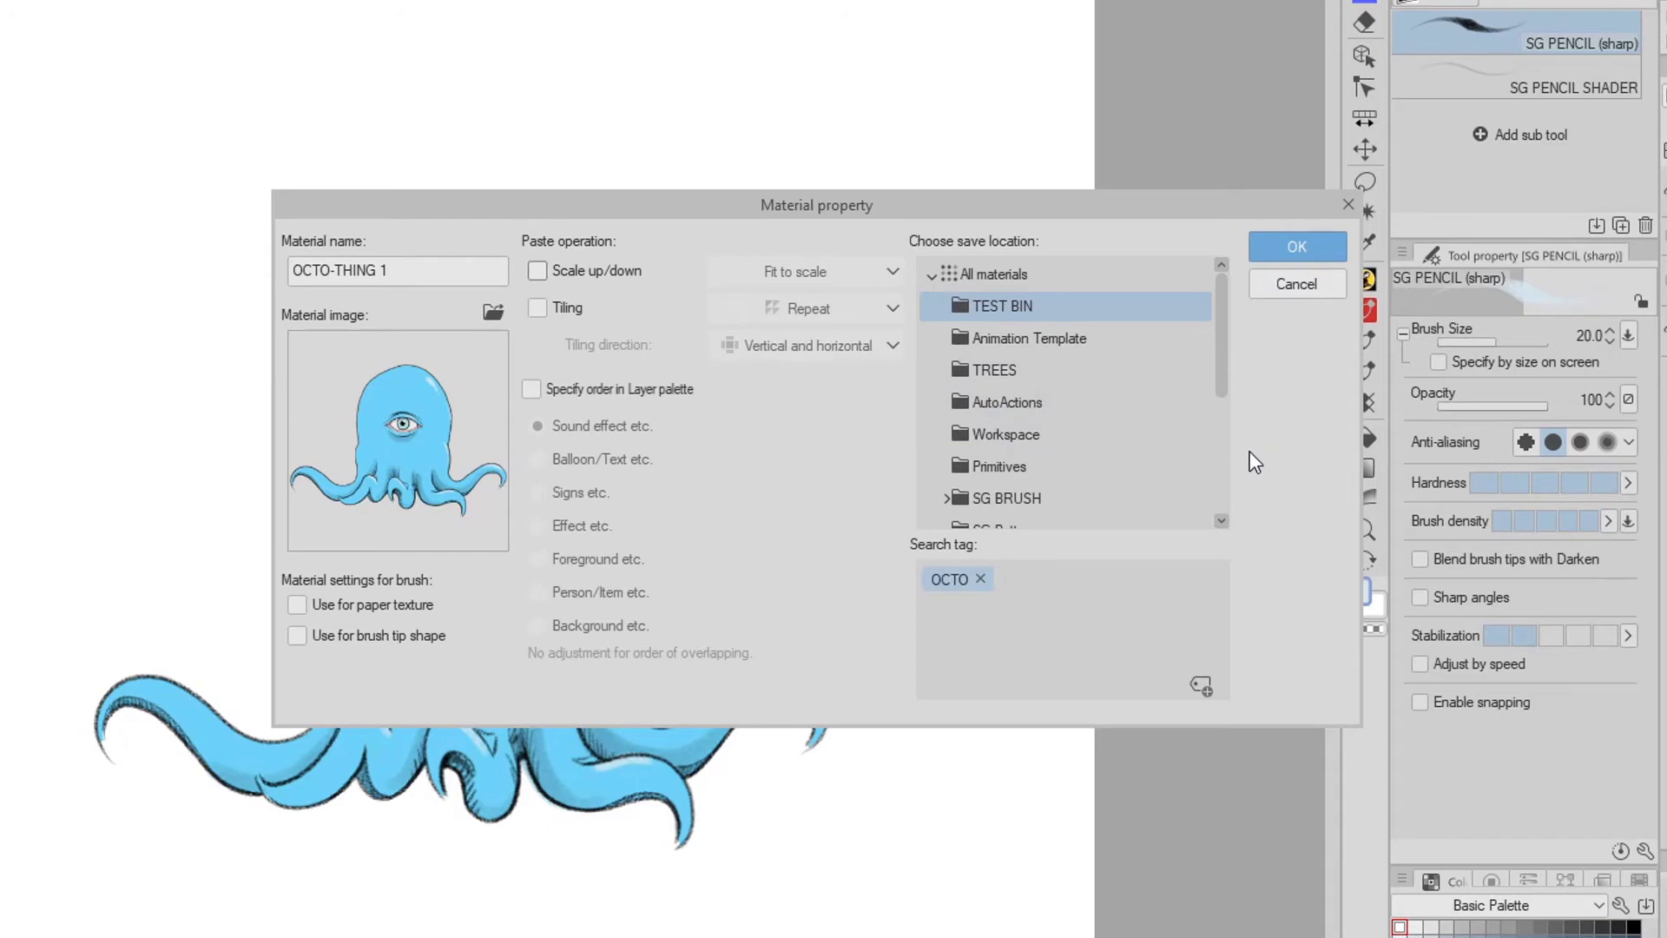
mouse_move(1257, 497)
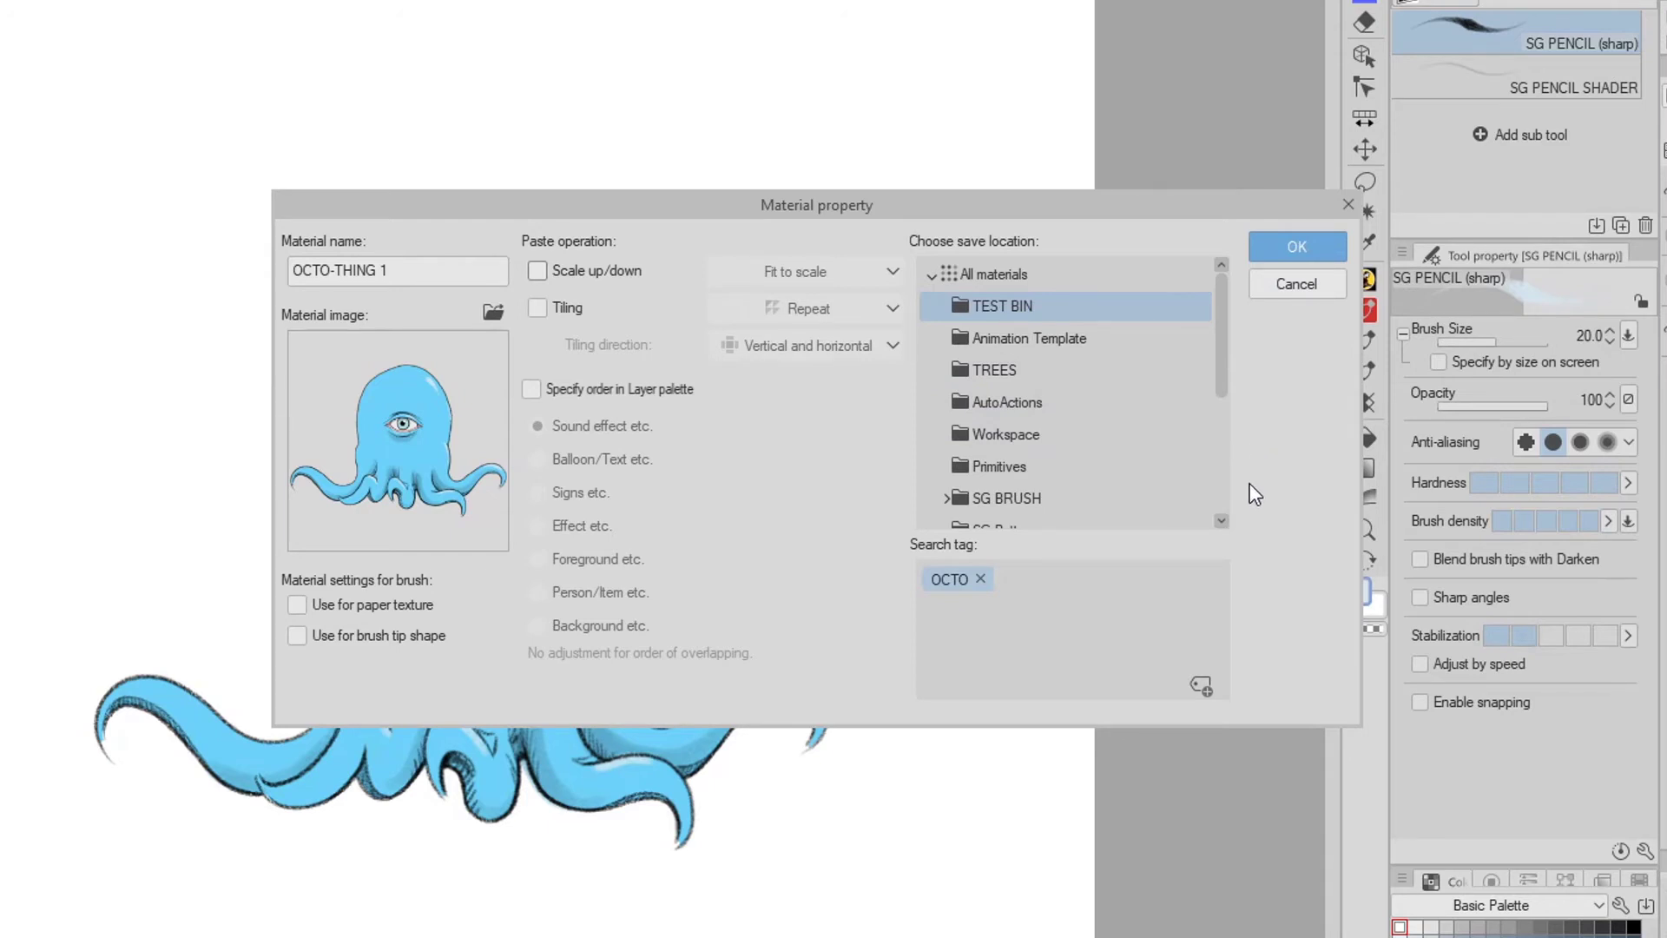
left_click(1297, 247)
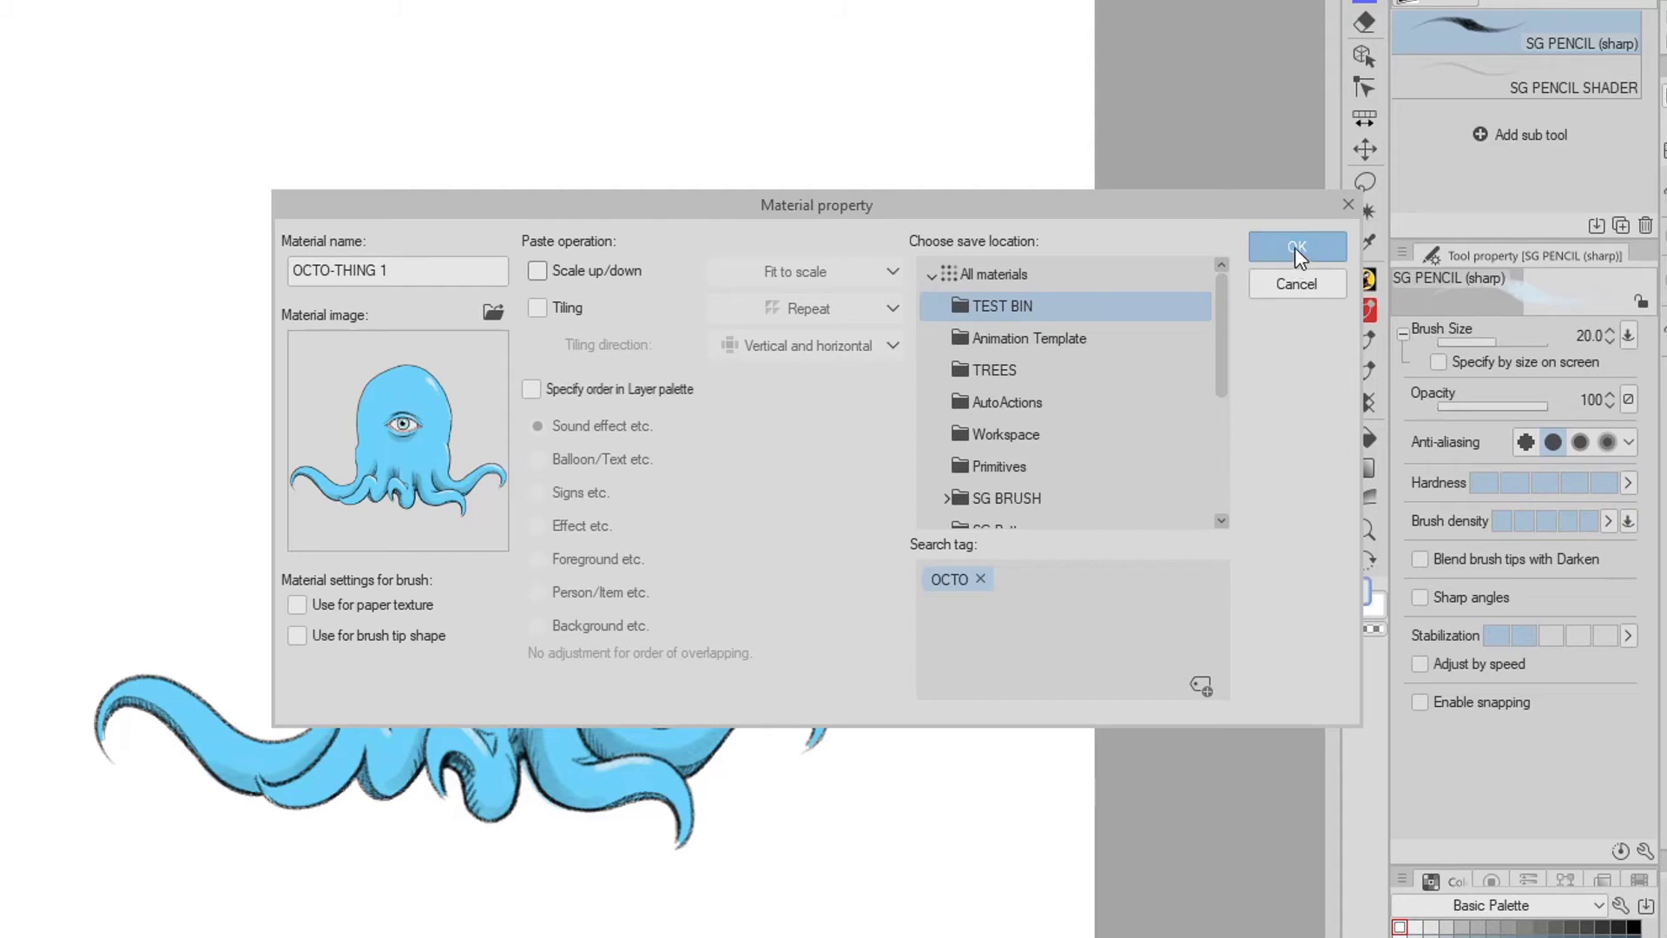
- Confirm the OCTO-THING 1 material and locate it among All materials in the Material palette
left_click(1296, 247)
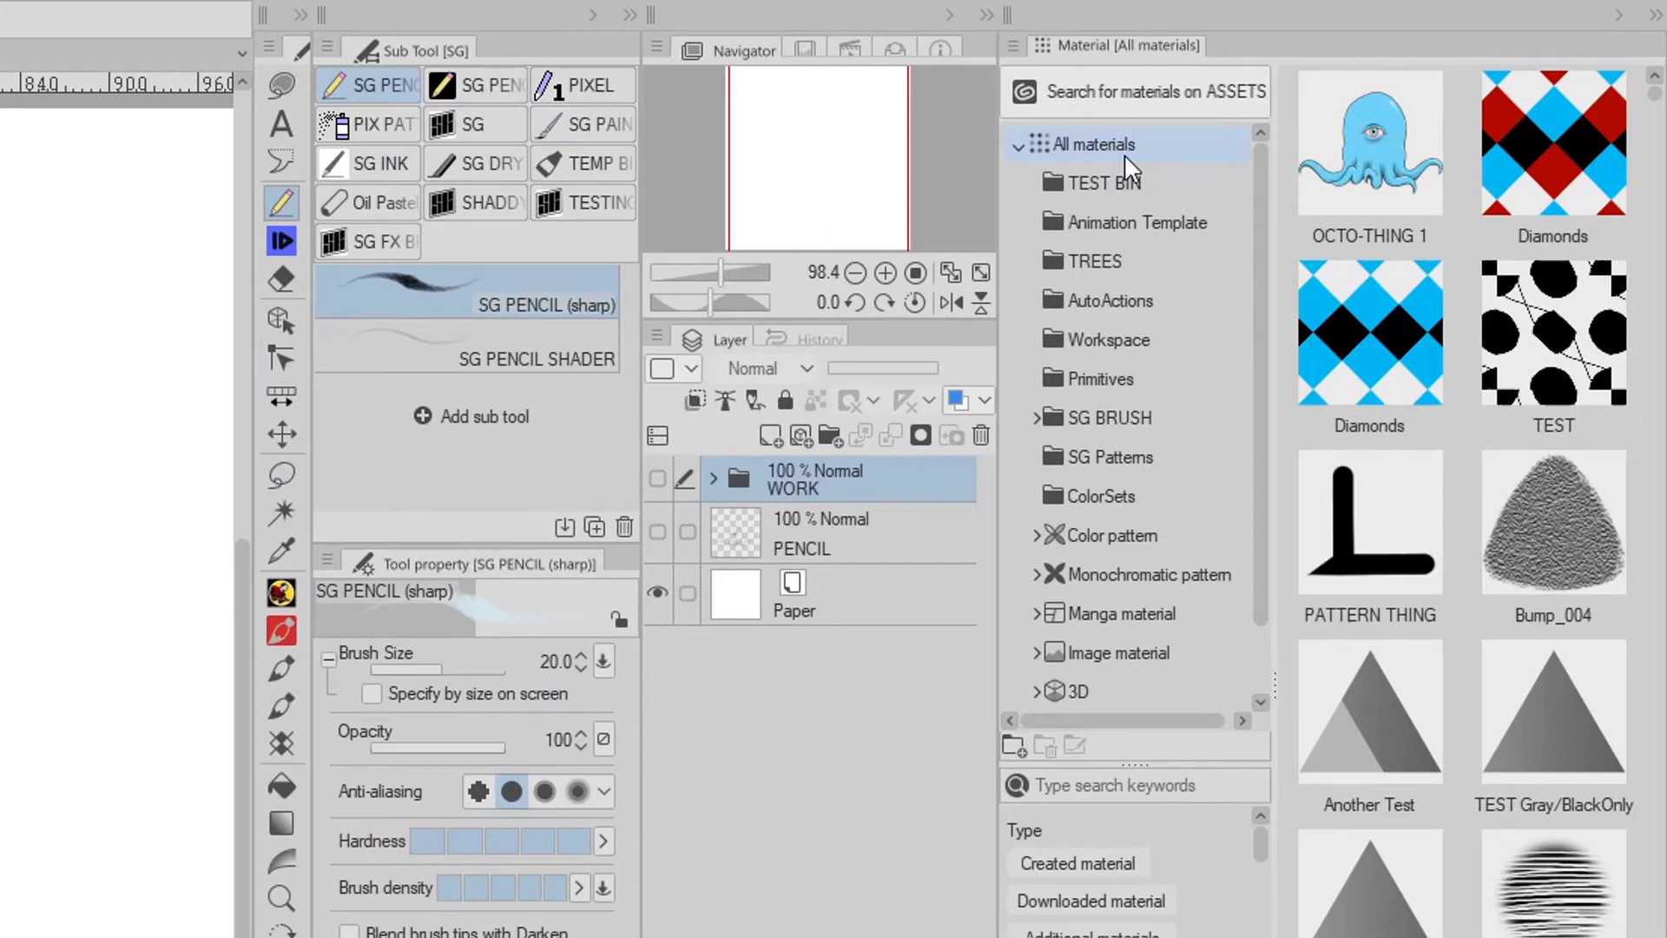
left_click(1369, 143)
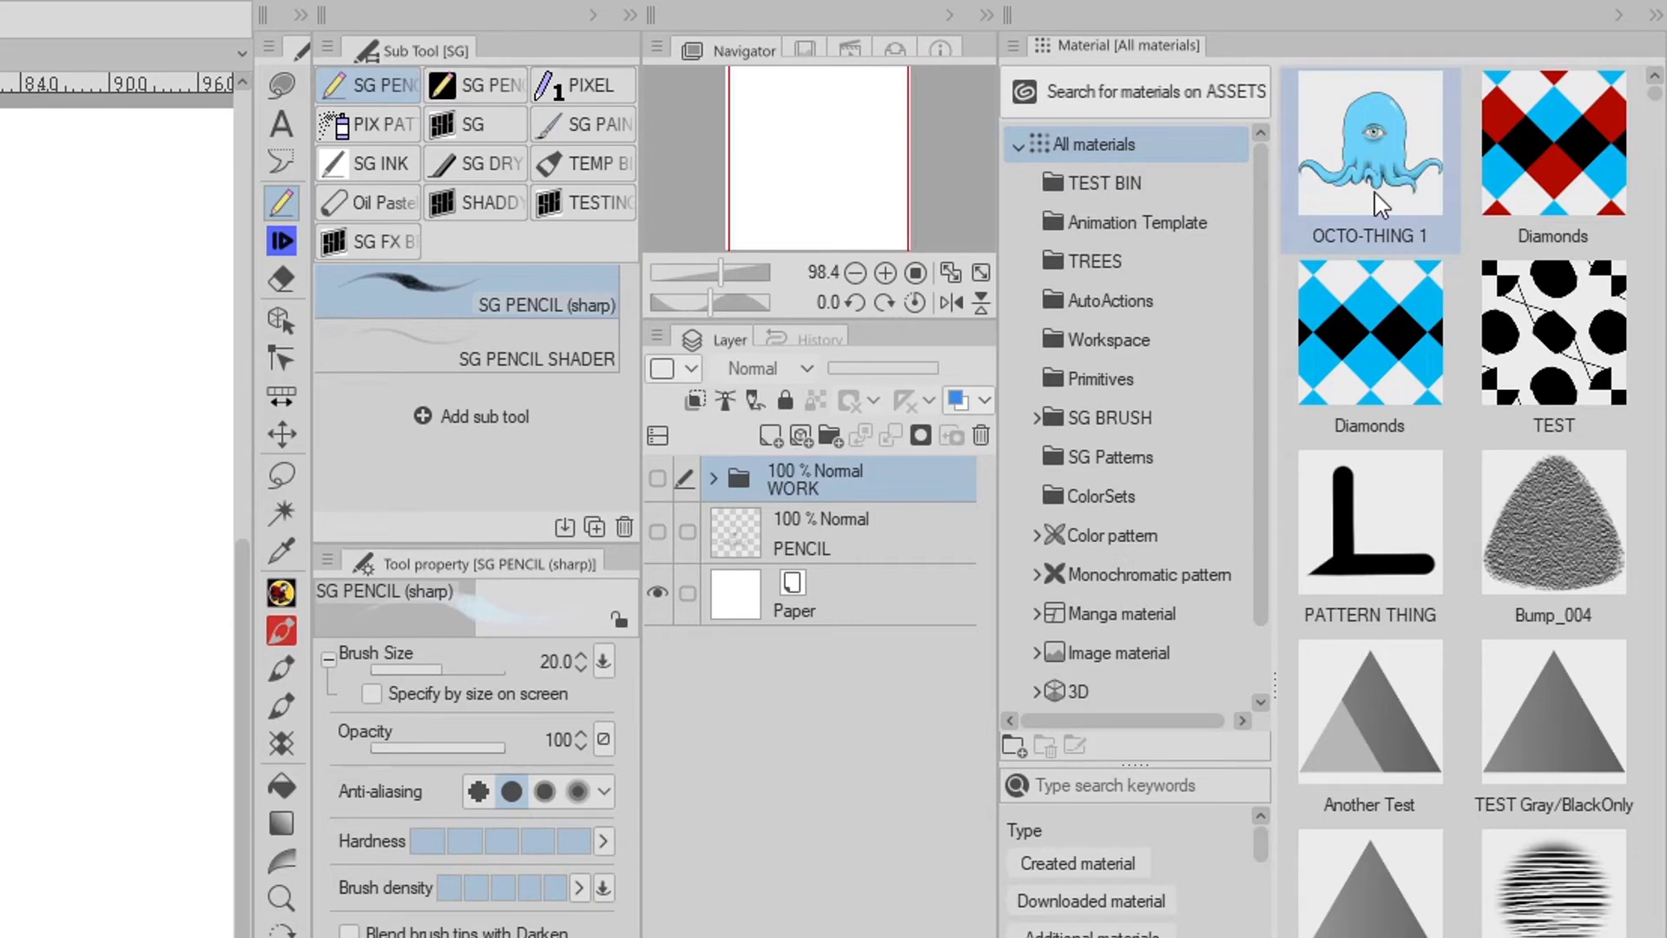
left_click(1098, 261)
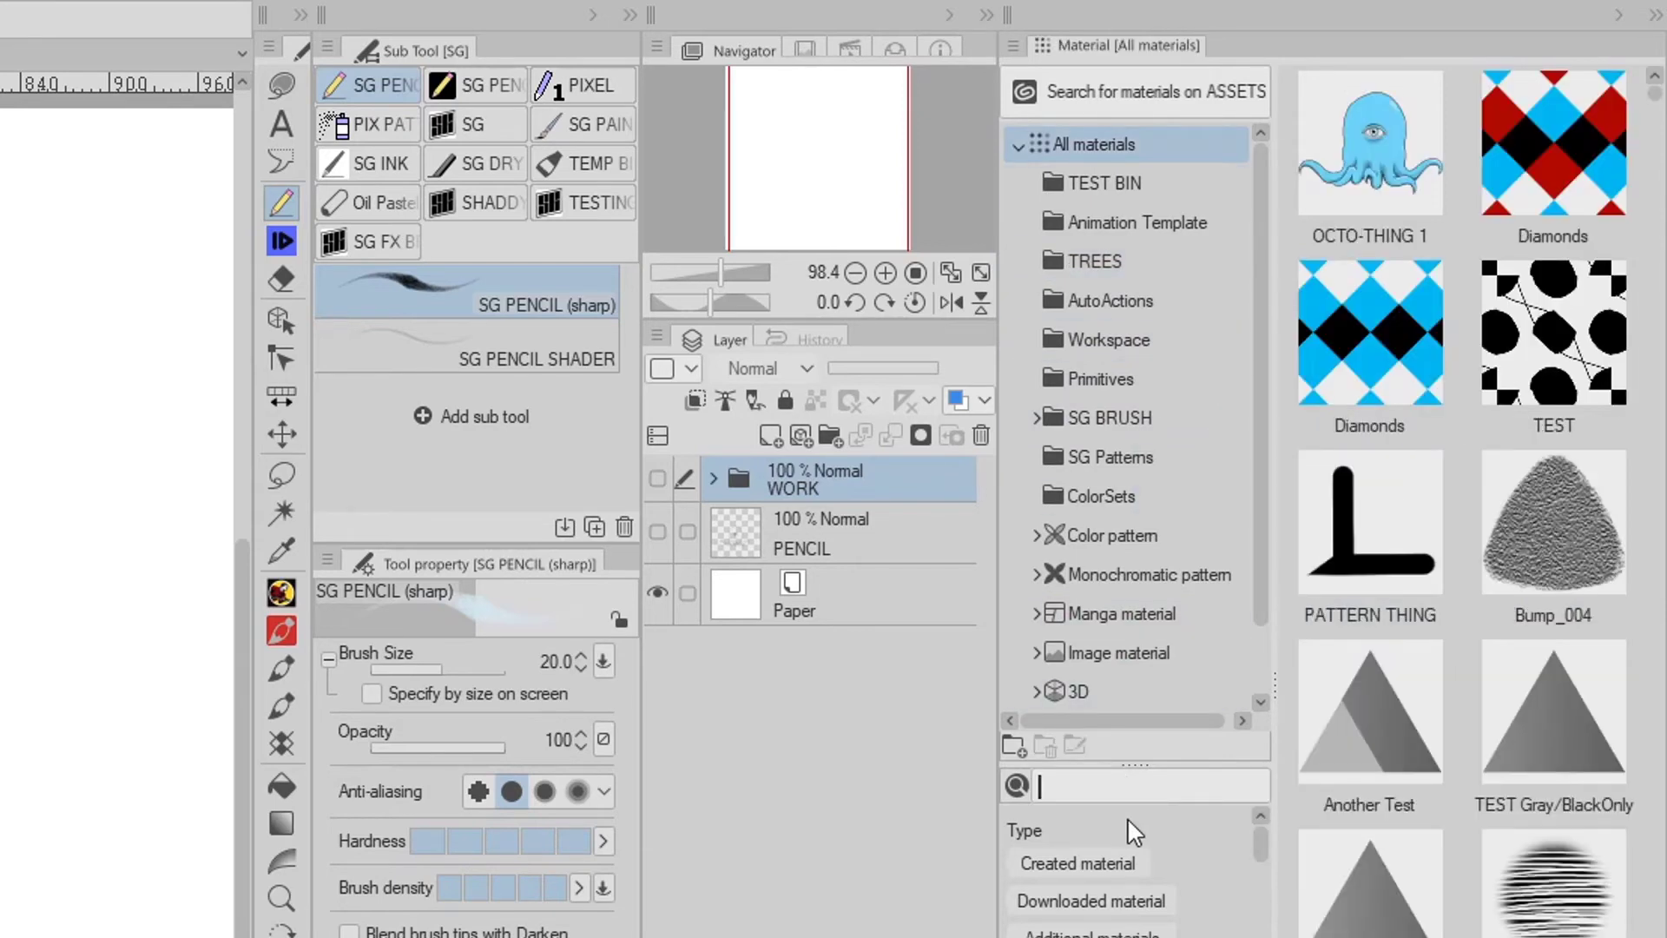
type("OCTO")
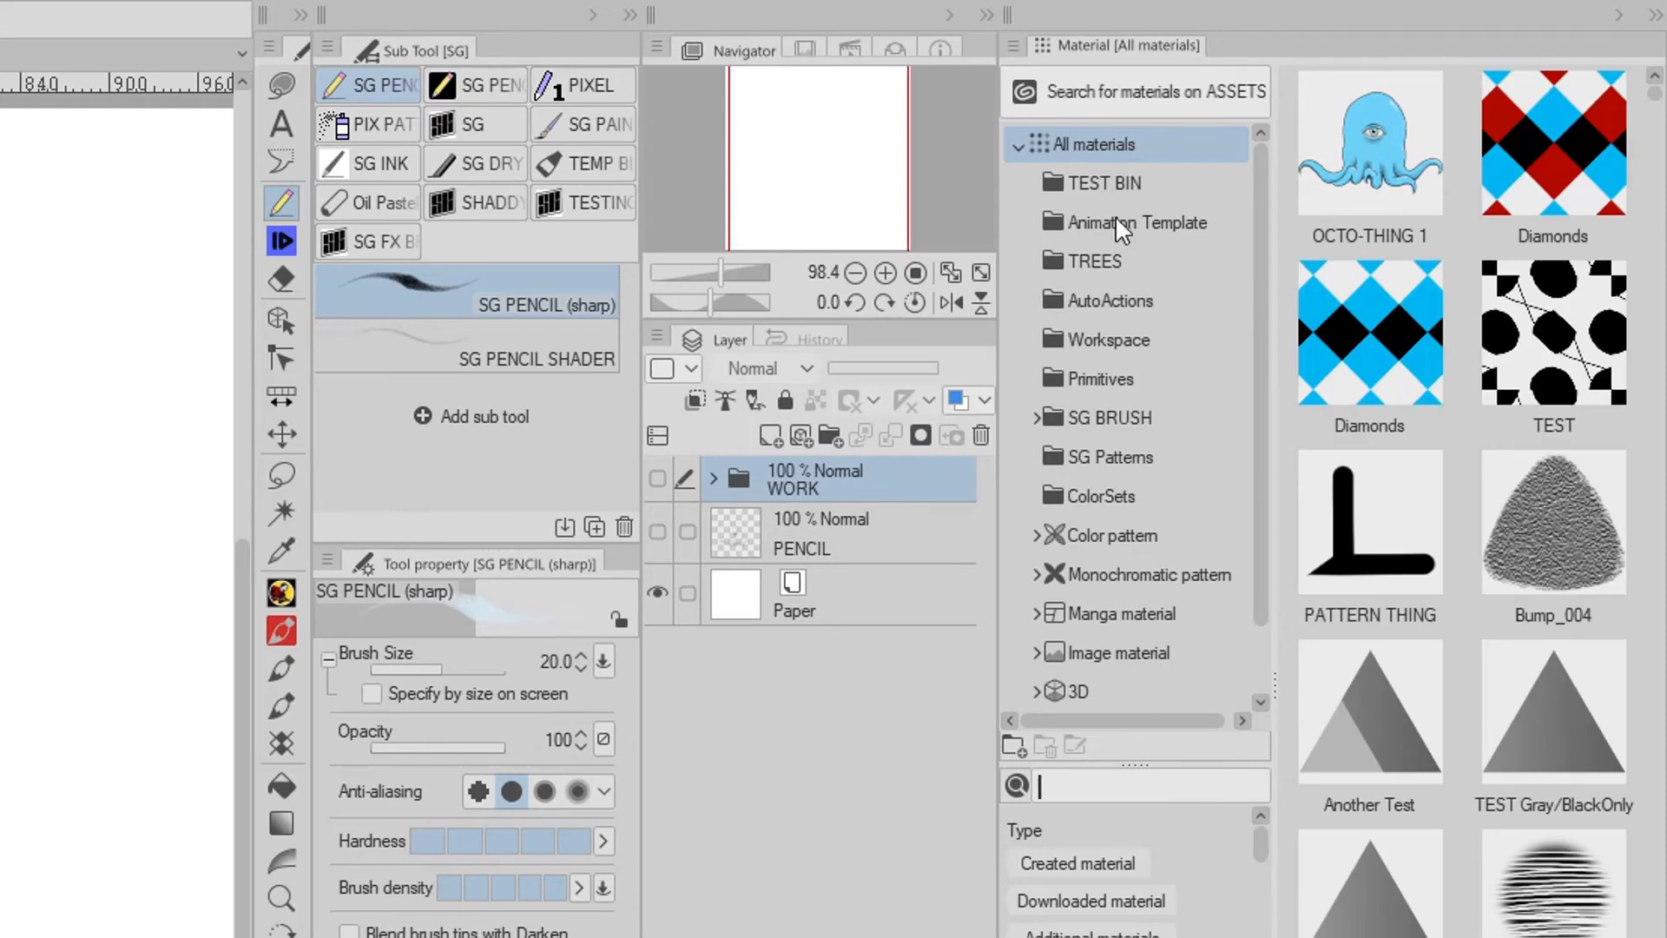
mouse_move(1070, 112)
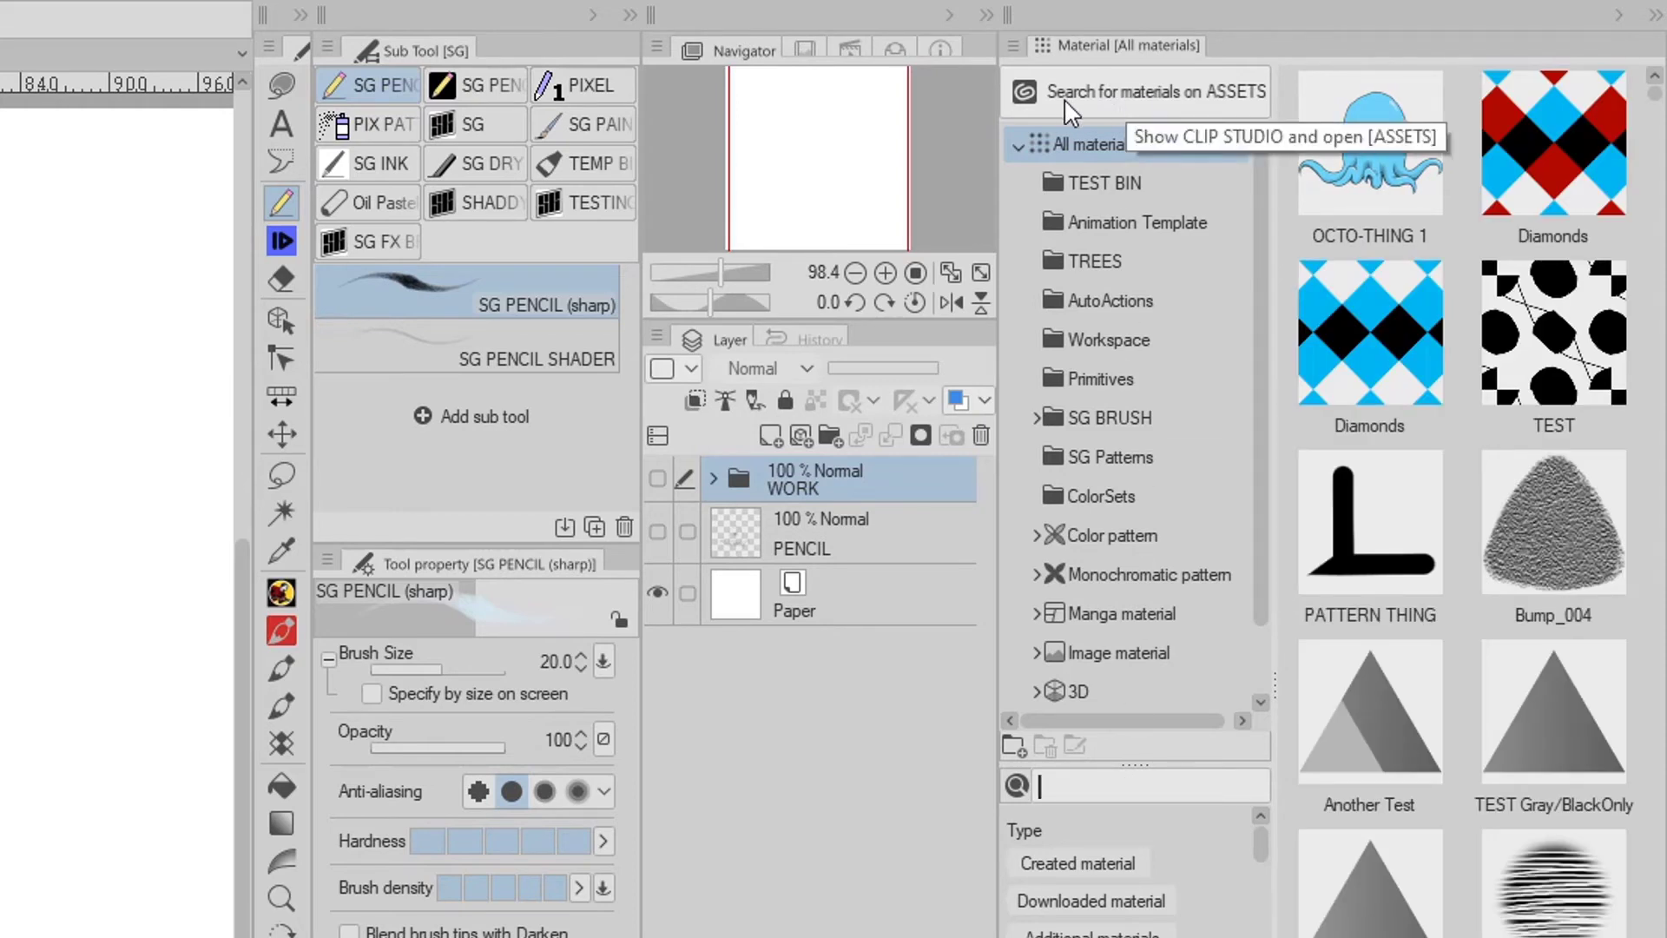
mouse_move(1228, 106)
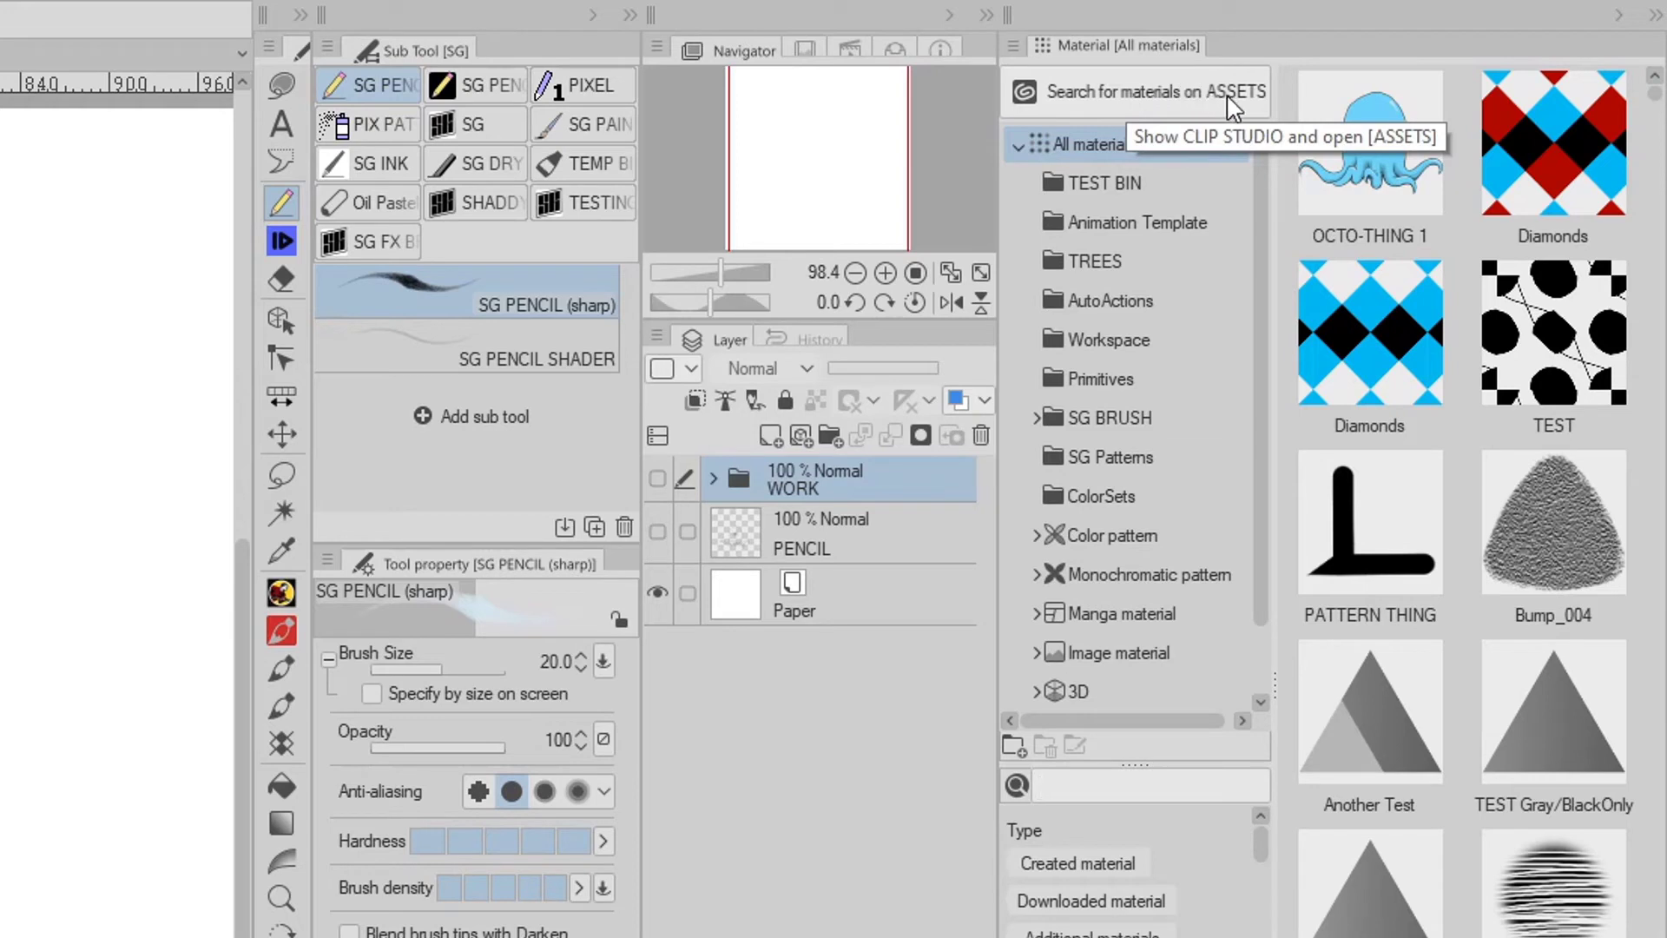
mouse_move(1080, 104)
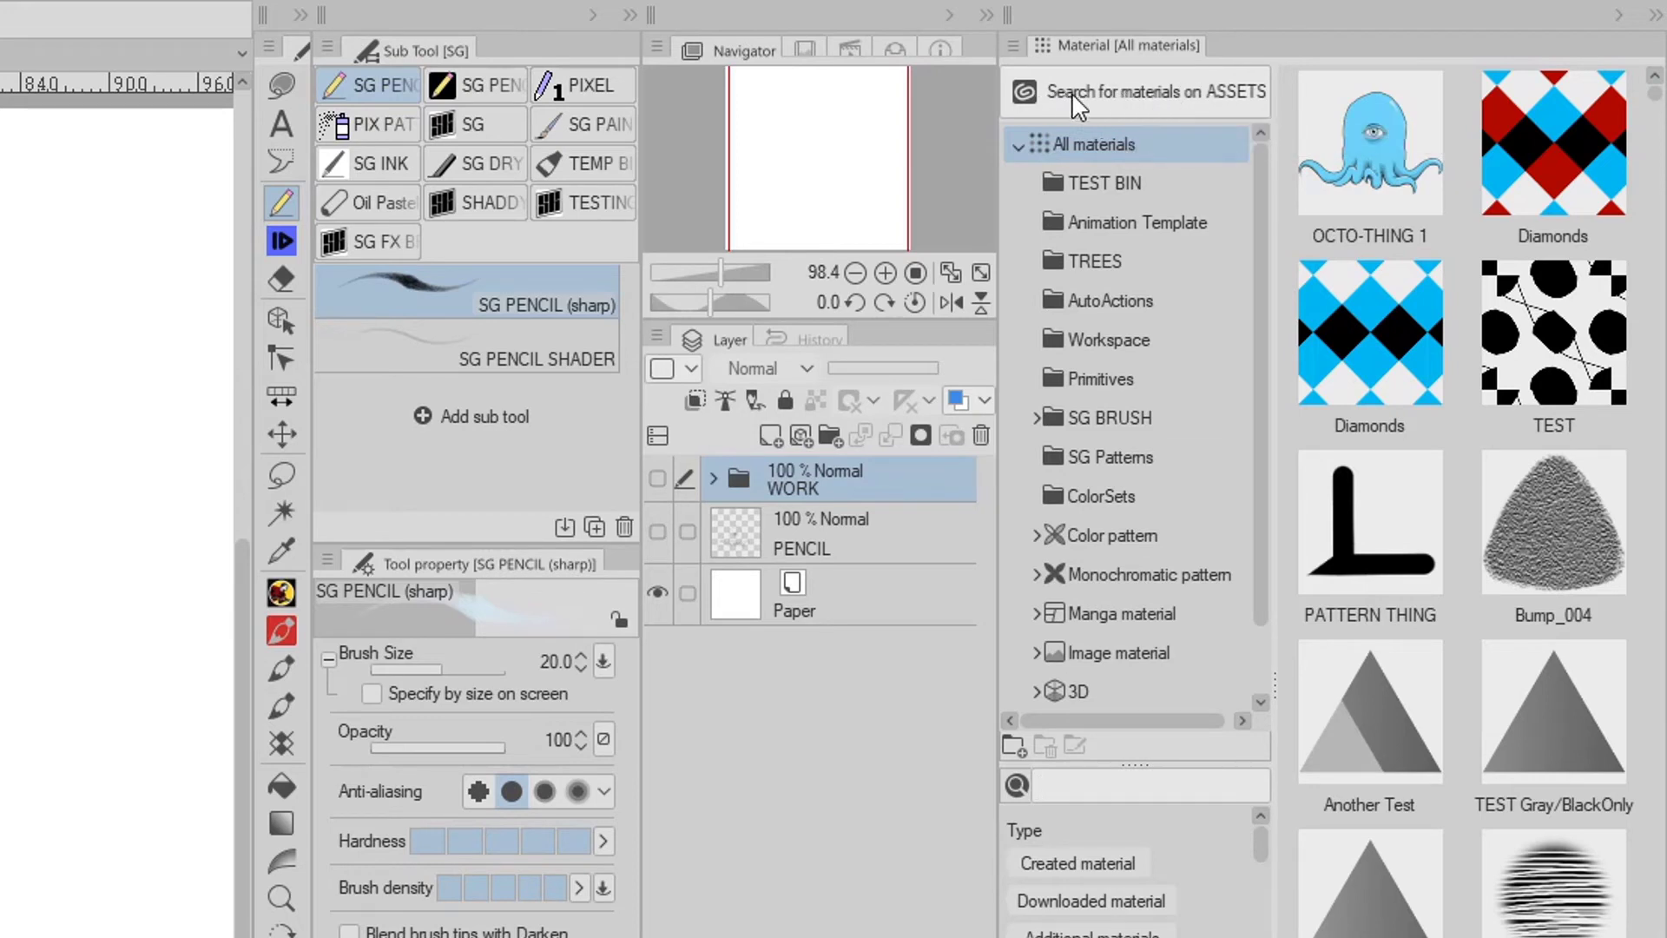
mouse_move(1118, 106)
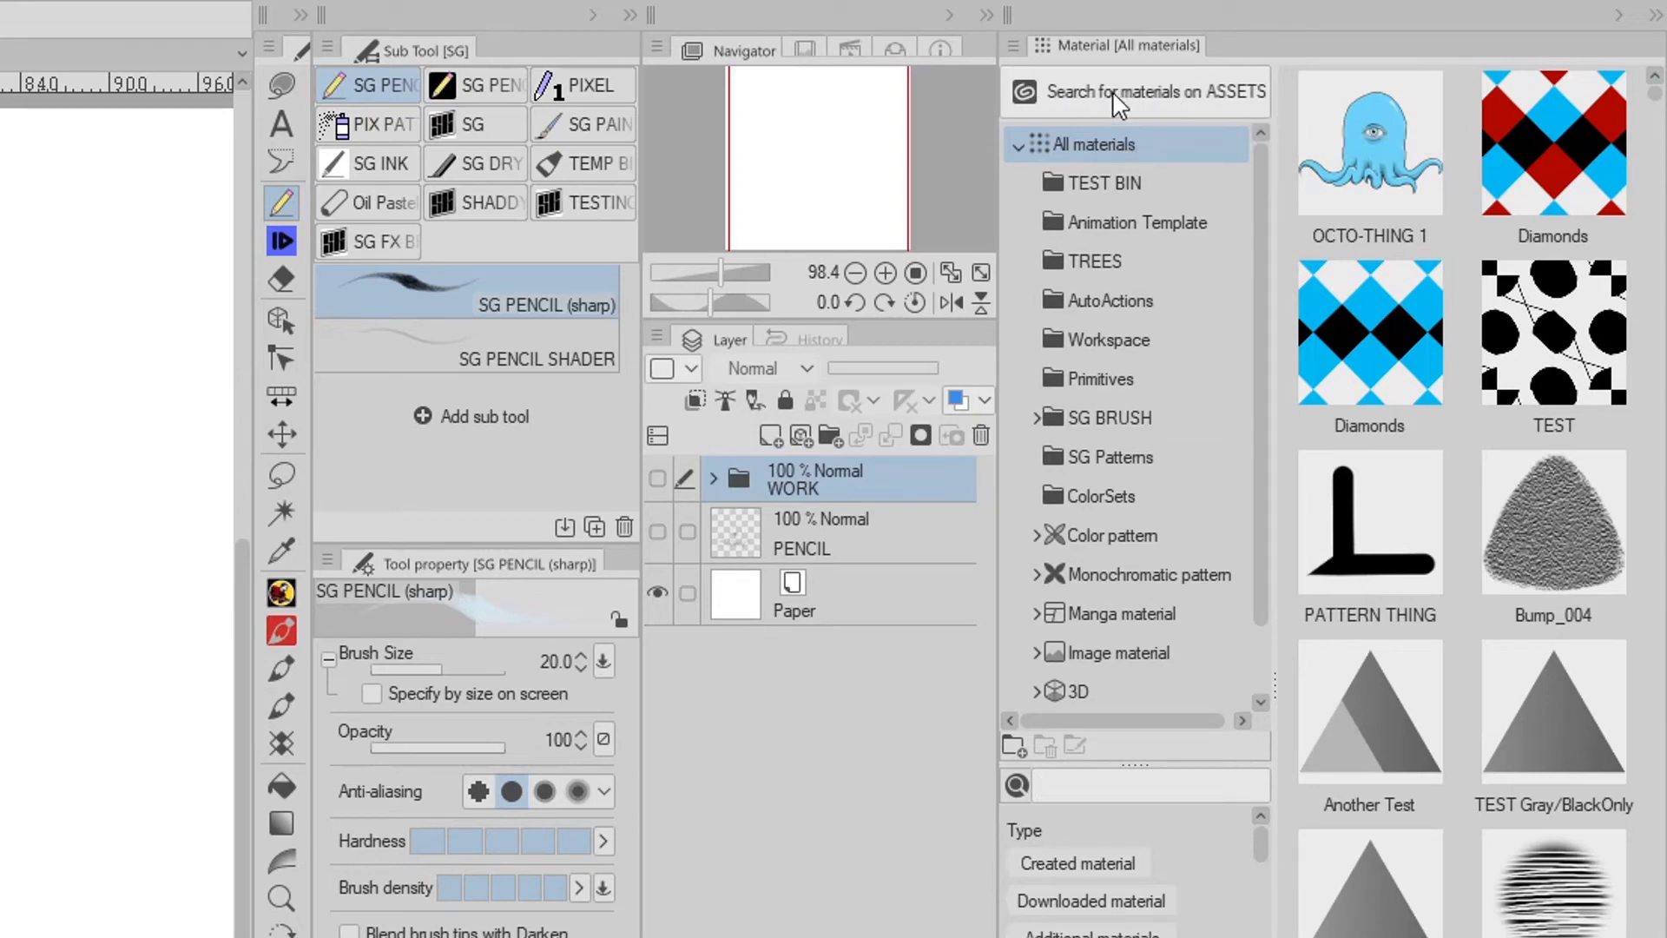
left_click(1142, 786)
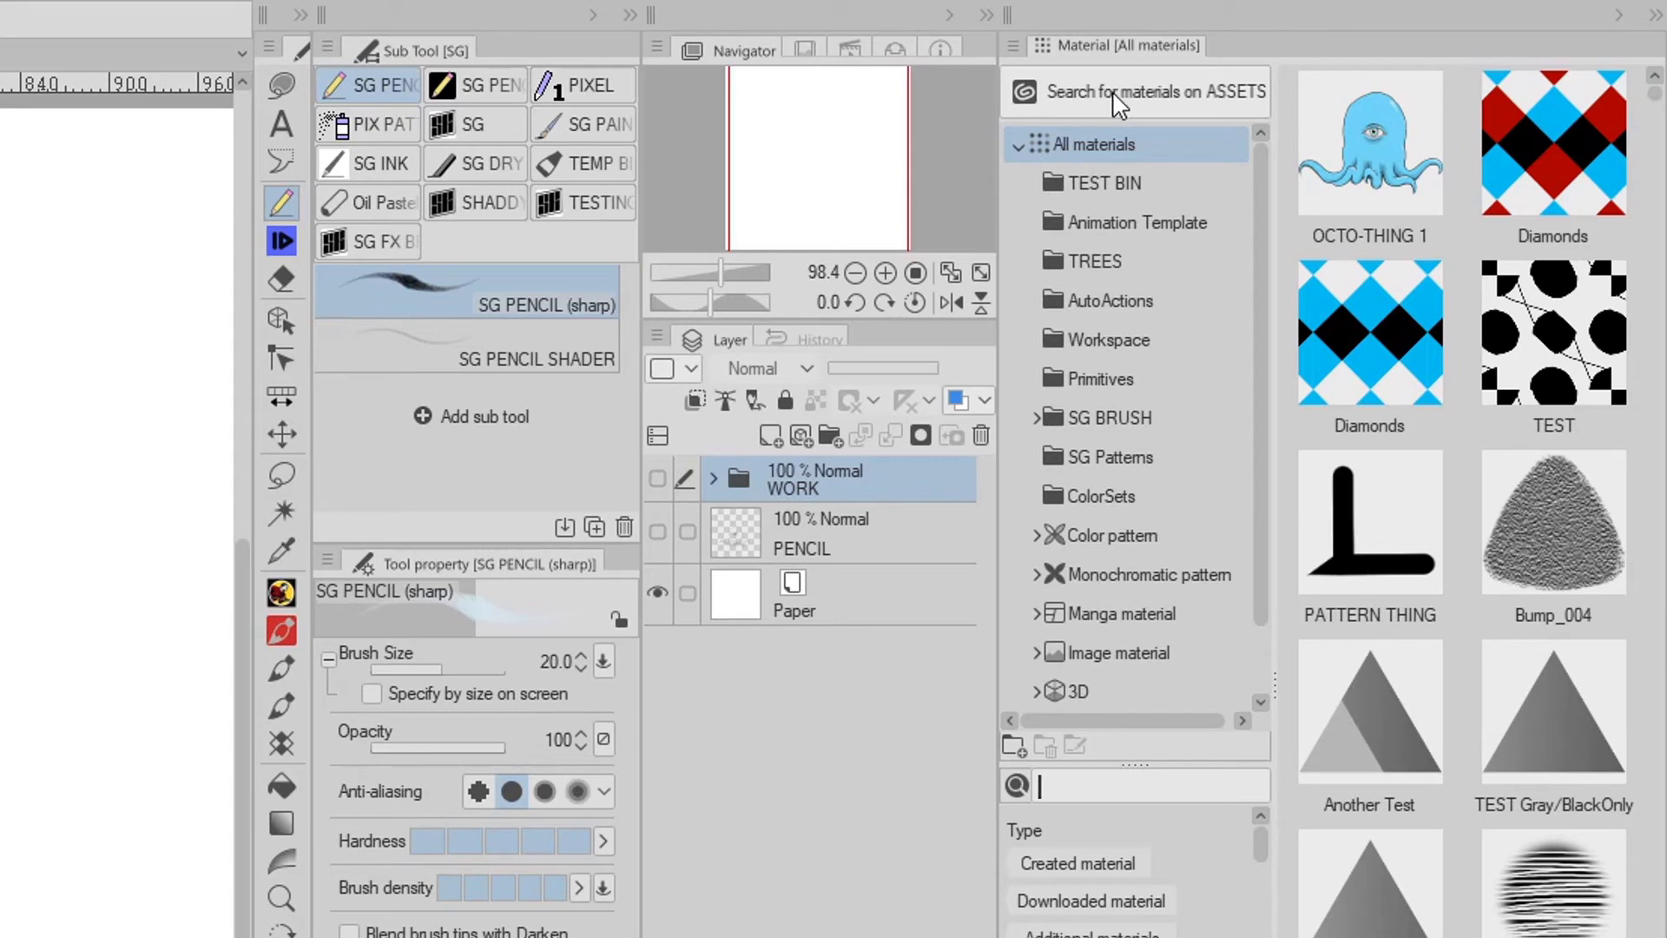
mouse_move(1221, 104)
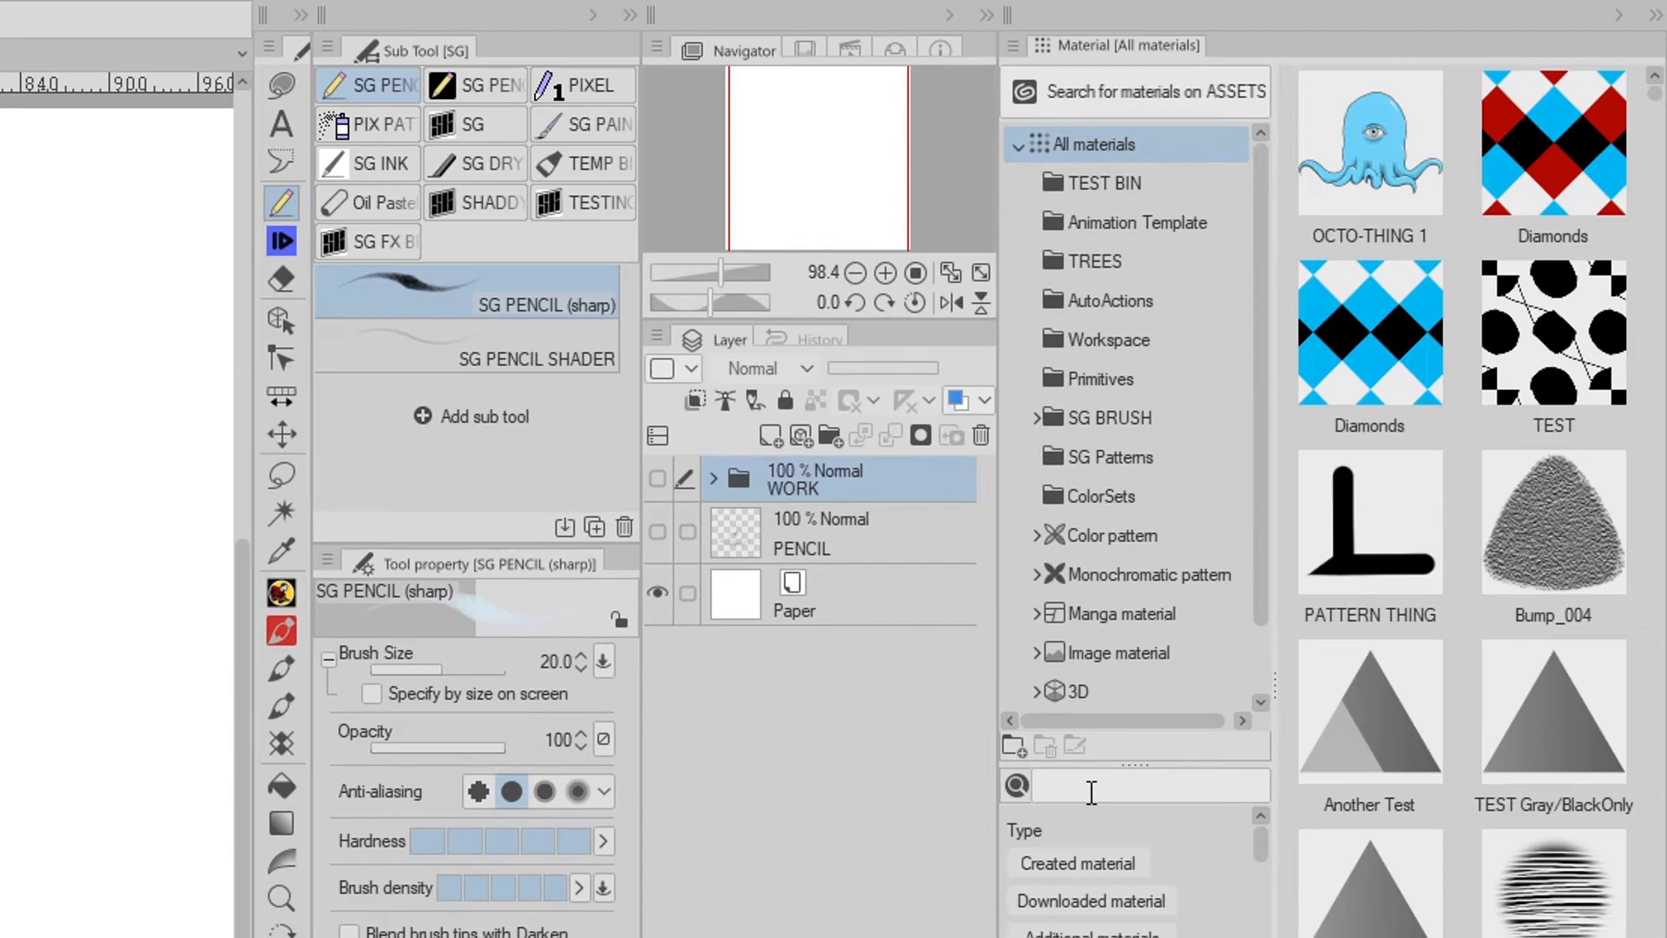
- Open the TEST BIN folder to list OCTO-THING 1 for placing on the canvas
left_click(1109, 184)
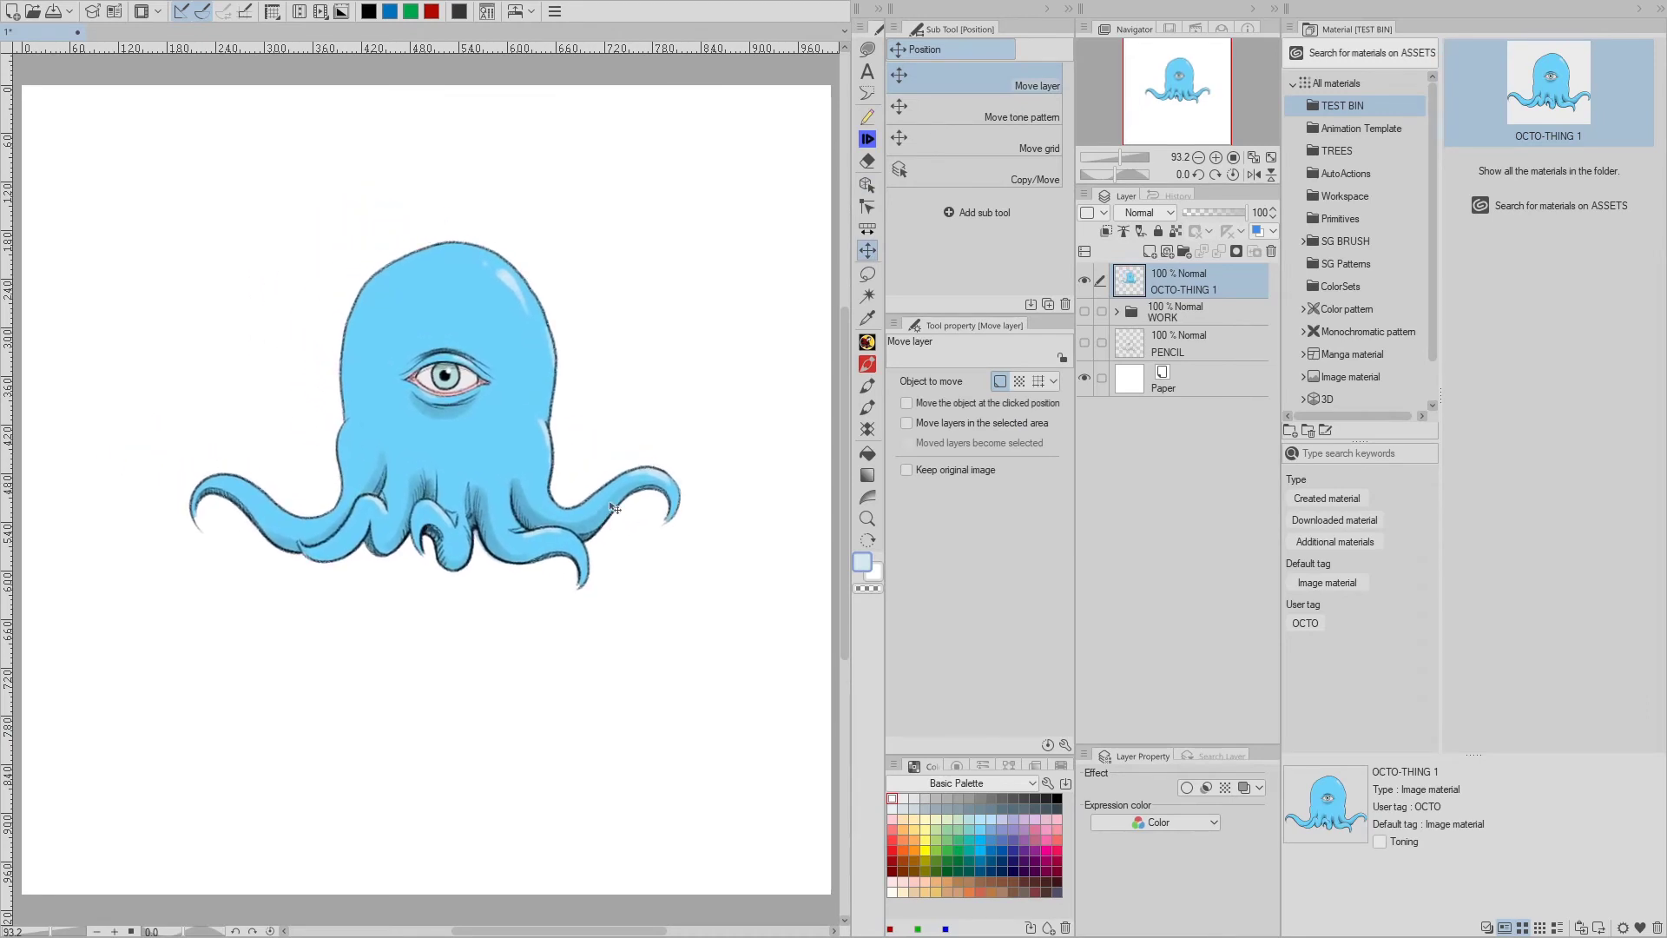
mouse_move(867, 186)
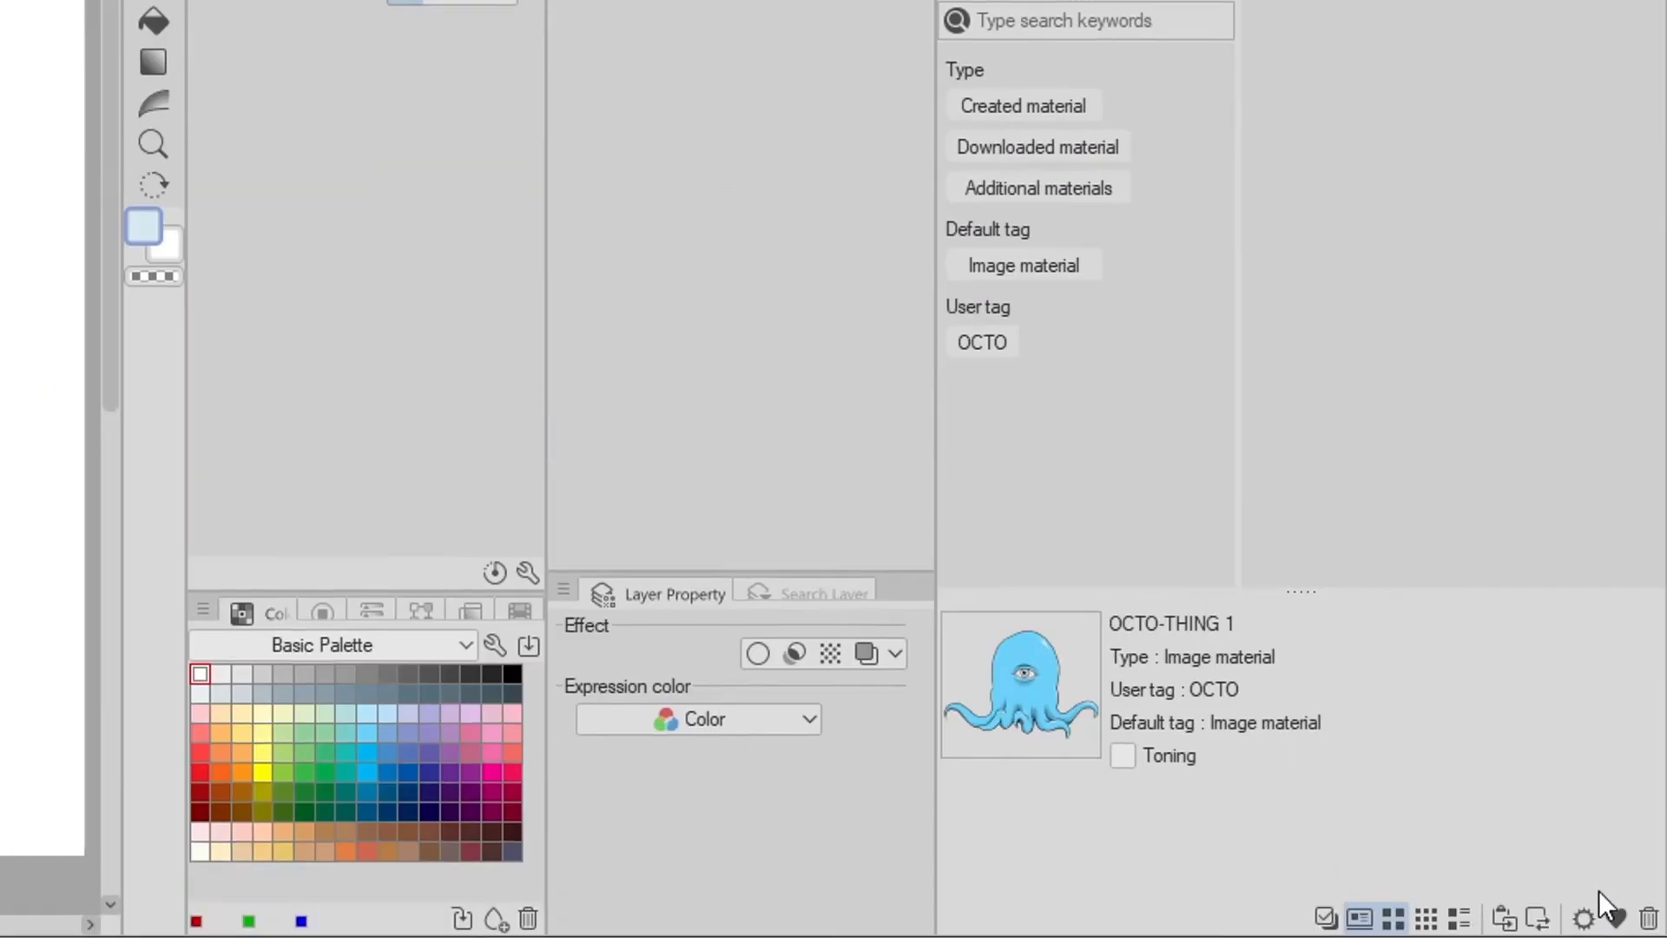
mouse_move(1612, 920)
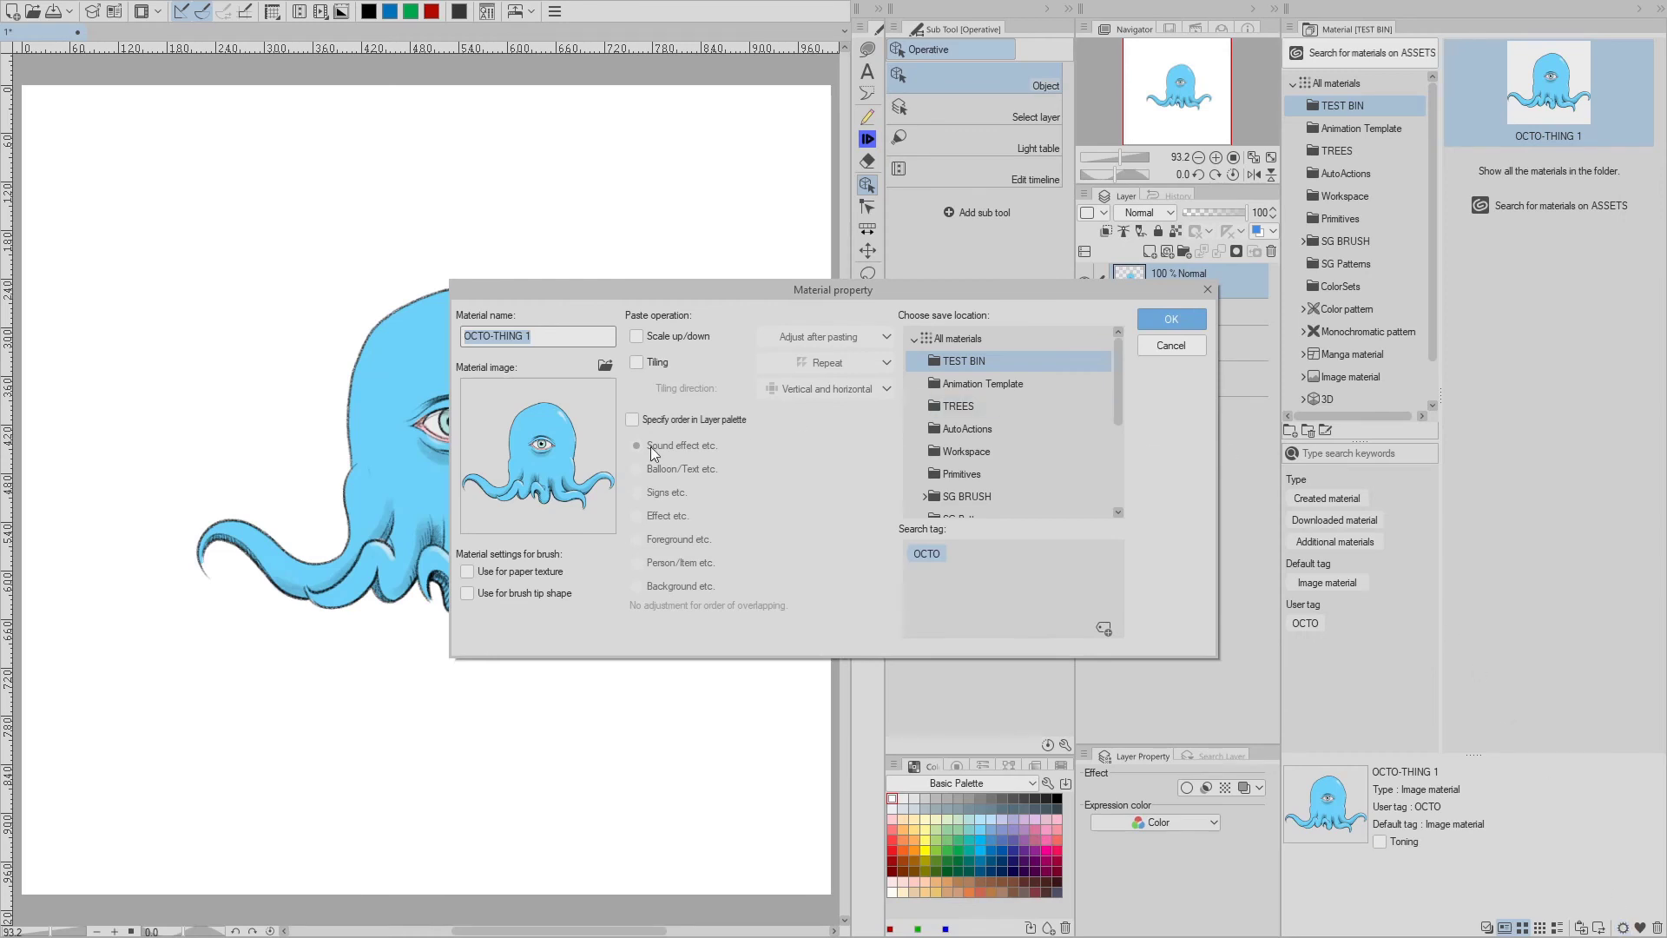
mouse_move(560, 436)
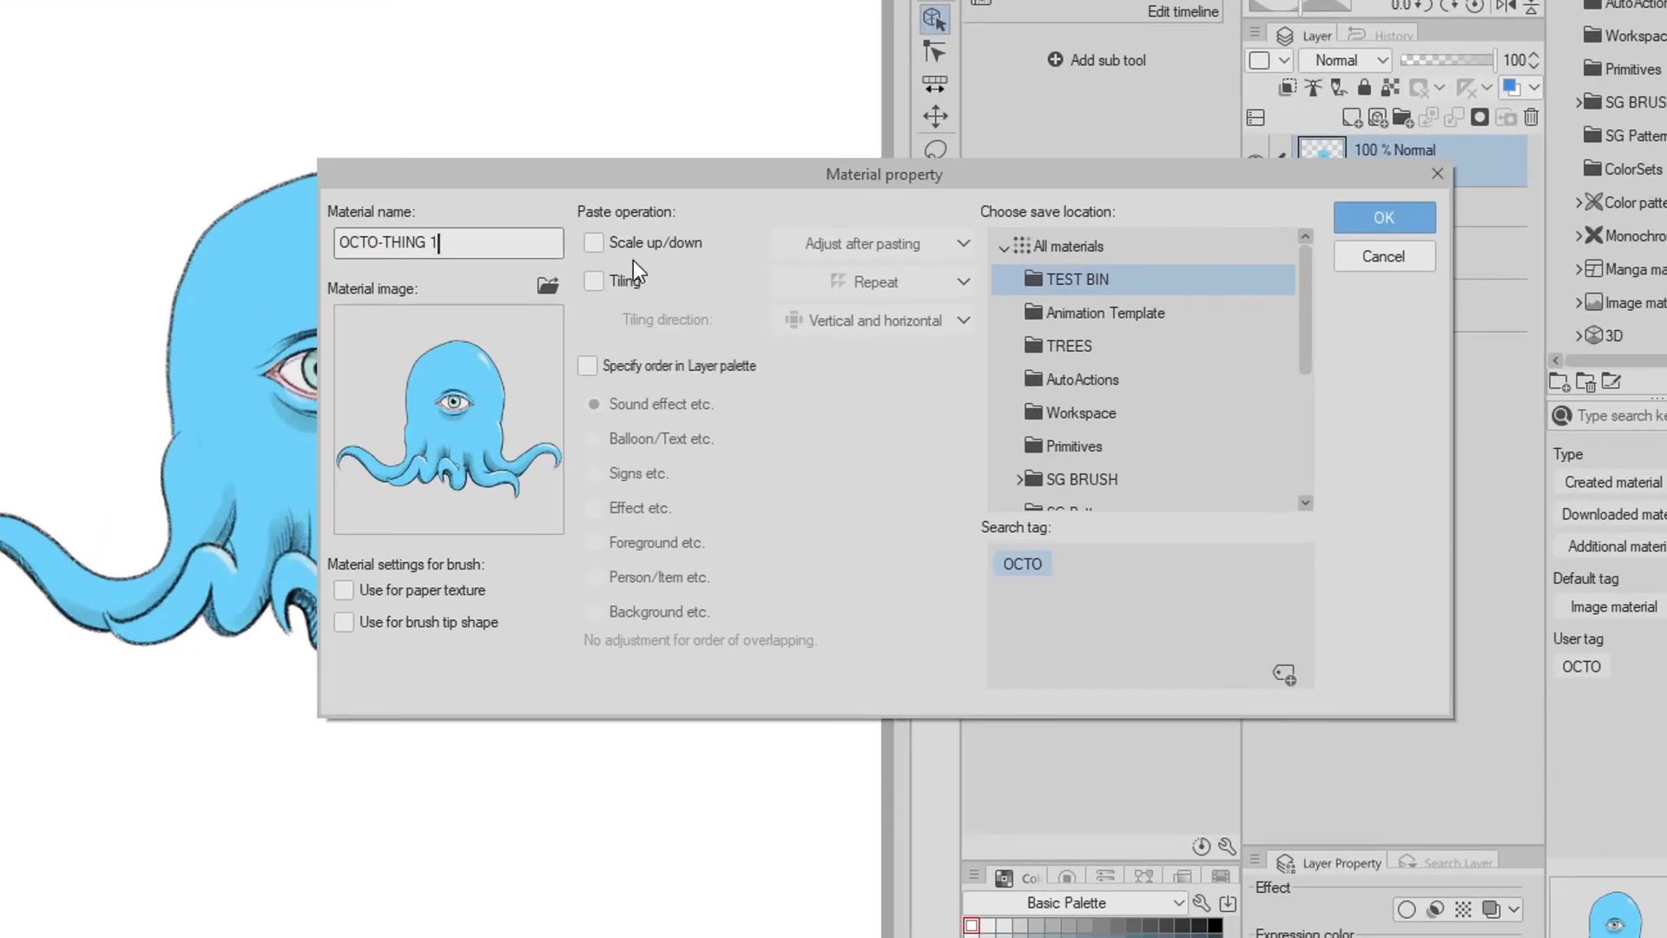
- Enable Scale up/down with Adjust after pasting for OCTO-THING 1 and save the properties
left_click(592, 242)
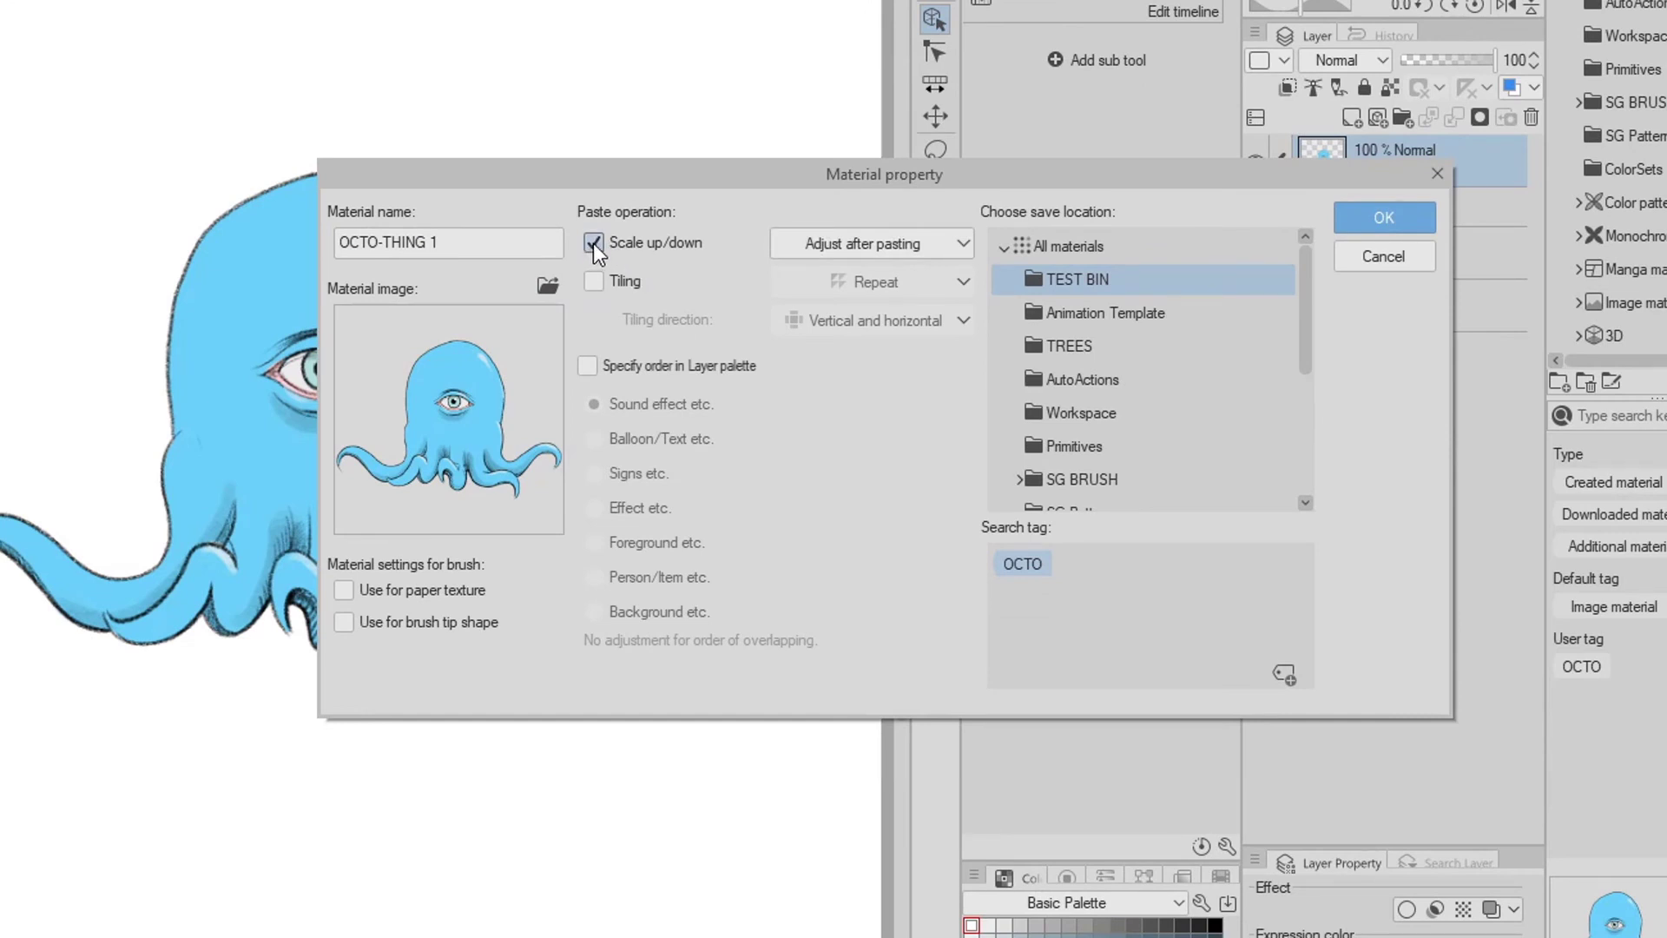
left_click(594, 243)
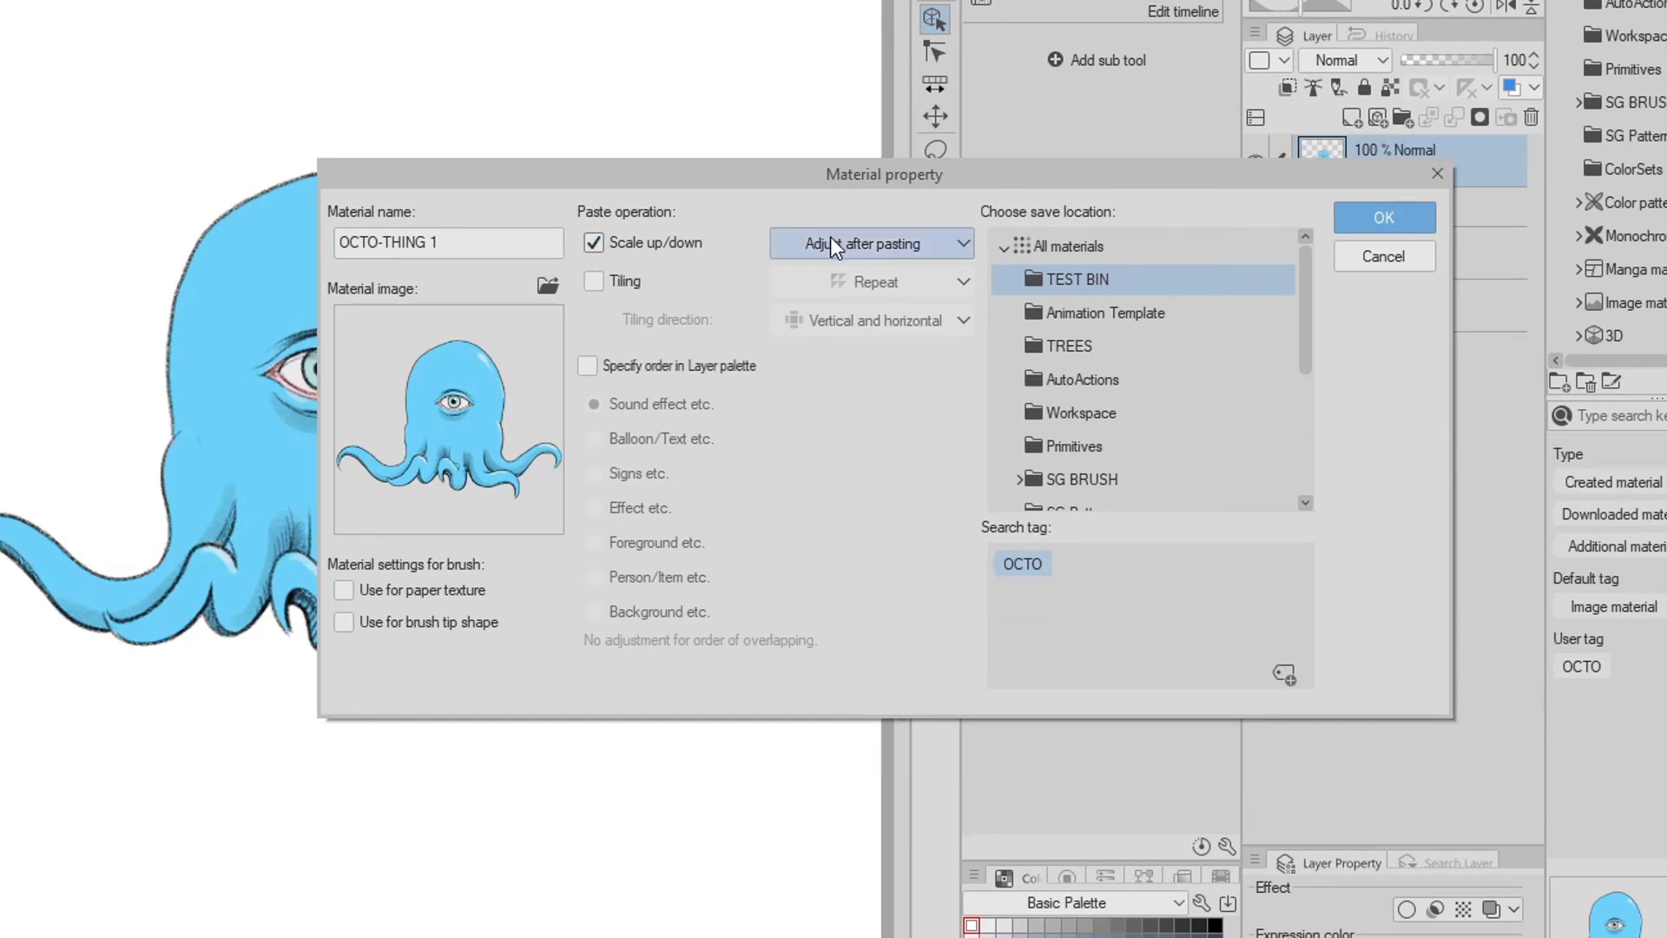
left_click(870, 243)
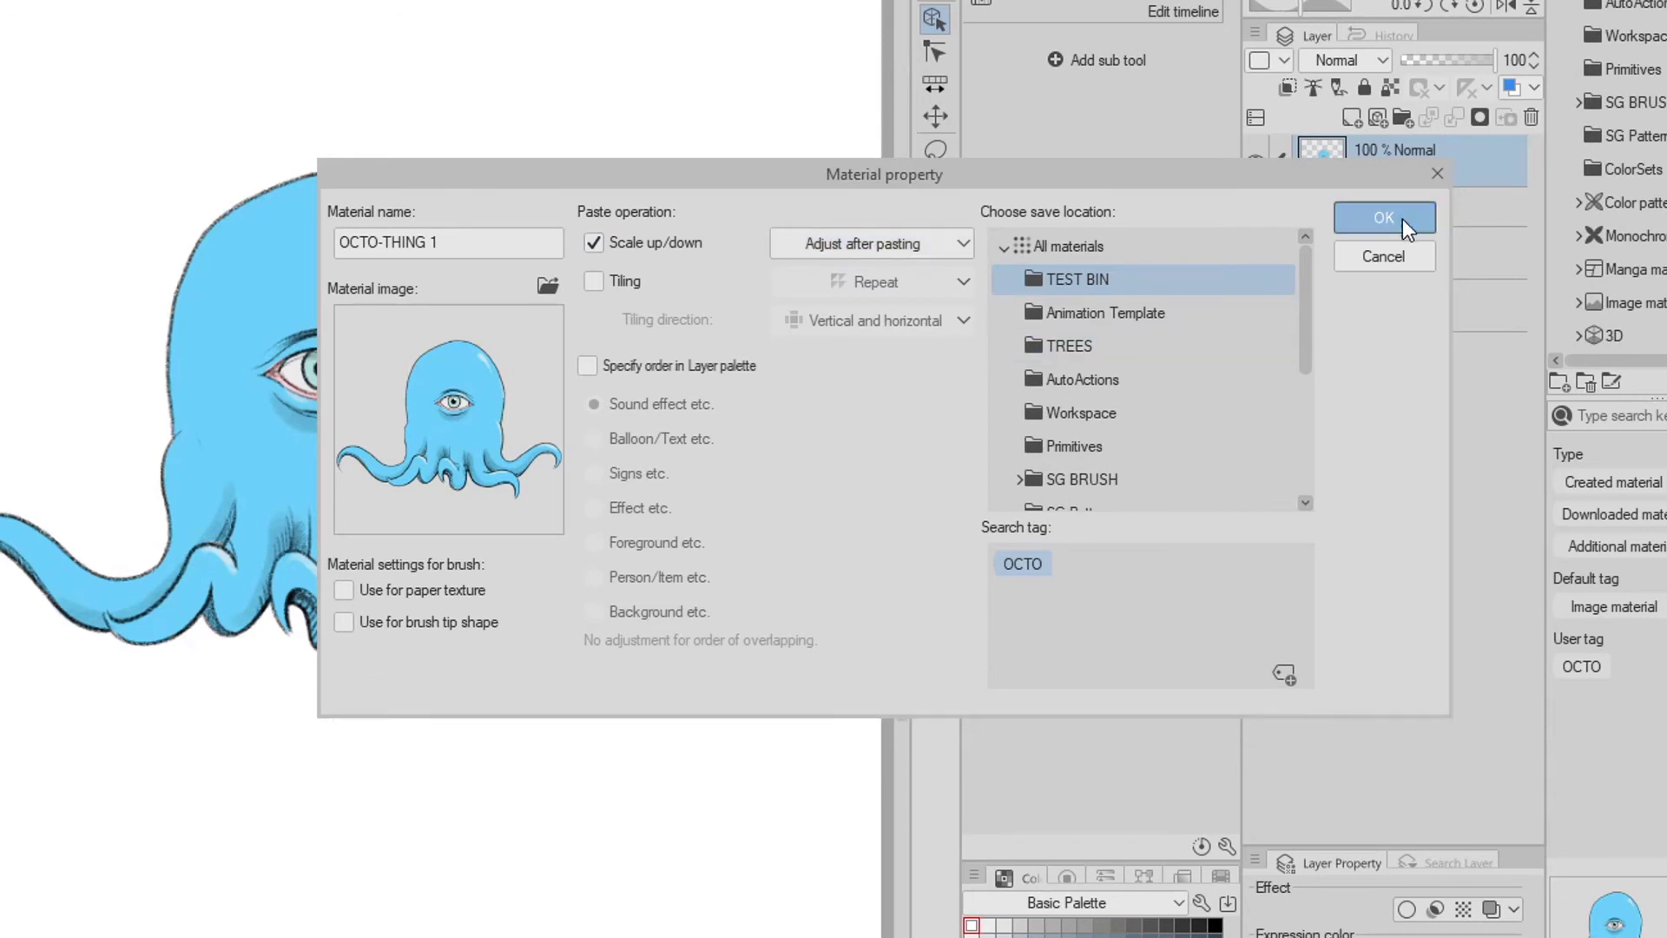
left_click(1383, 217)
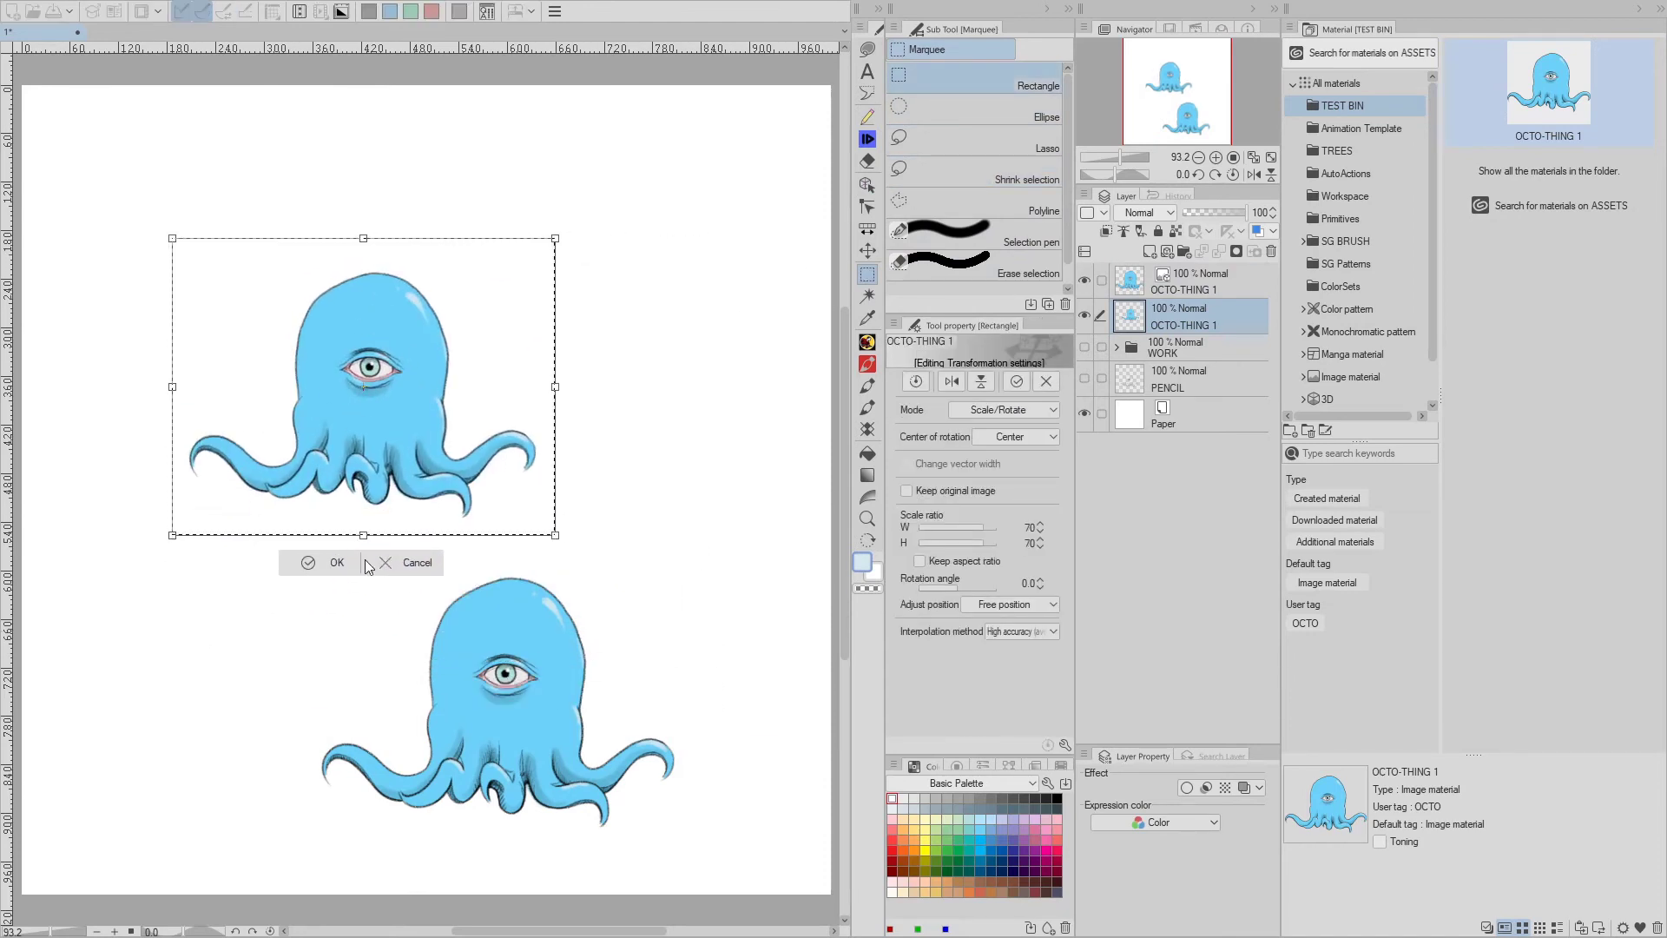
- Resize both placed octopus copies and rasterize the OCTO-THING 1 layer
left_click(337, 563)
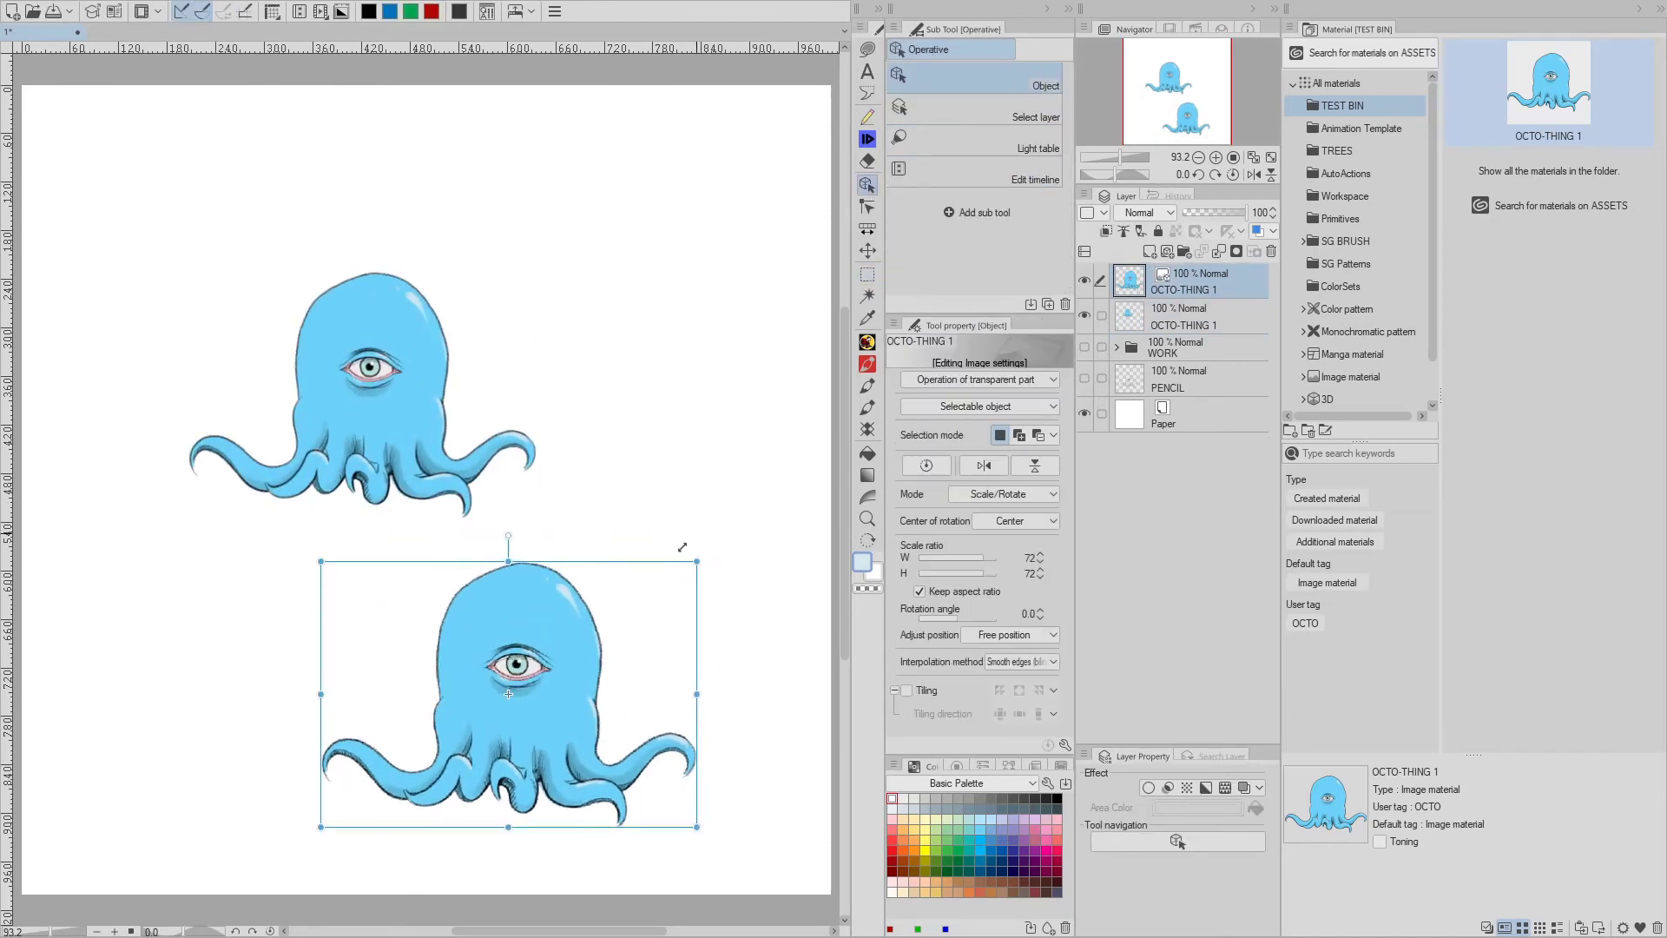
left_click_drag(508, 691, 545, 438)
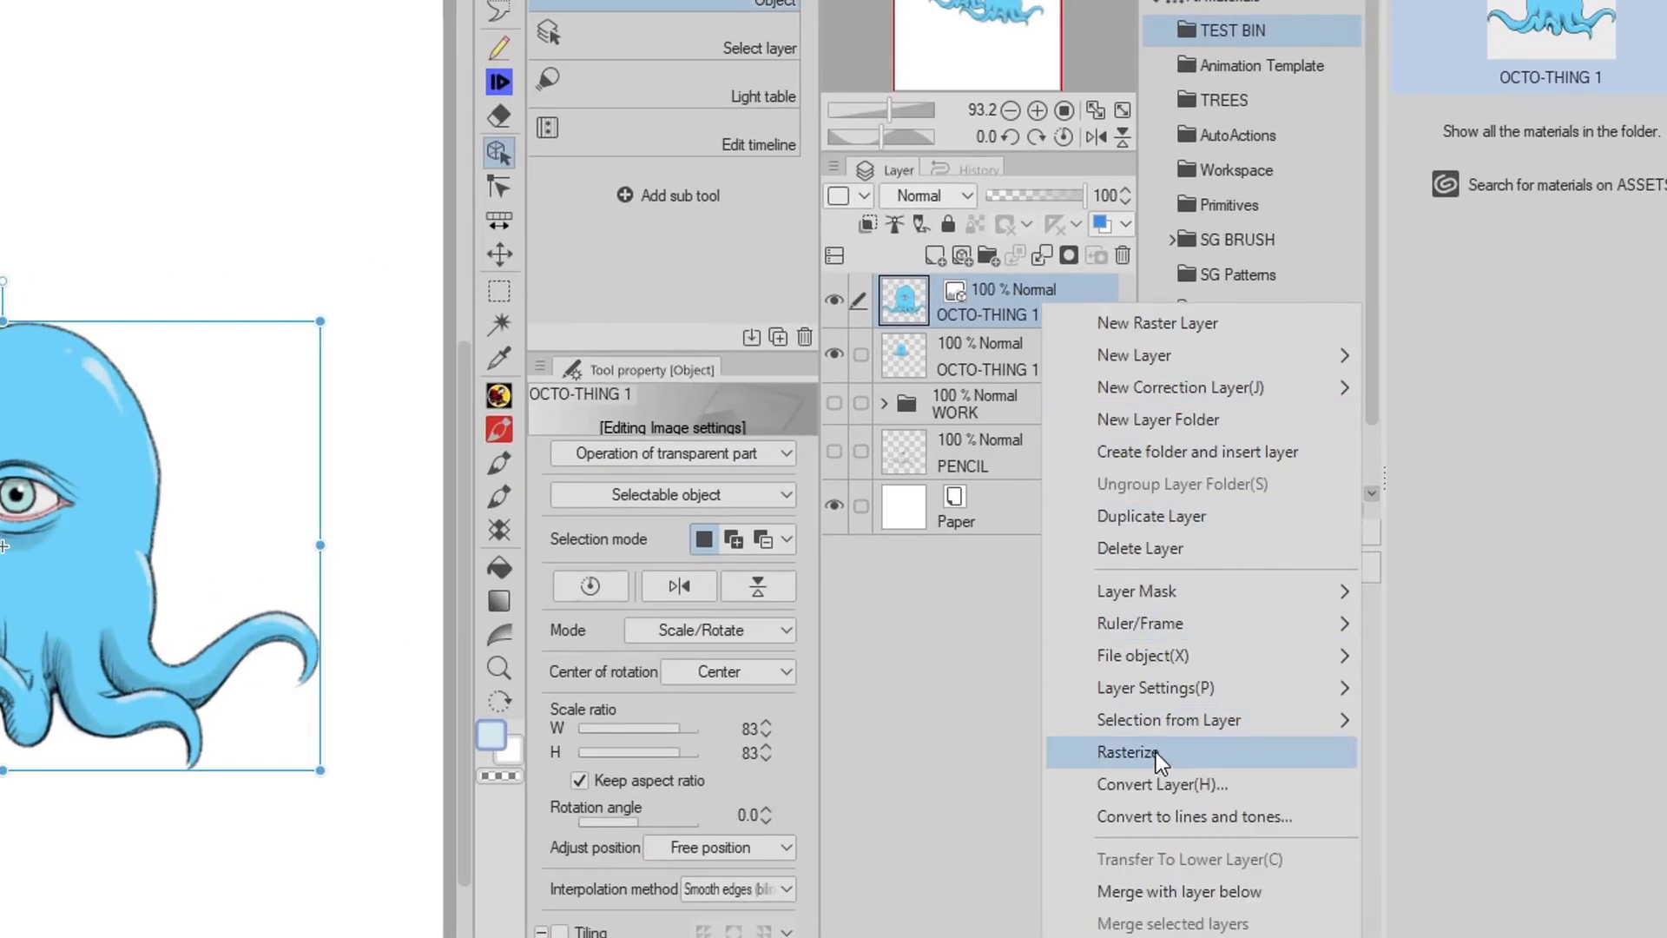
left_click(1125, 752)
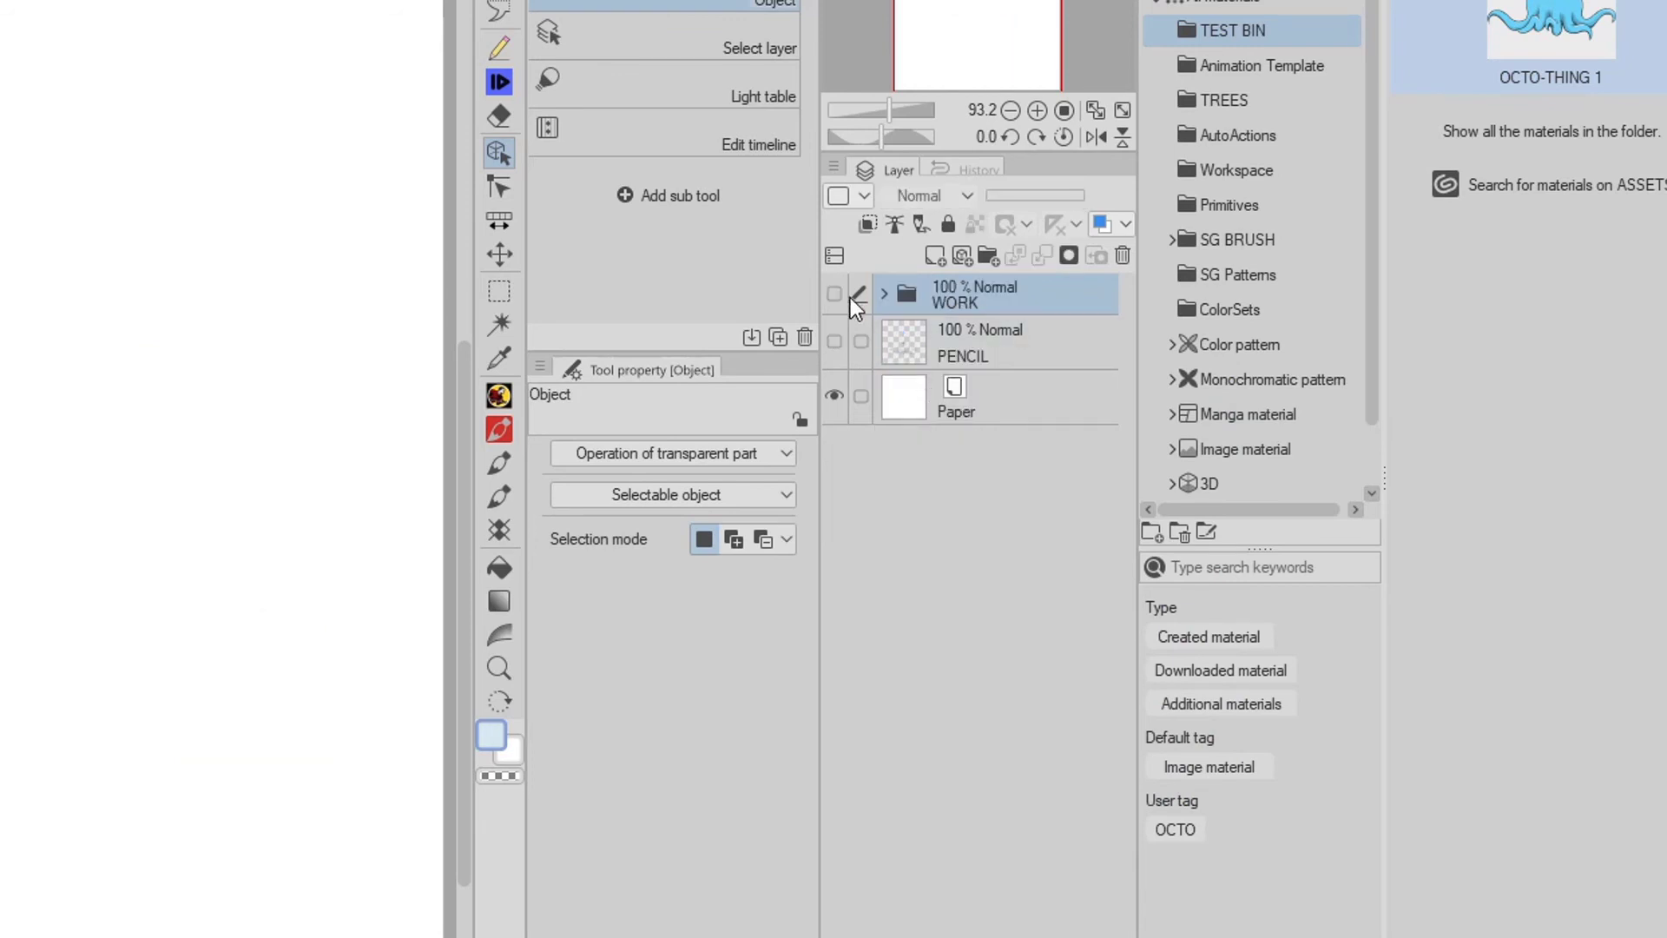
- Register the PENCIL-to-SKIN octopus layers as image material OCTO-THING 2, tagged OCTO
left_click(884, 292)
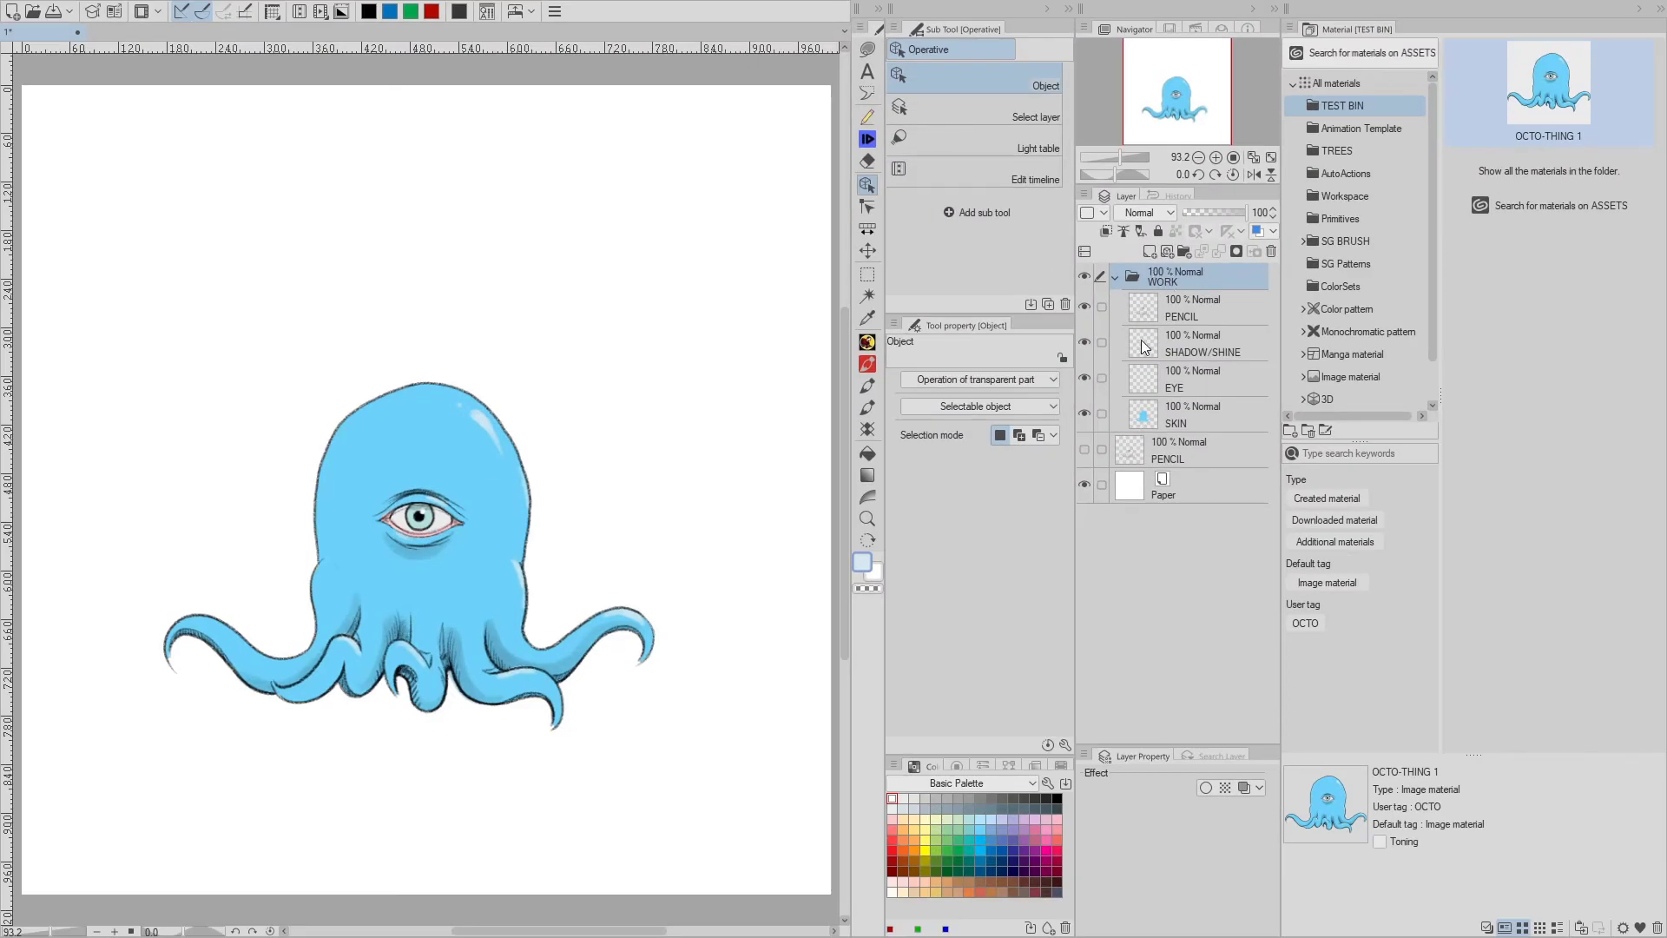
left_click(1086, 415)
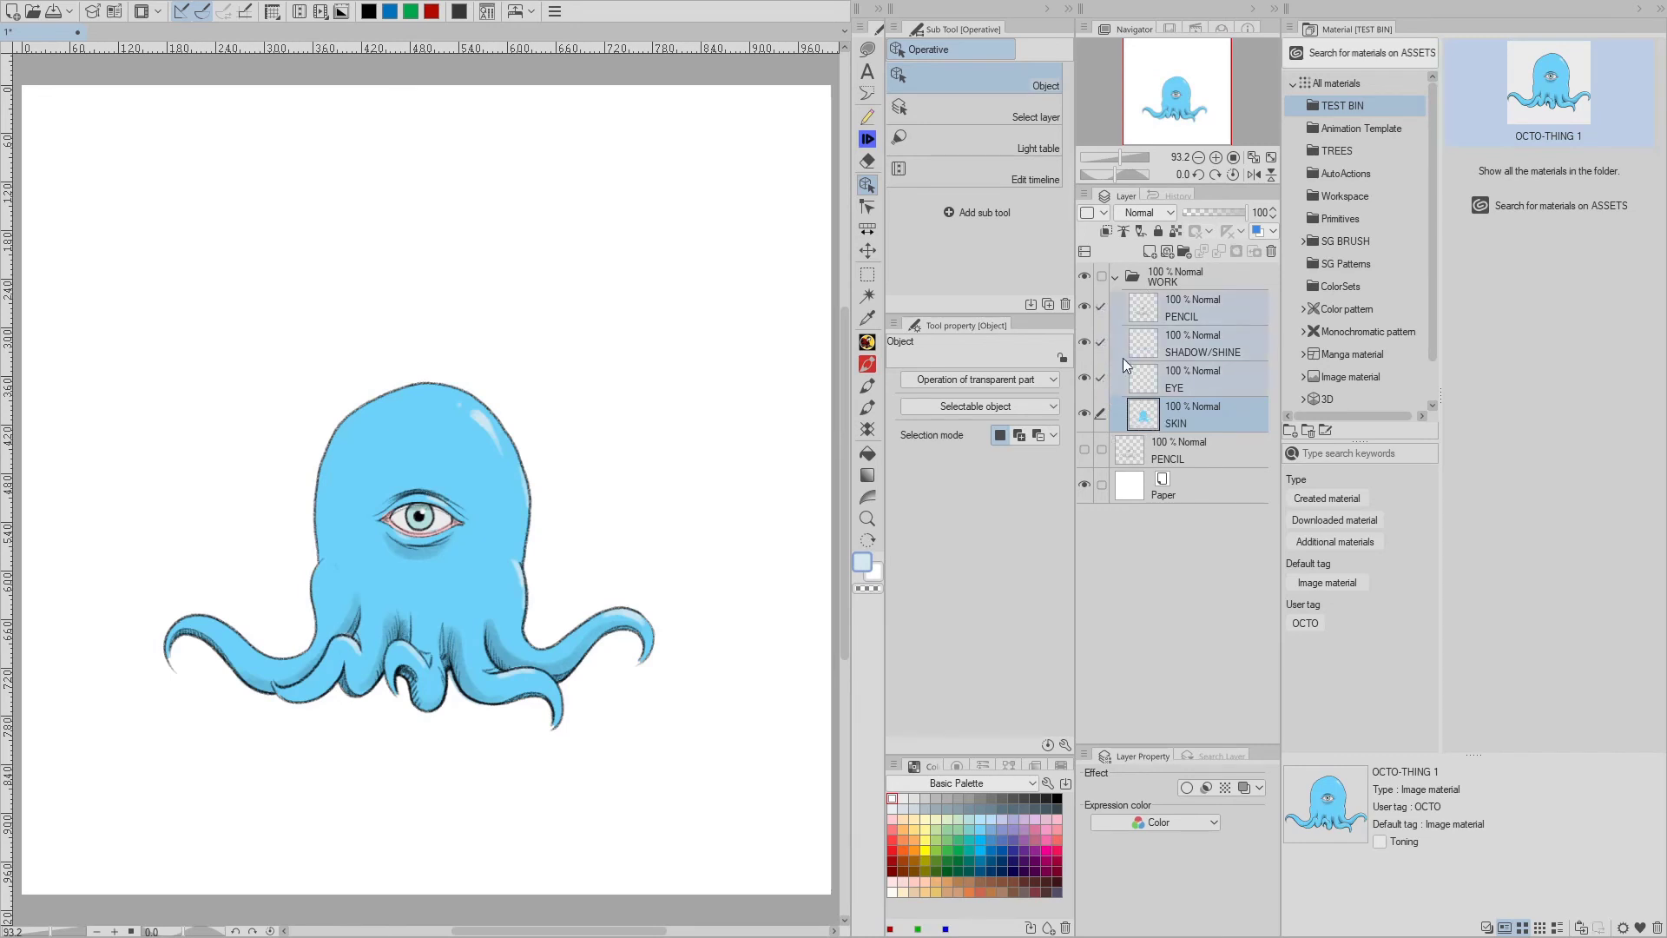
left_click(553, 11)
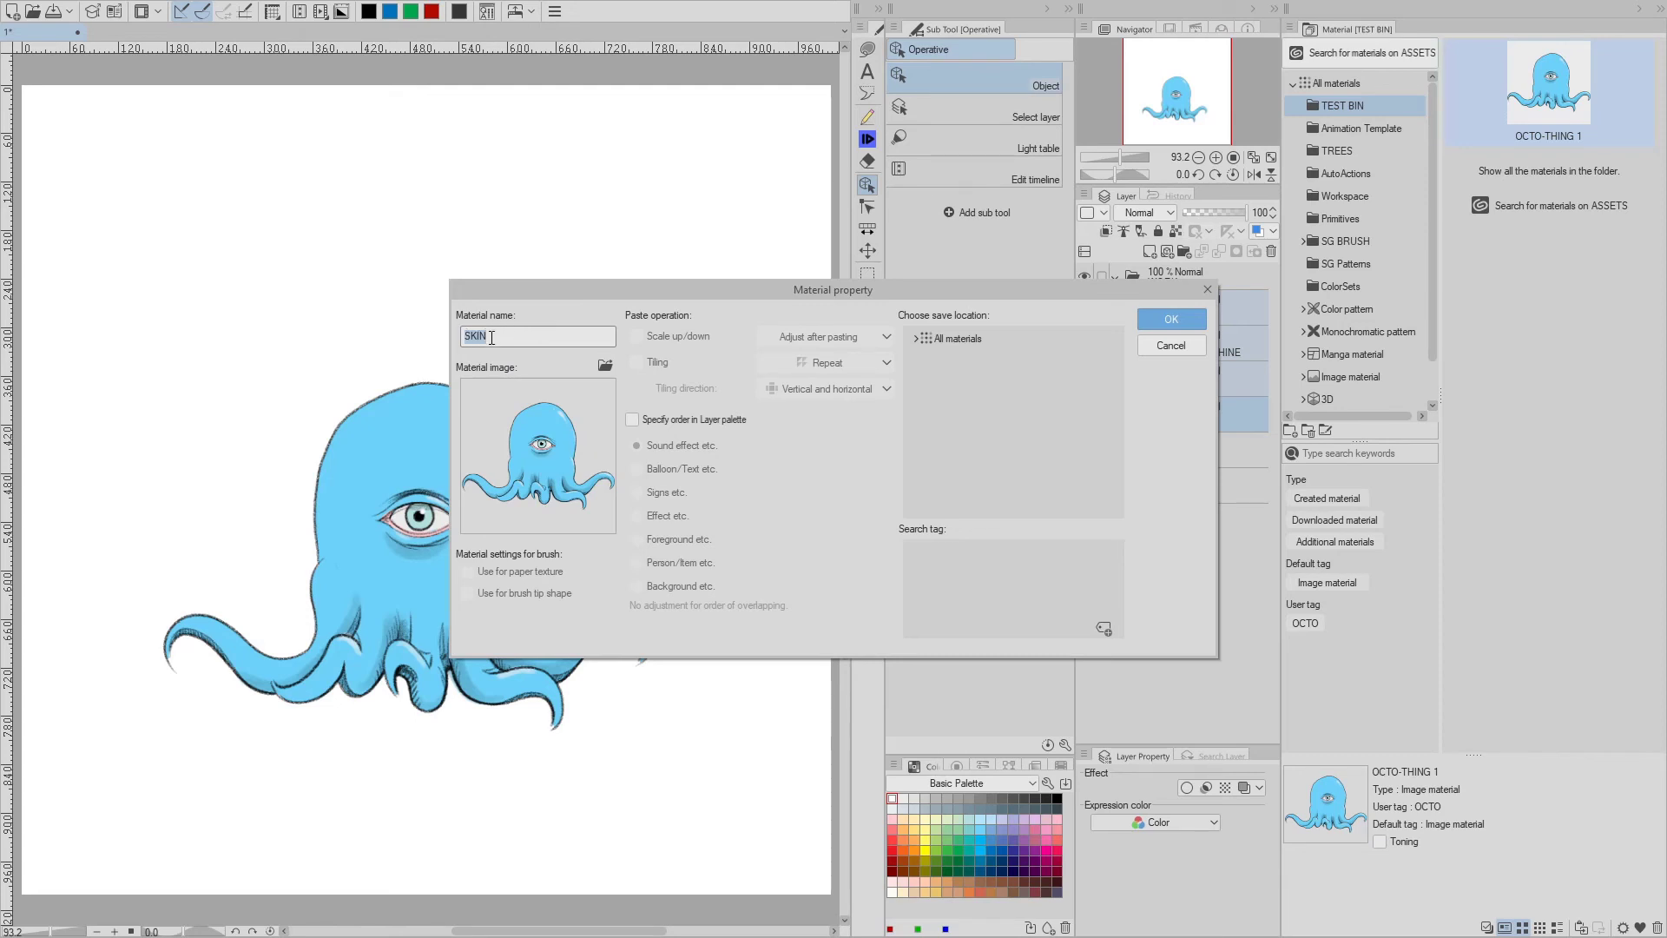
left_click(920, 338)
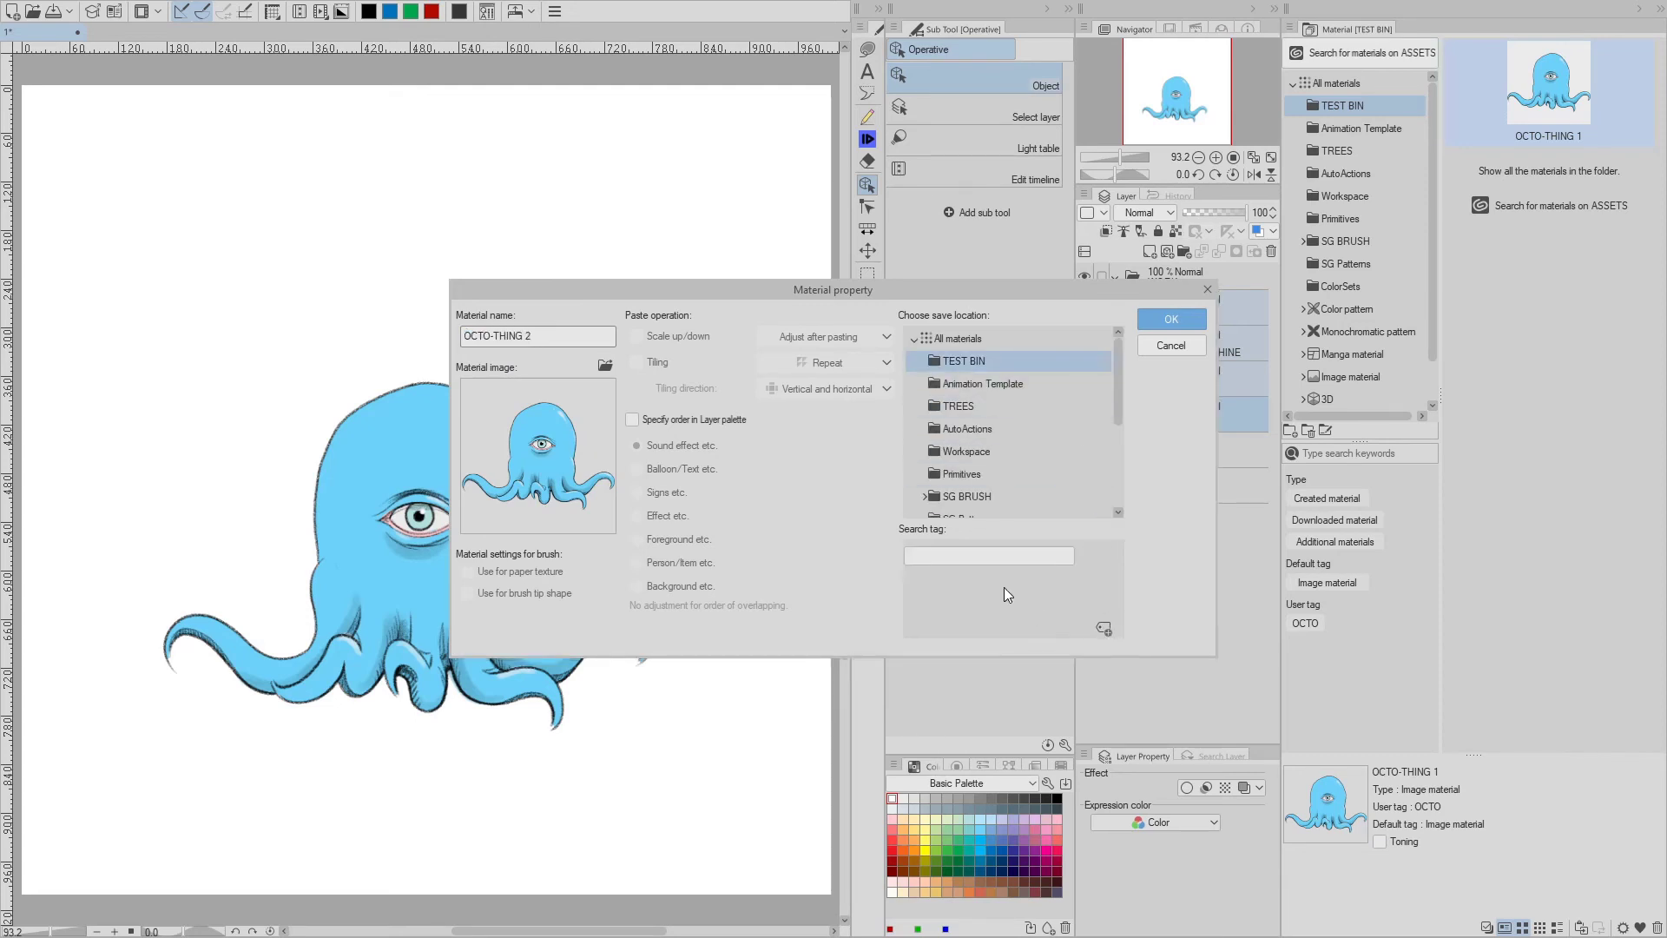
type("OCTO")
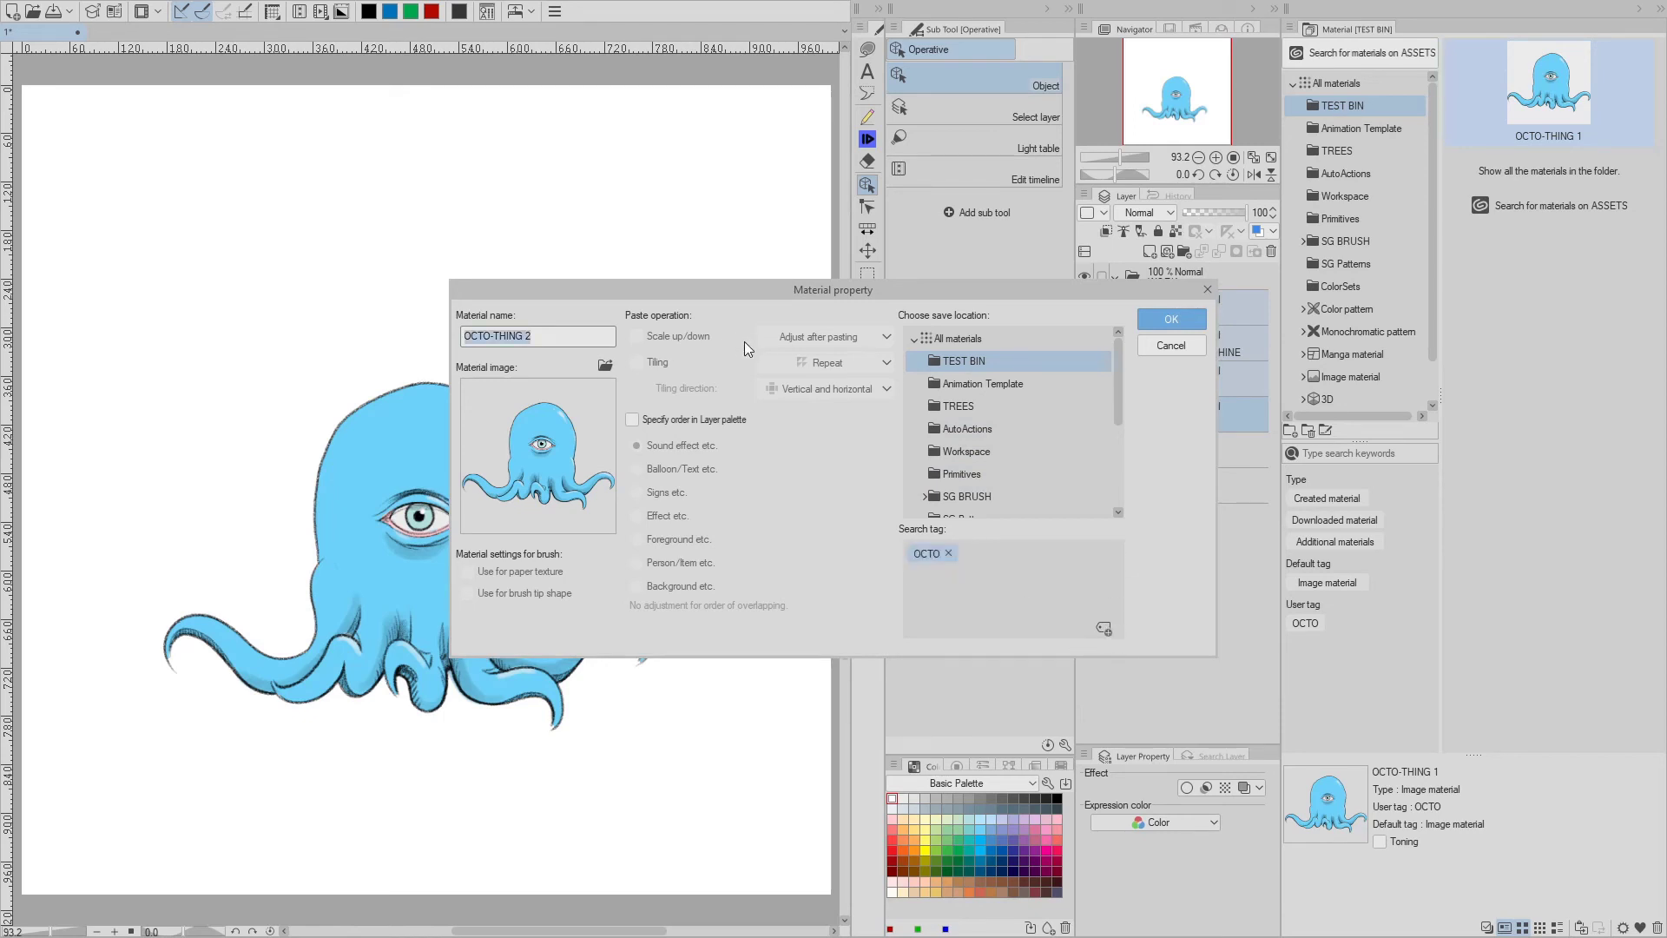
mouse_move(667, 349)
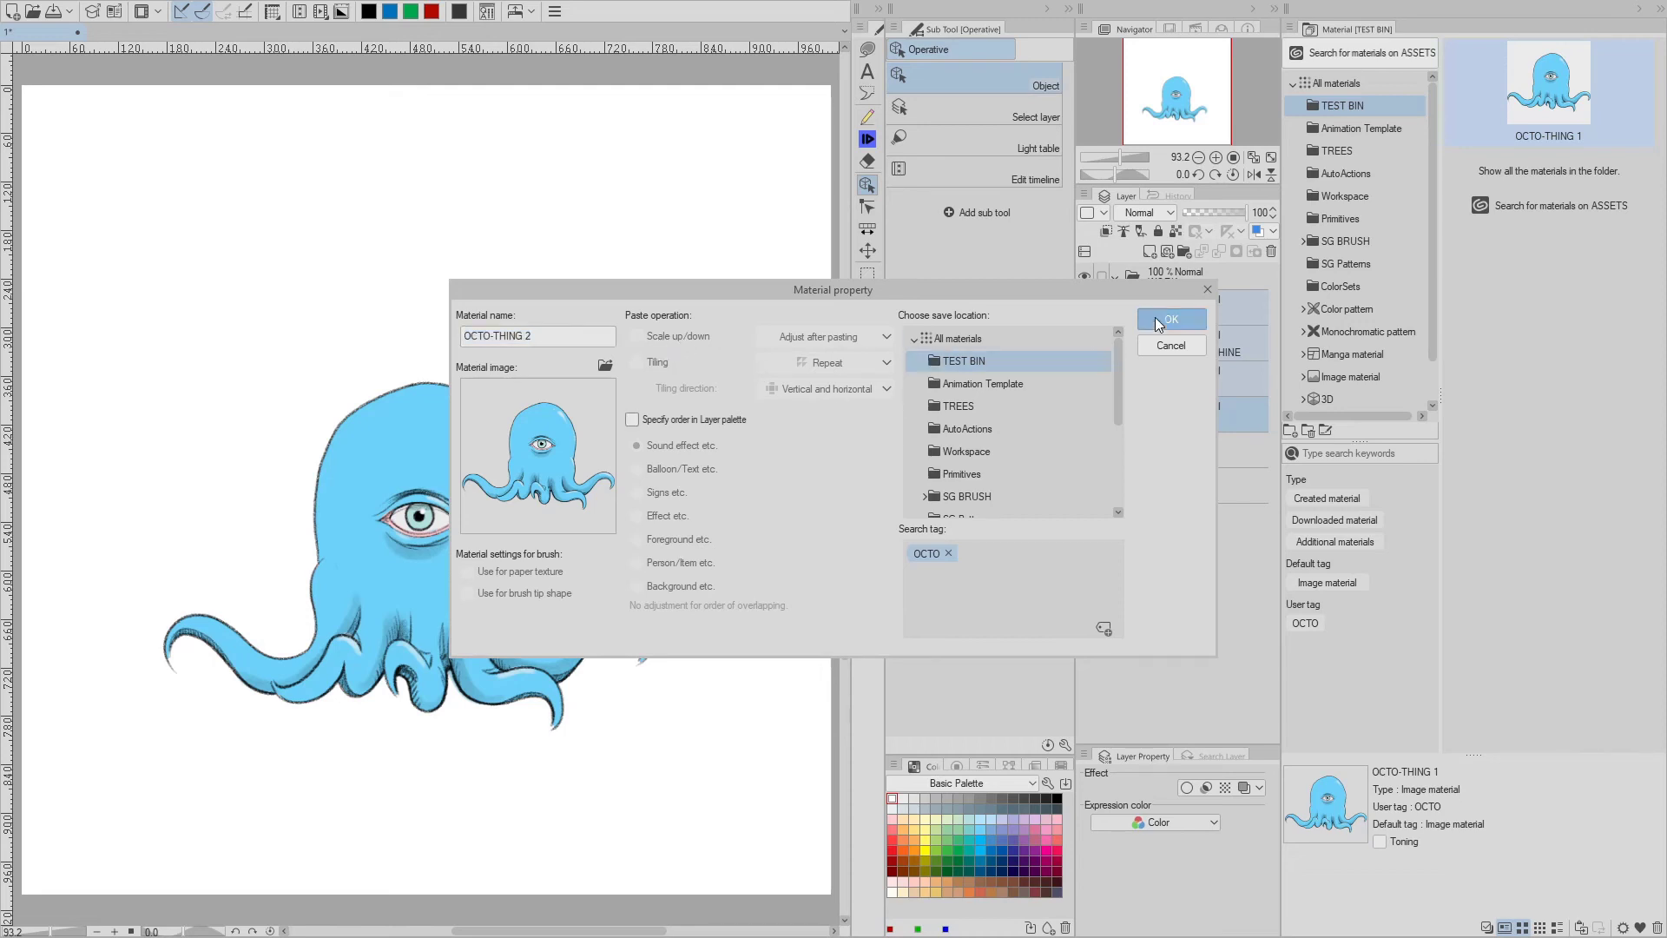
left_click(1170, 321)
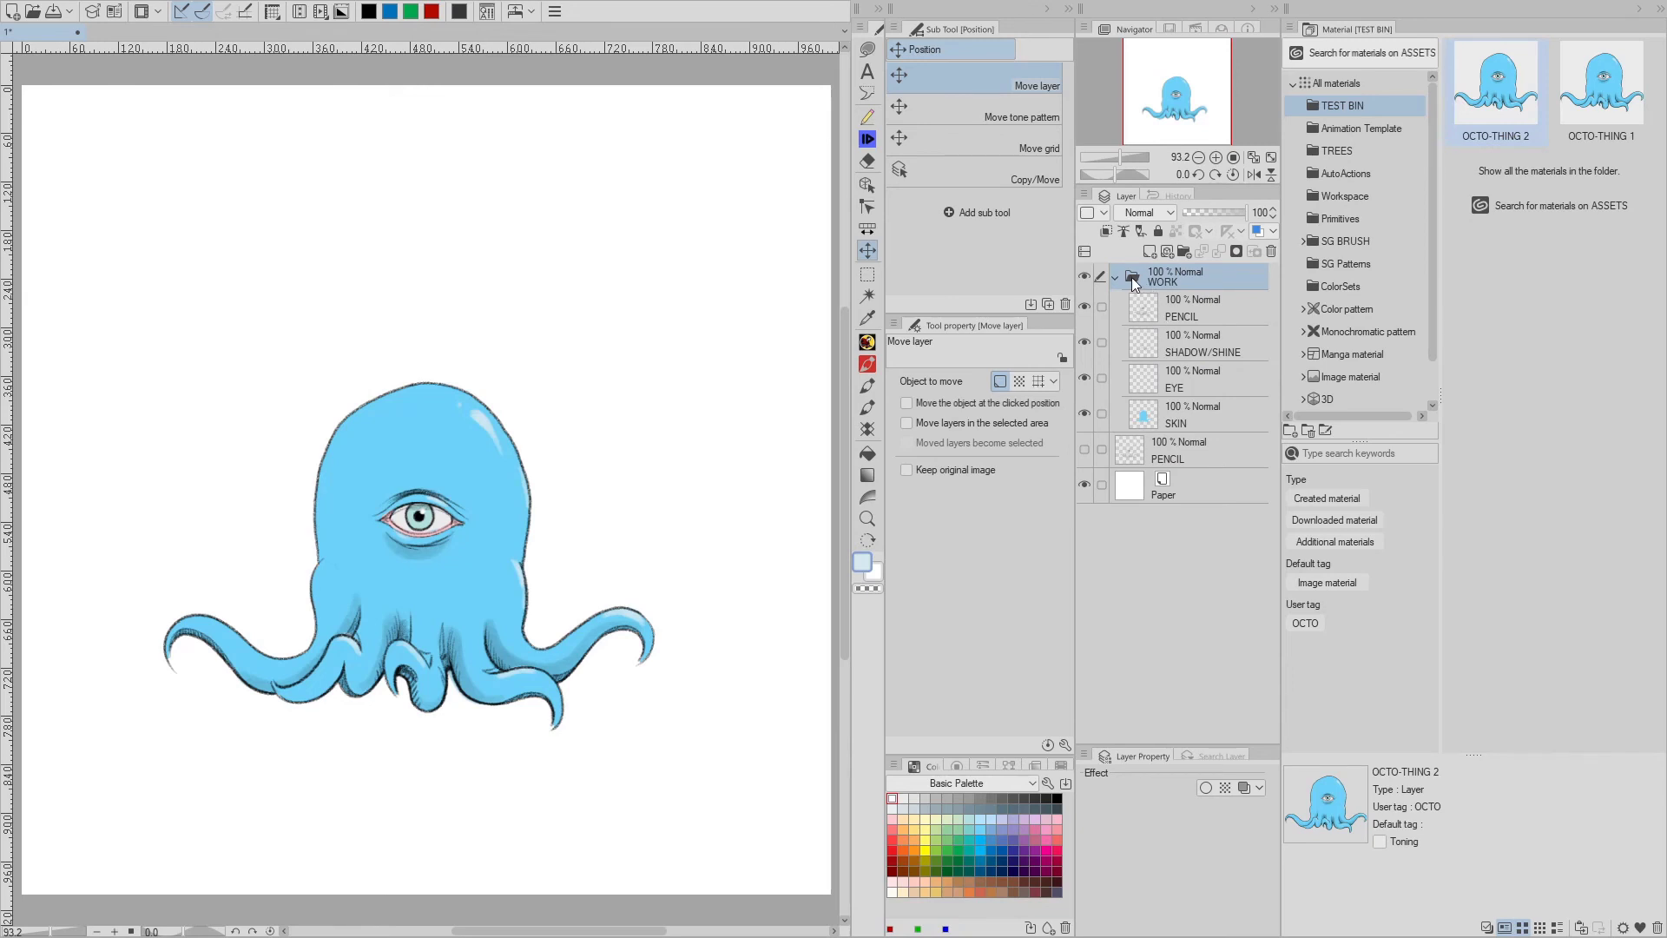
mouse_move(1146, 356)
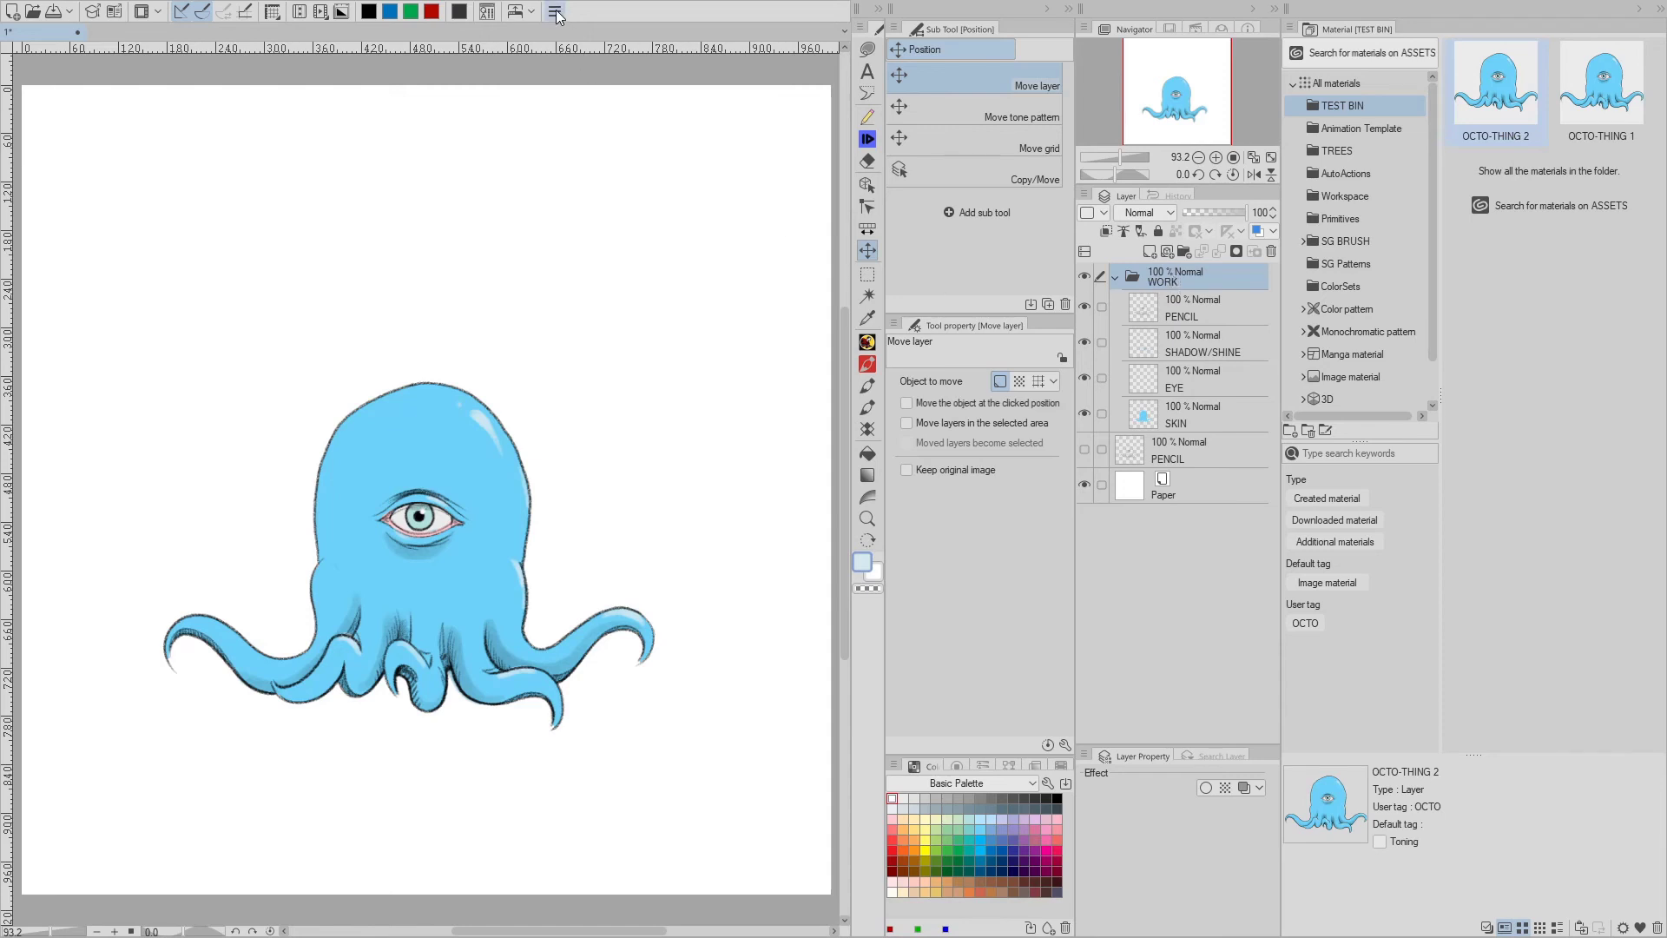
- Register the WORK folder drawing as image material OCTO-THIN 3 stored in TEST BIN
left_click(554, 11)
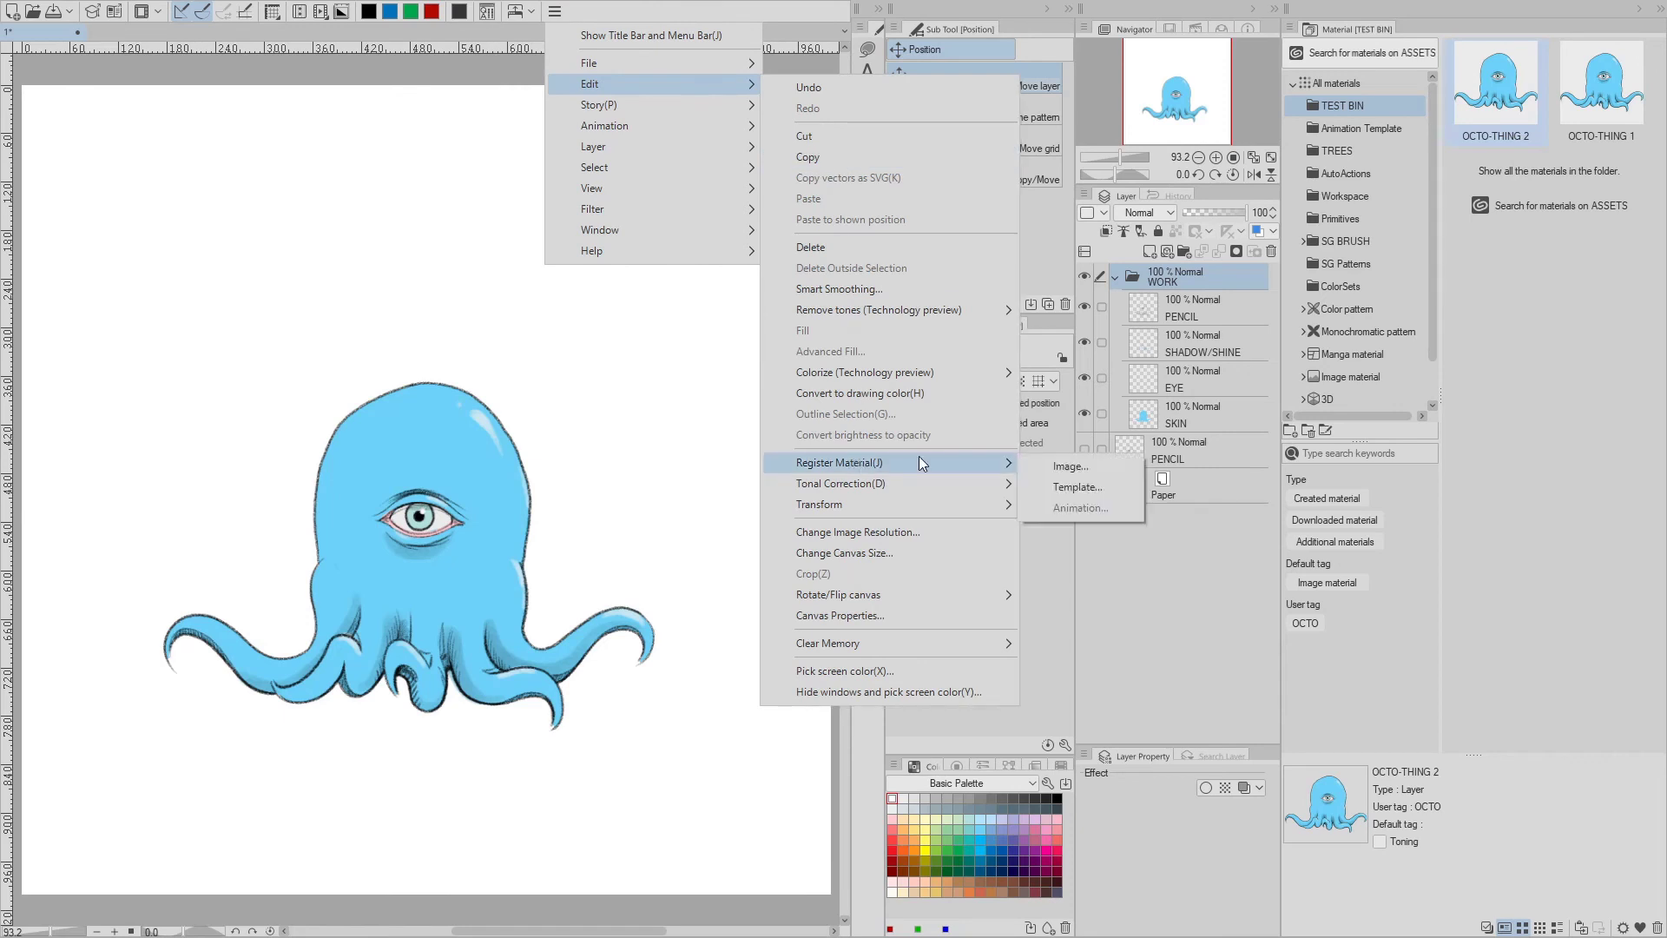
left_click(1070, 466)
type("OCTO-THIN 3")
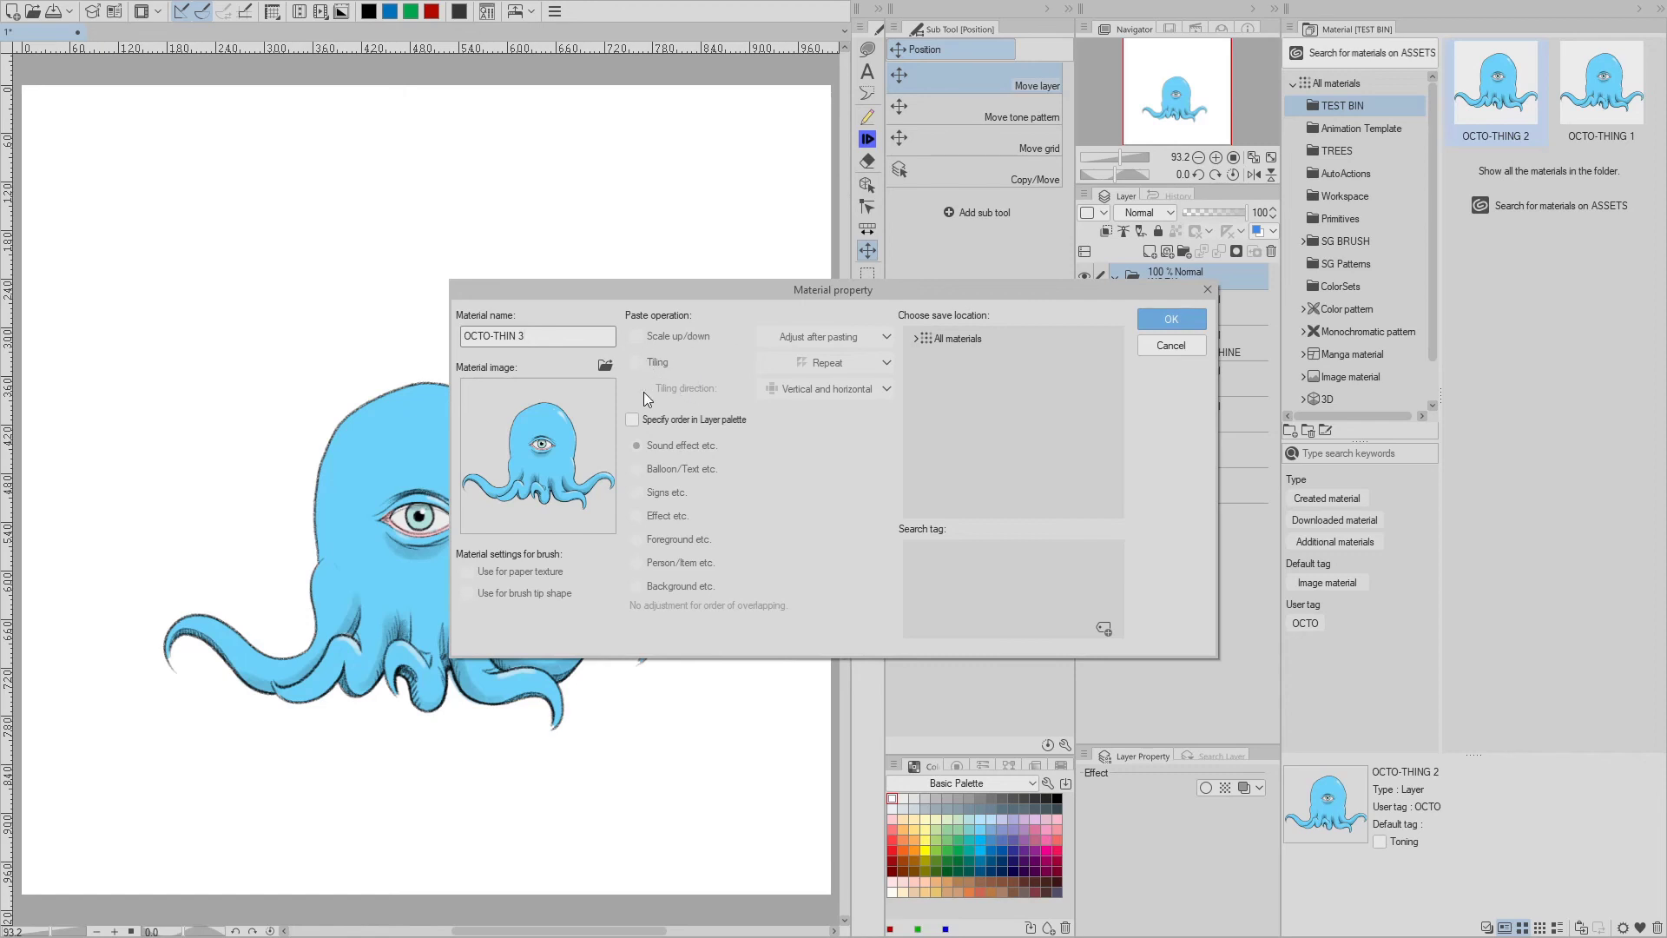
left_click(953, 338)
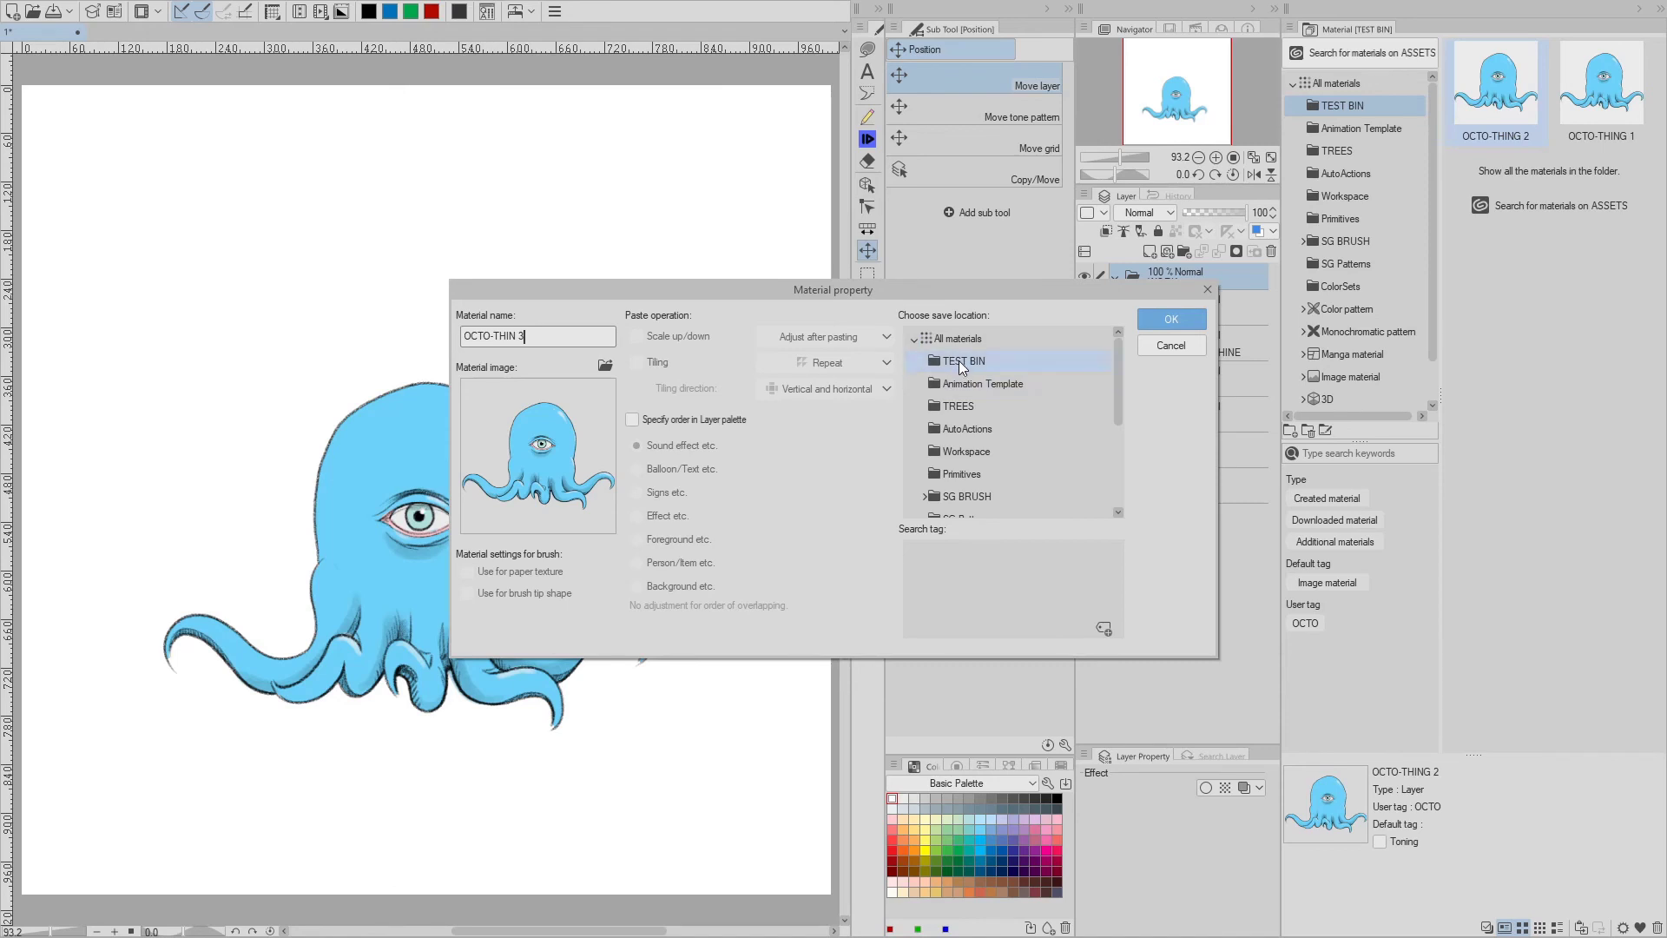
left_click(964, 360)
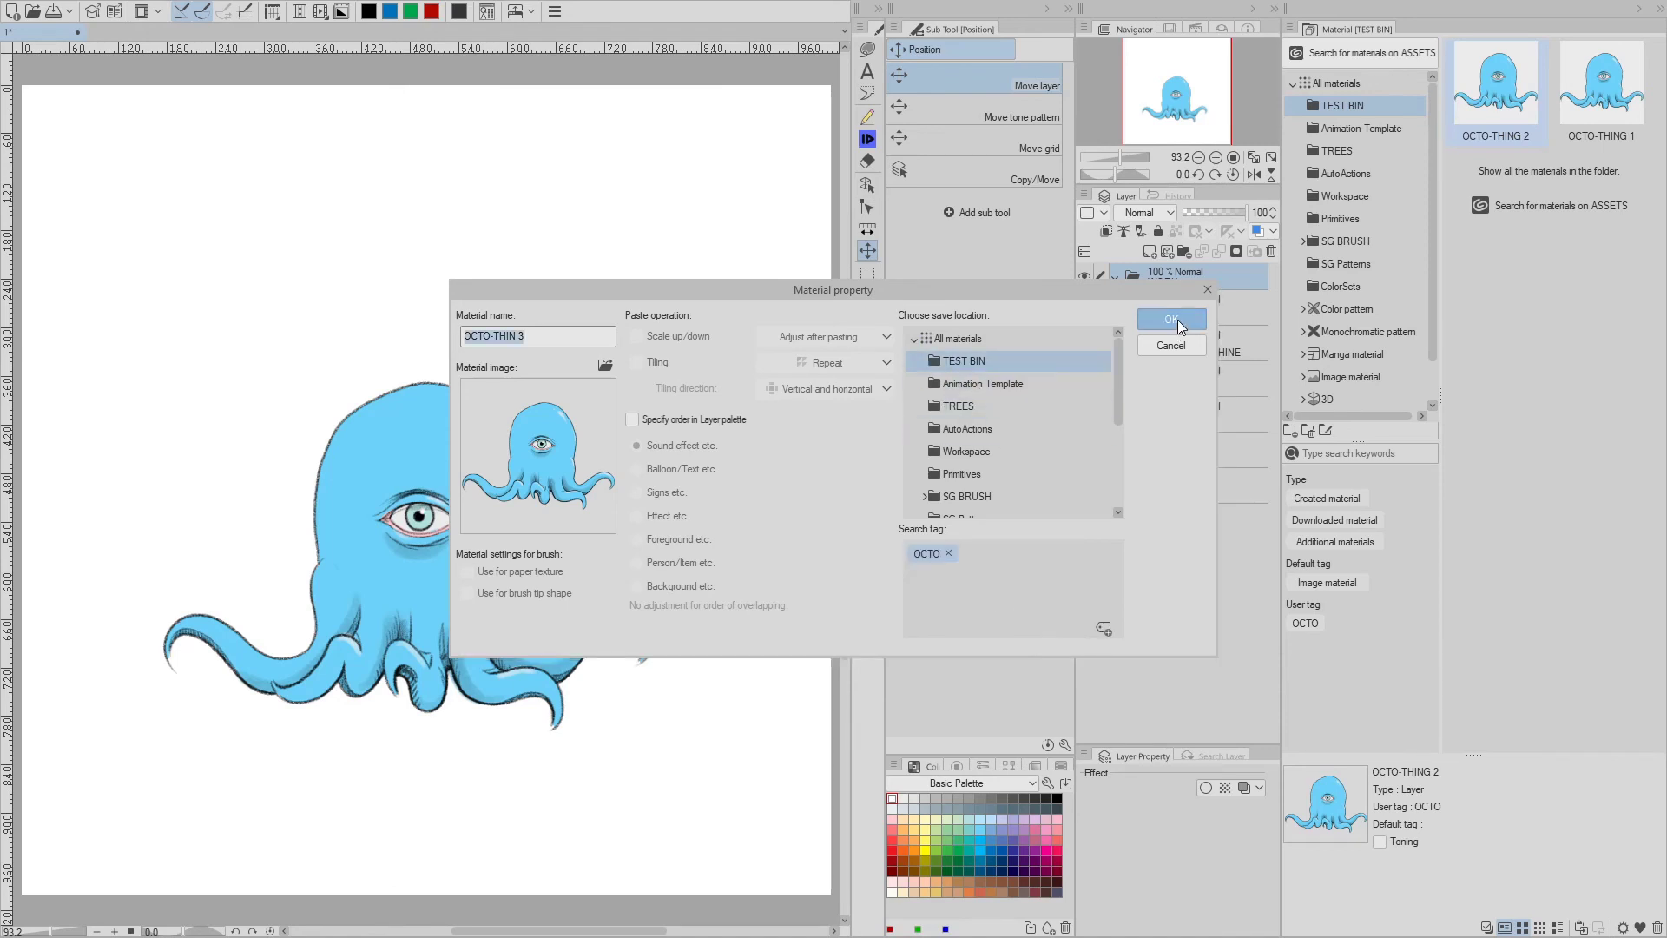
left_click(1170, 319)
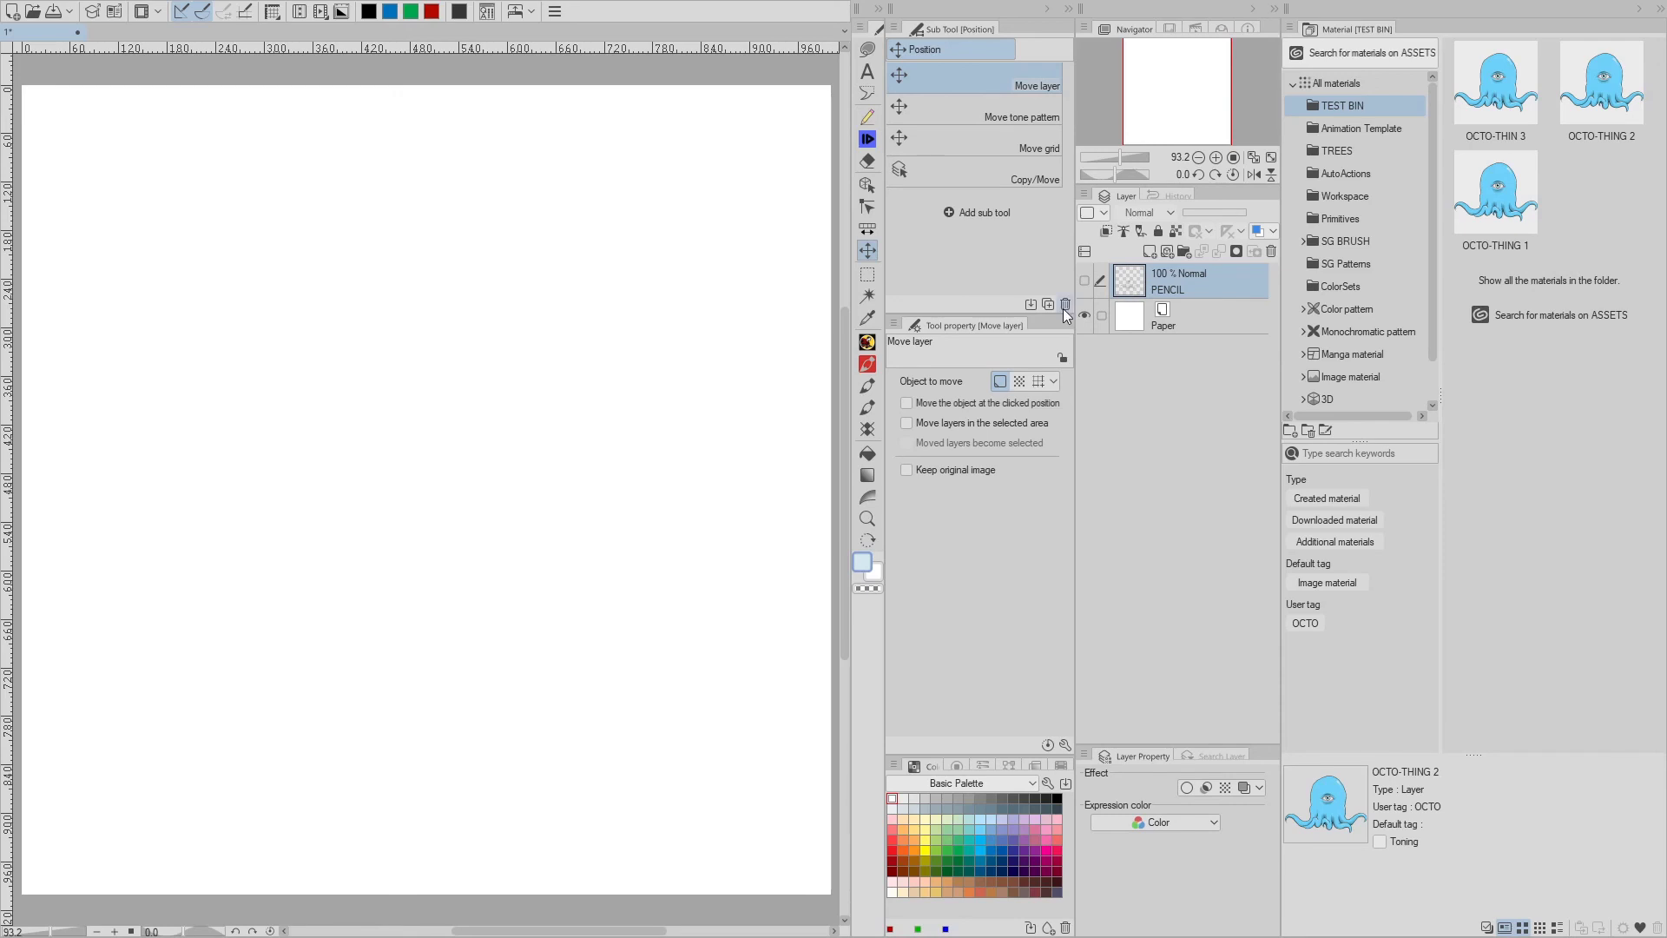
- Register the lassoed octopus eye as an image material saved in TEST BIN
left_click(1494, 84)
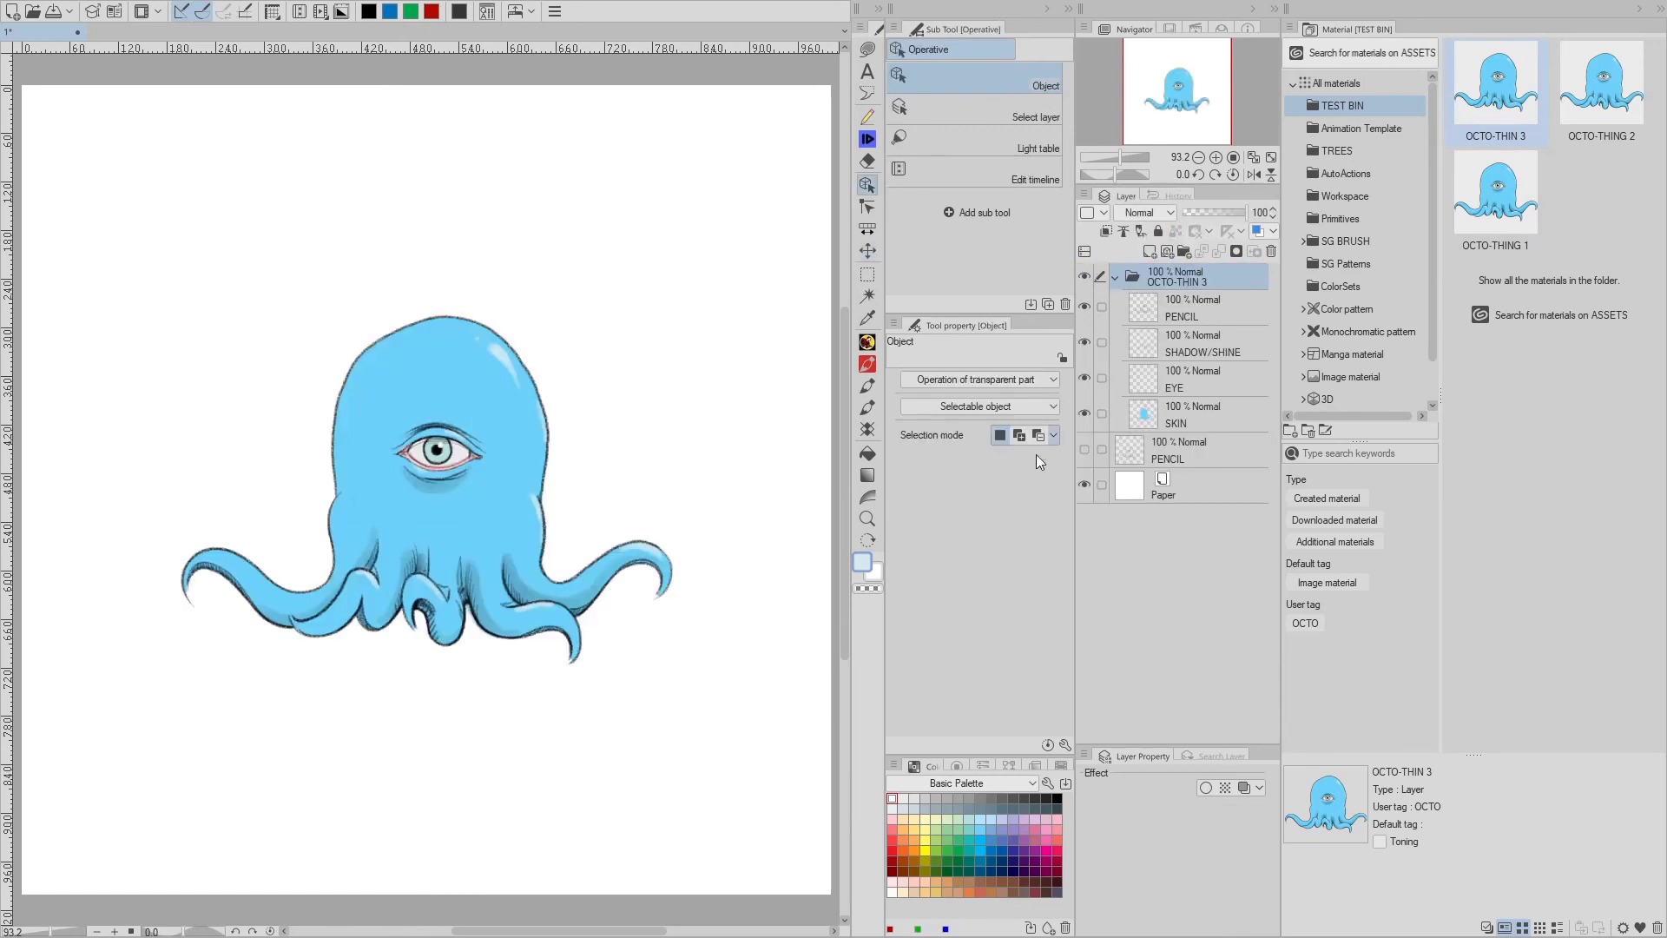
right_click(1177, 276)
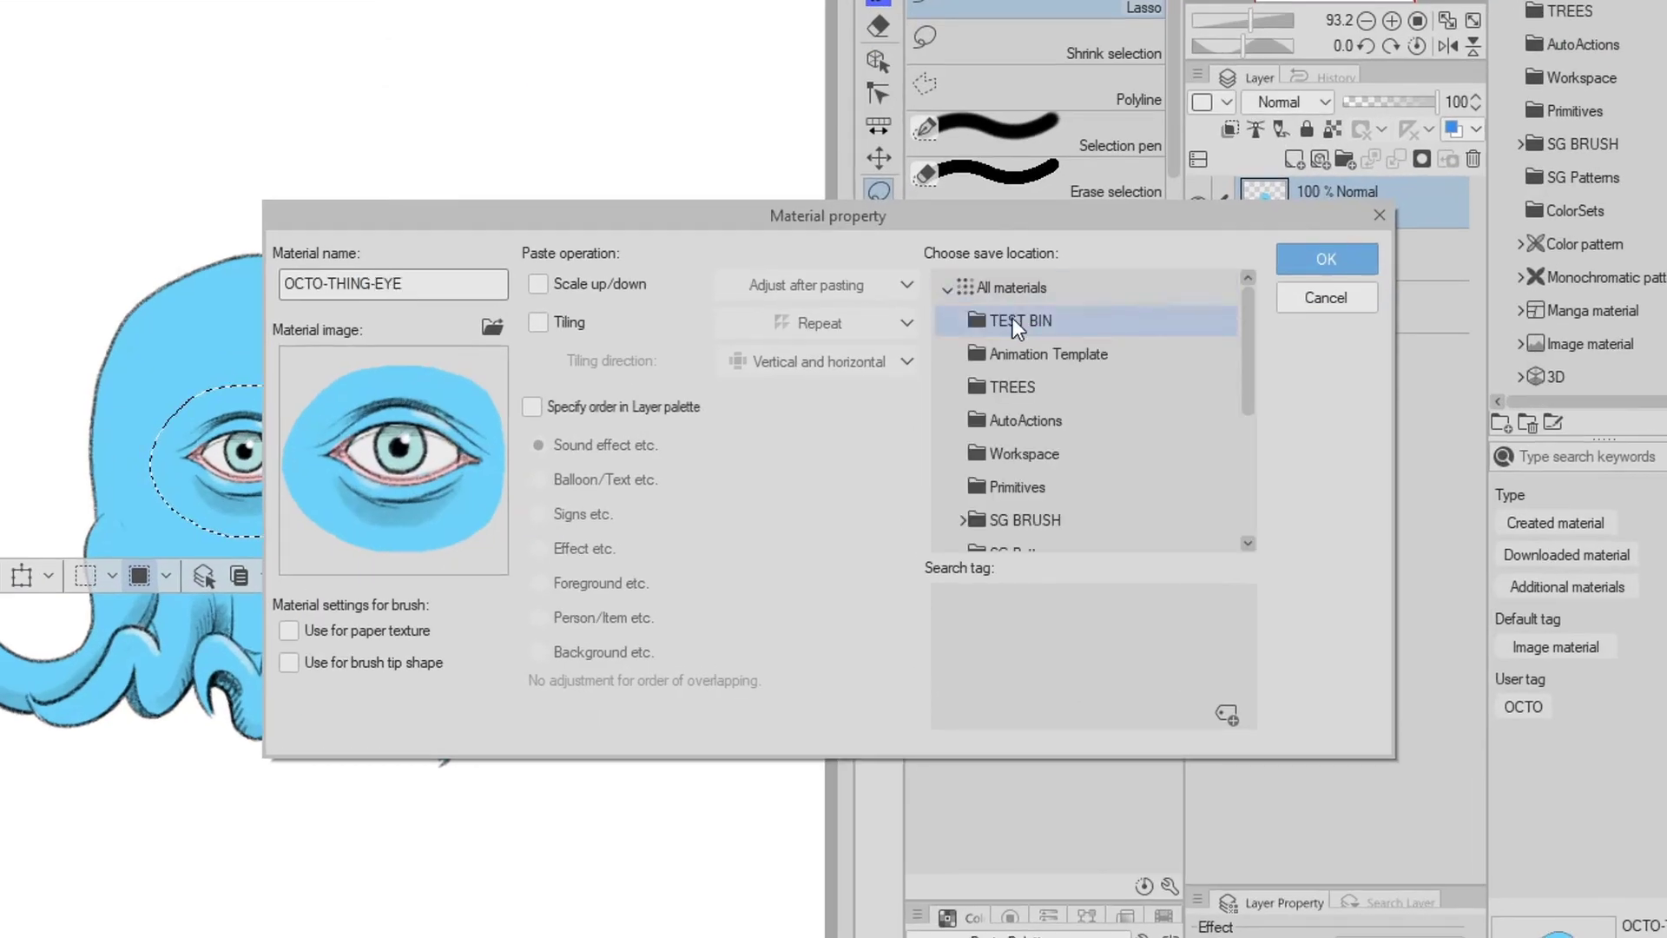
left_click(1325, 258)
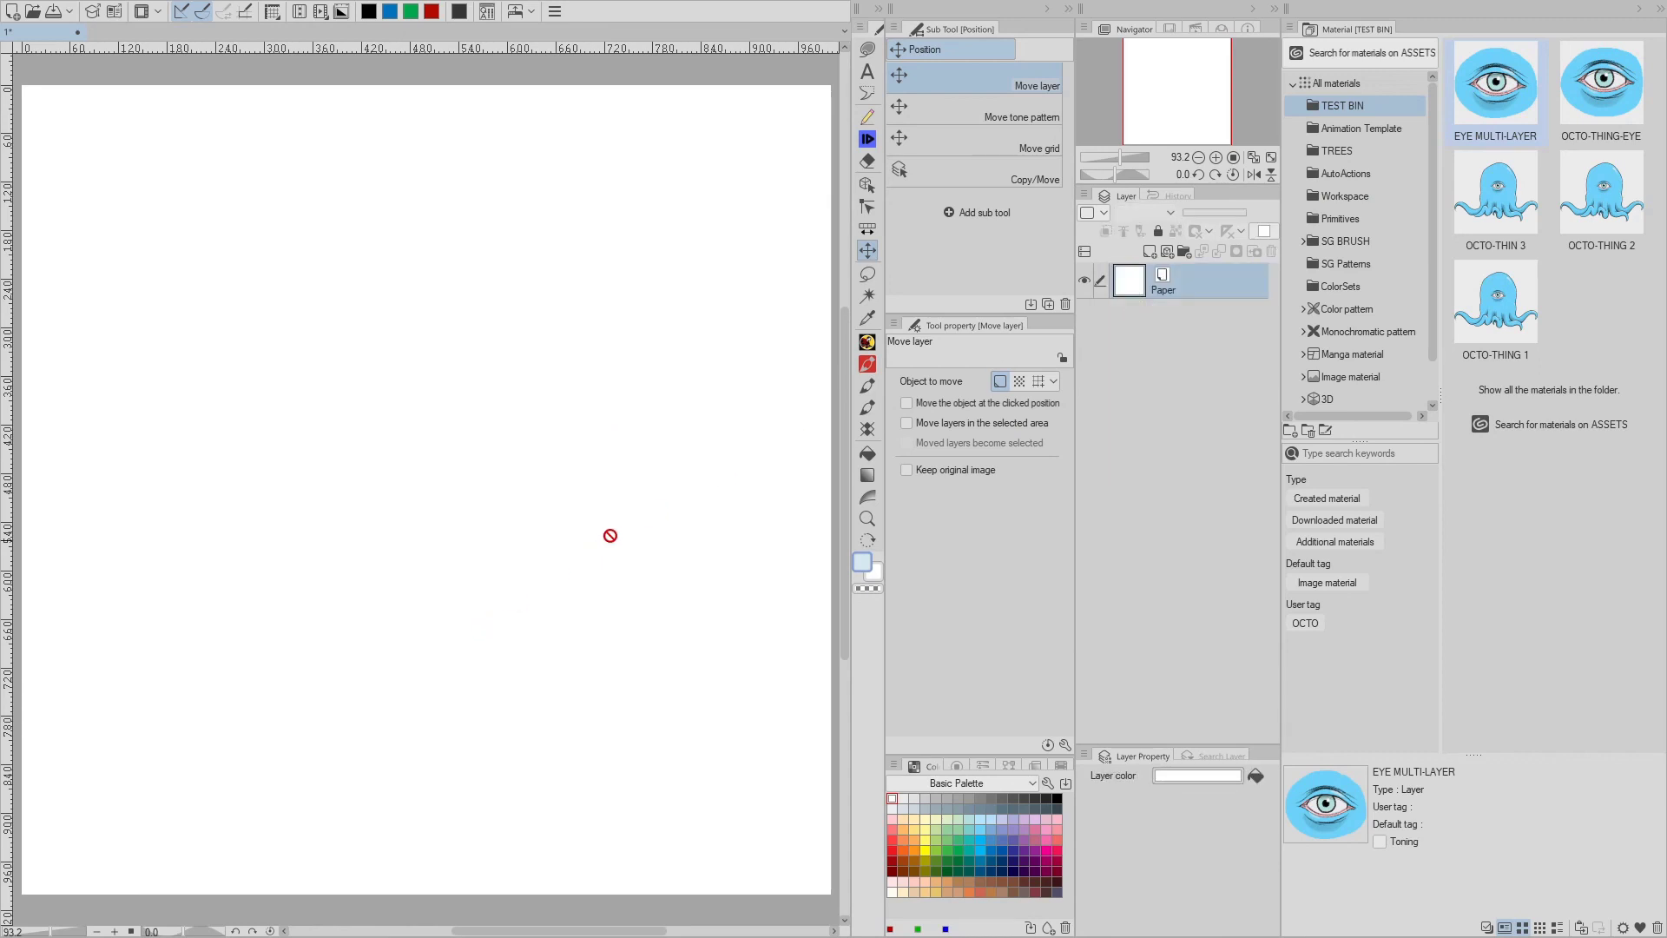
- Rename the OCTO-THIN 3 material to OCTO-THING and select OCTO-THING-GREEN
left_click(1495, 192)
type("OCTO-THING")
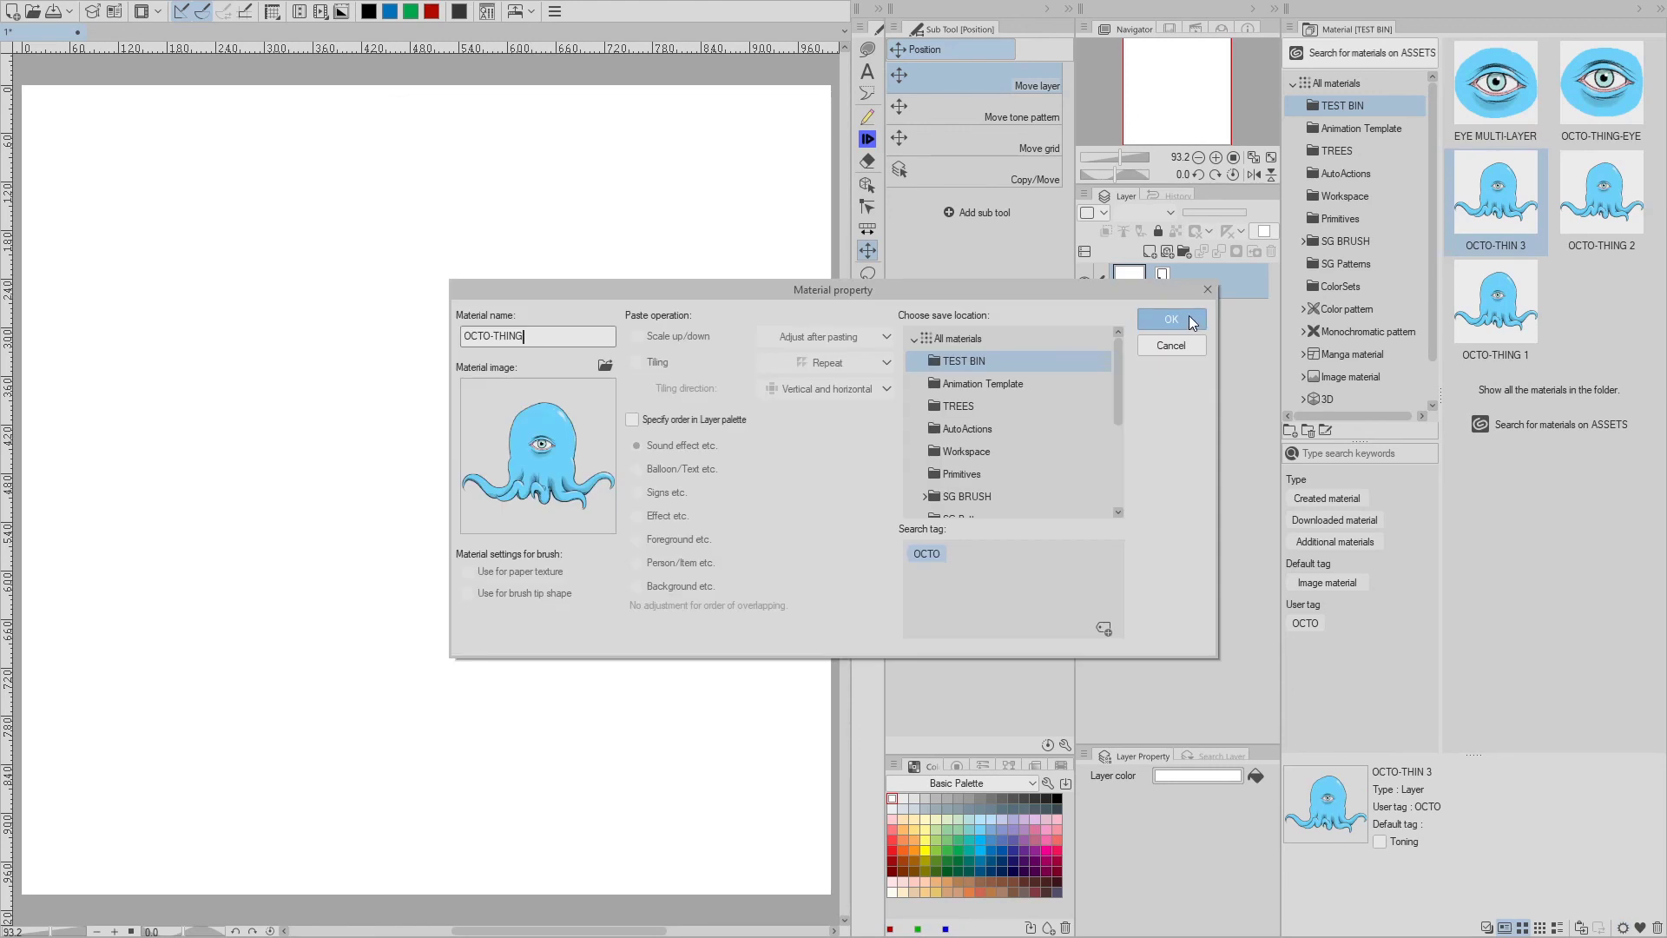
left_click(1170, 320)
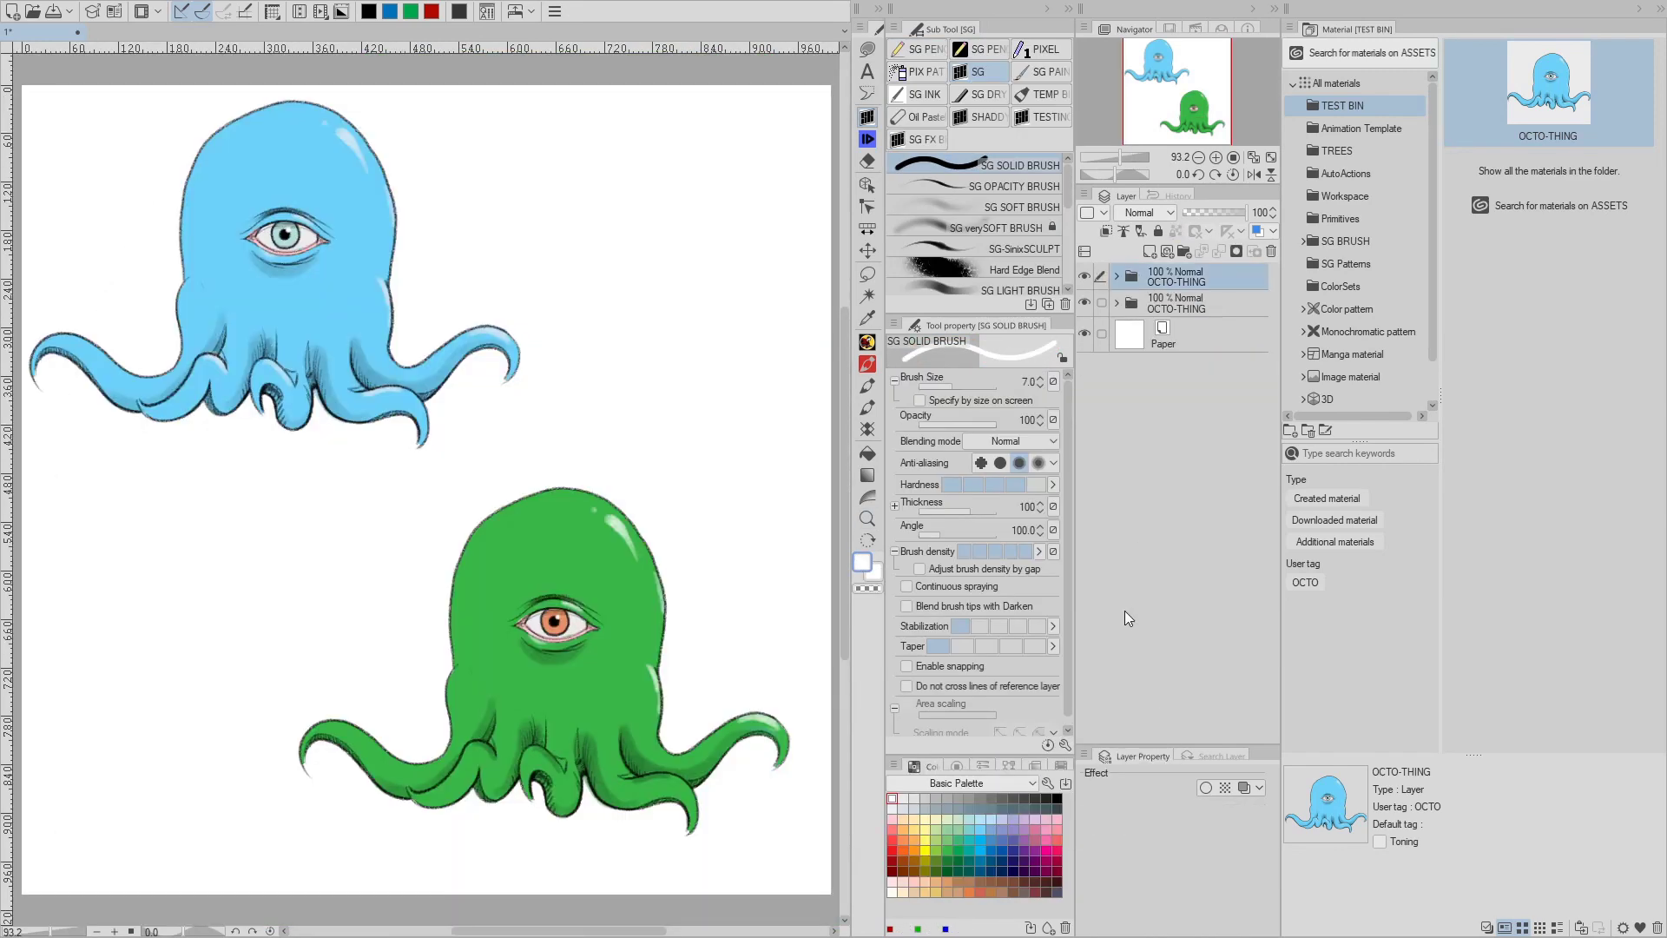
double_click(1190, 276)
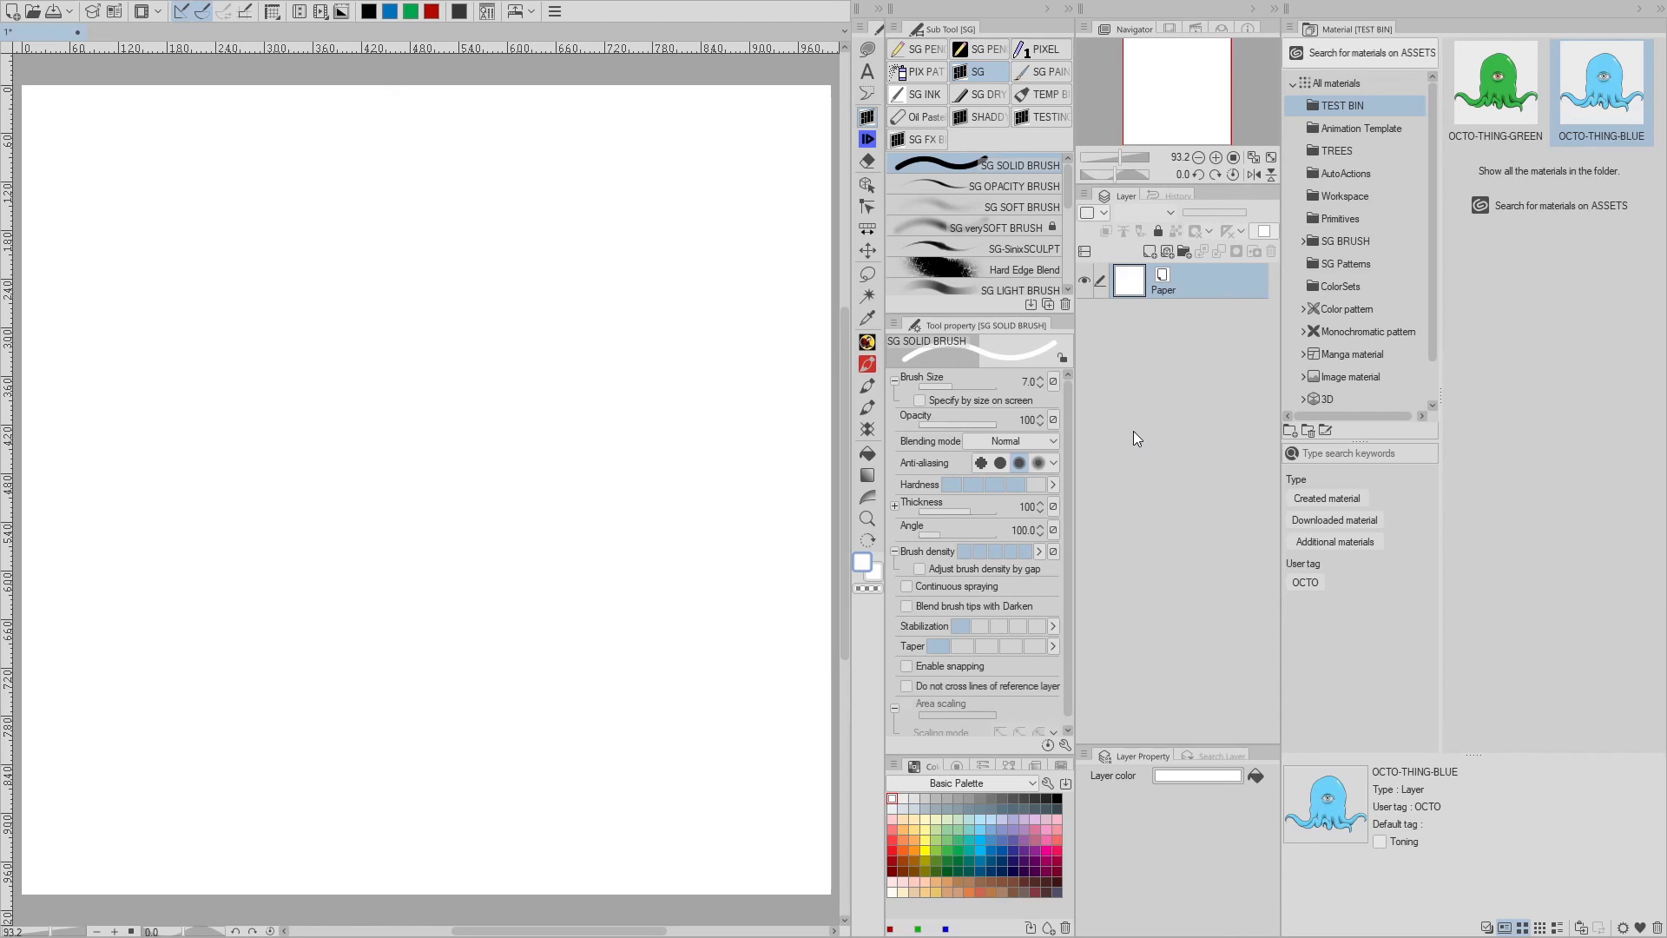
left_click(1495, 87)
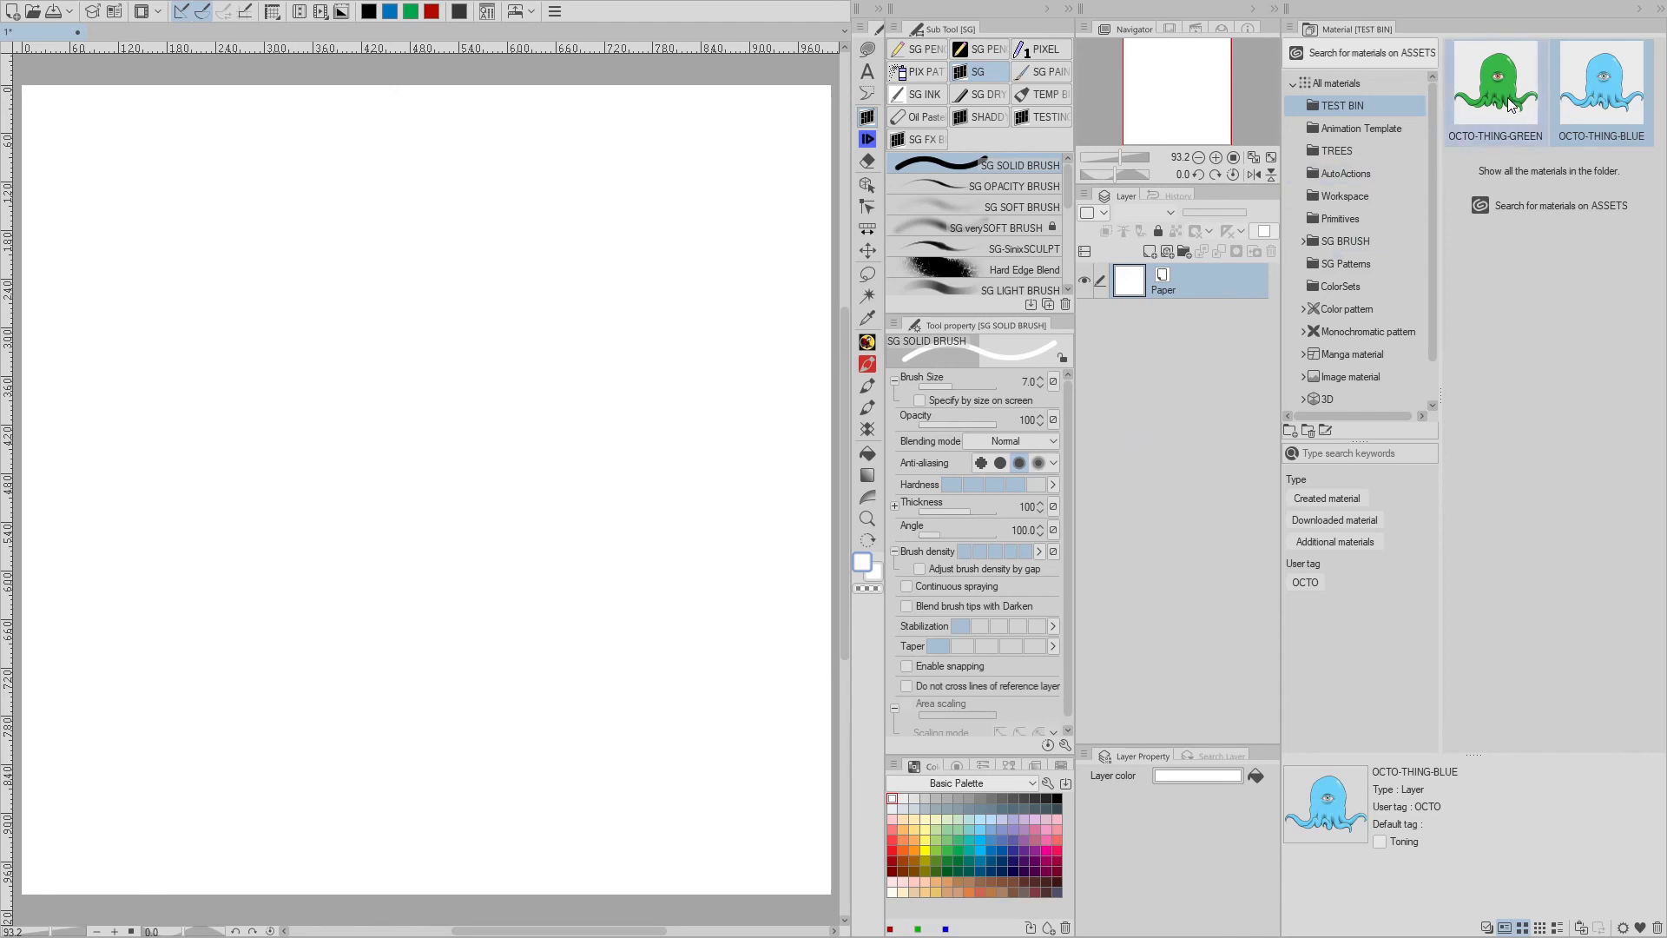
- Register the placed green octopus as repeating tiling material OCTO-TILE-GREEN in TEST BIN, tagged OCTO
left_click_drag(1494, 85, 452, 478)
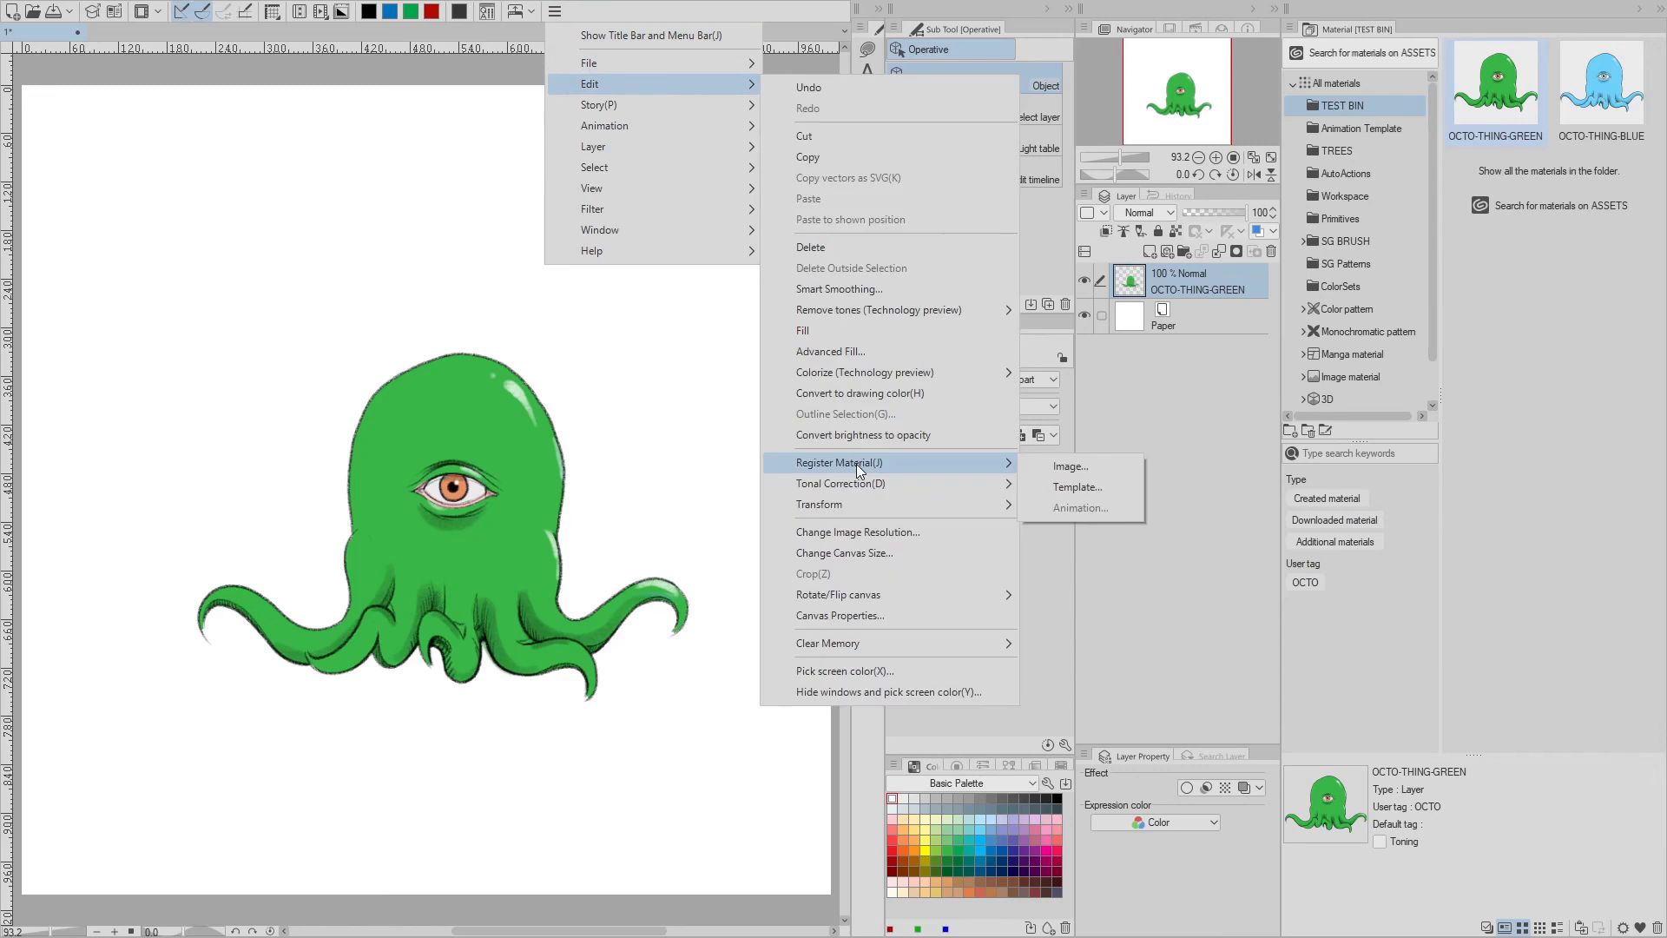
left_click(1070, 466)
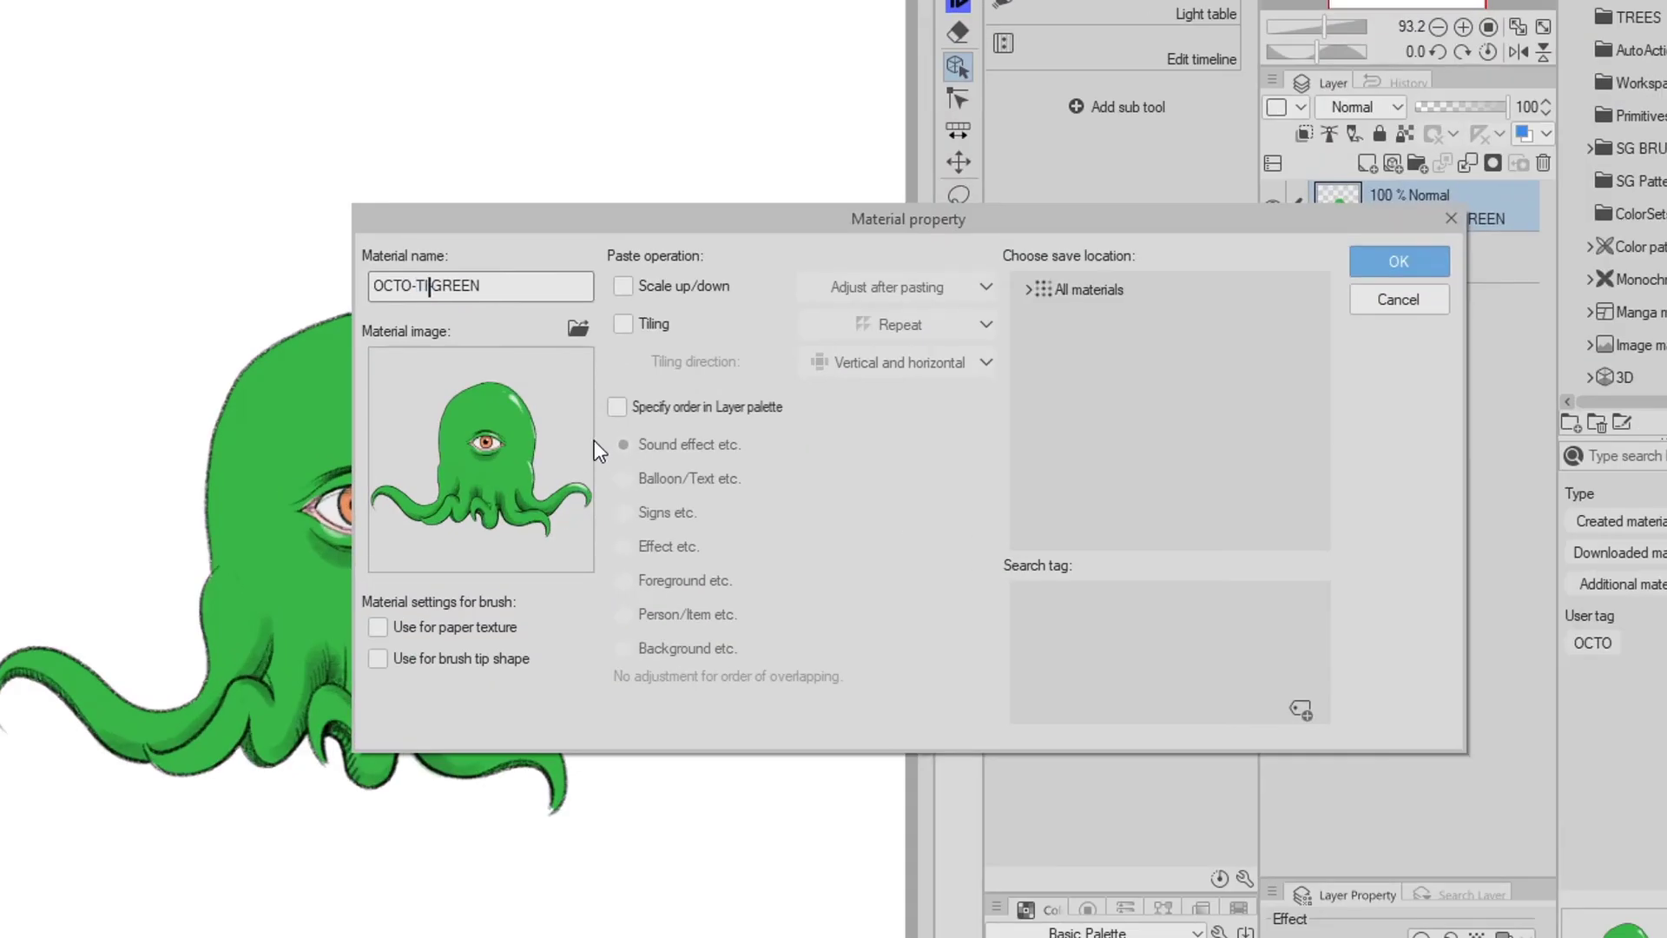
left_click(622, 323)
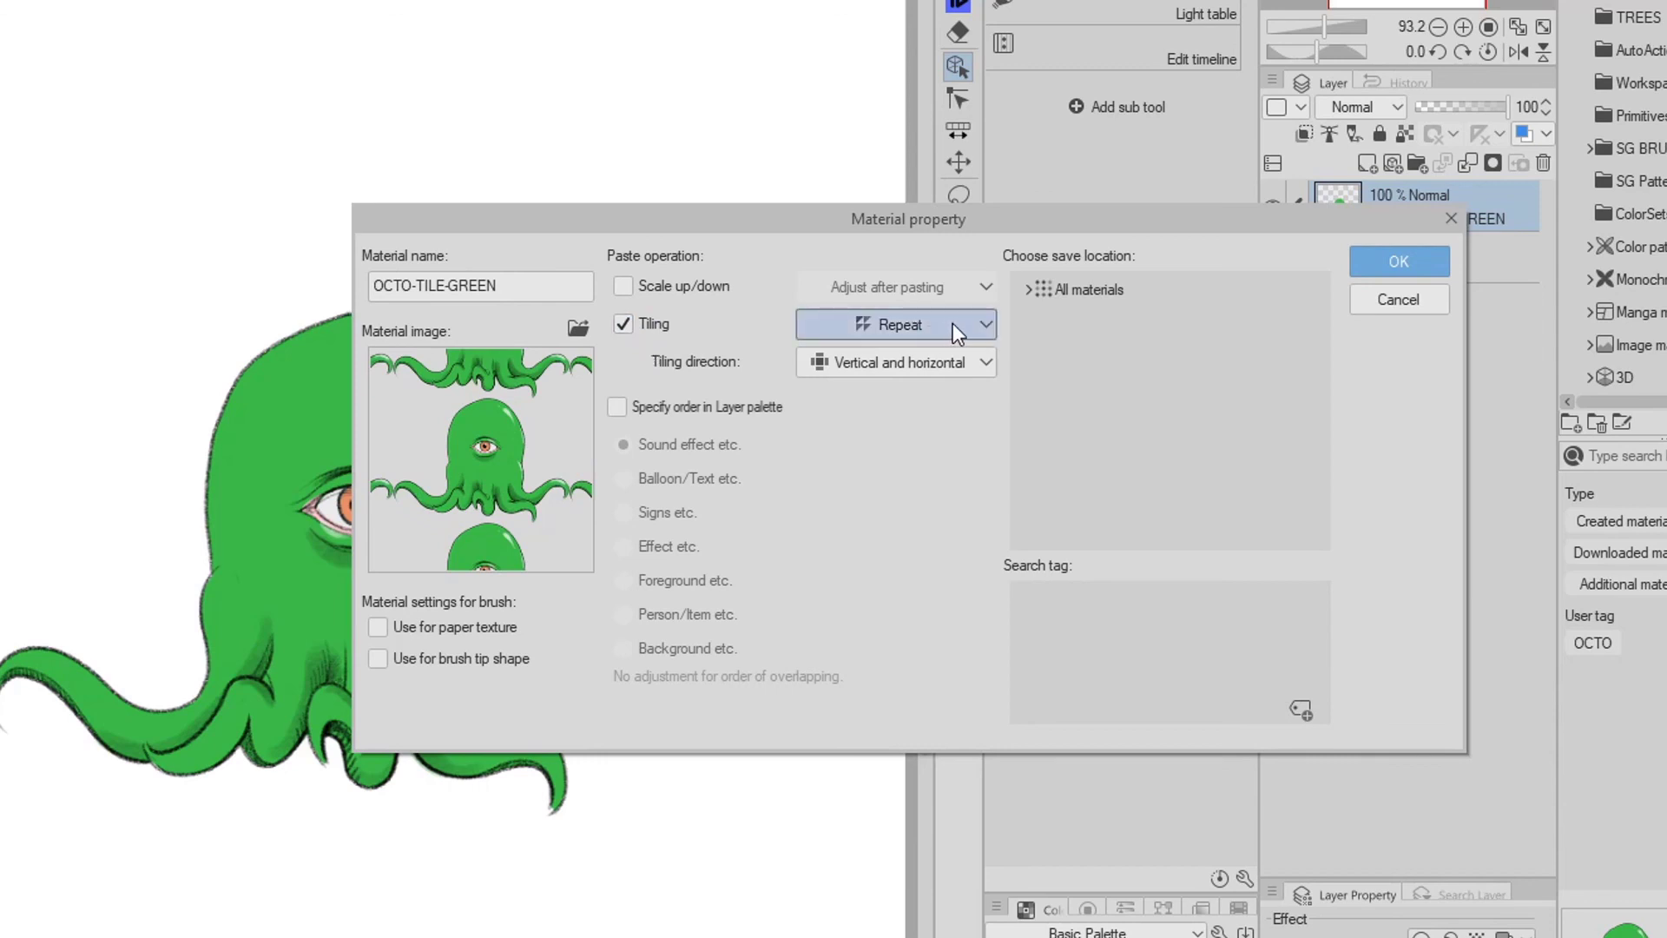
left_click(893, 324)
type("OCTO")
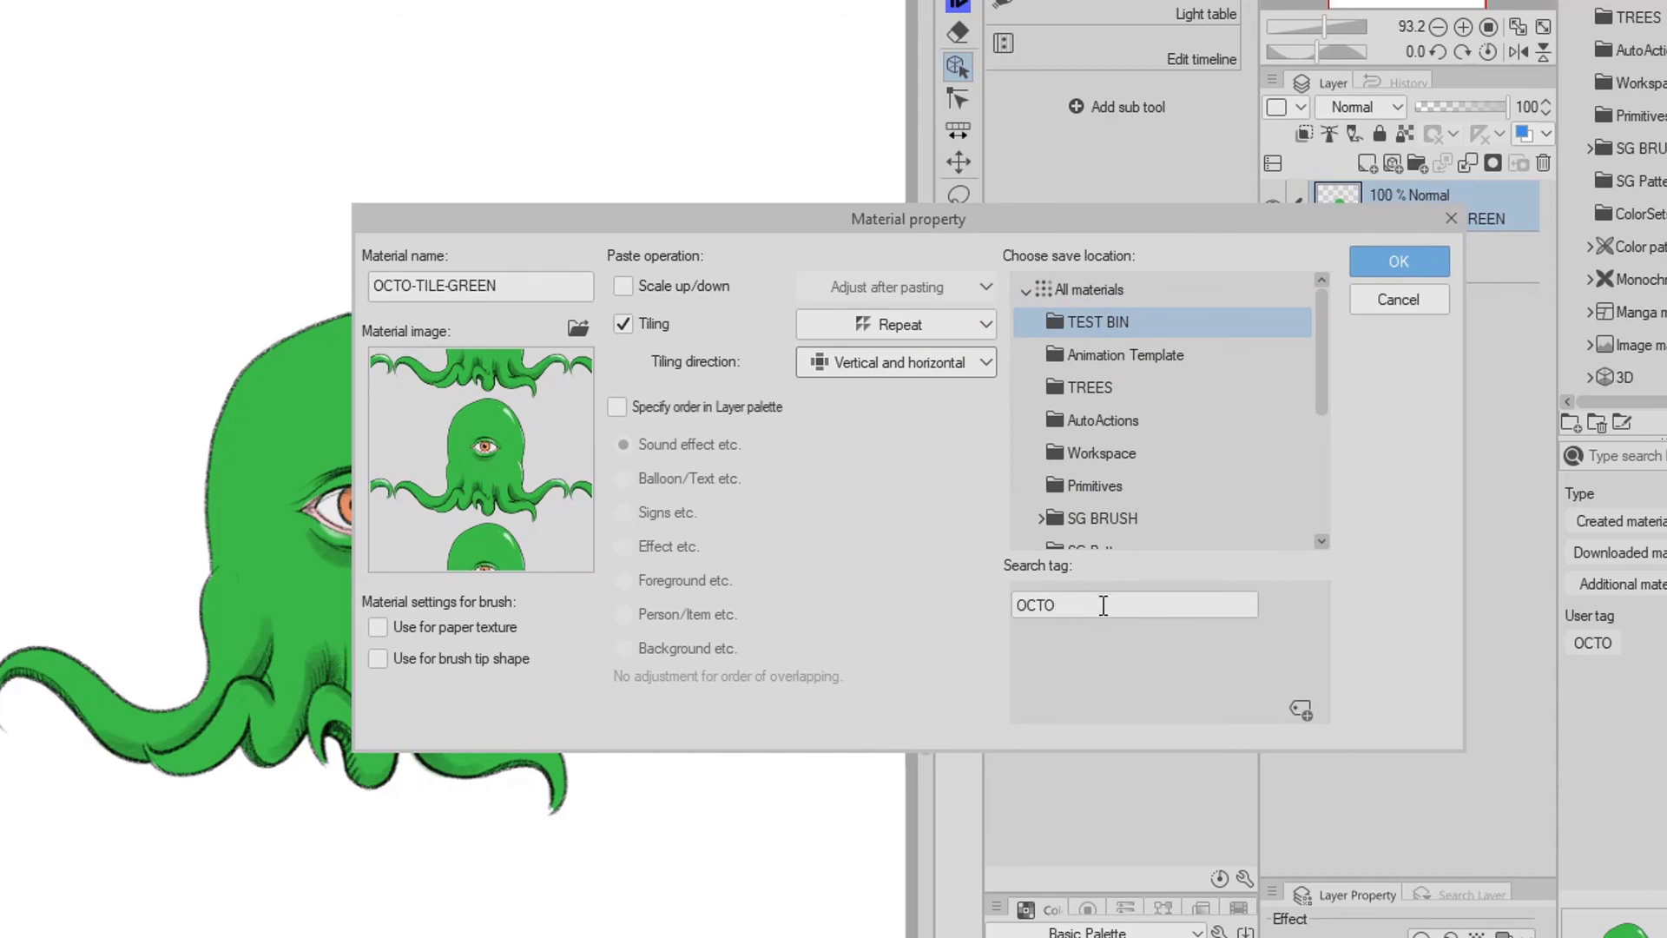
left_click(1397, 260)
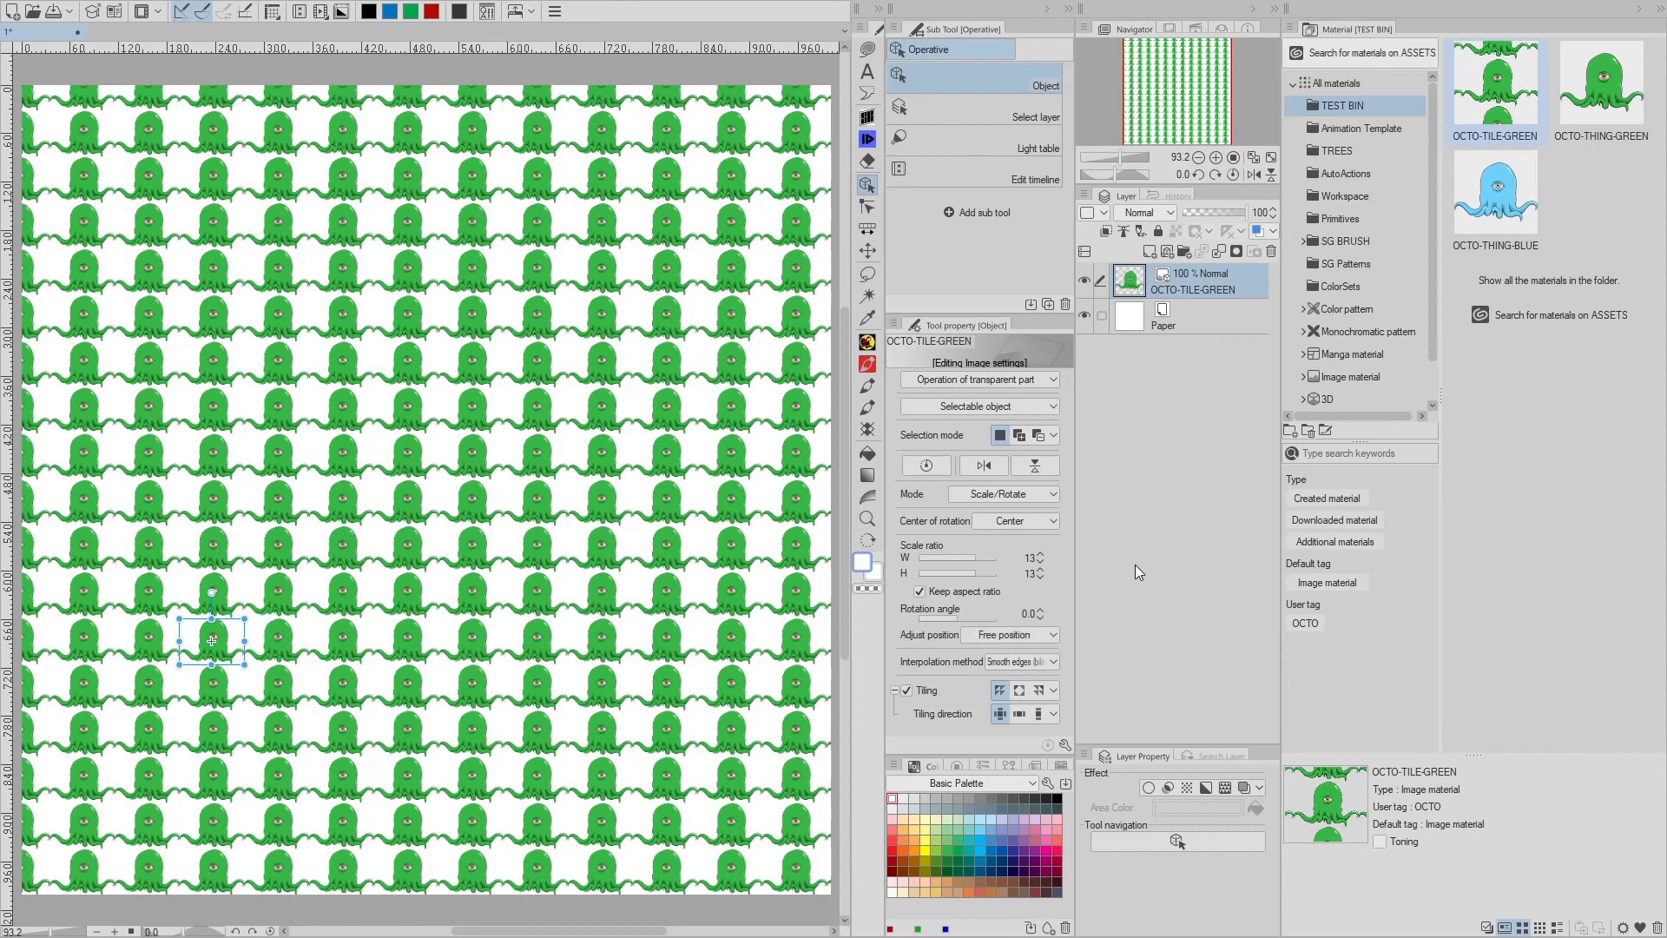
mouse_move(1158, 431)
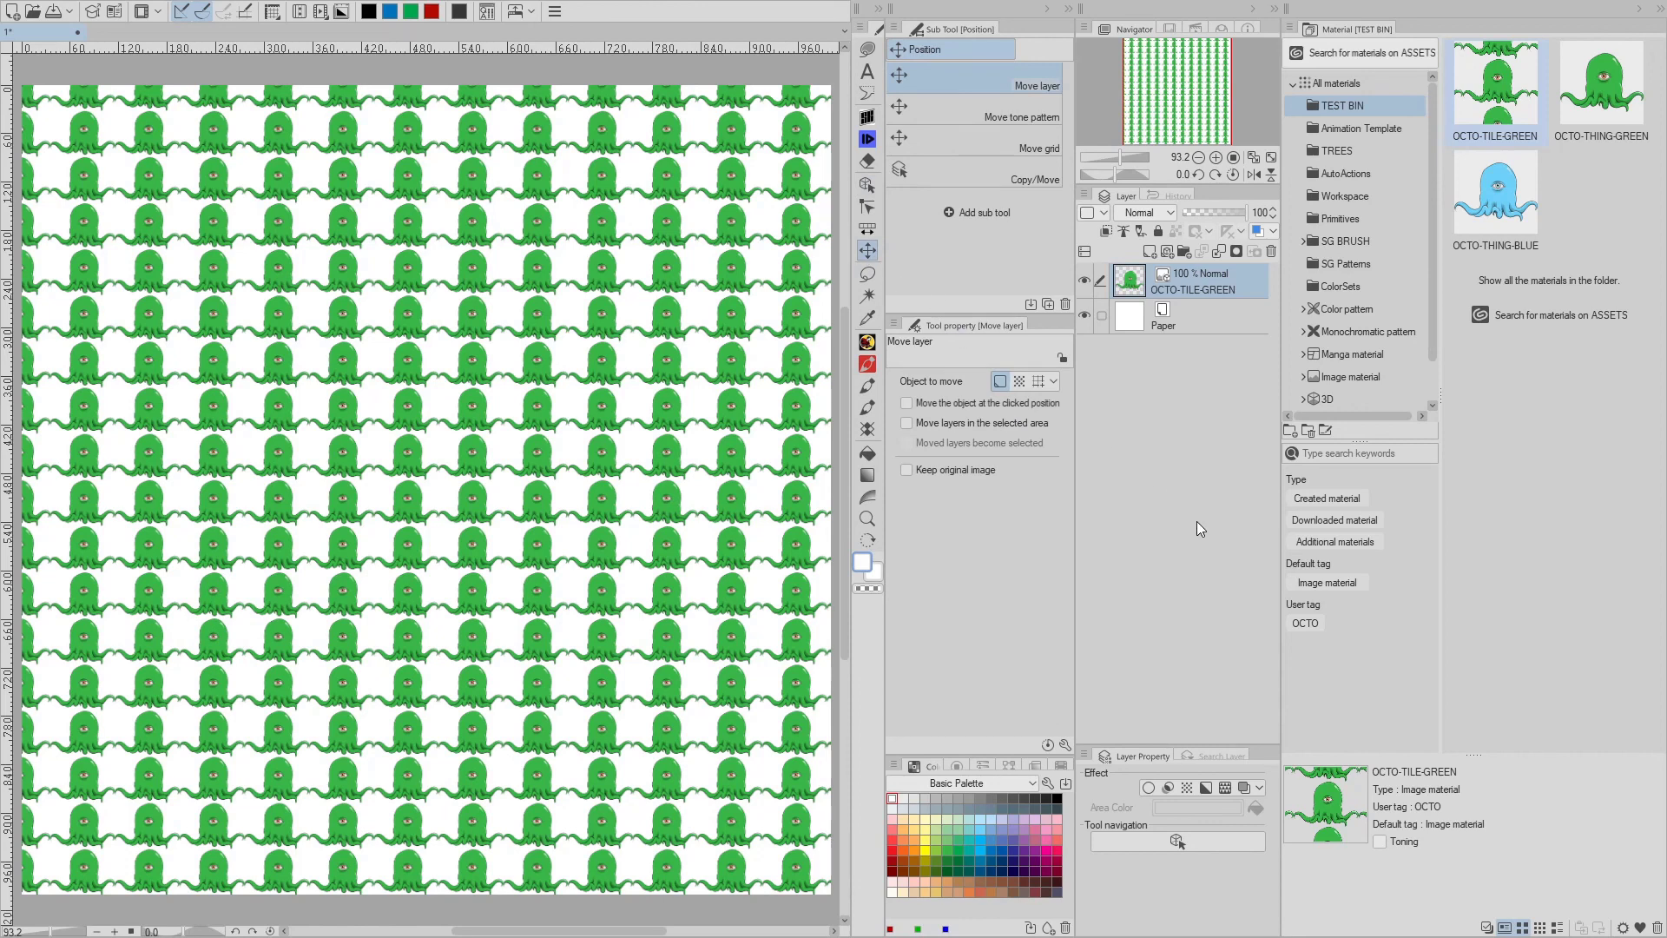
mouse_move(1190, 534)
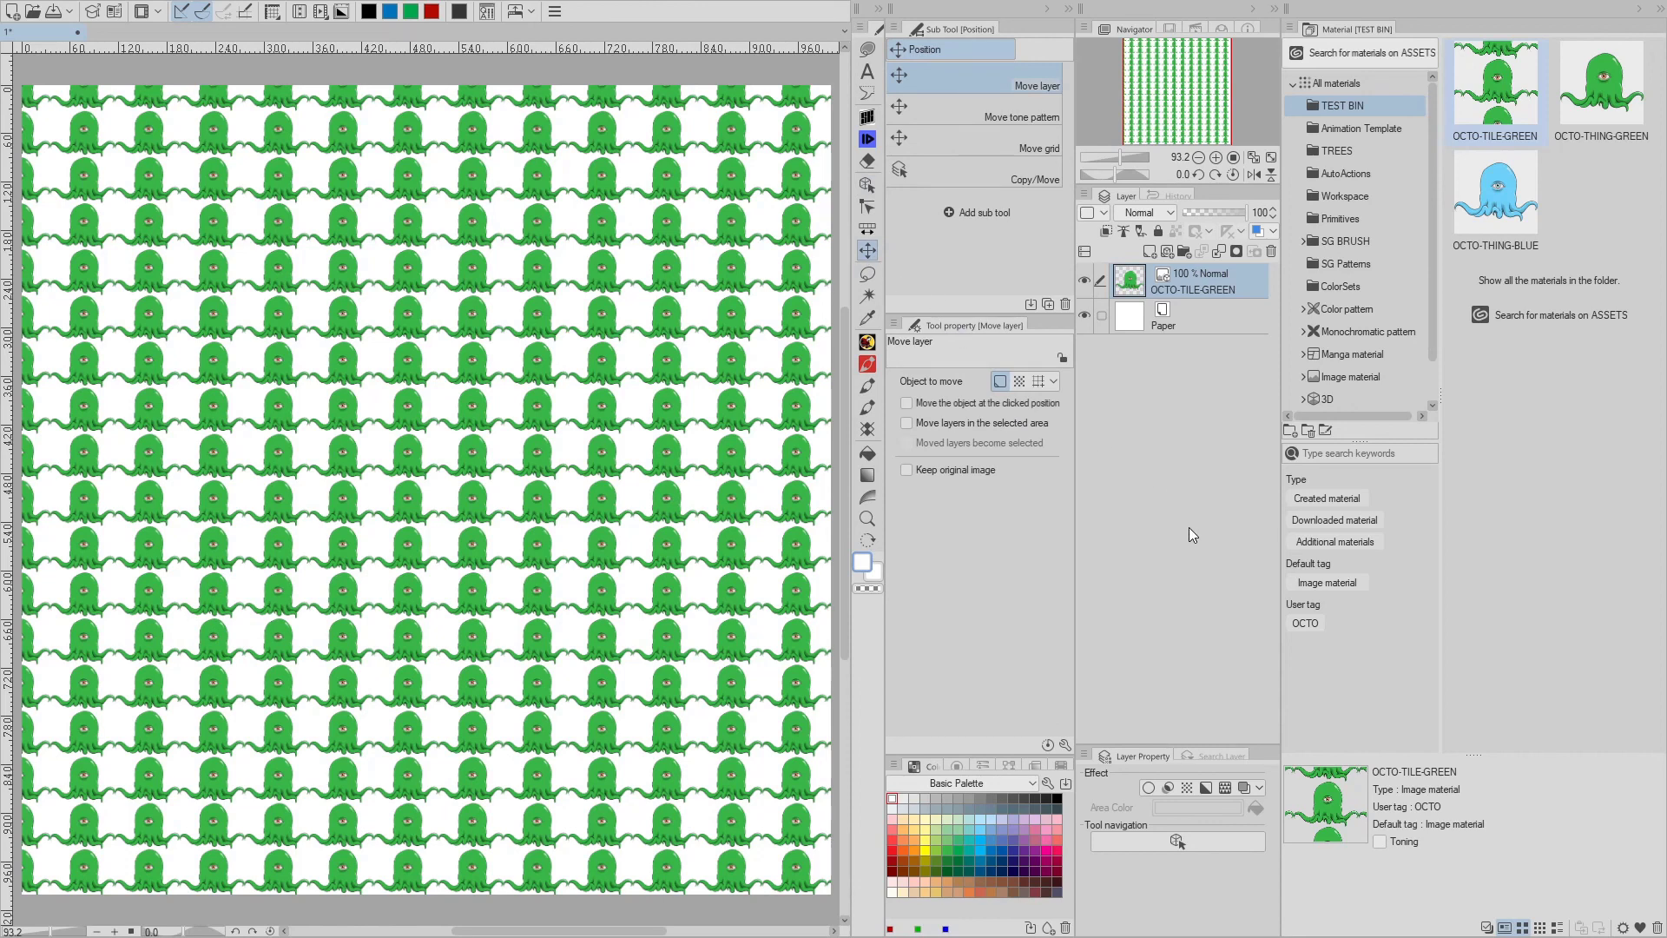